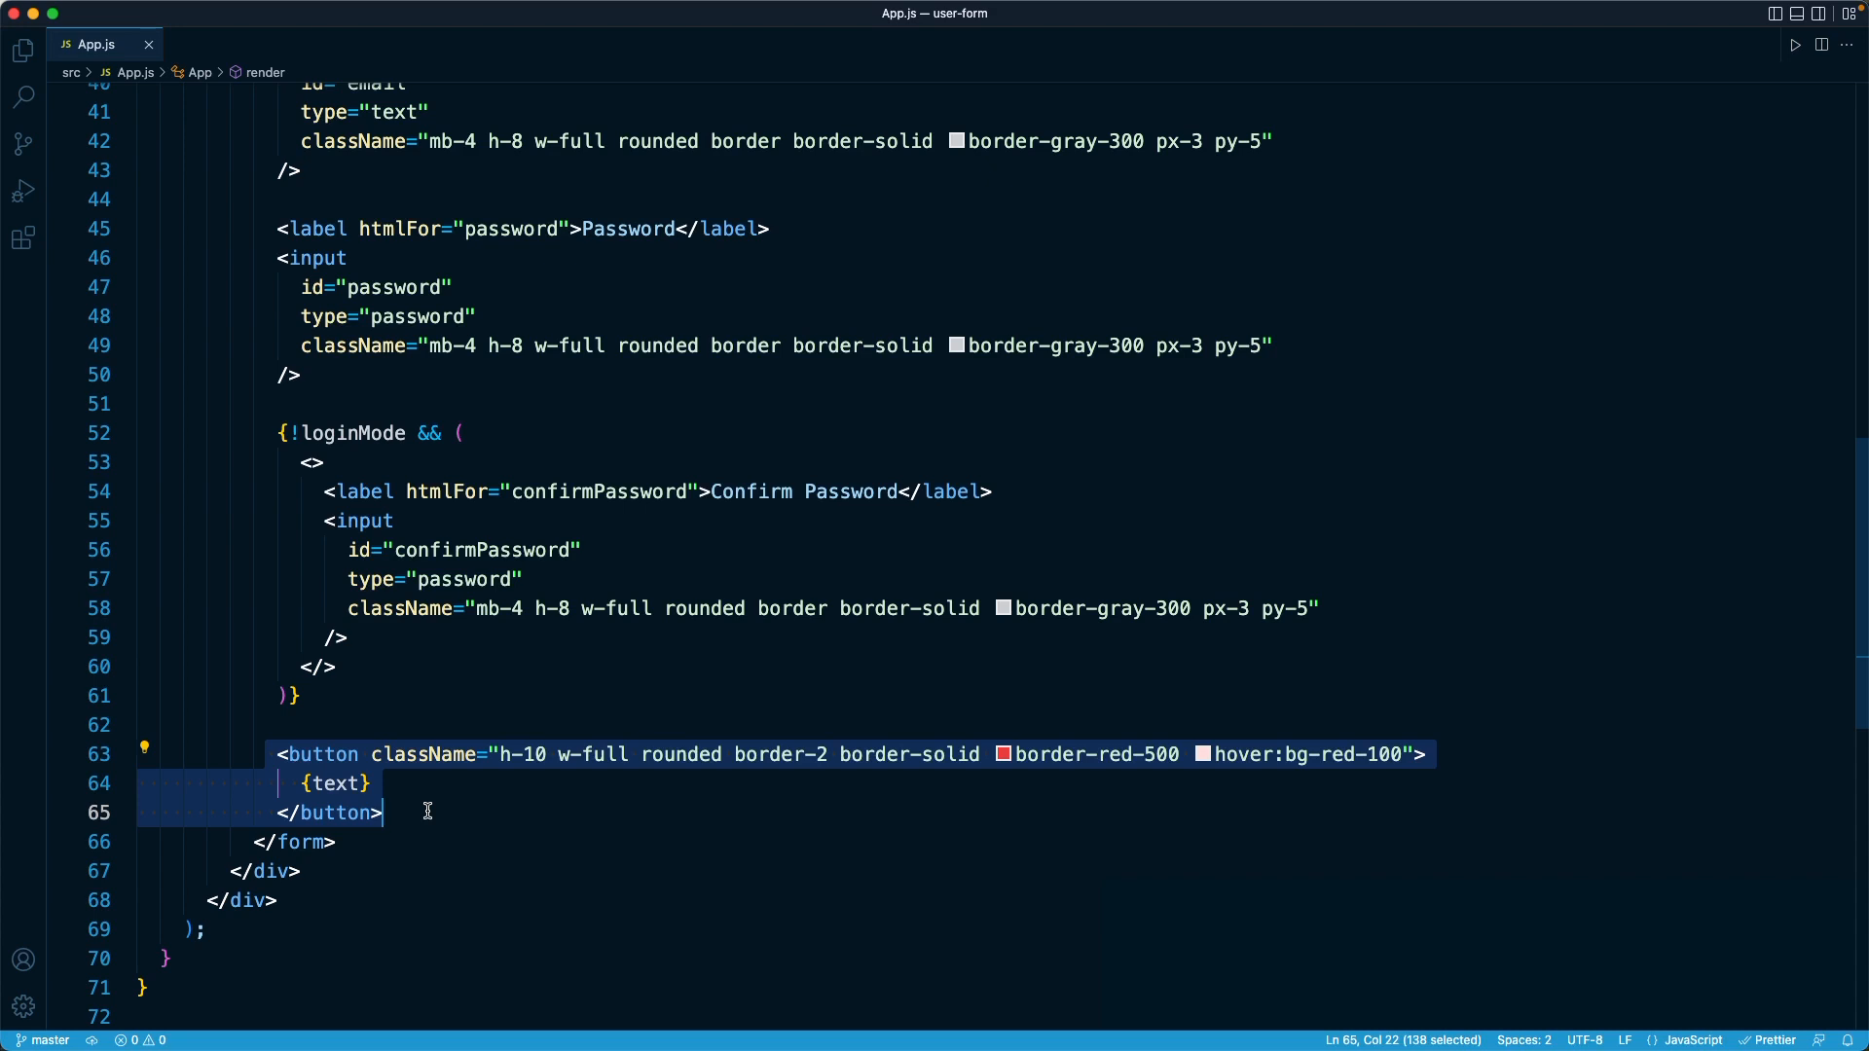
pyautogui.moveTo(221, 455)
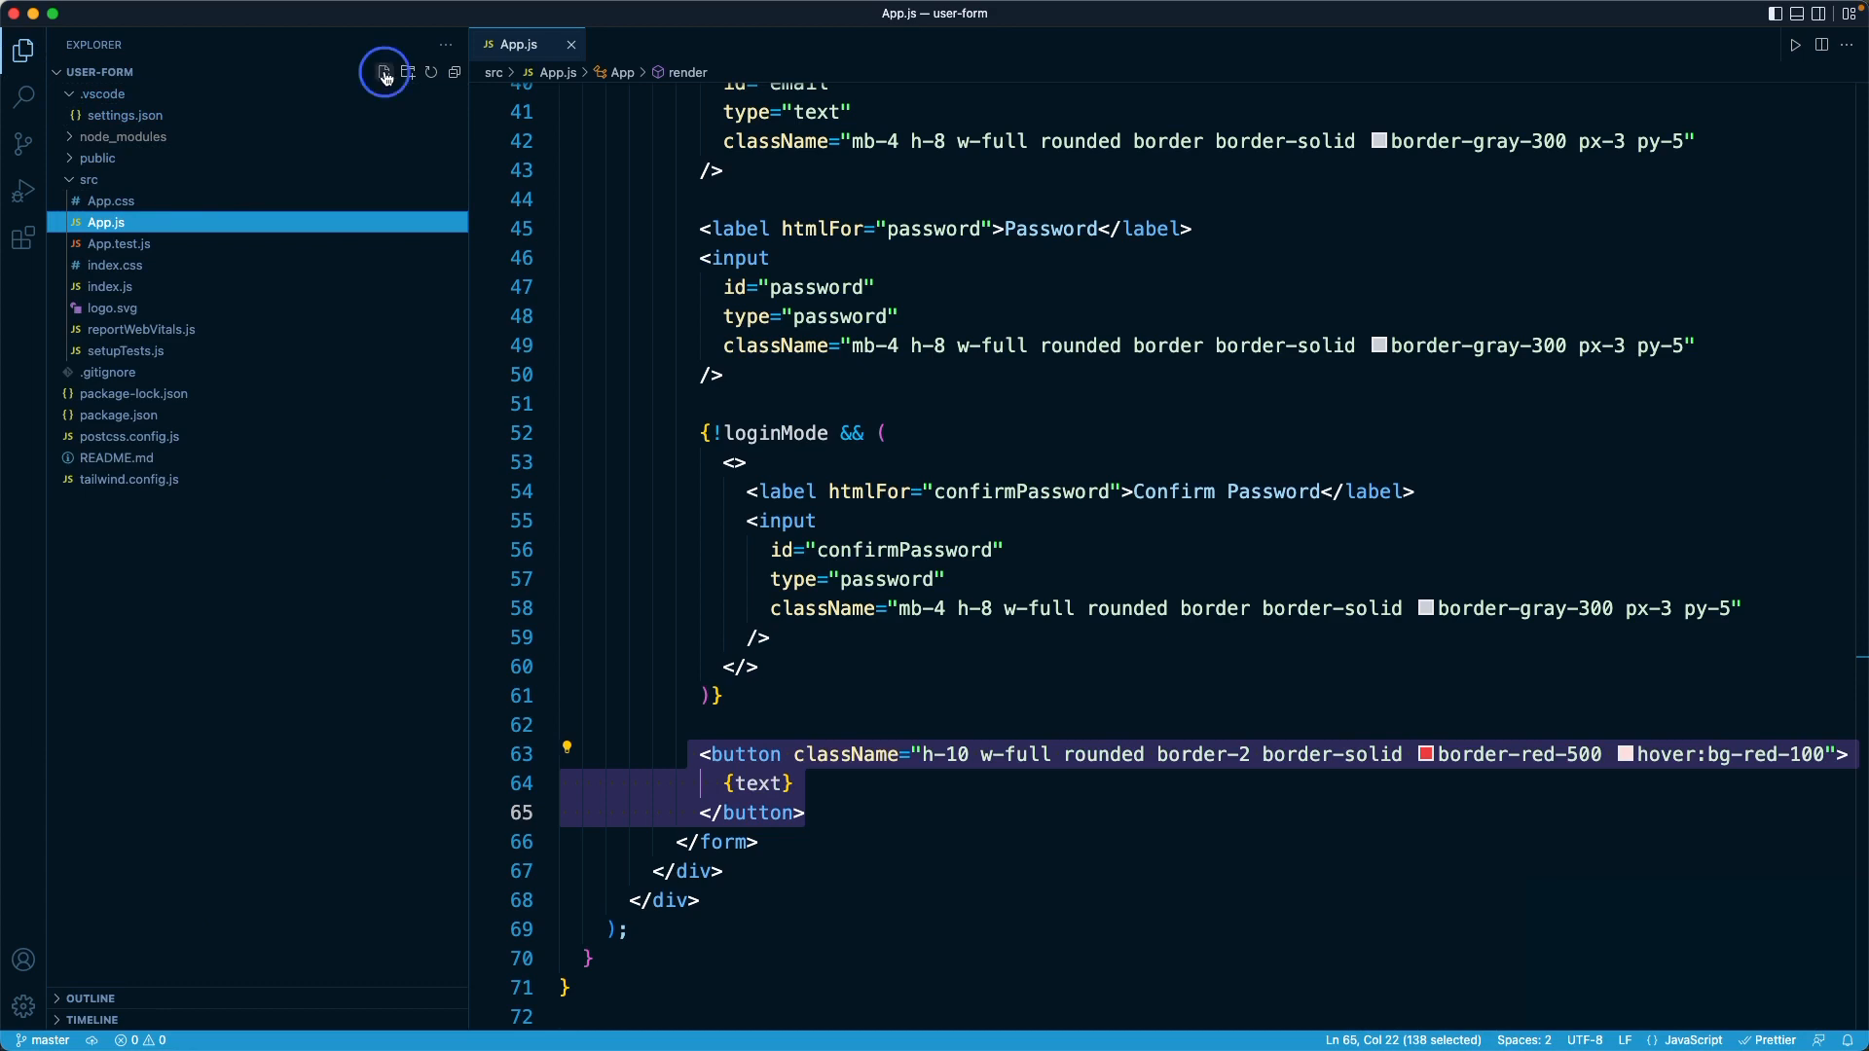
# Create an empty Button.jsx in src and open it in a split editor beside App.js
pyautogui.click(384, 72)
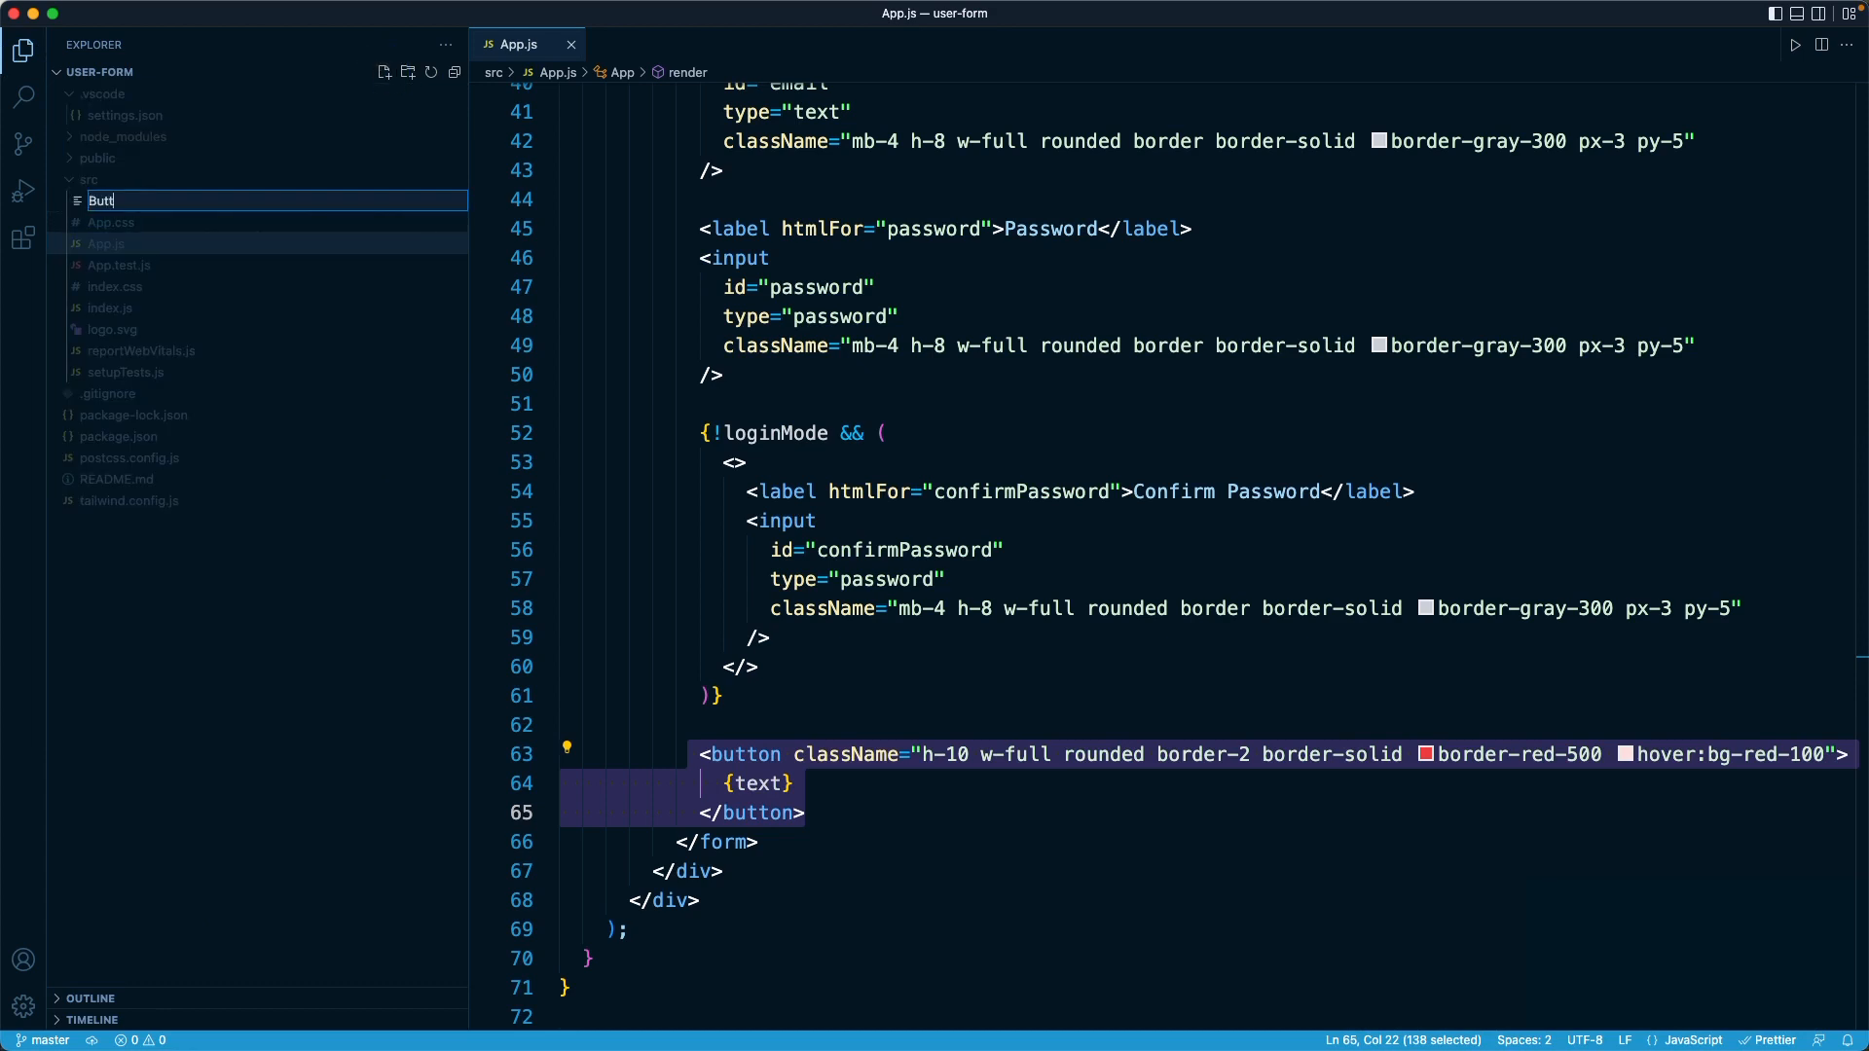
pyautogui.press('Escape')
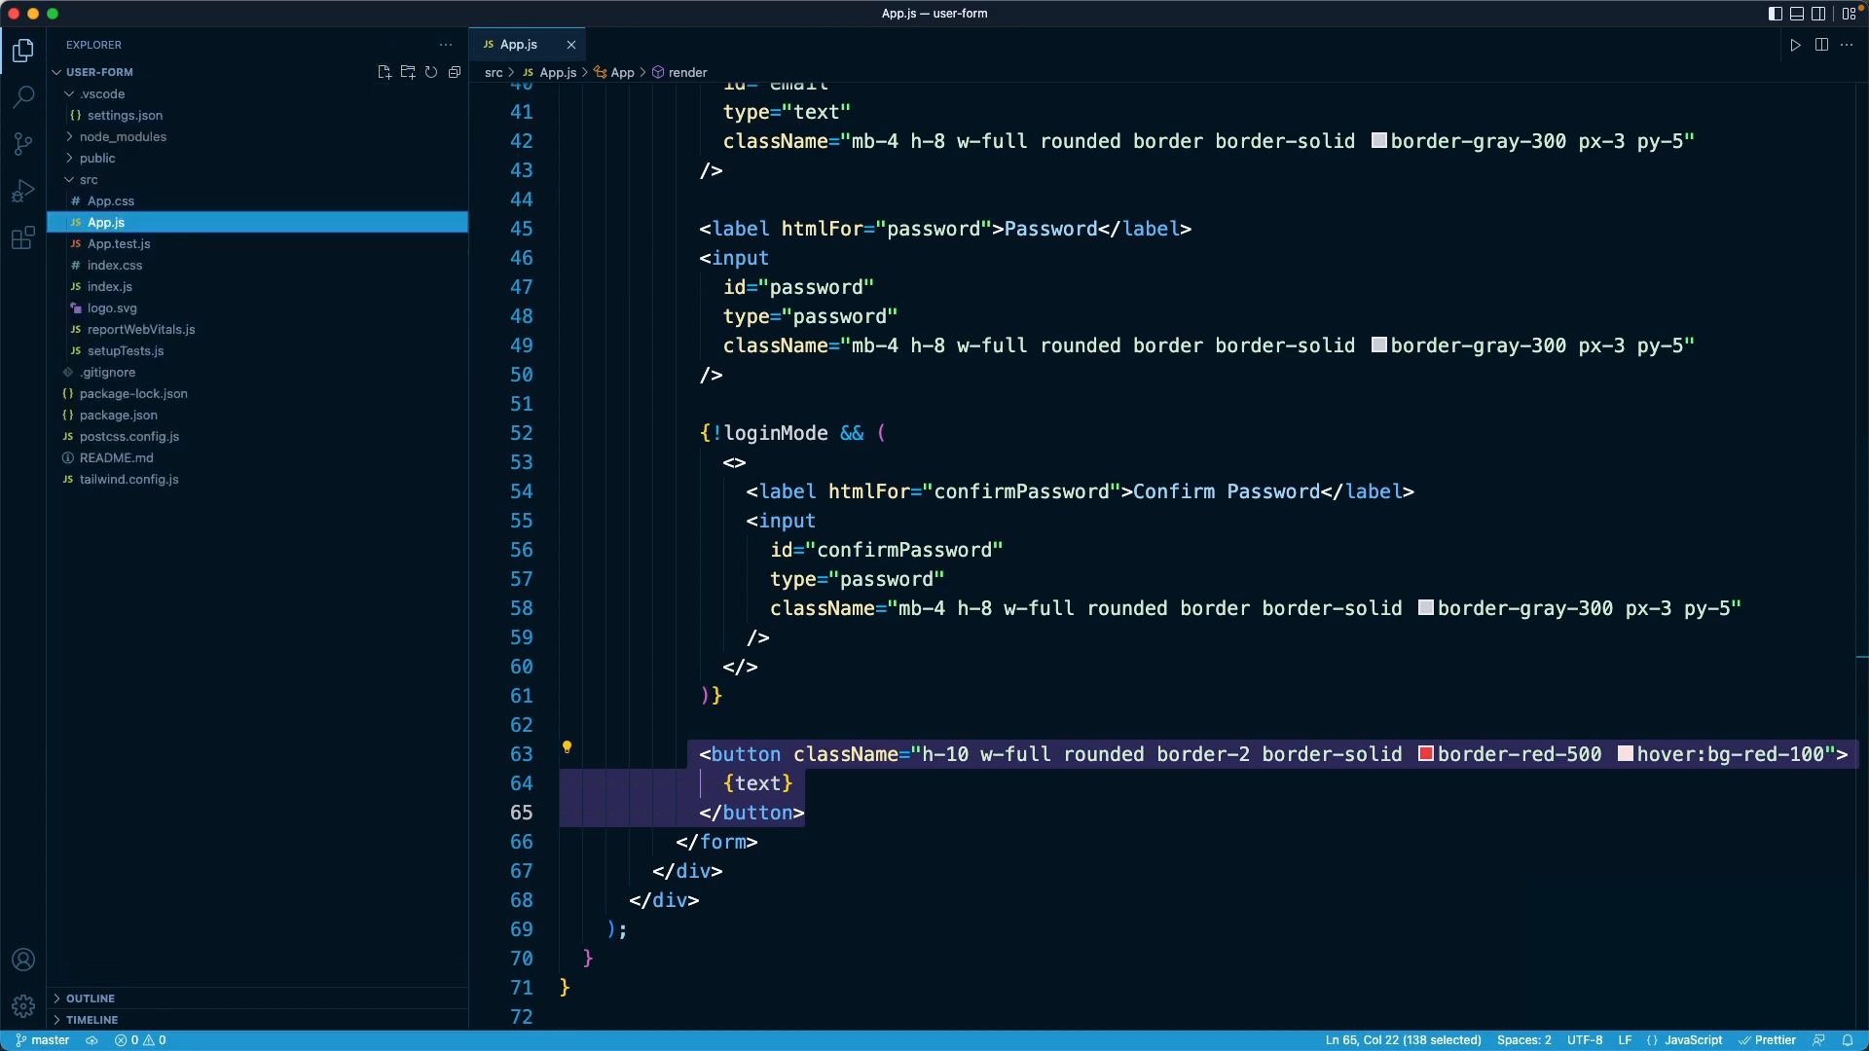
pyautogui.click(221, 44)
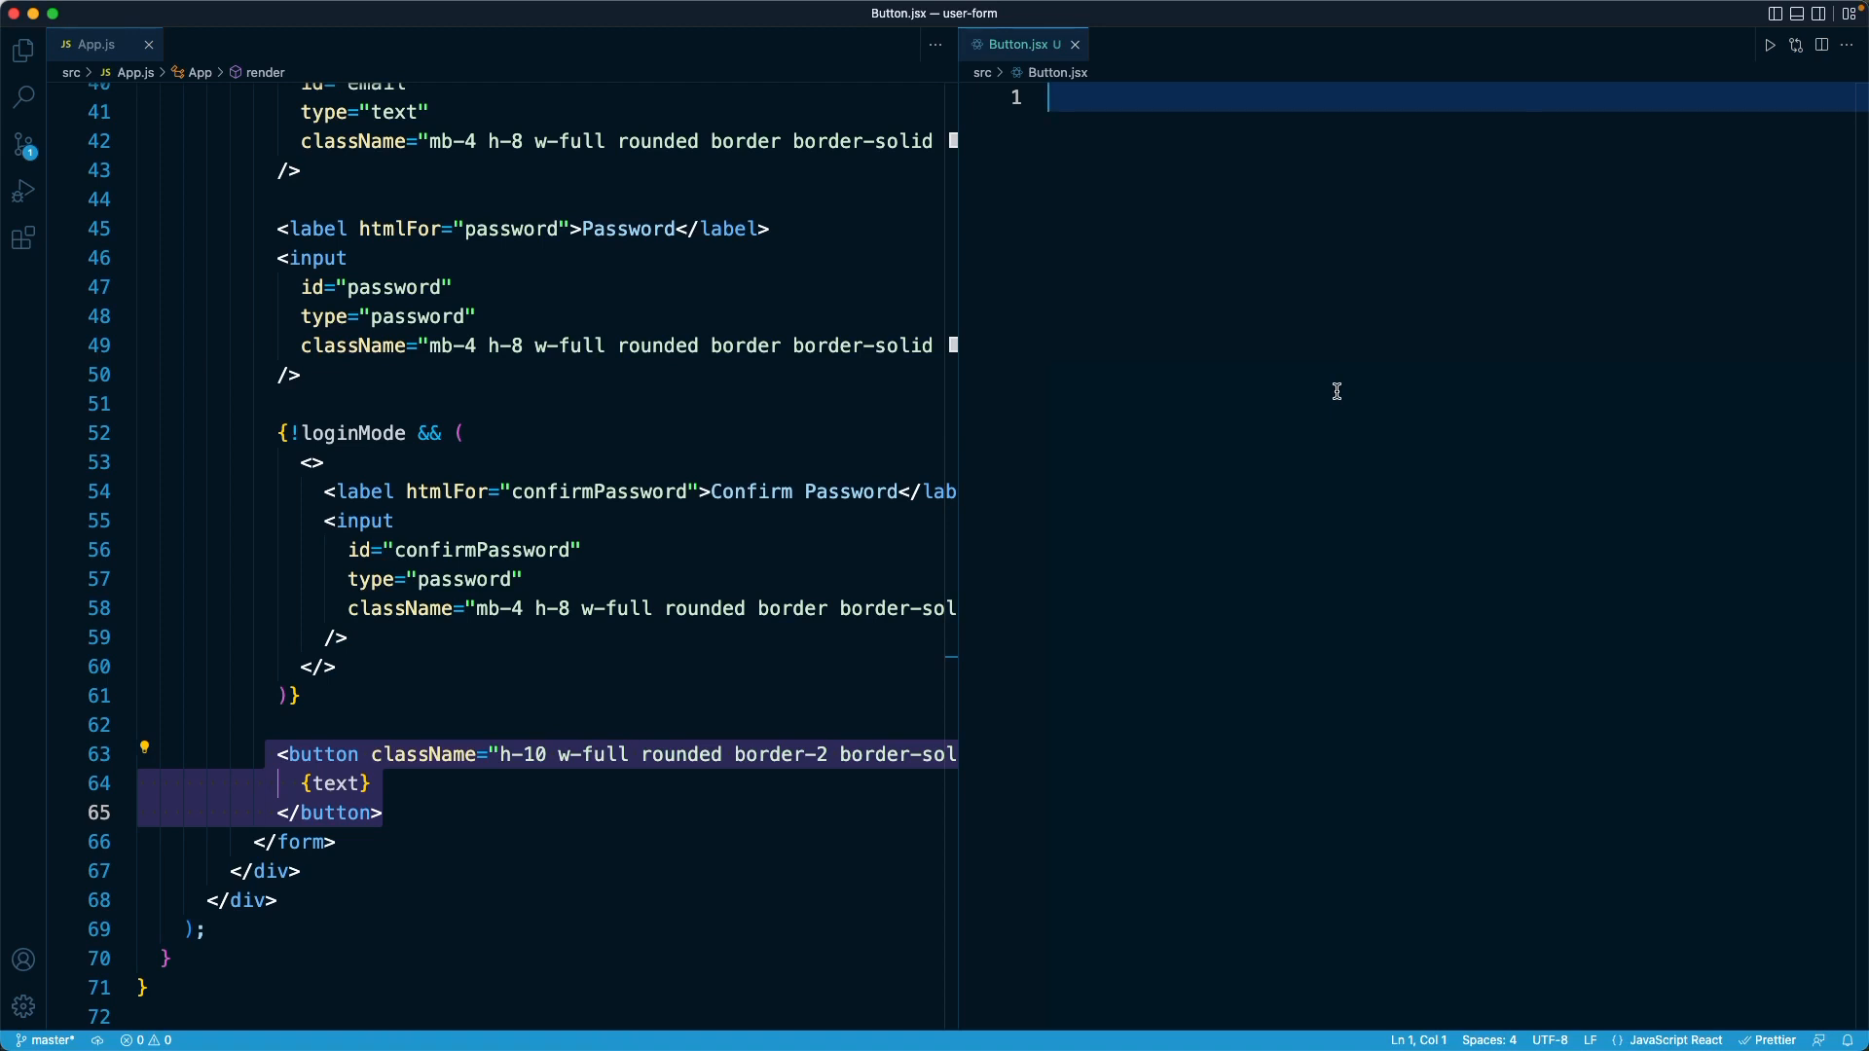
# Import React and declare class Button extends React.Component
pyautogui.write('class Button extends R')
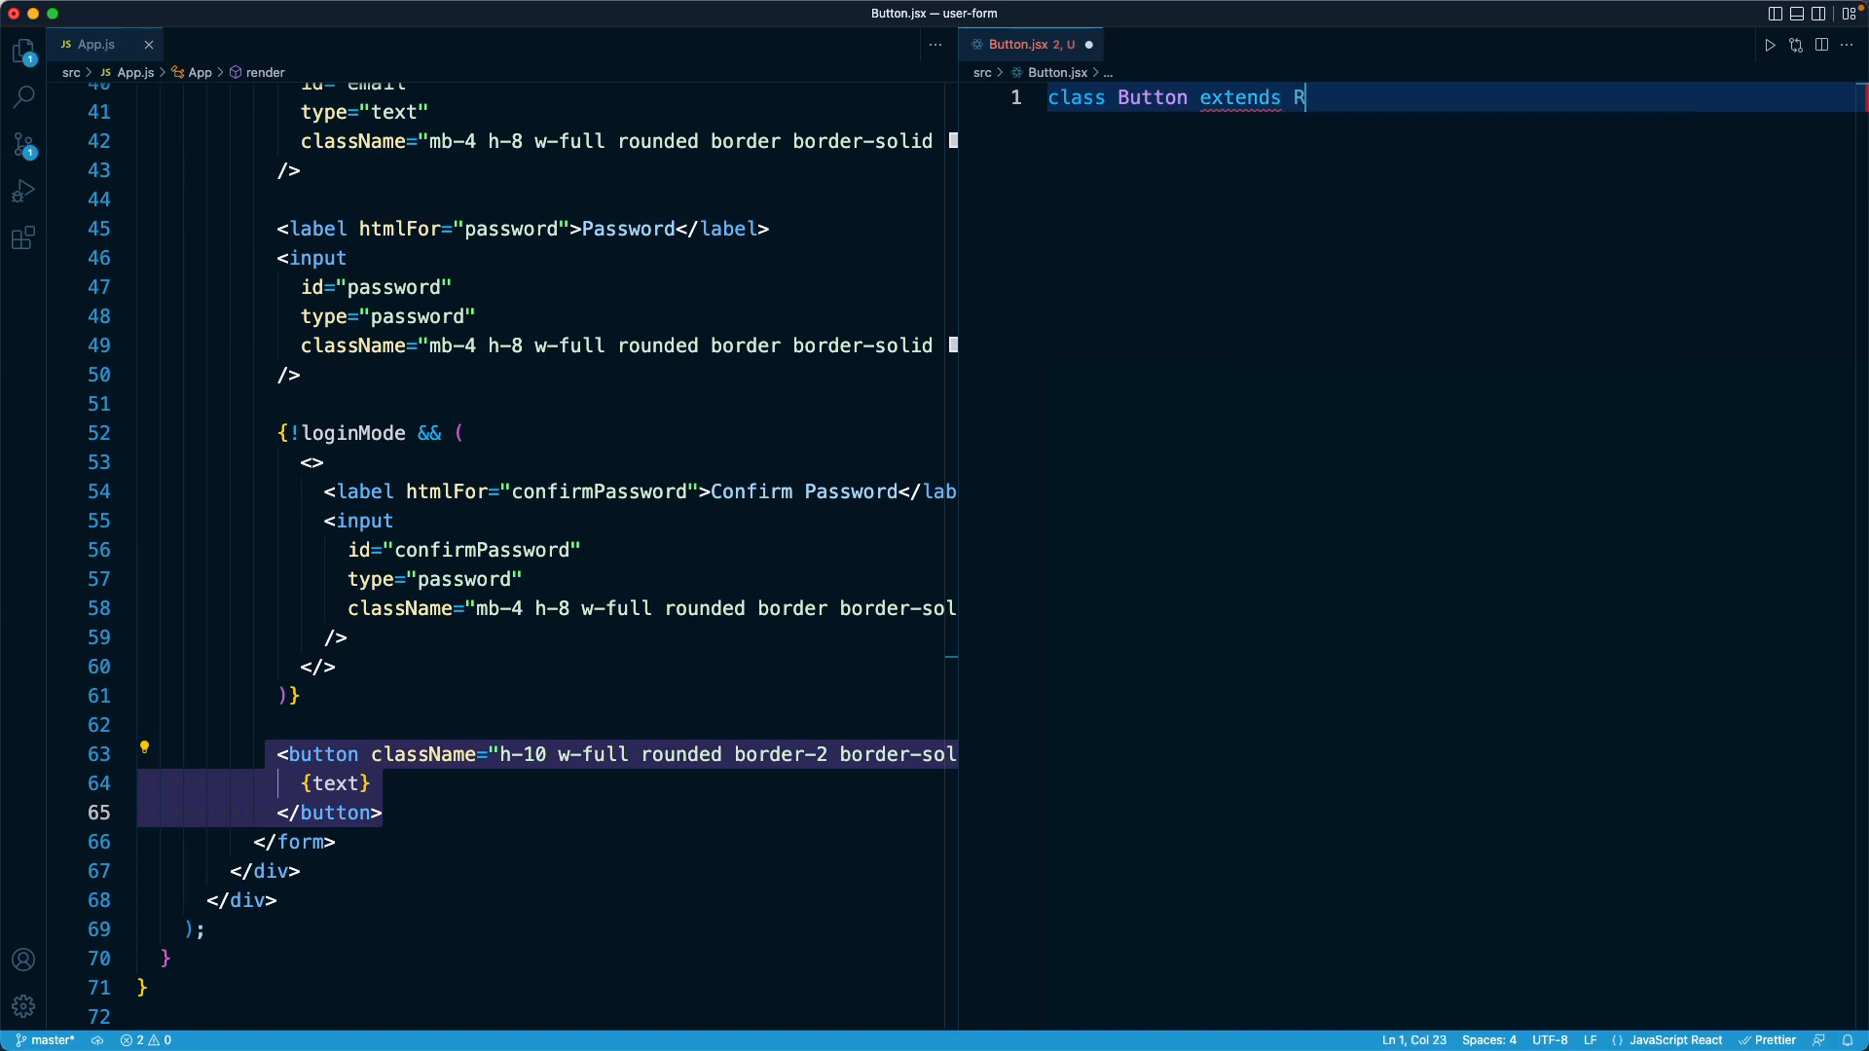
pyautogui.write('eact.Component {')
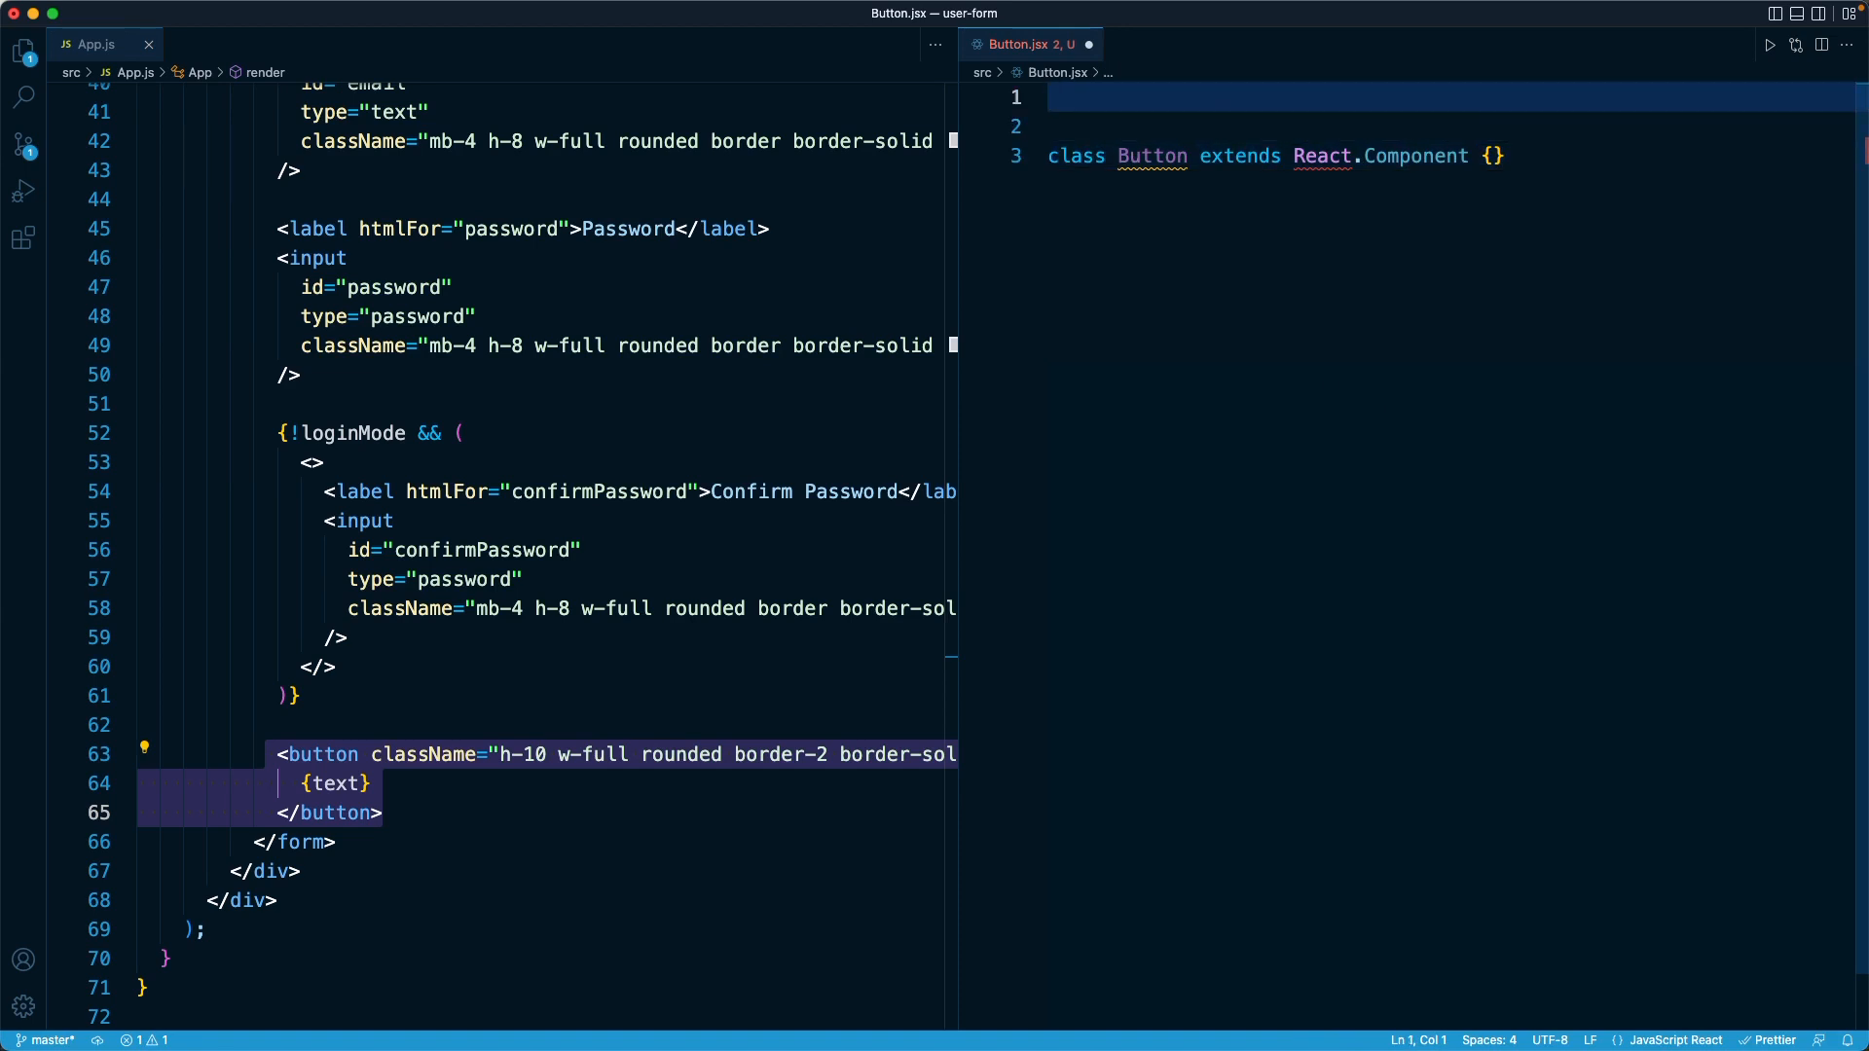
pyautogui.write('import React from "react";')
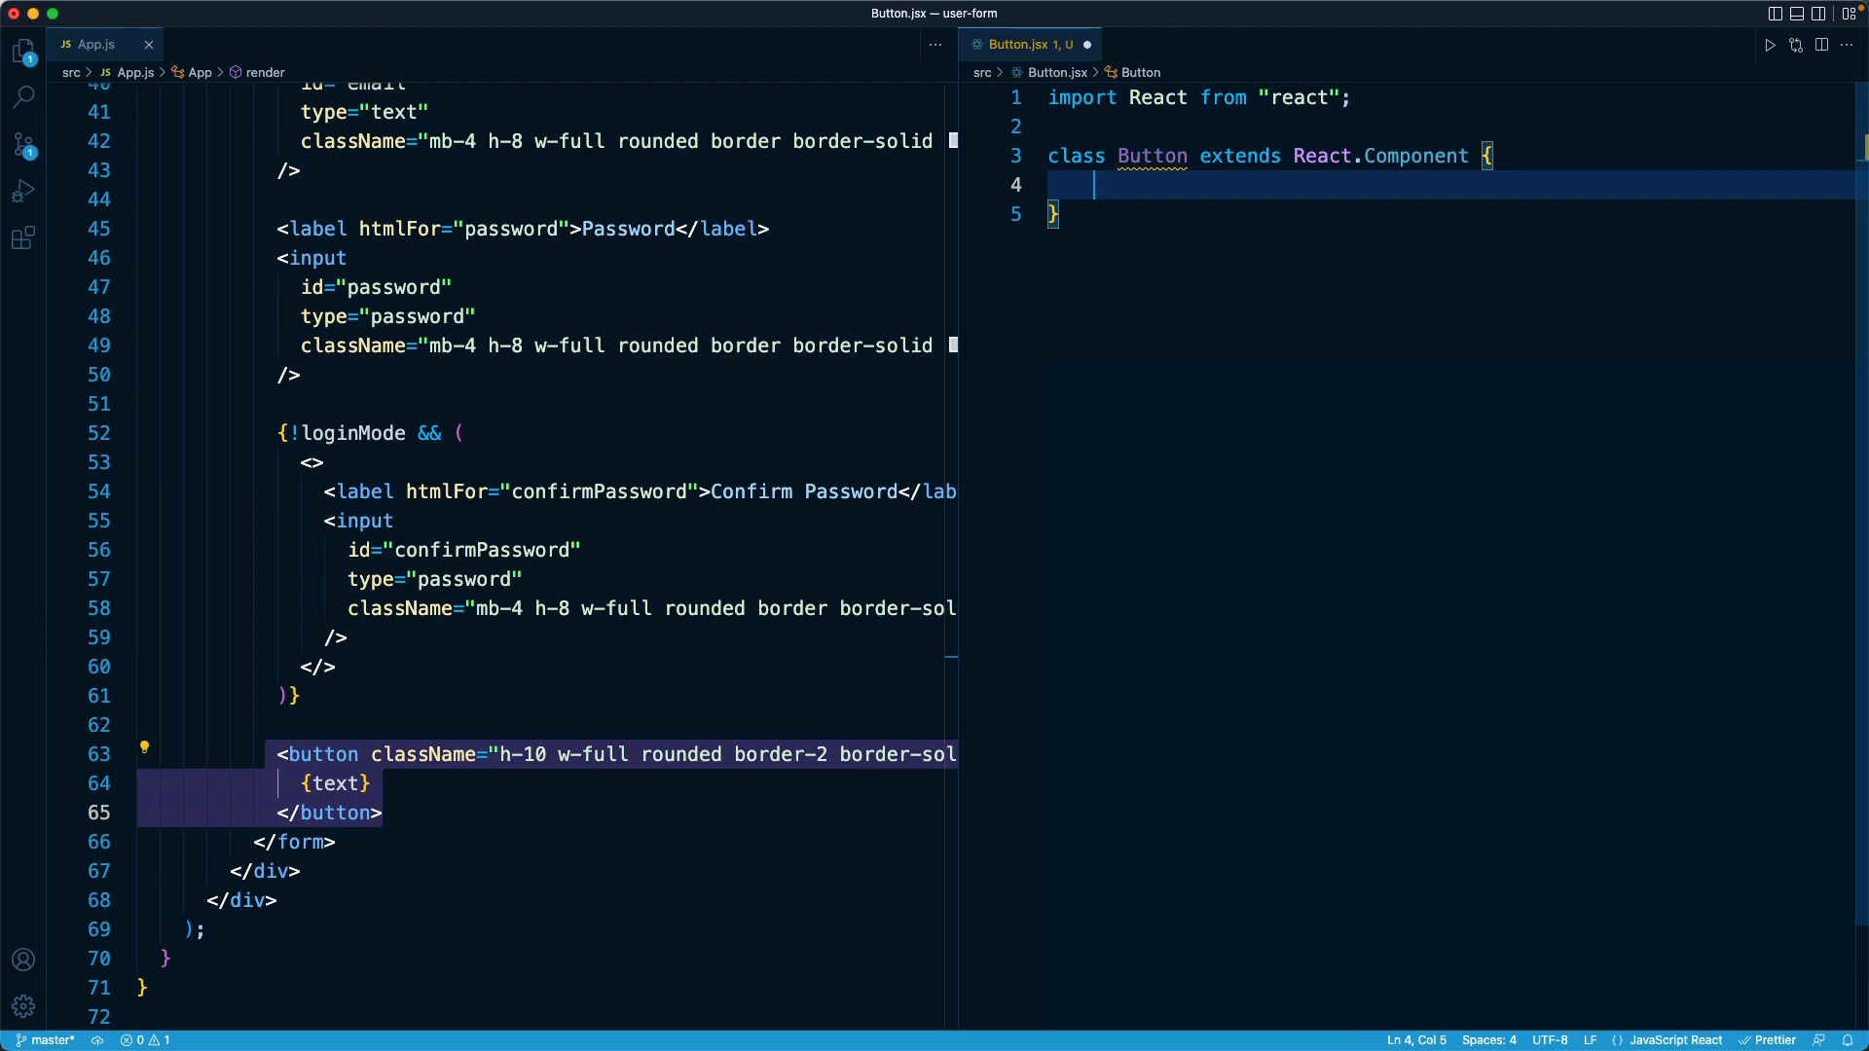
# Add a render method that returns an empty <button></button> element
pyautogui.write('render() {')
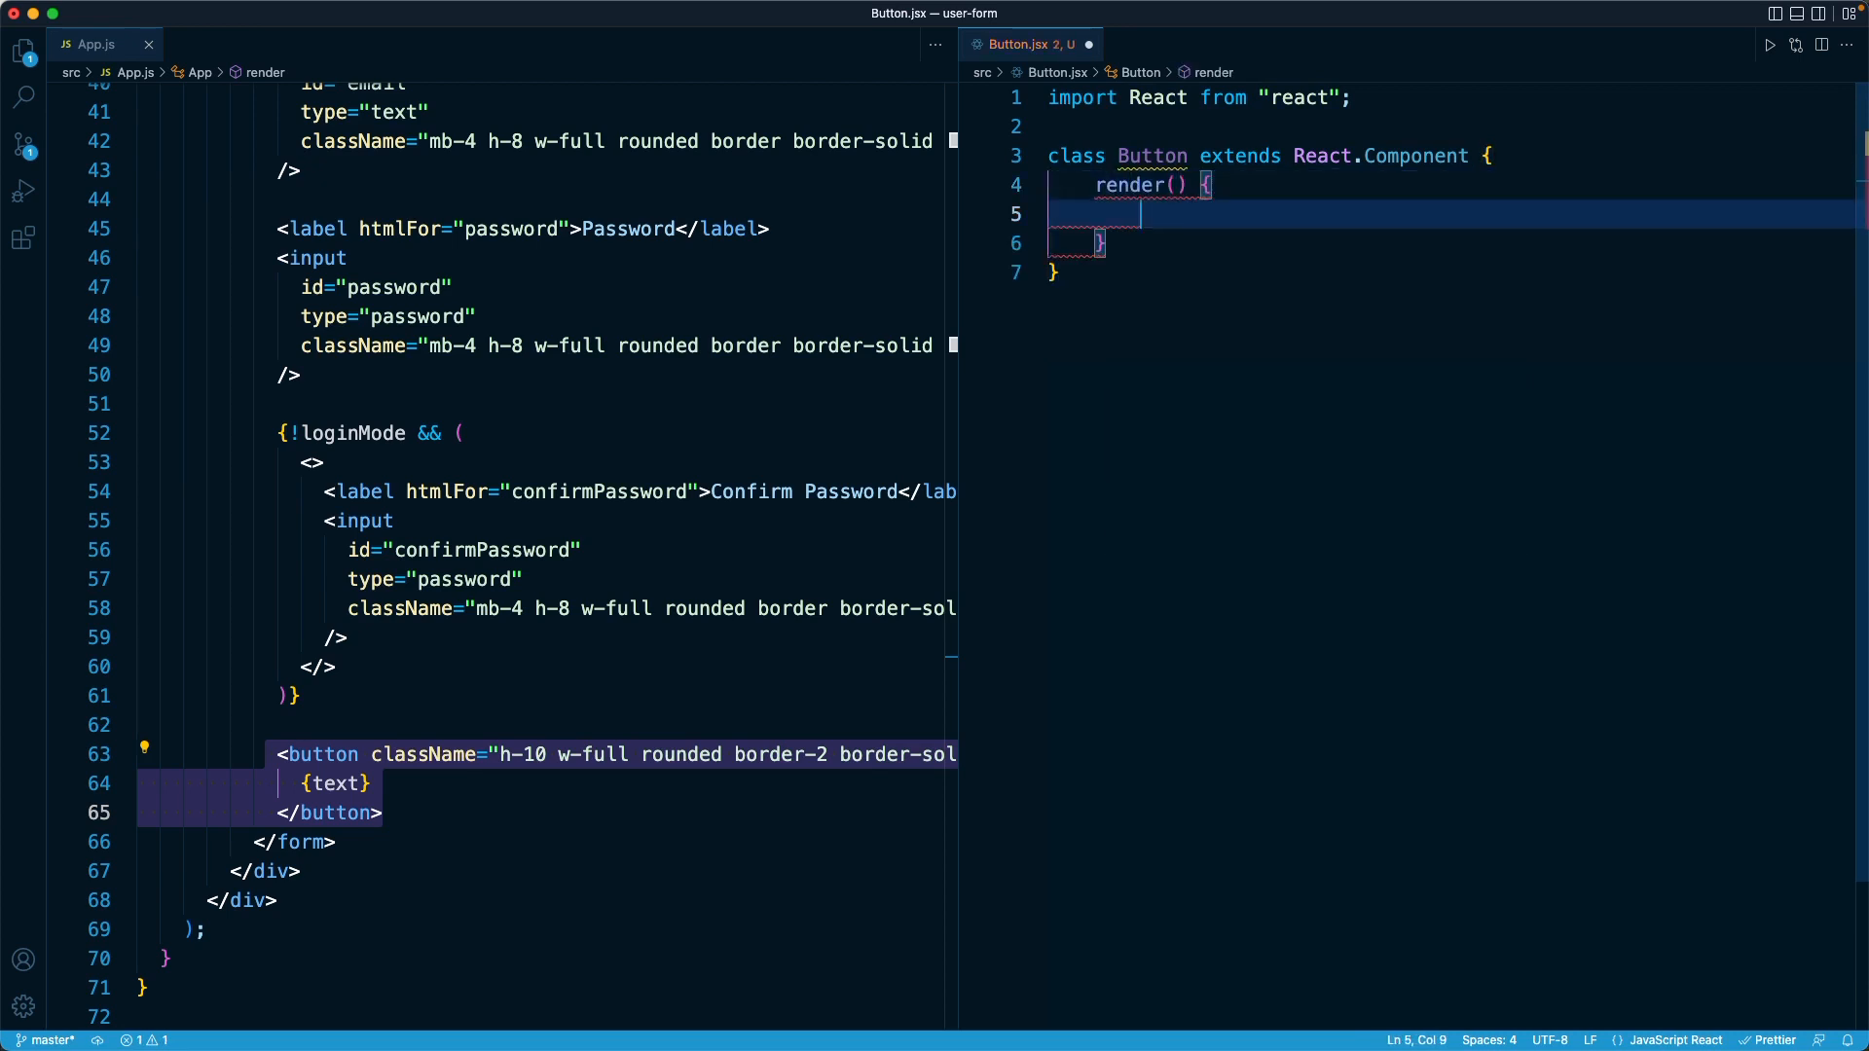
pyautogui.write('return')
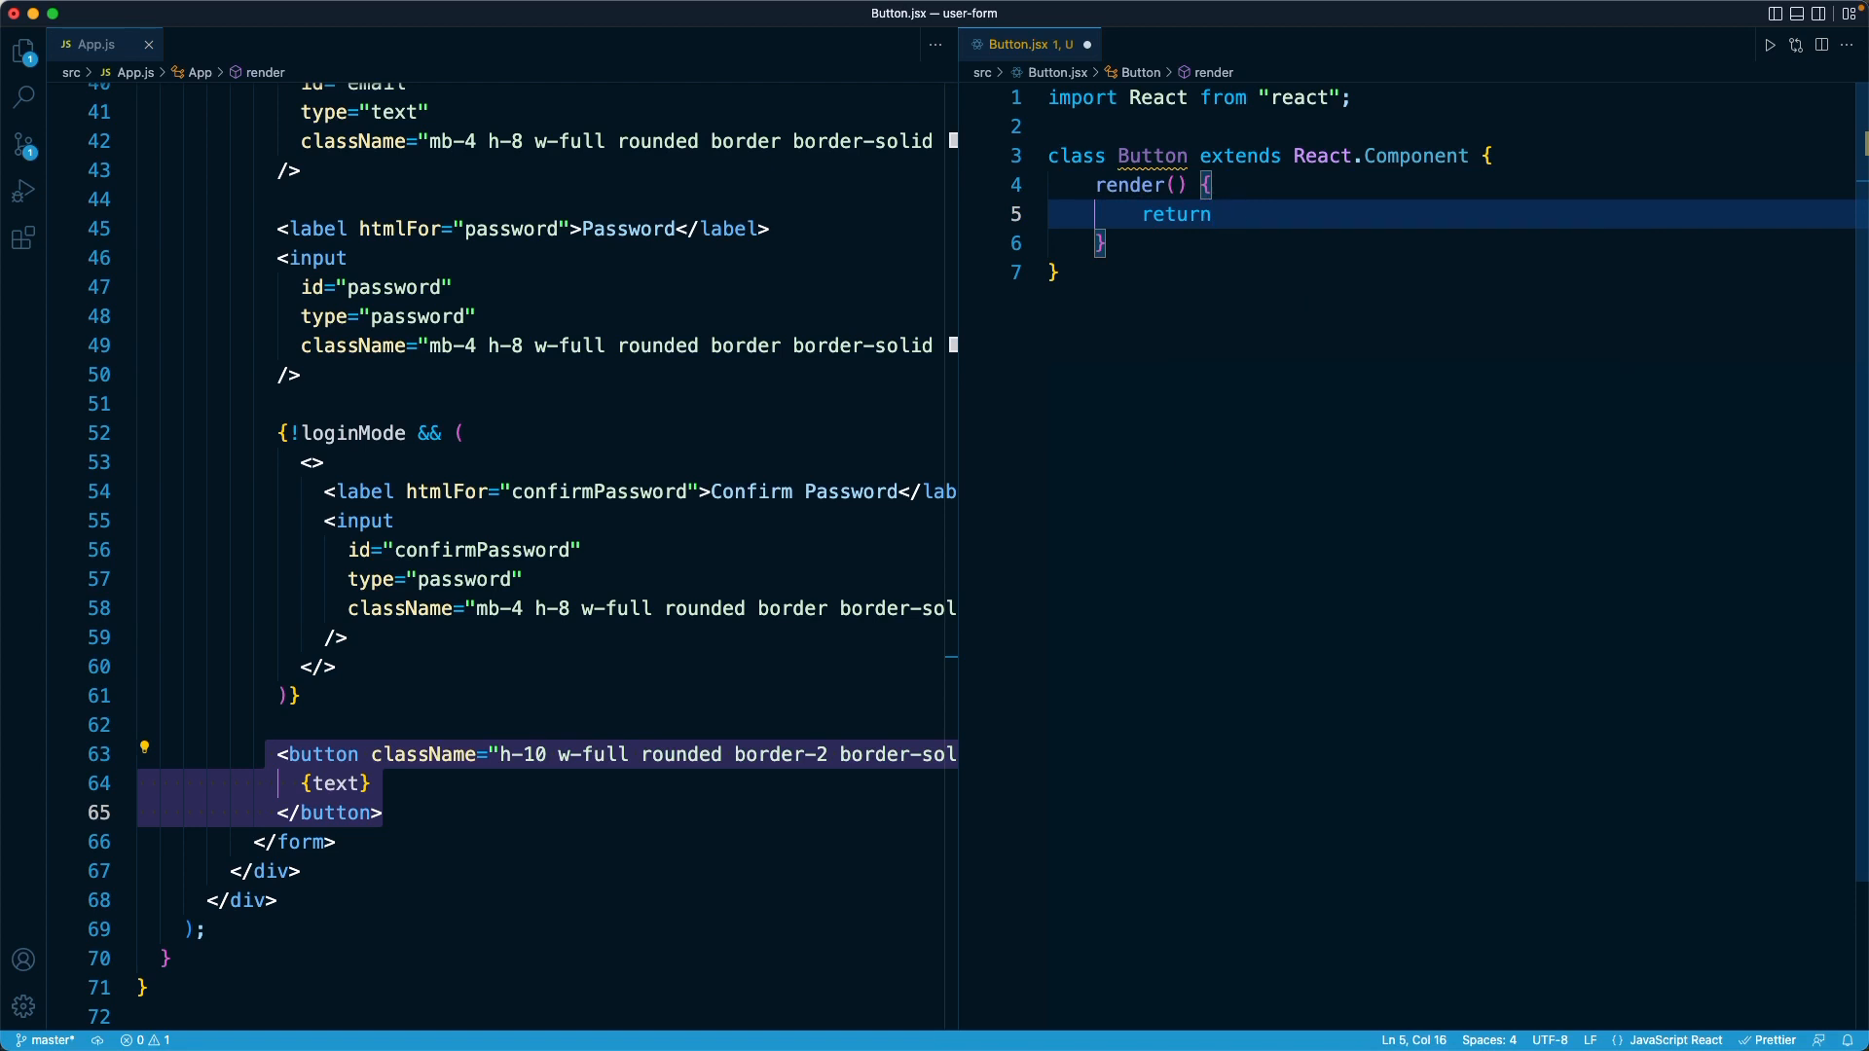
pyautogui.moveTo(355, 835)
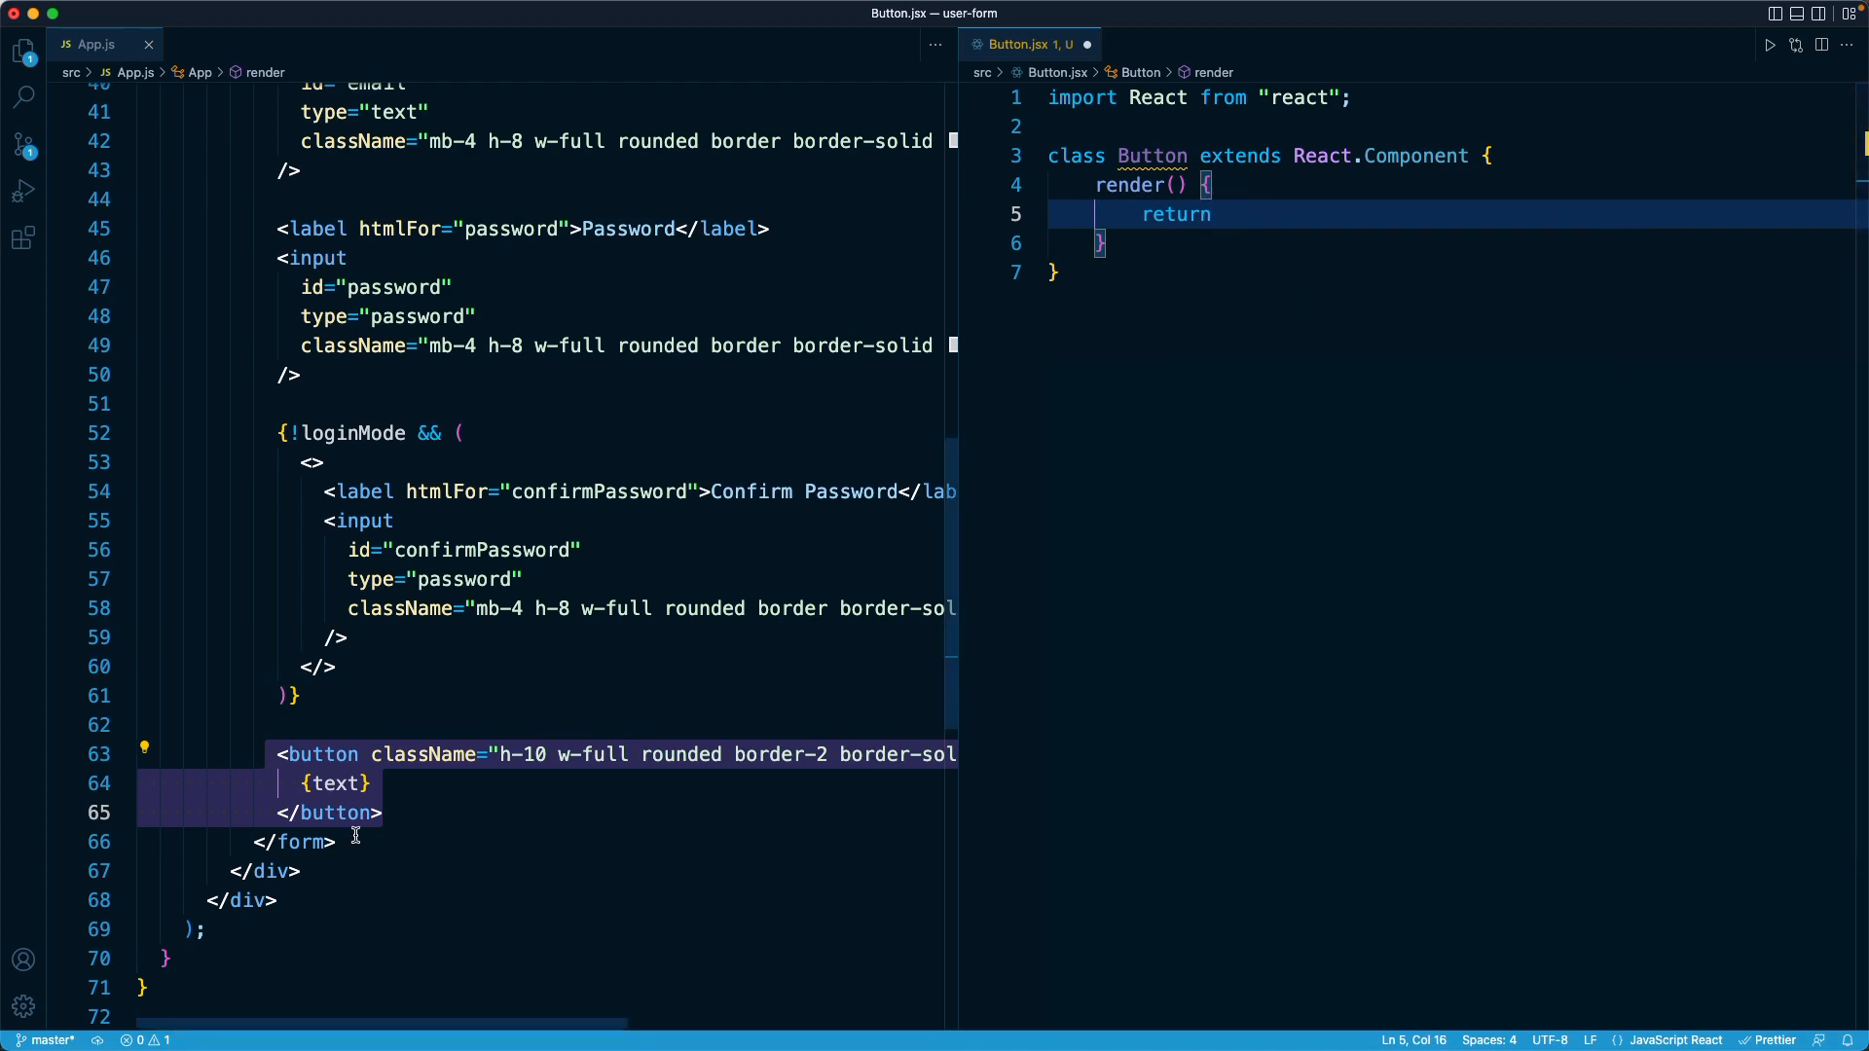
pyautogui.moveTo(1016, 711)
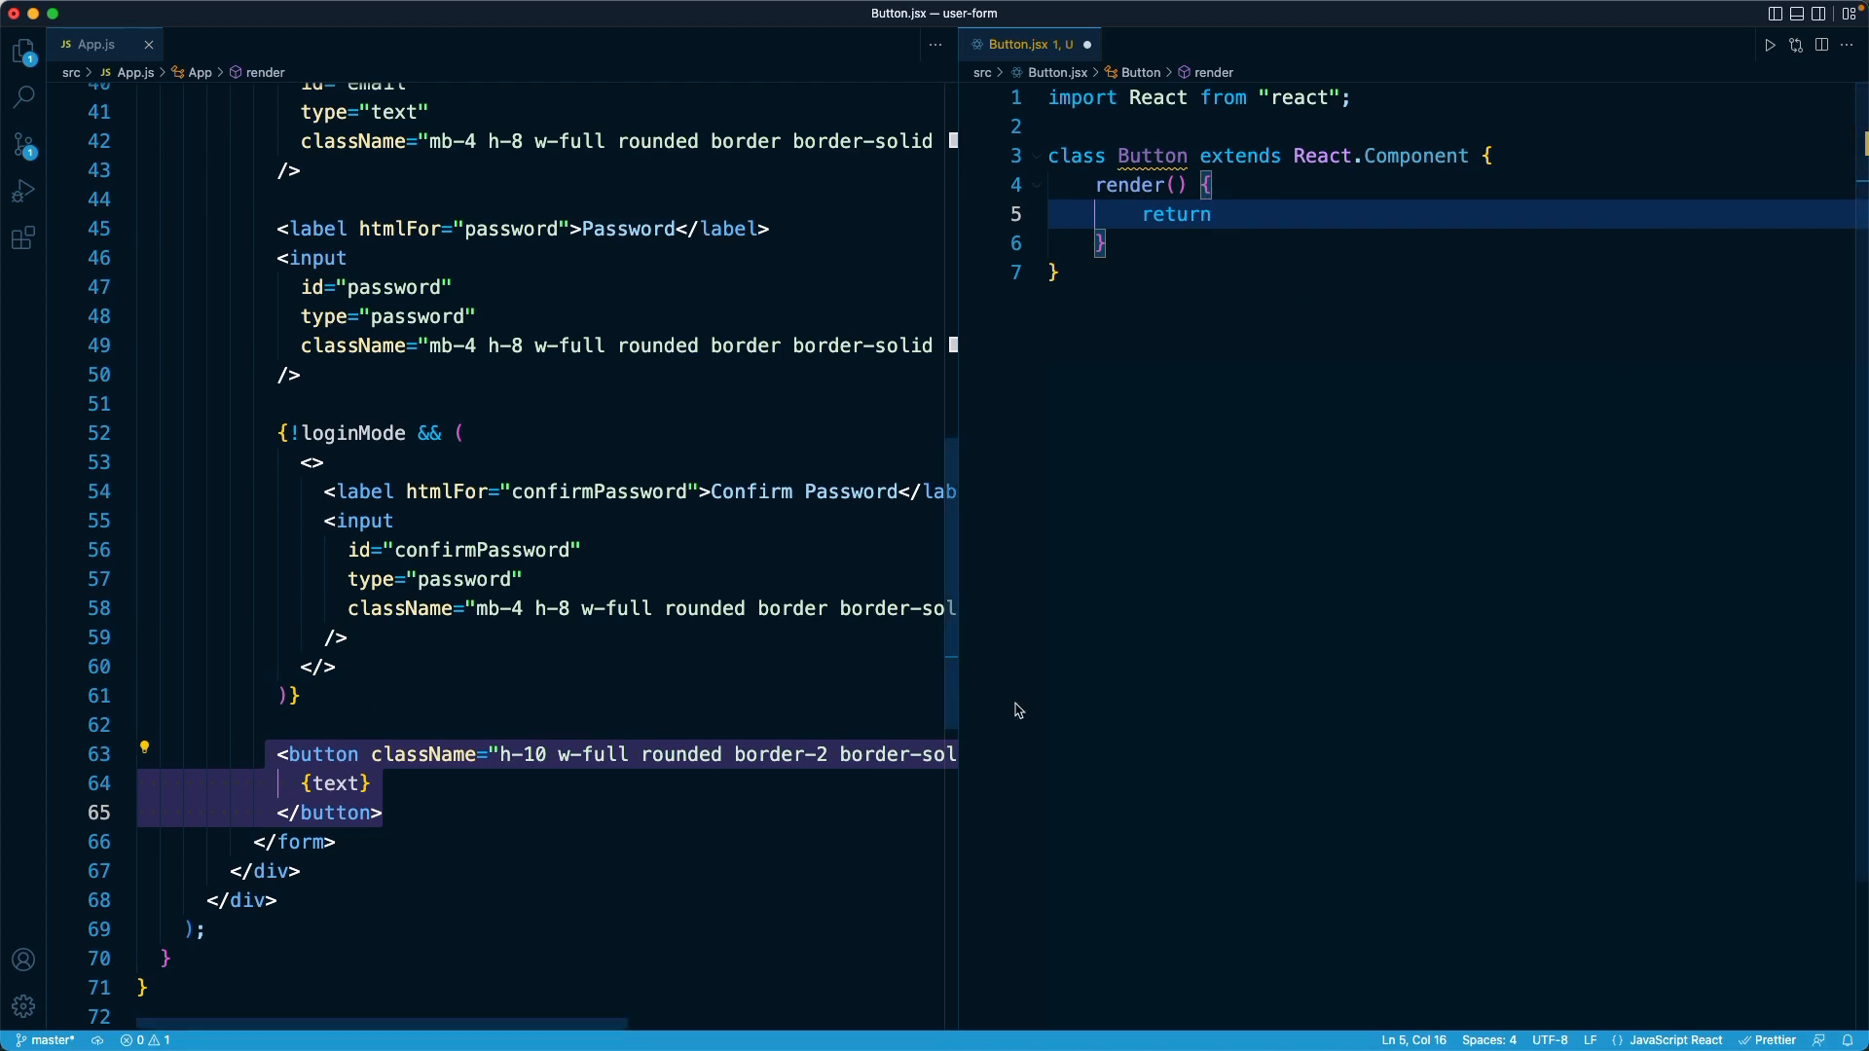
pyautogui.write('<button></button>;')
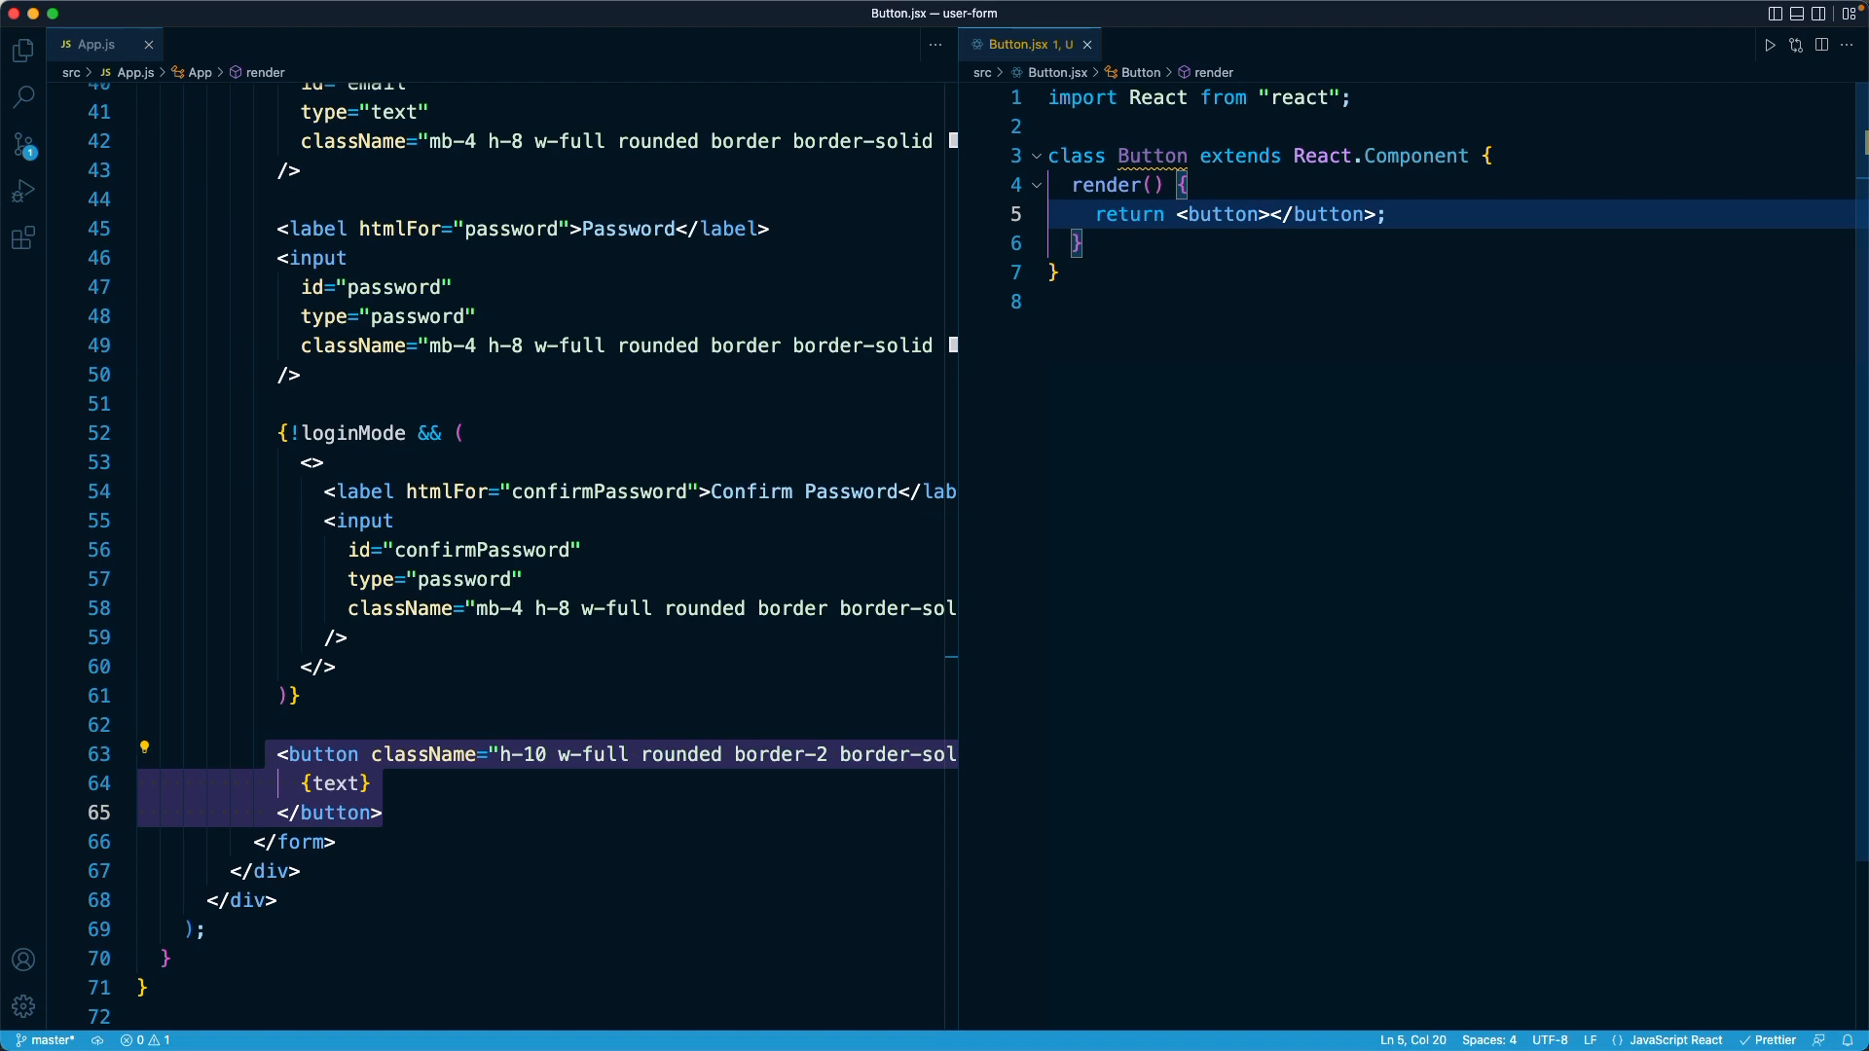
pyautogui.click(1179, 185)
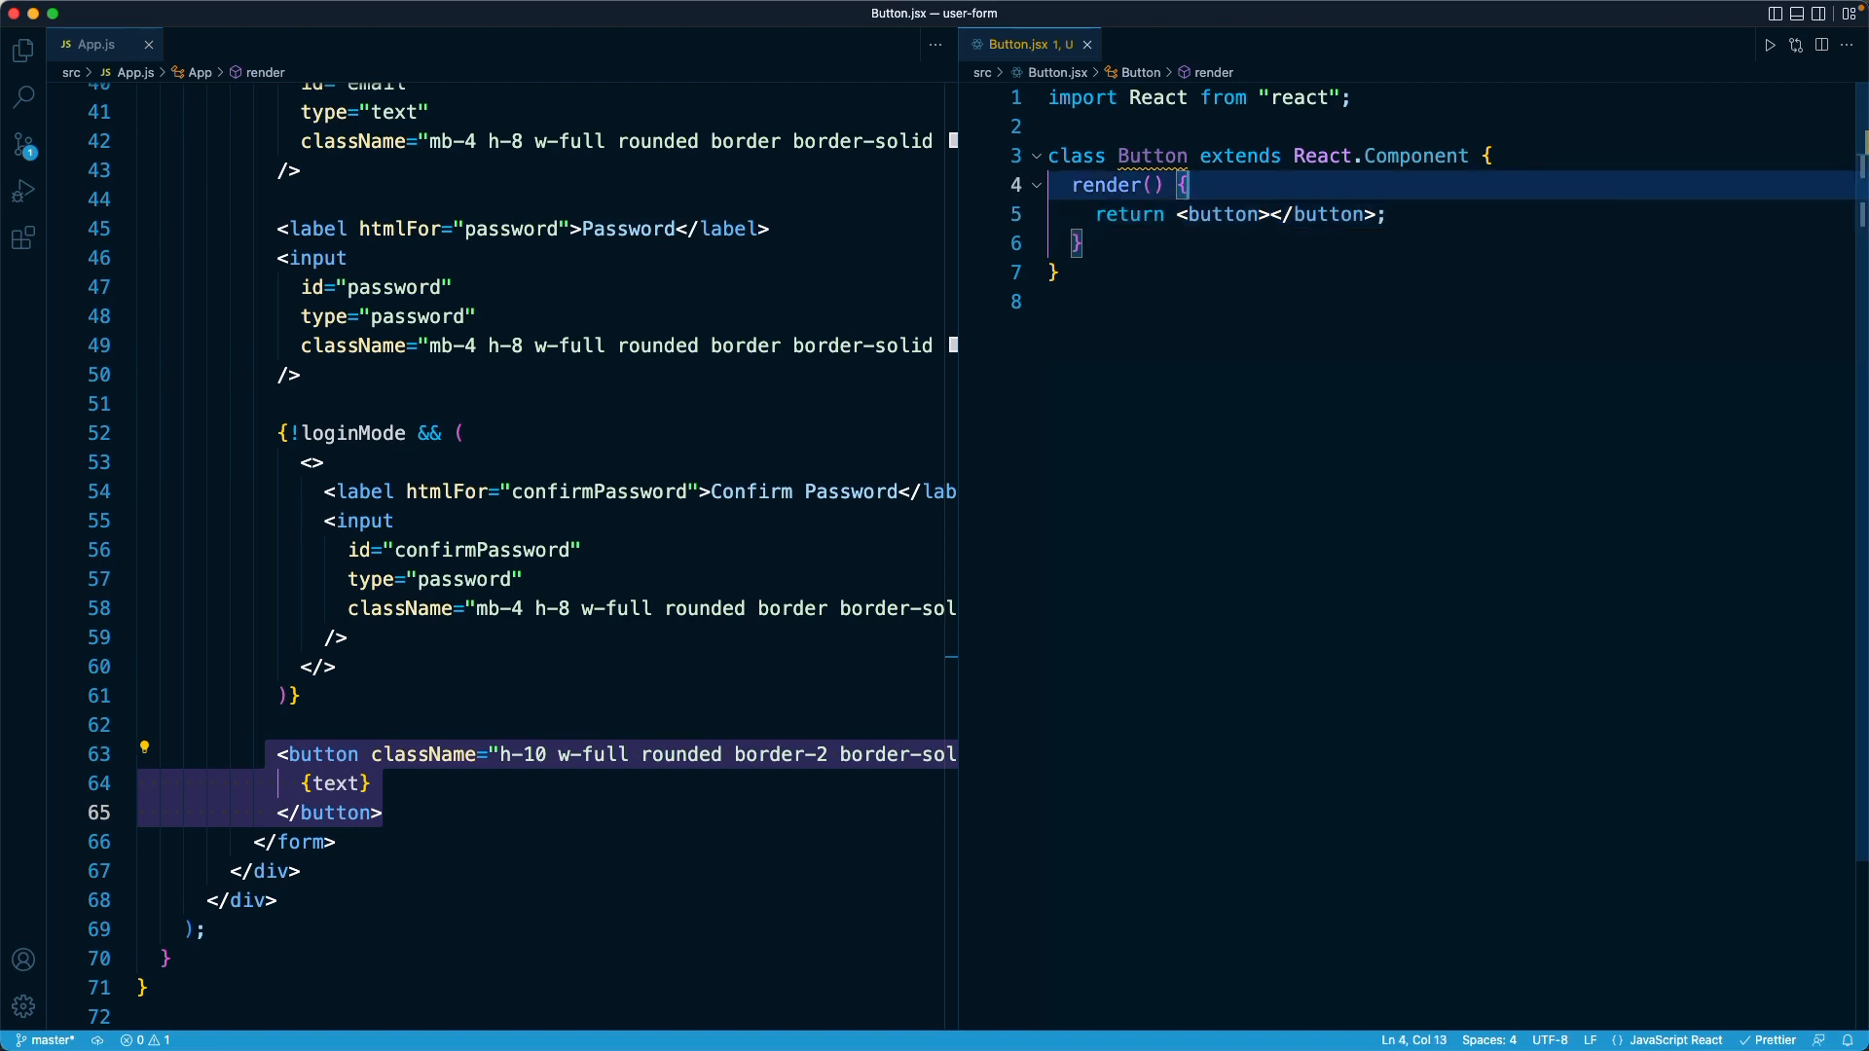
# Declare const baseClasses = "h-10 rounded border-2 border-solid" above the return
pyautogui.write('const baseC')
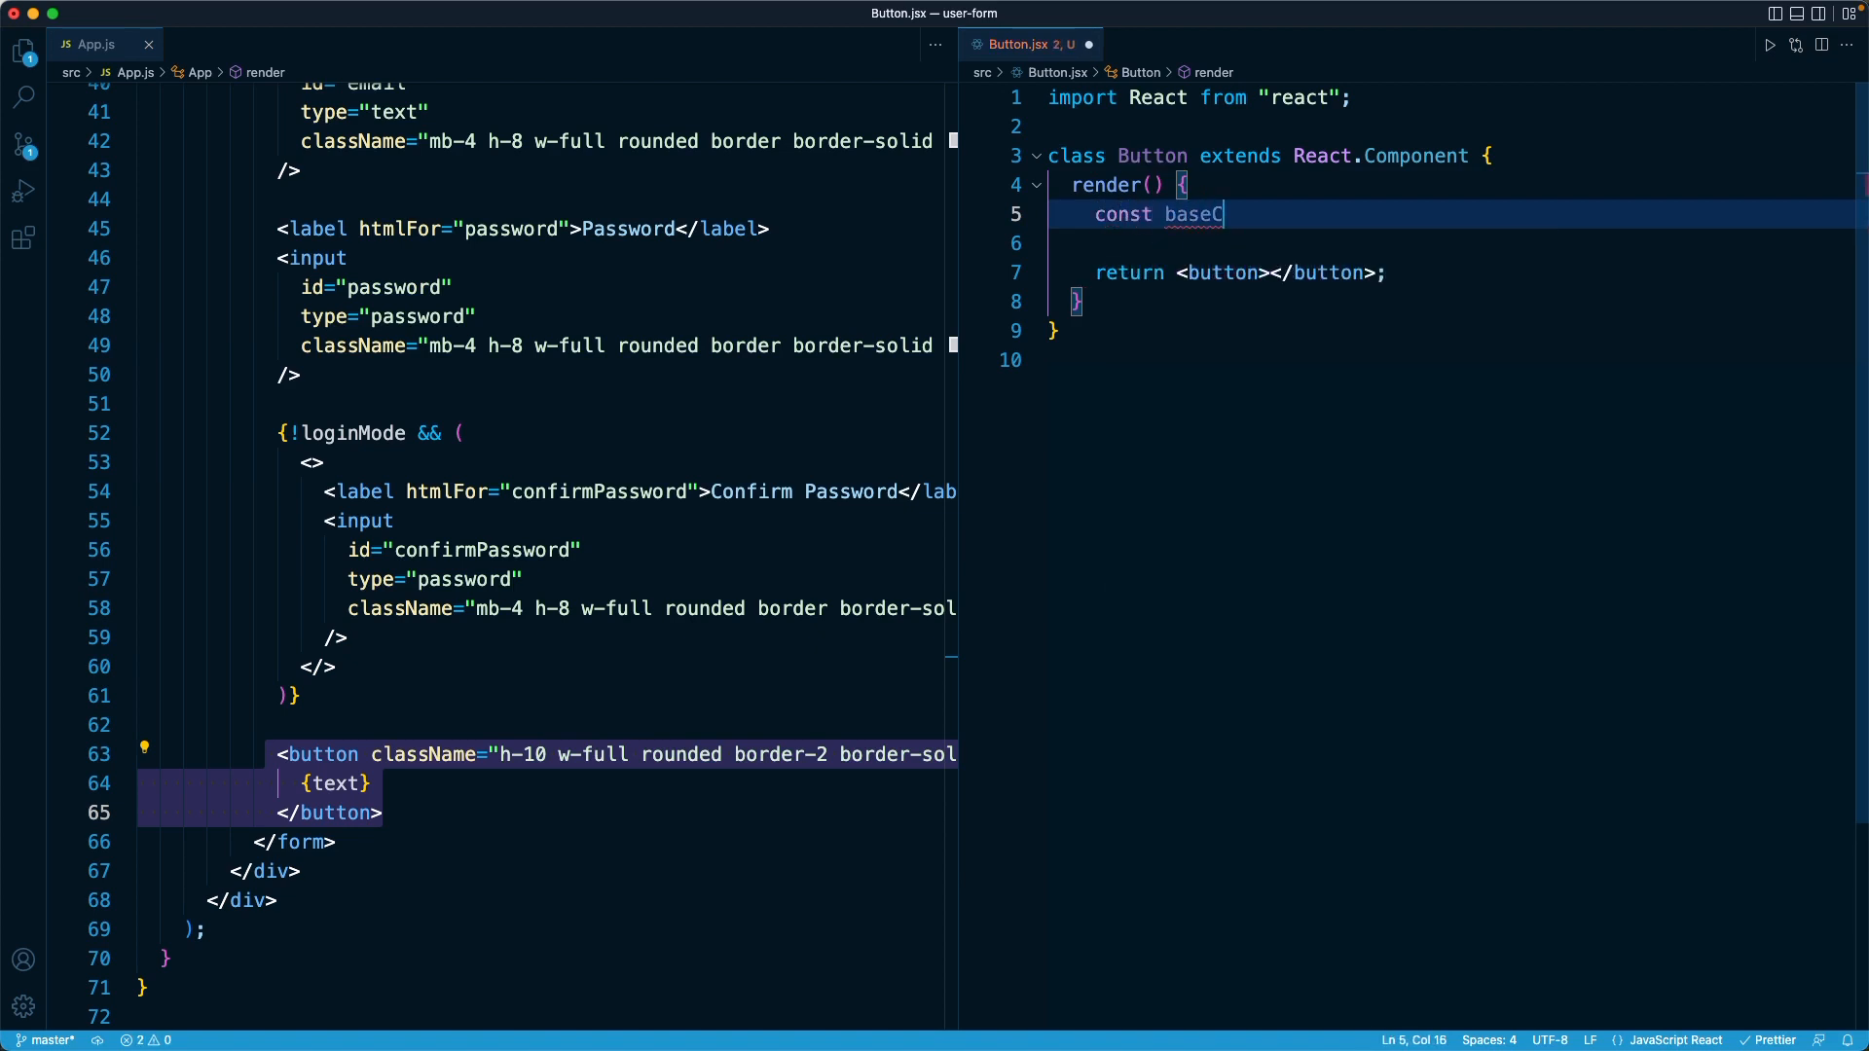
pyautogui.write('lasses')
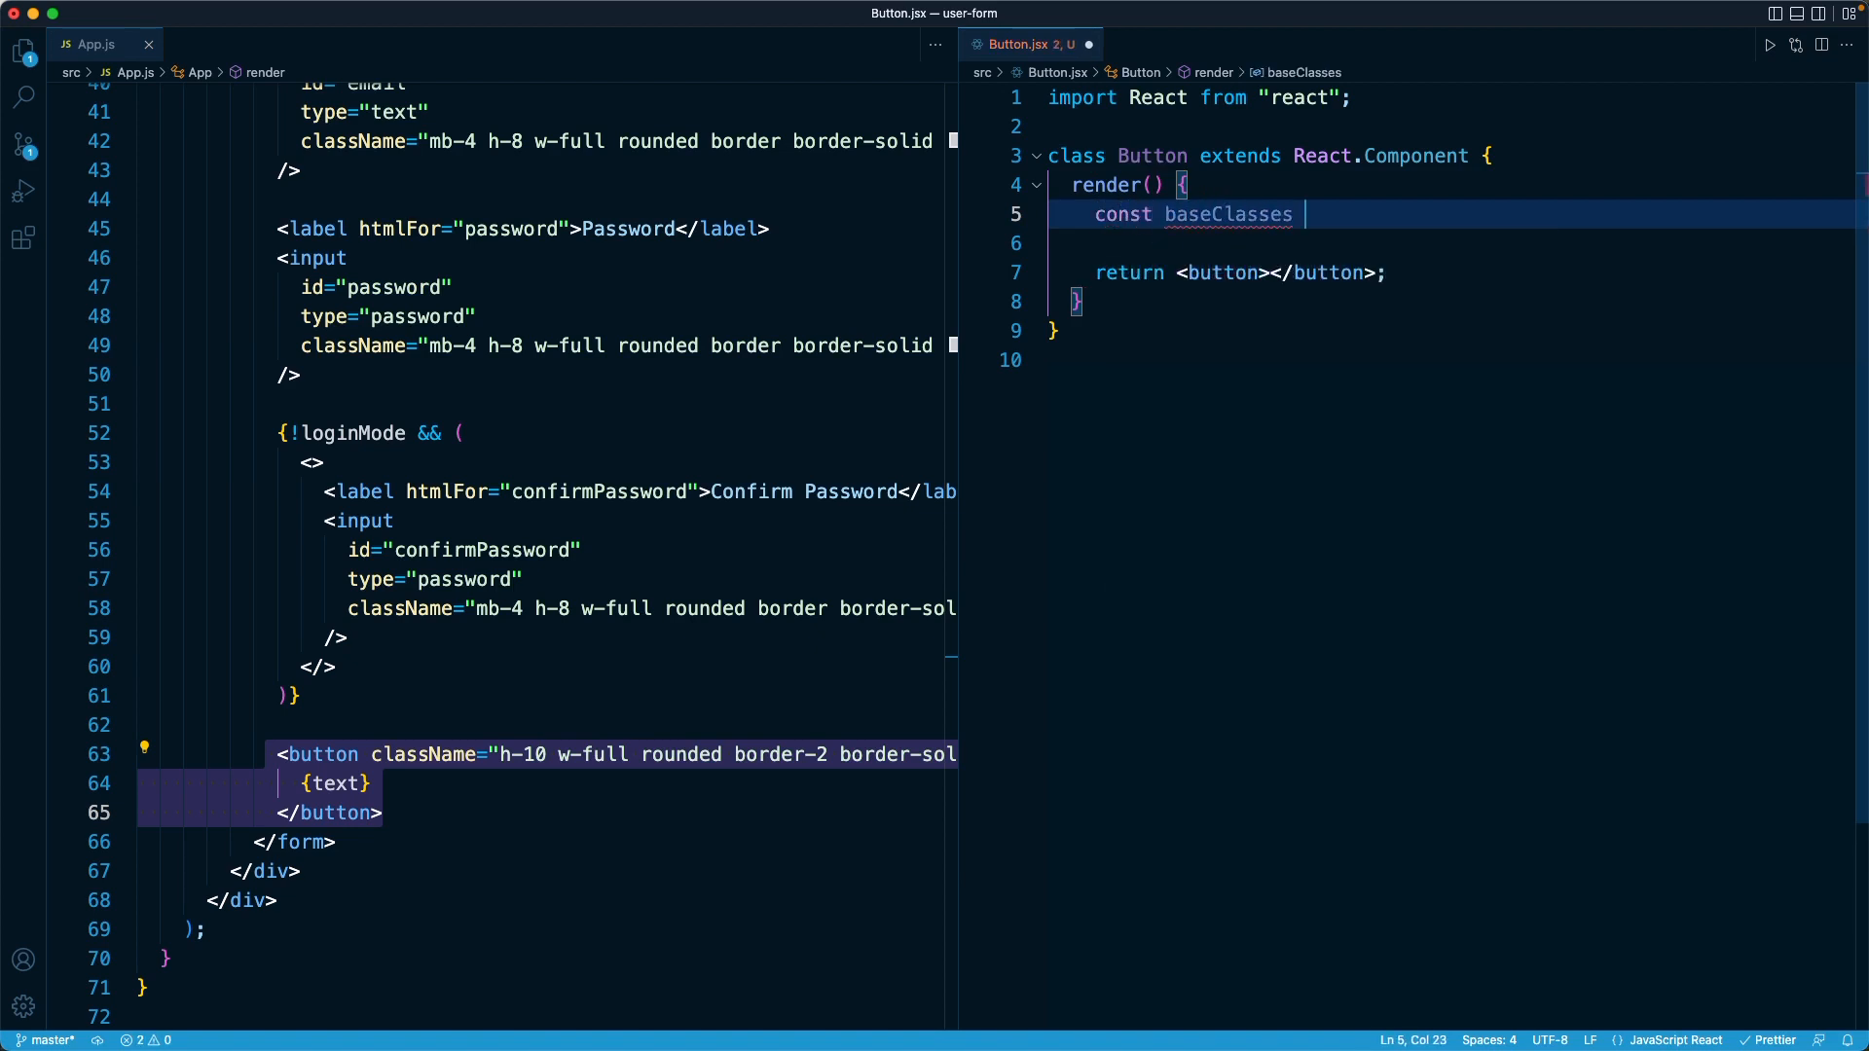
pyautogui.write('= ""')
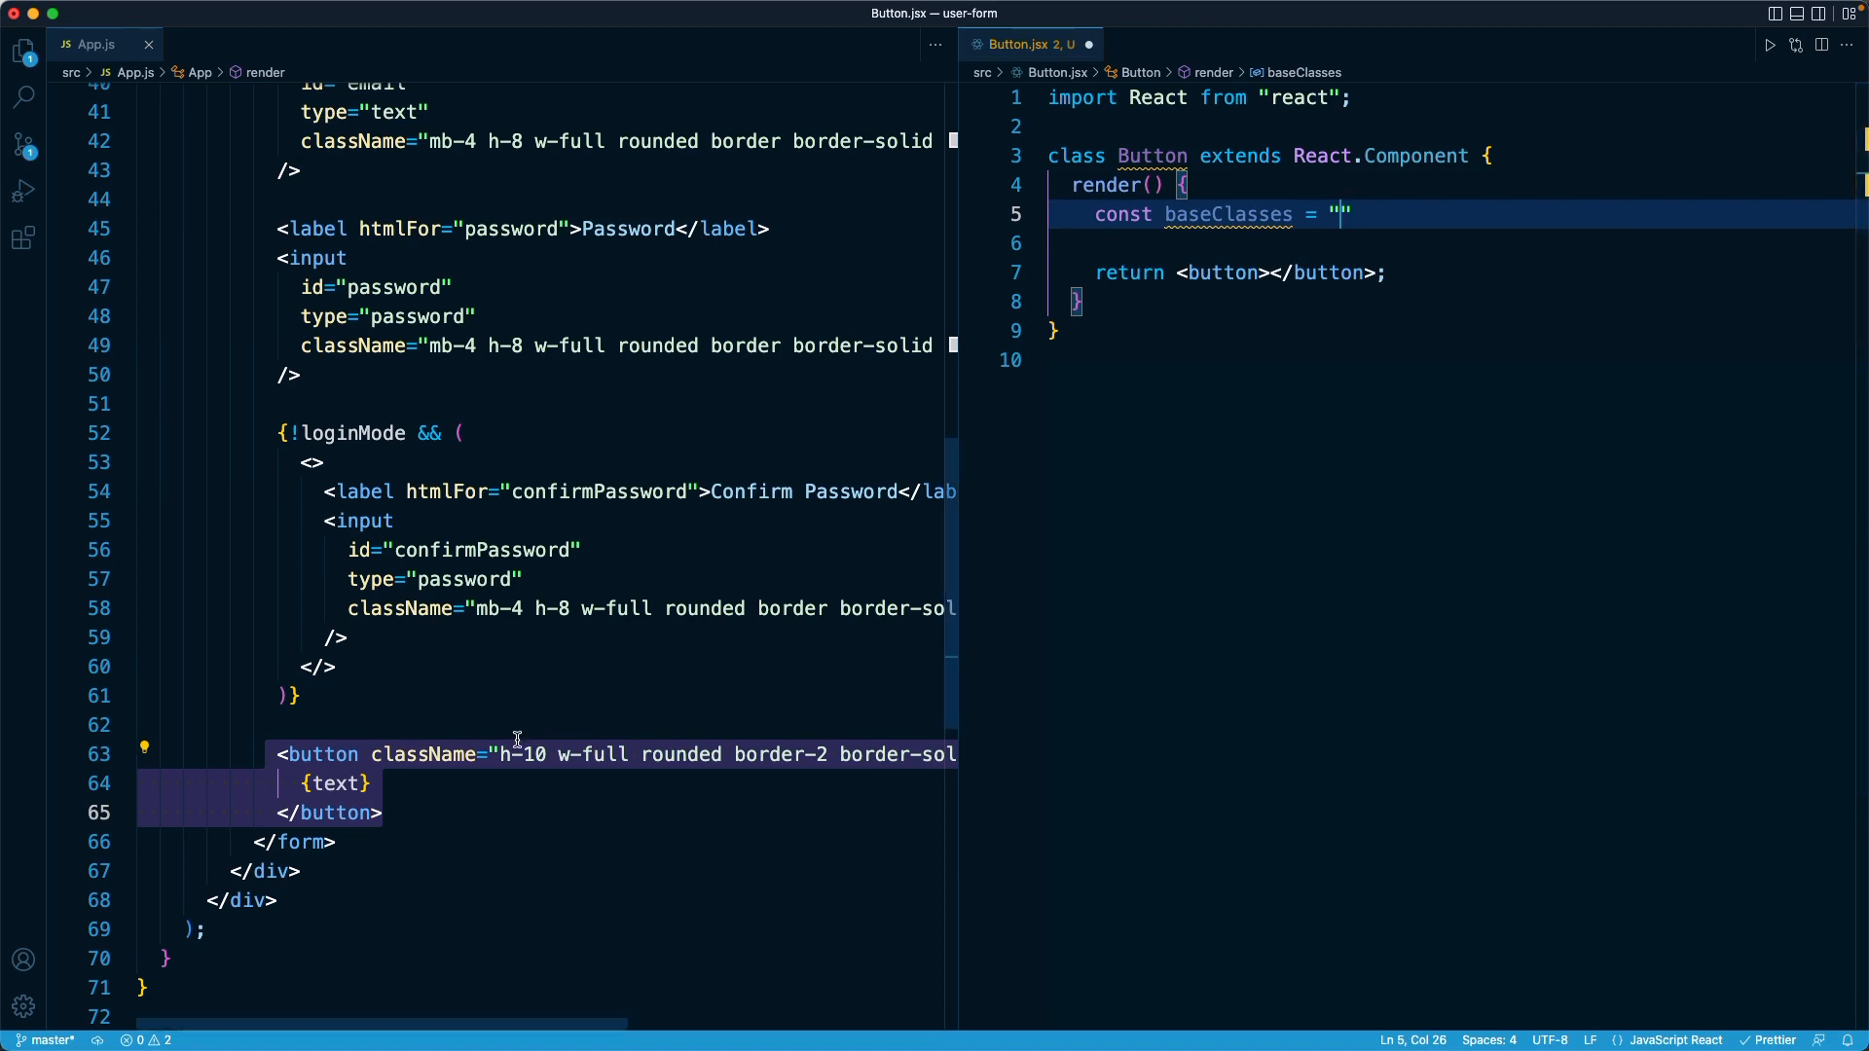
pyautogui.moveTo(1238, 200)
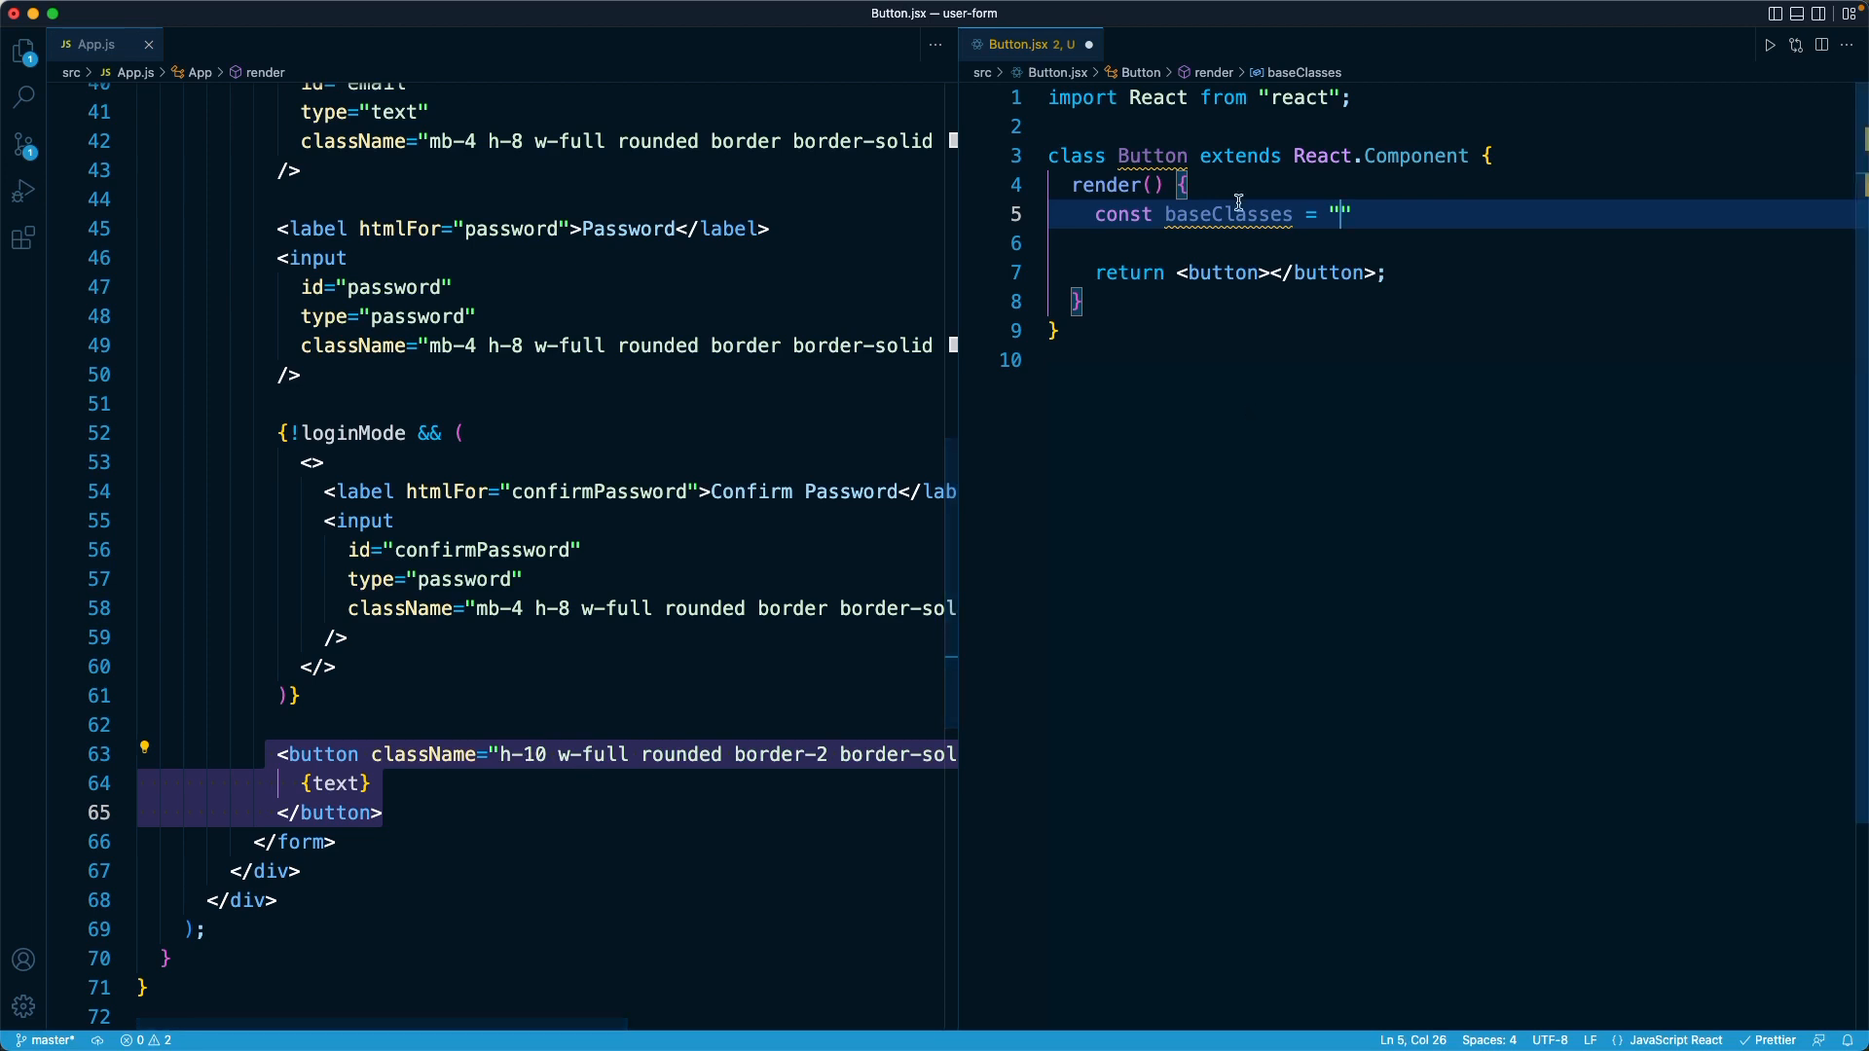
pyautogui.write('h')
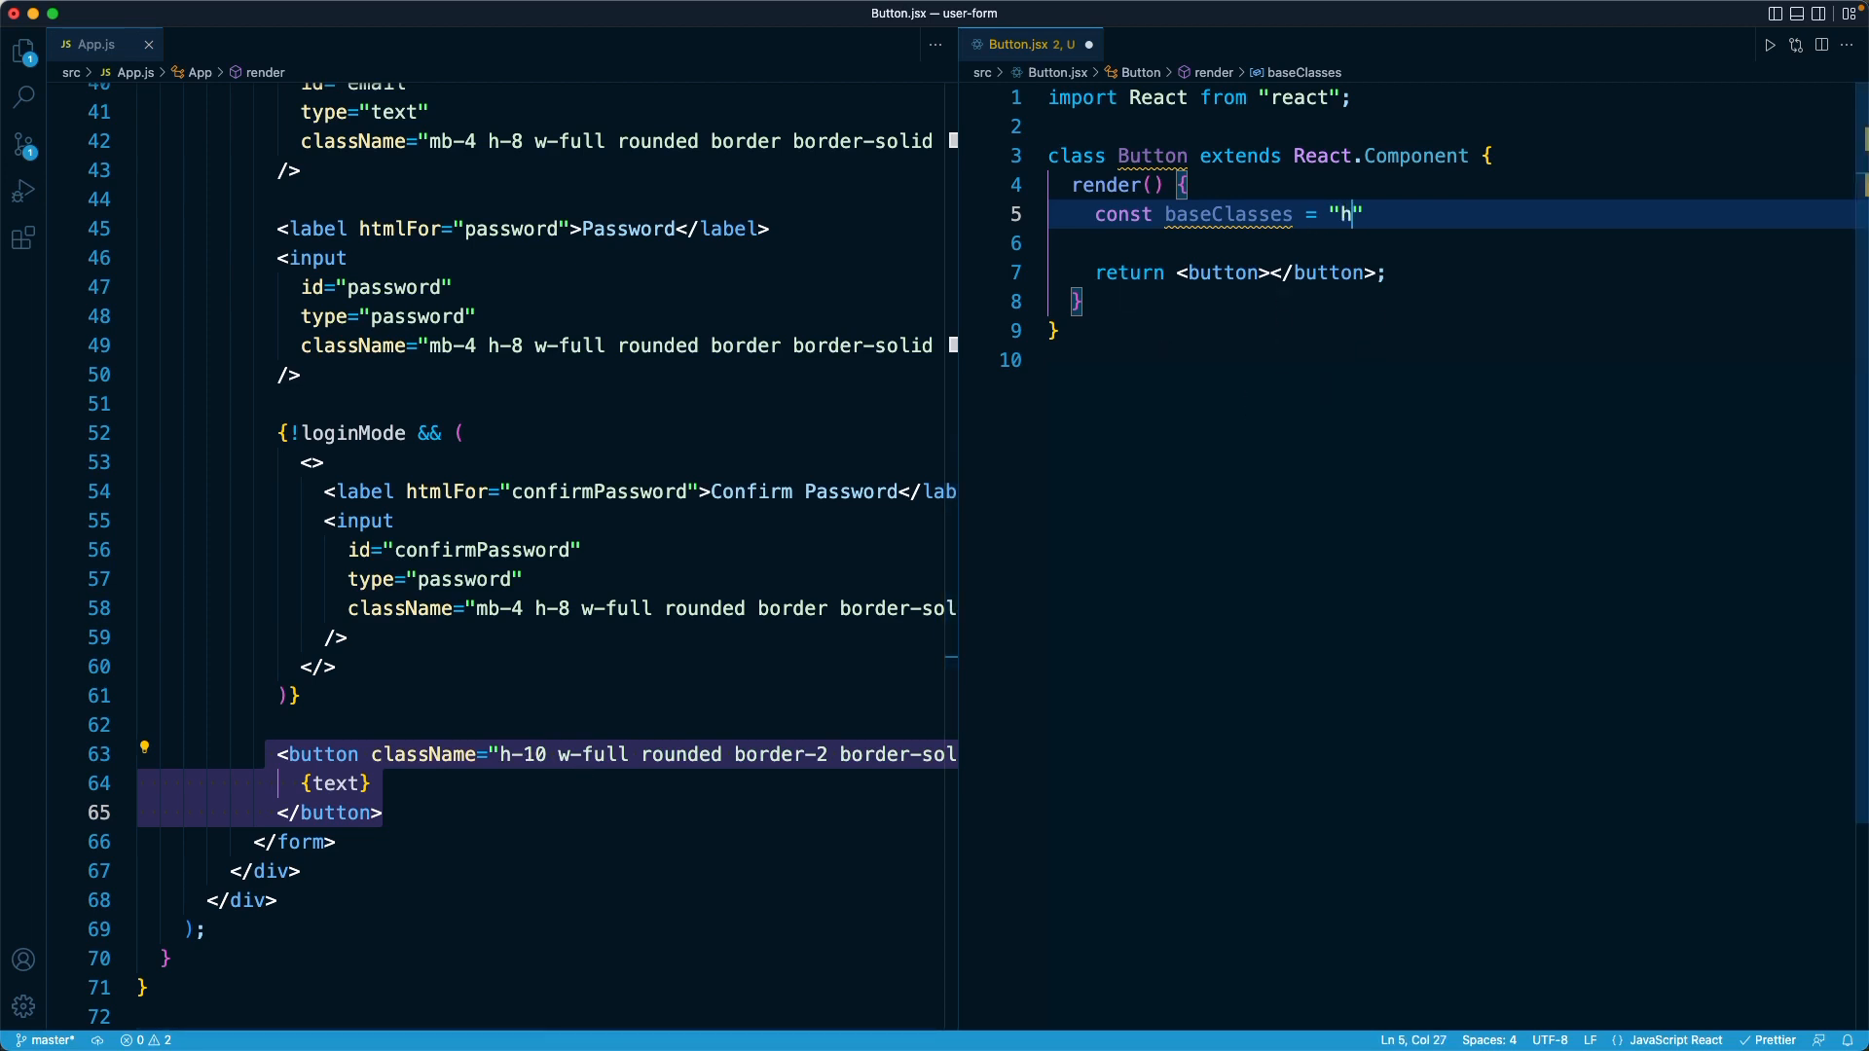
pyautogui.write('-10')
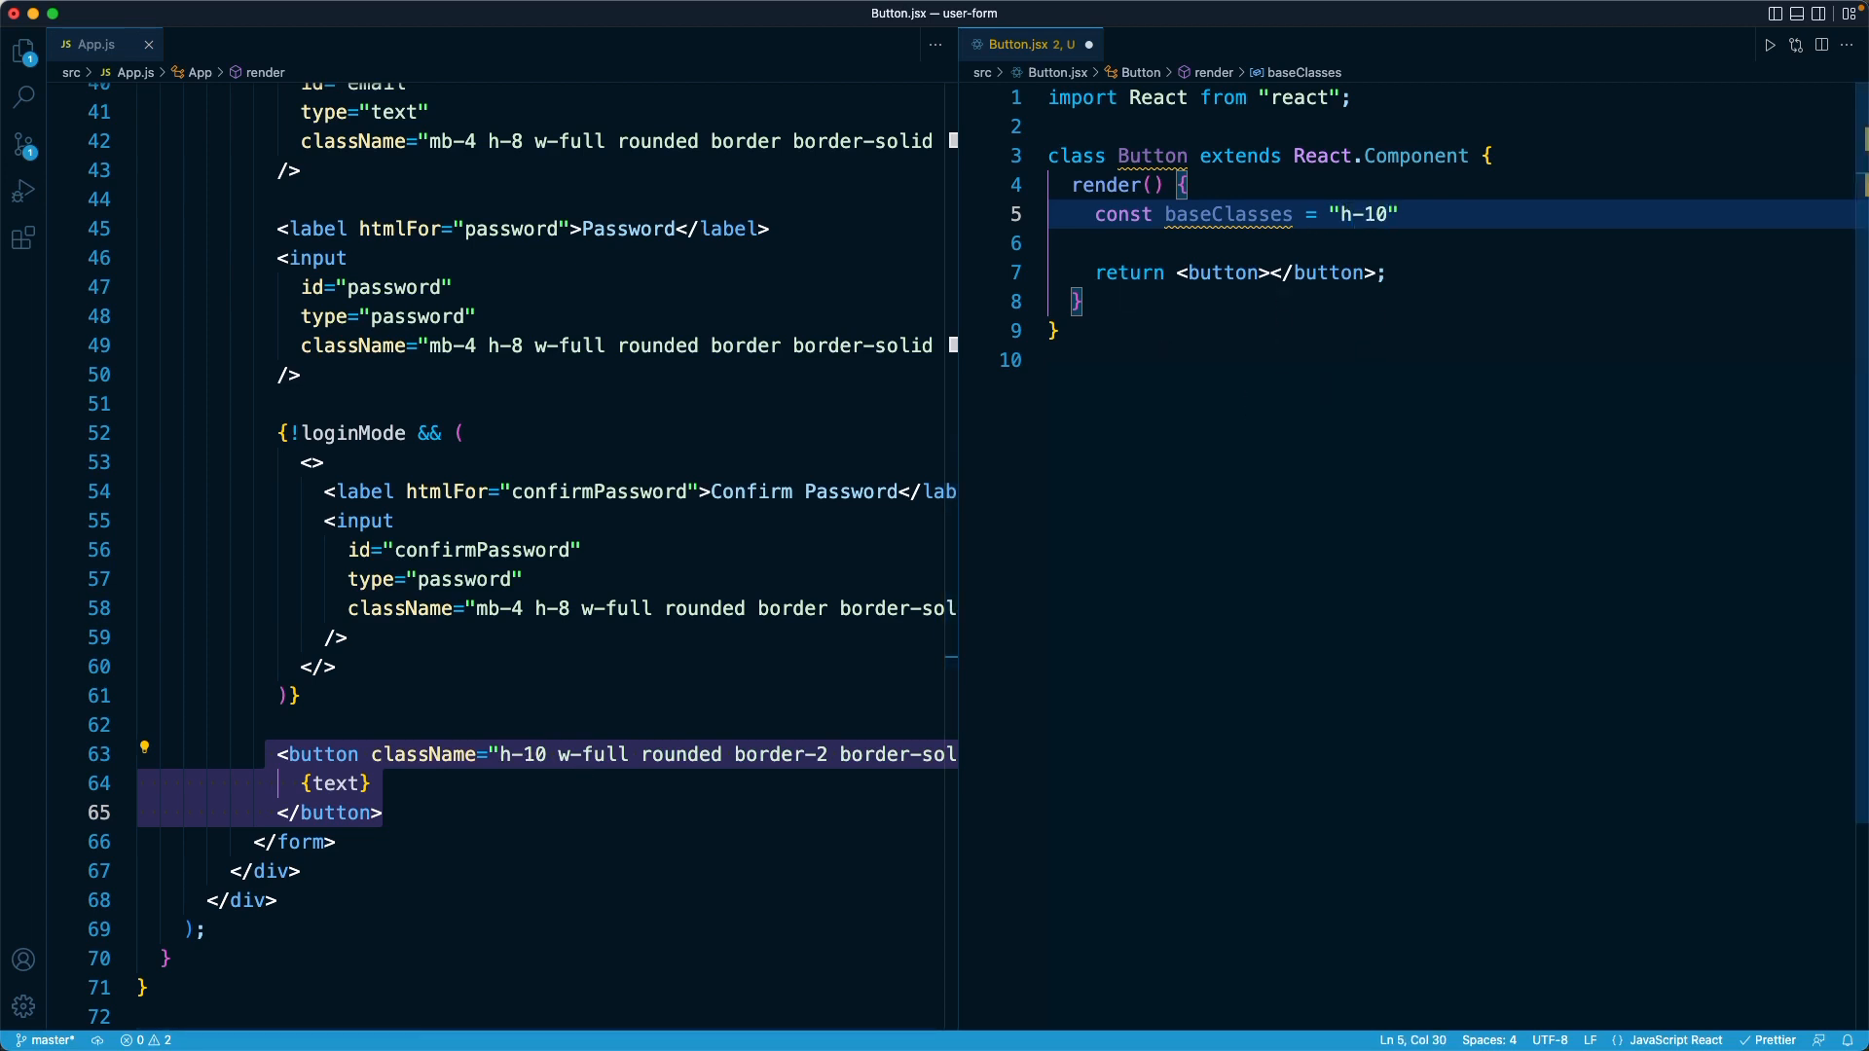
pyautogui.write('rou')
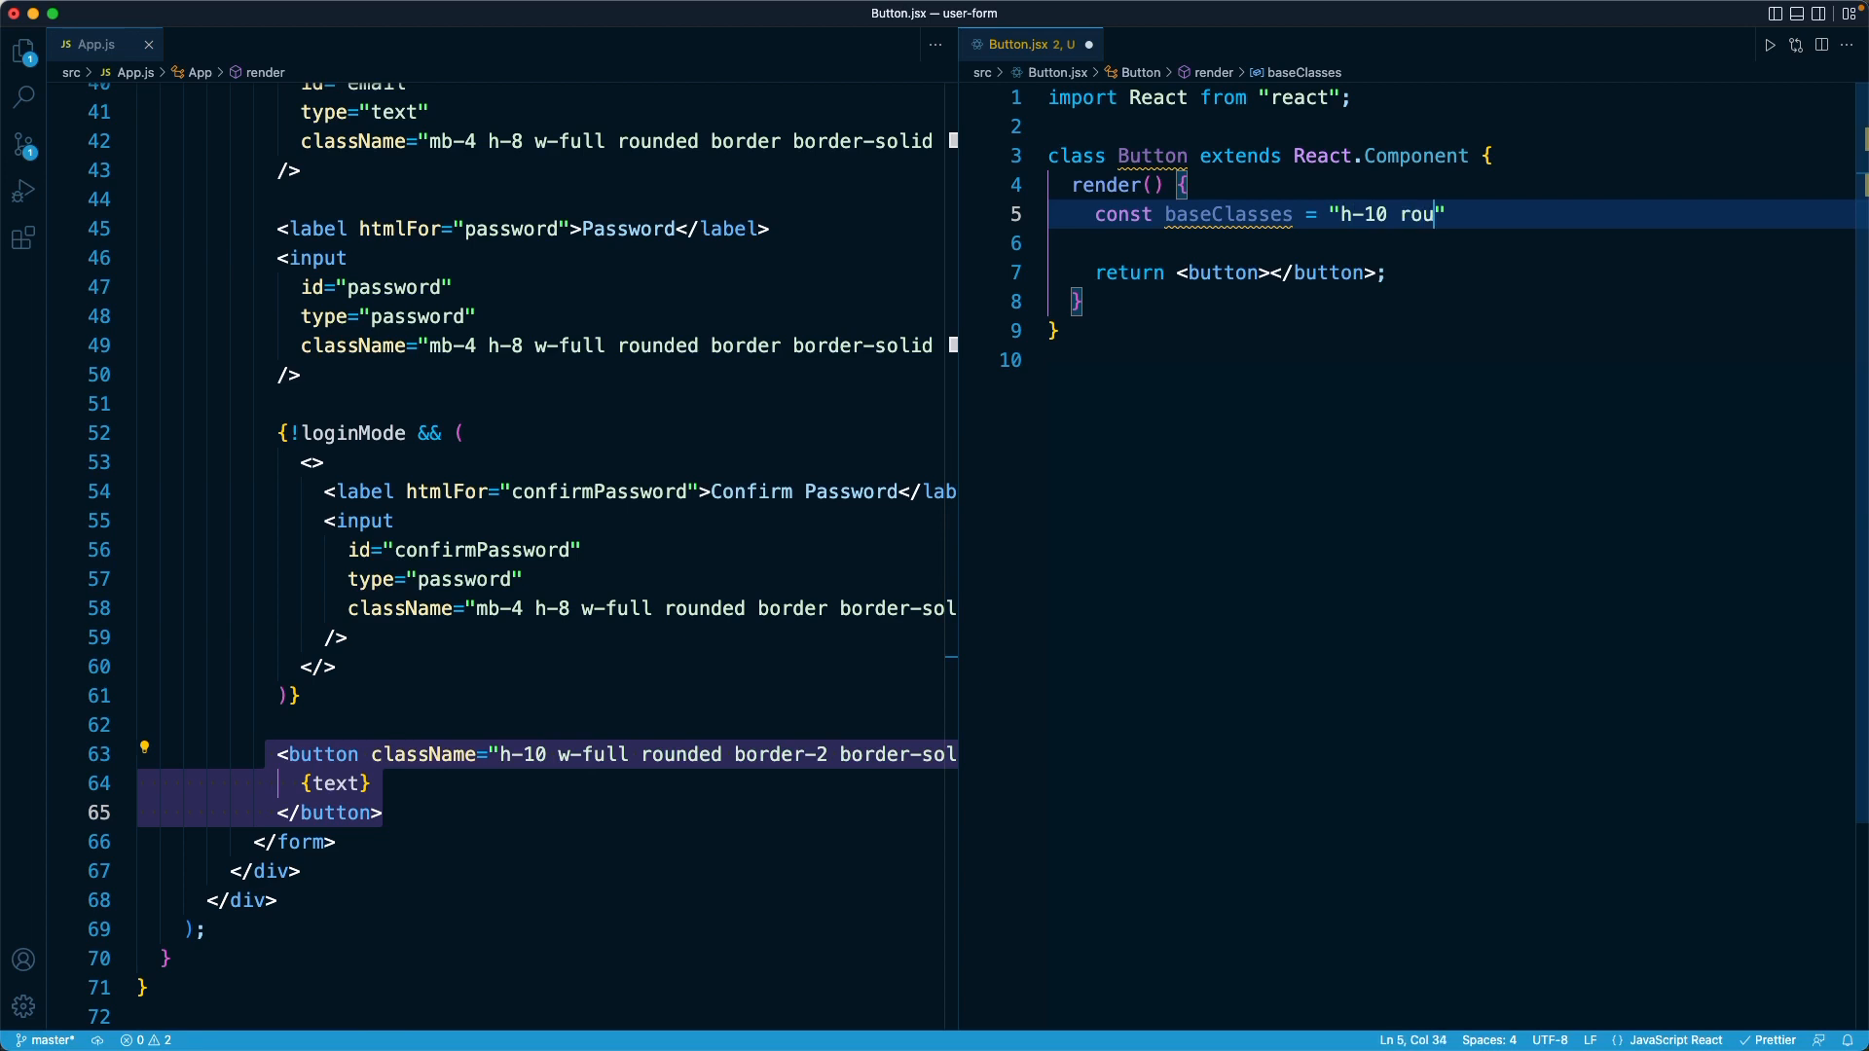
pyautogui.write('nded b')
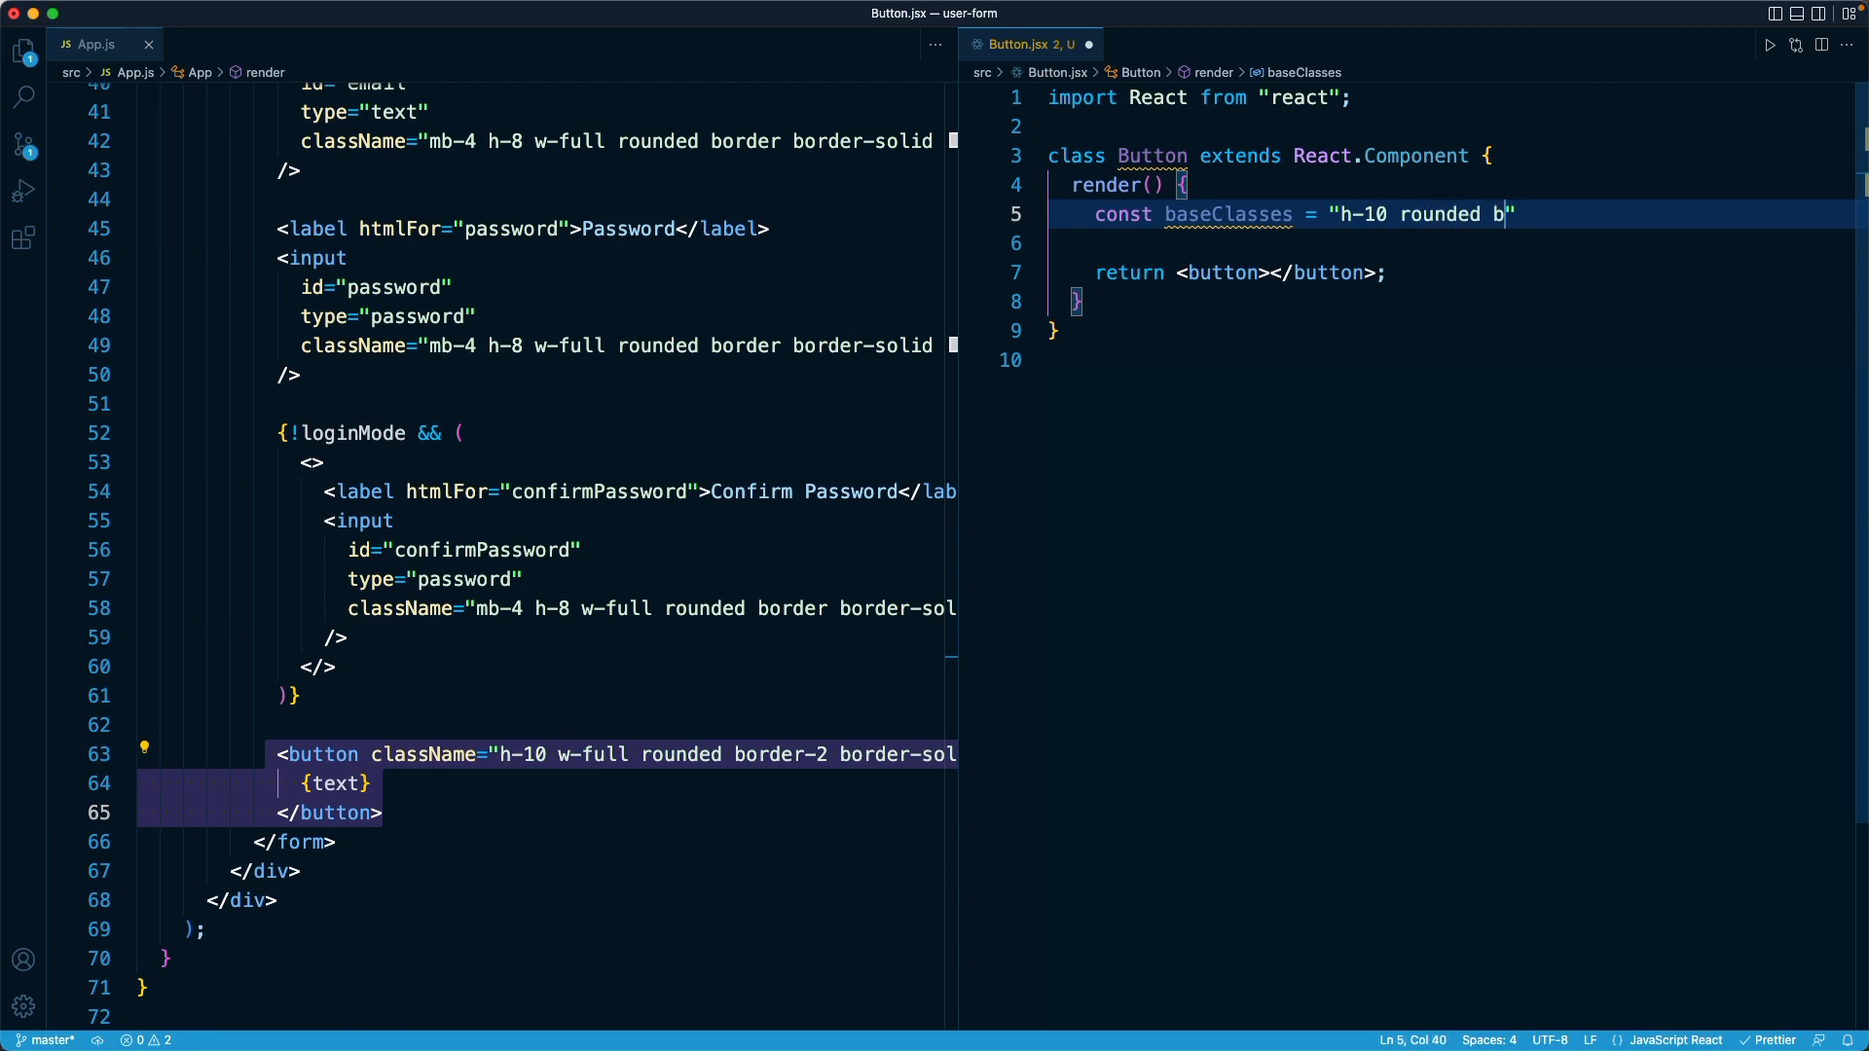
pyautogui.write('order-2')
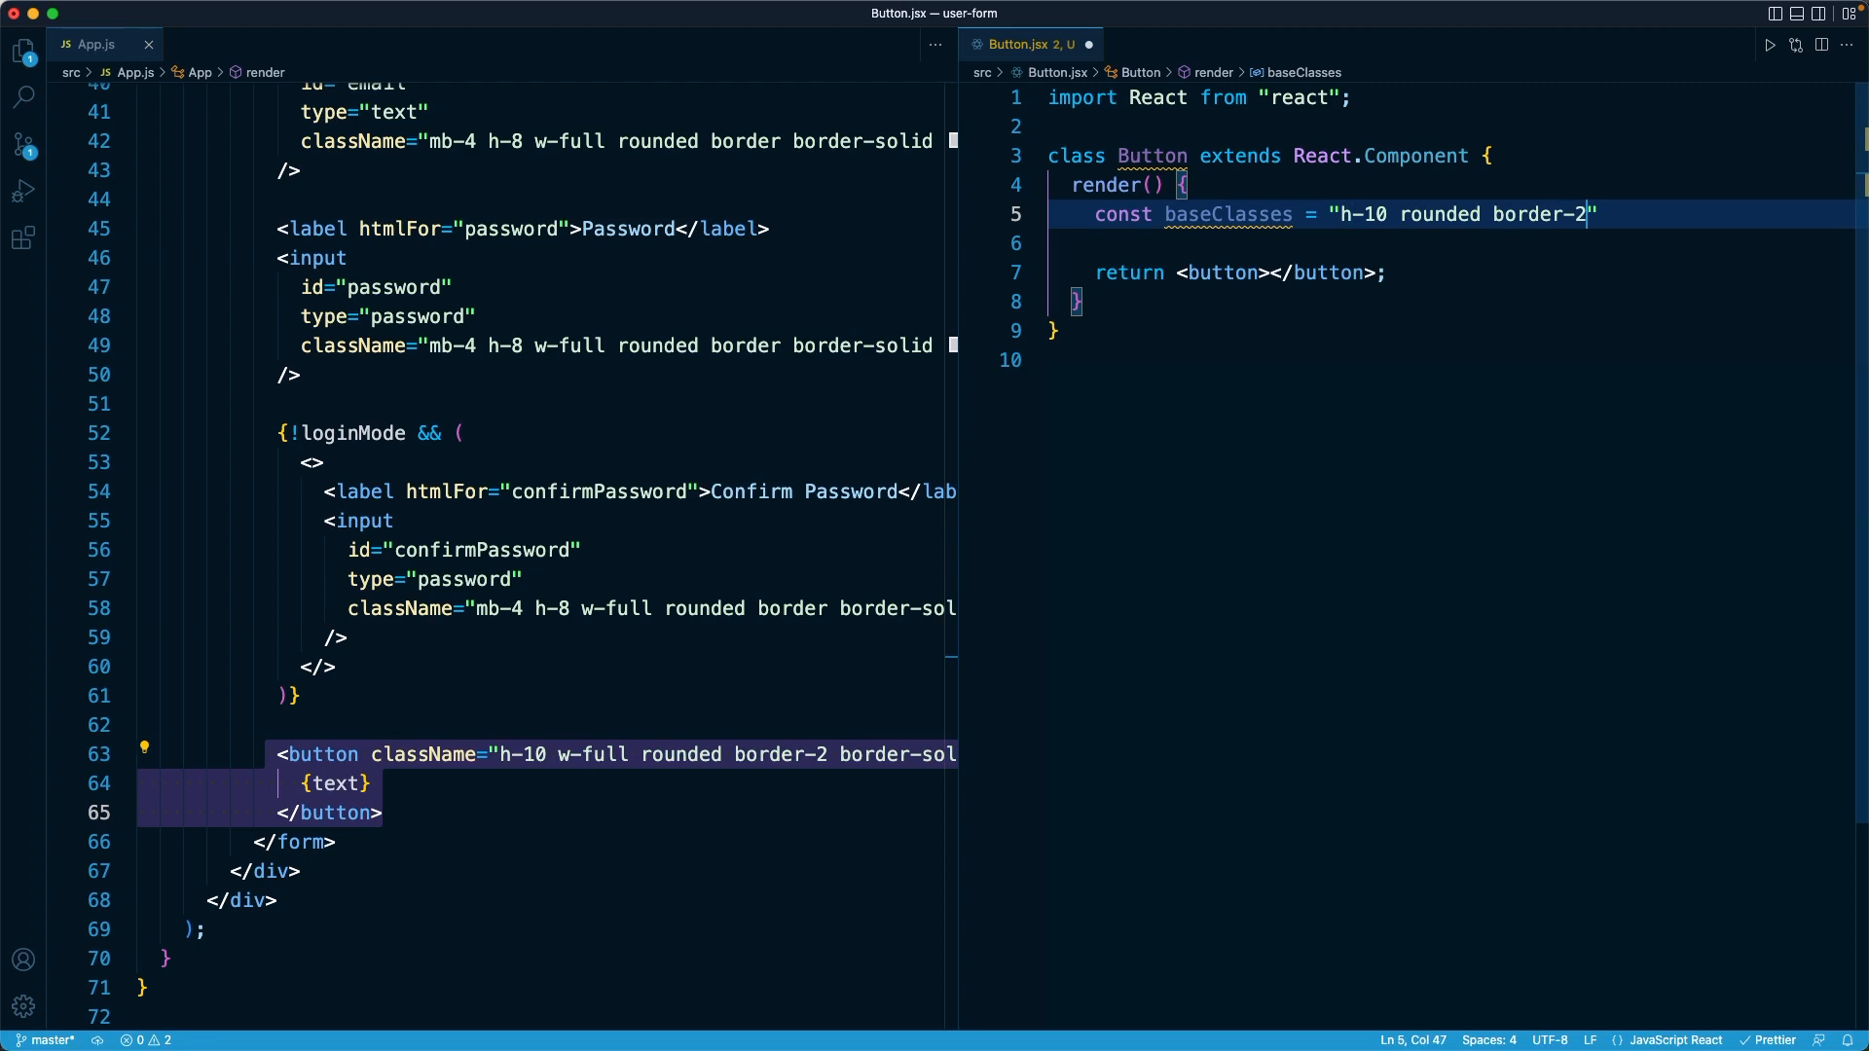
pyautogui.write('border')
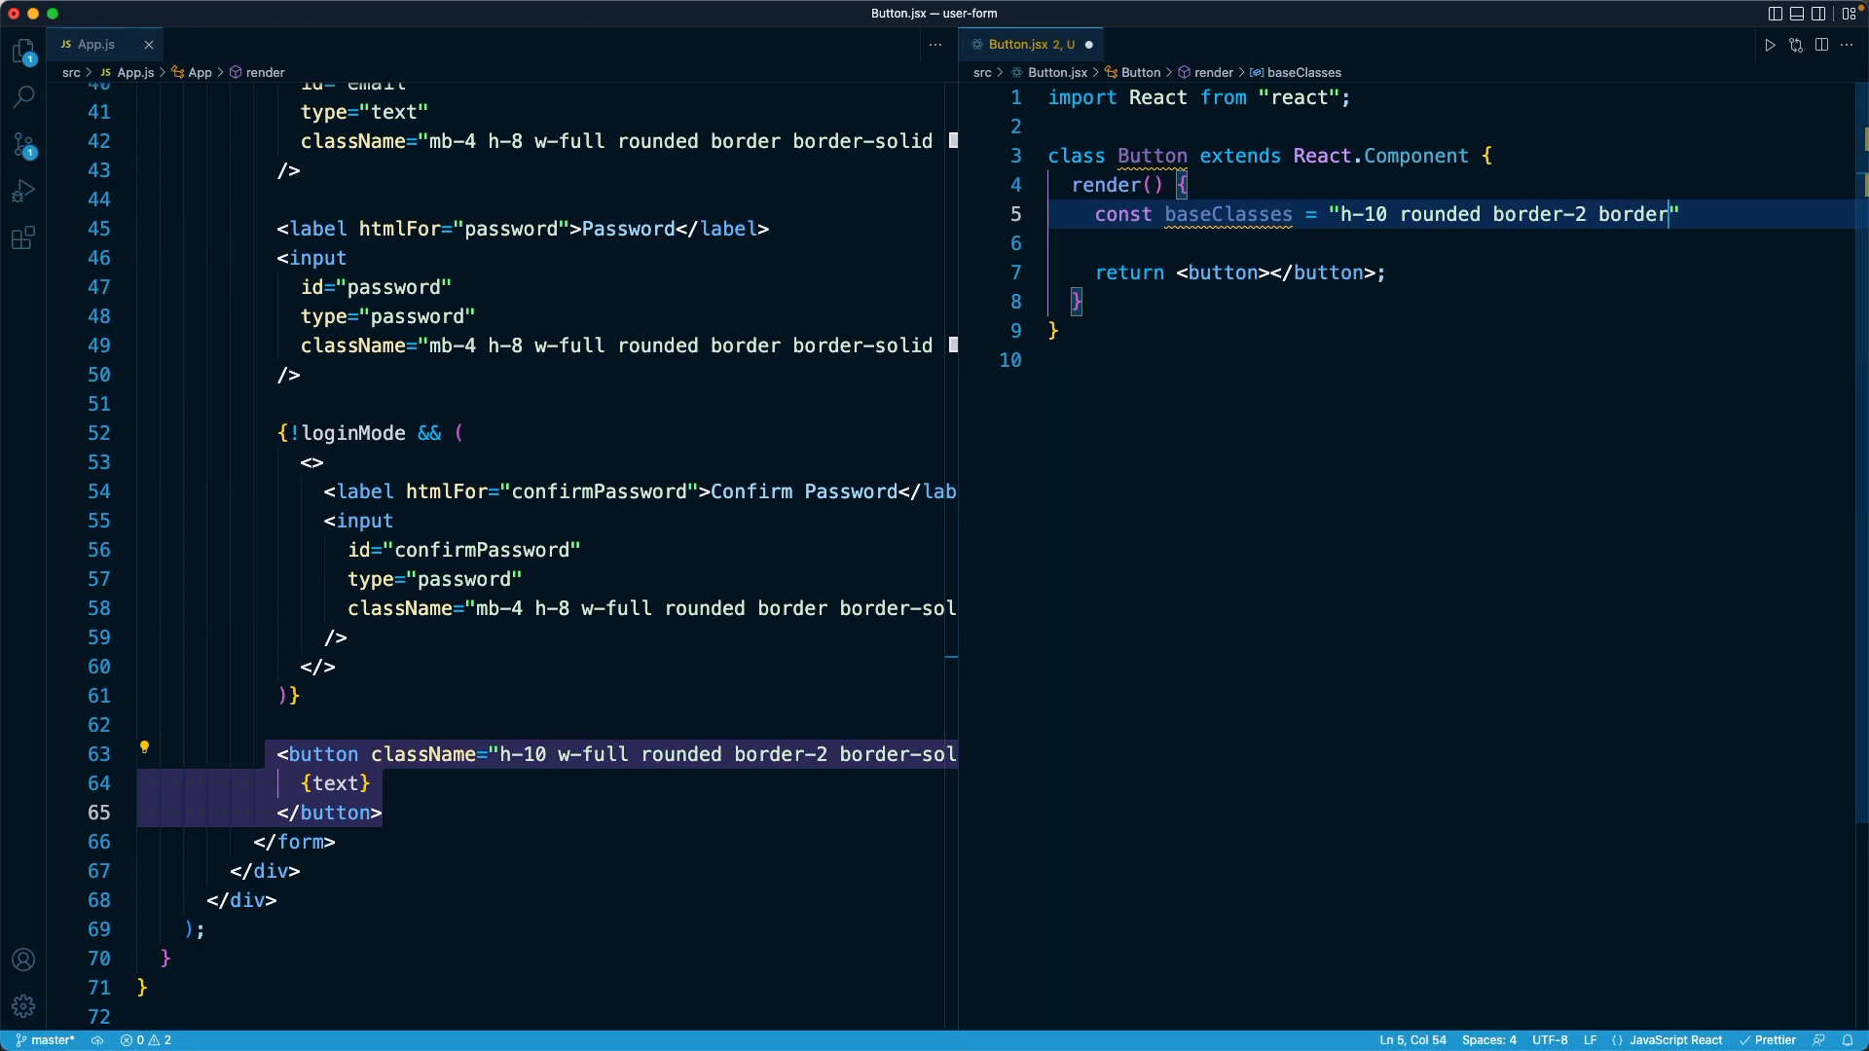
pyautogui.write('-solid"')
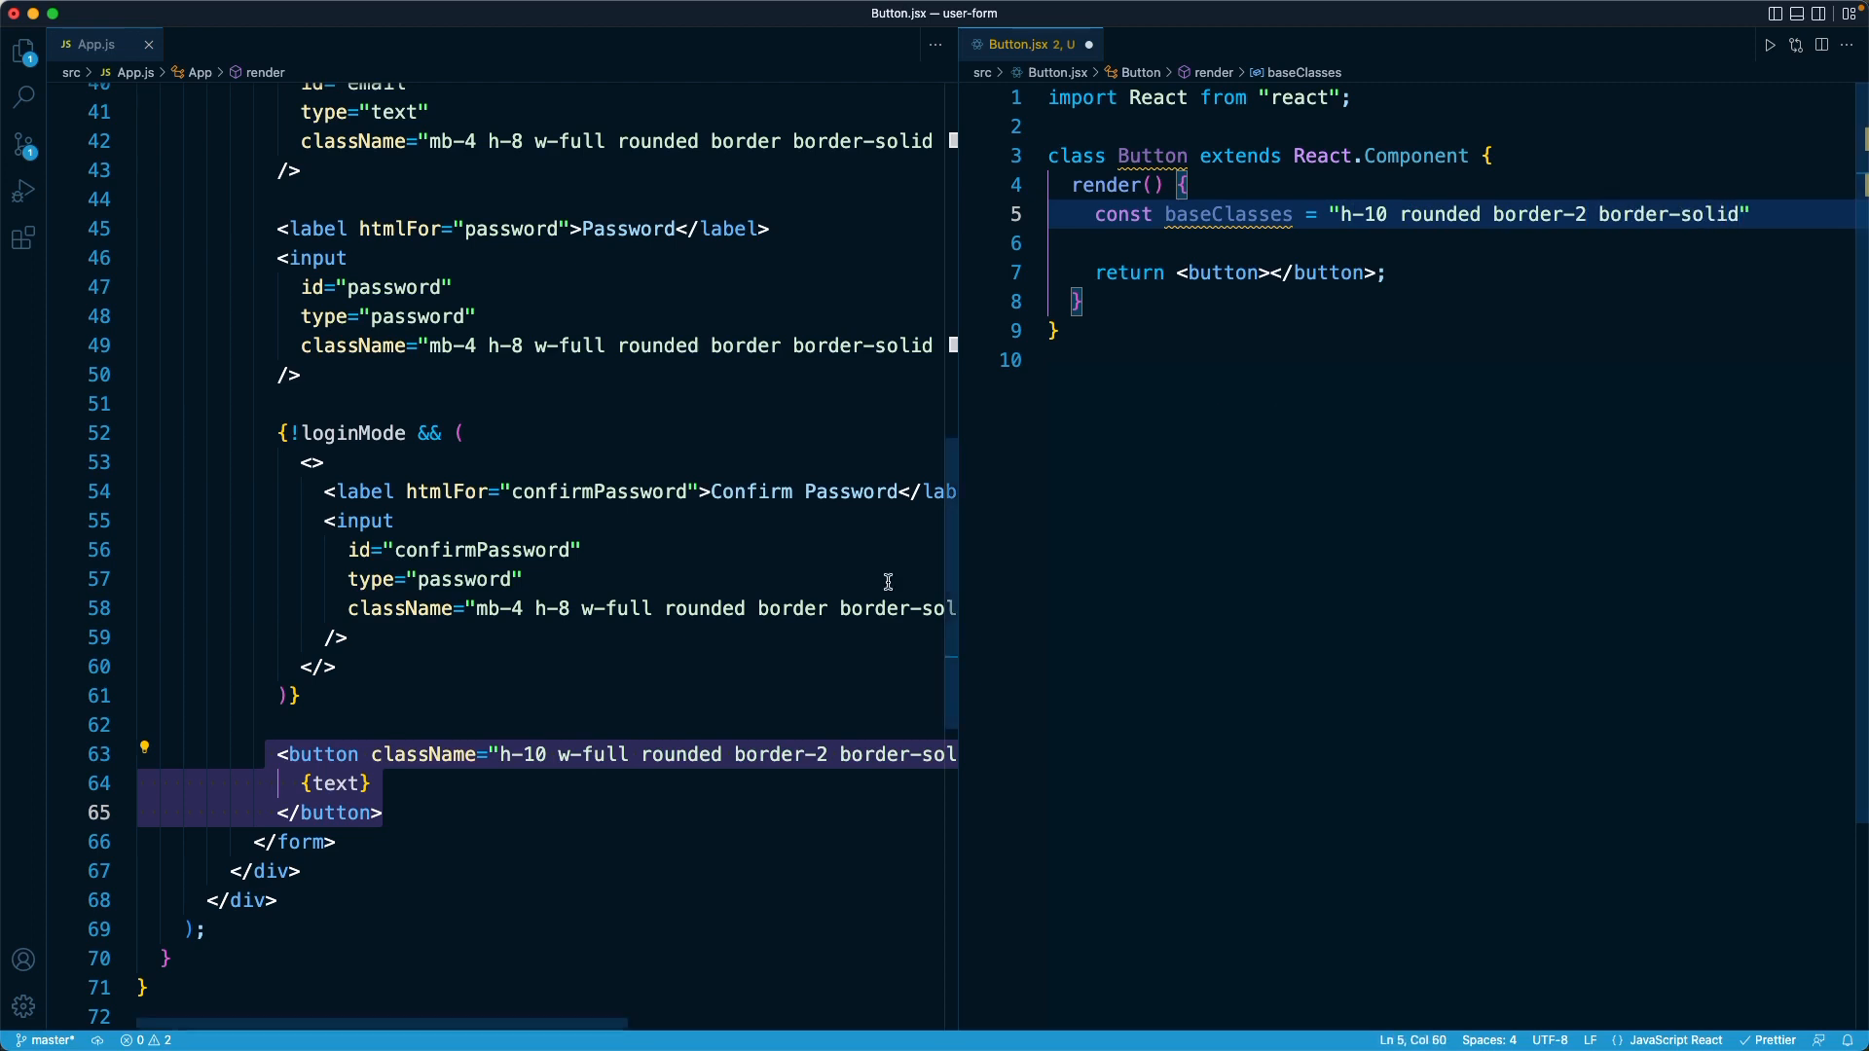
pyautogui.moveTo(744, 769)
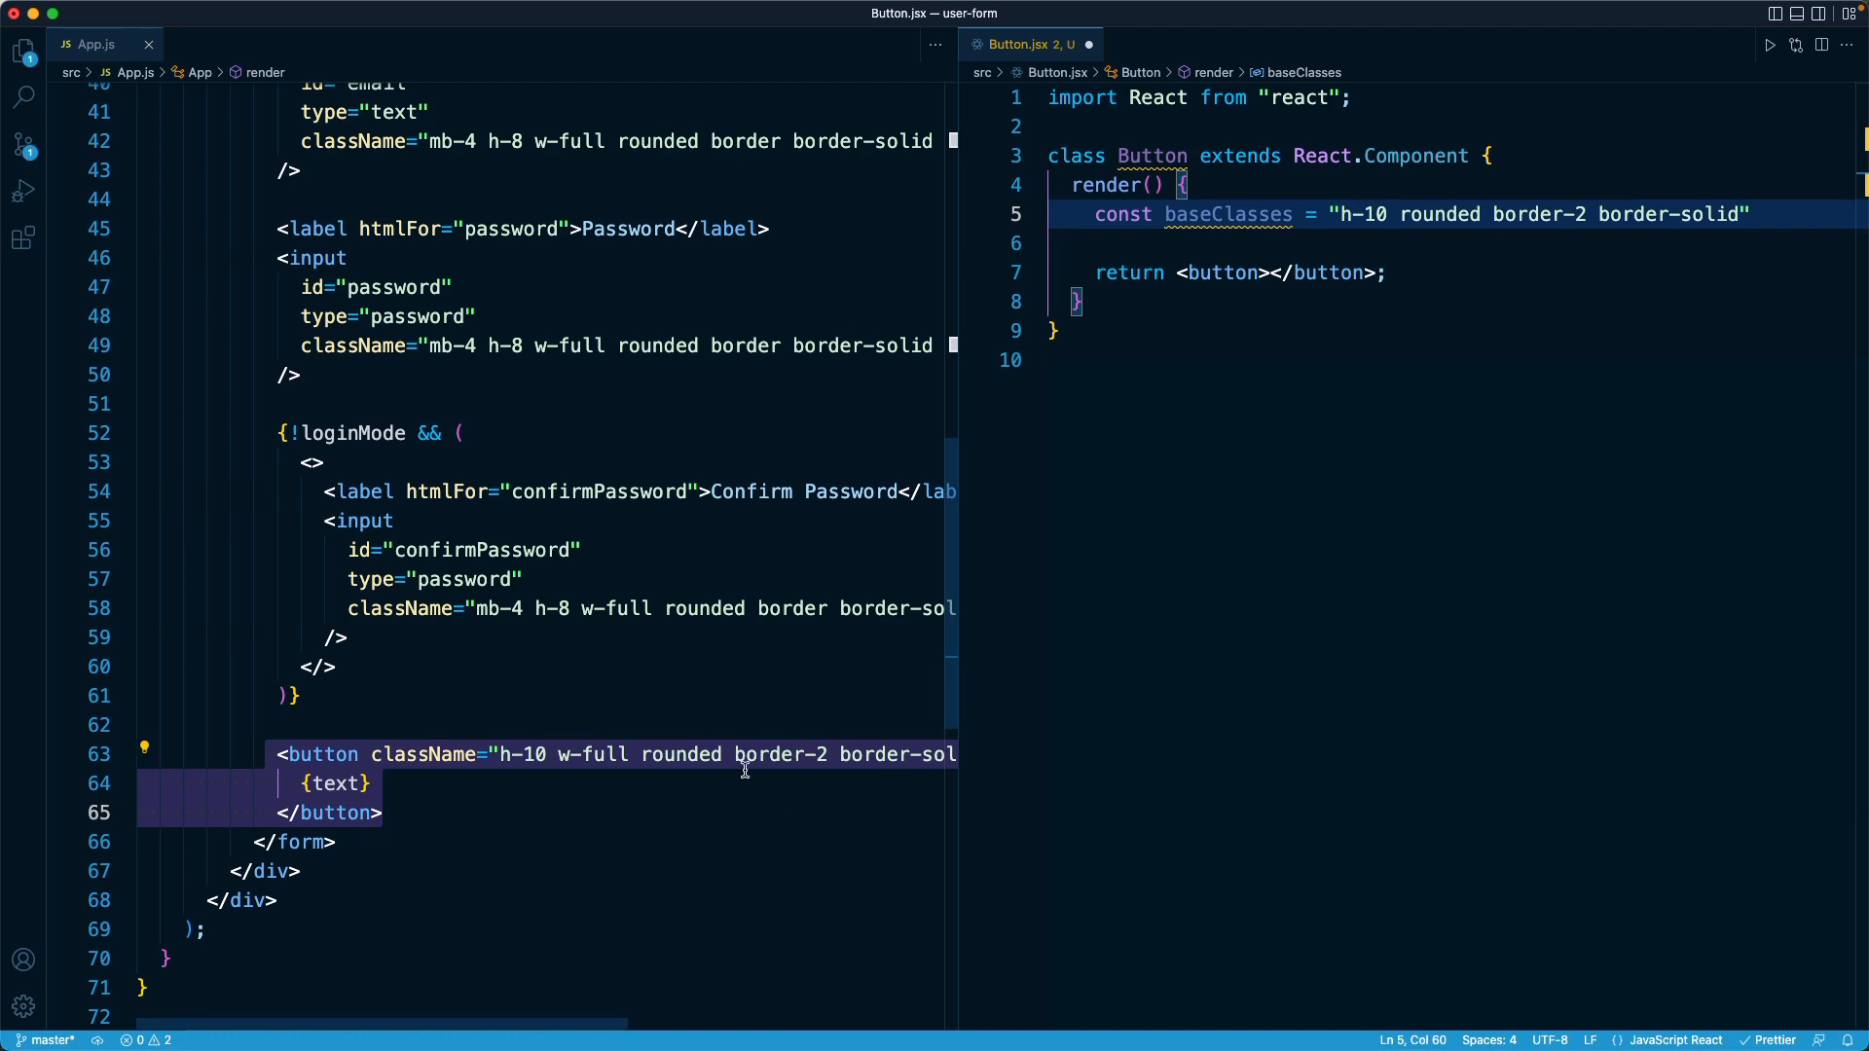
pyautogui.moveTo(781, 753)
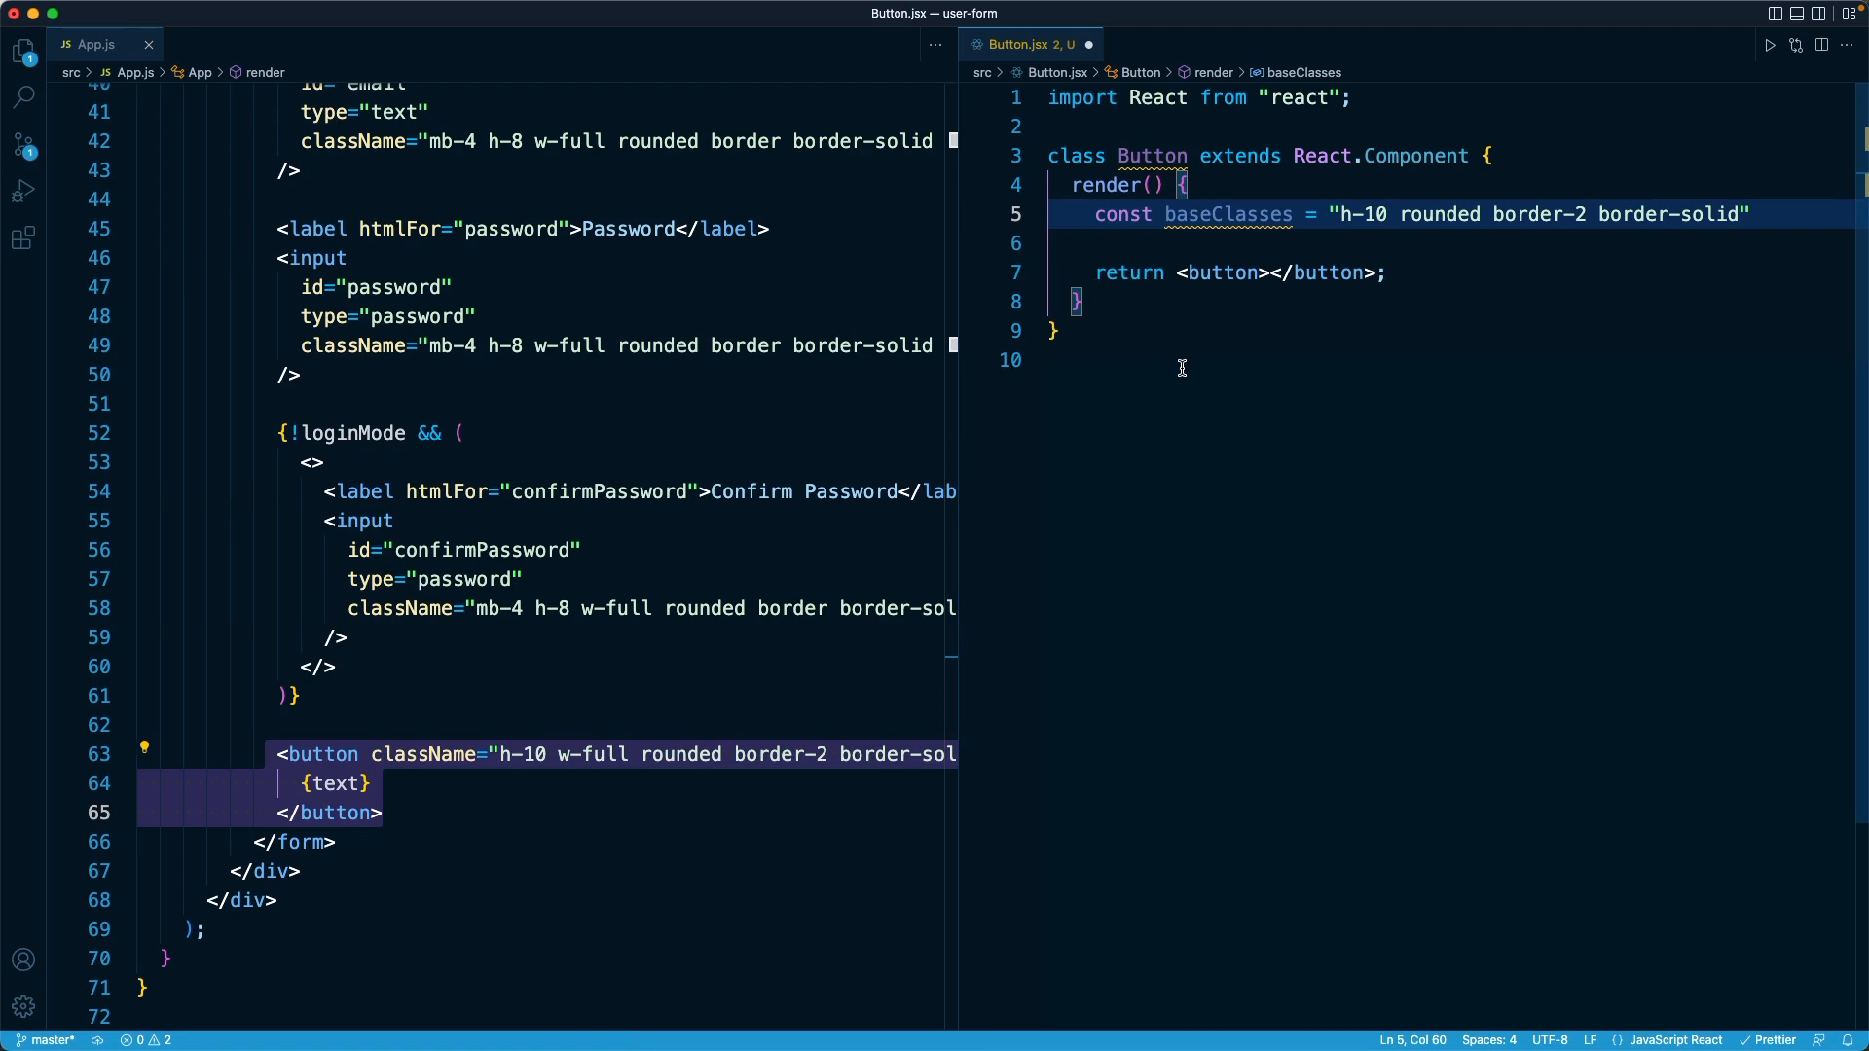
pyautogui.moveTo(1421, 246)
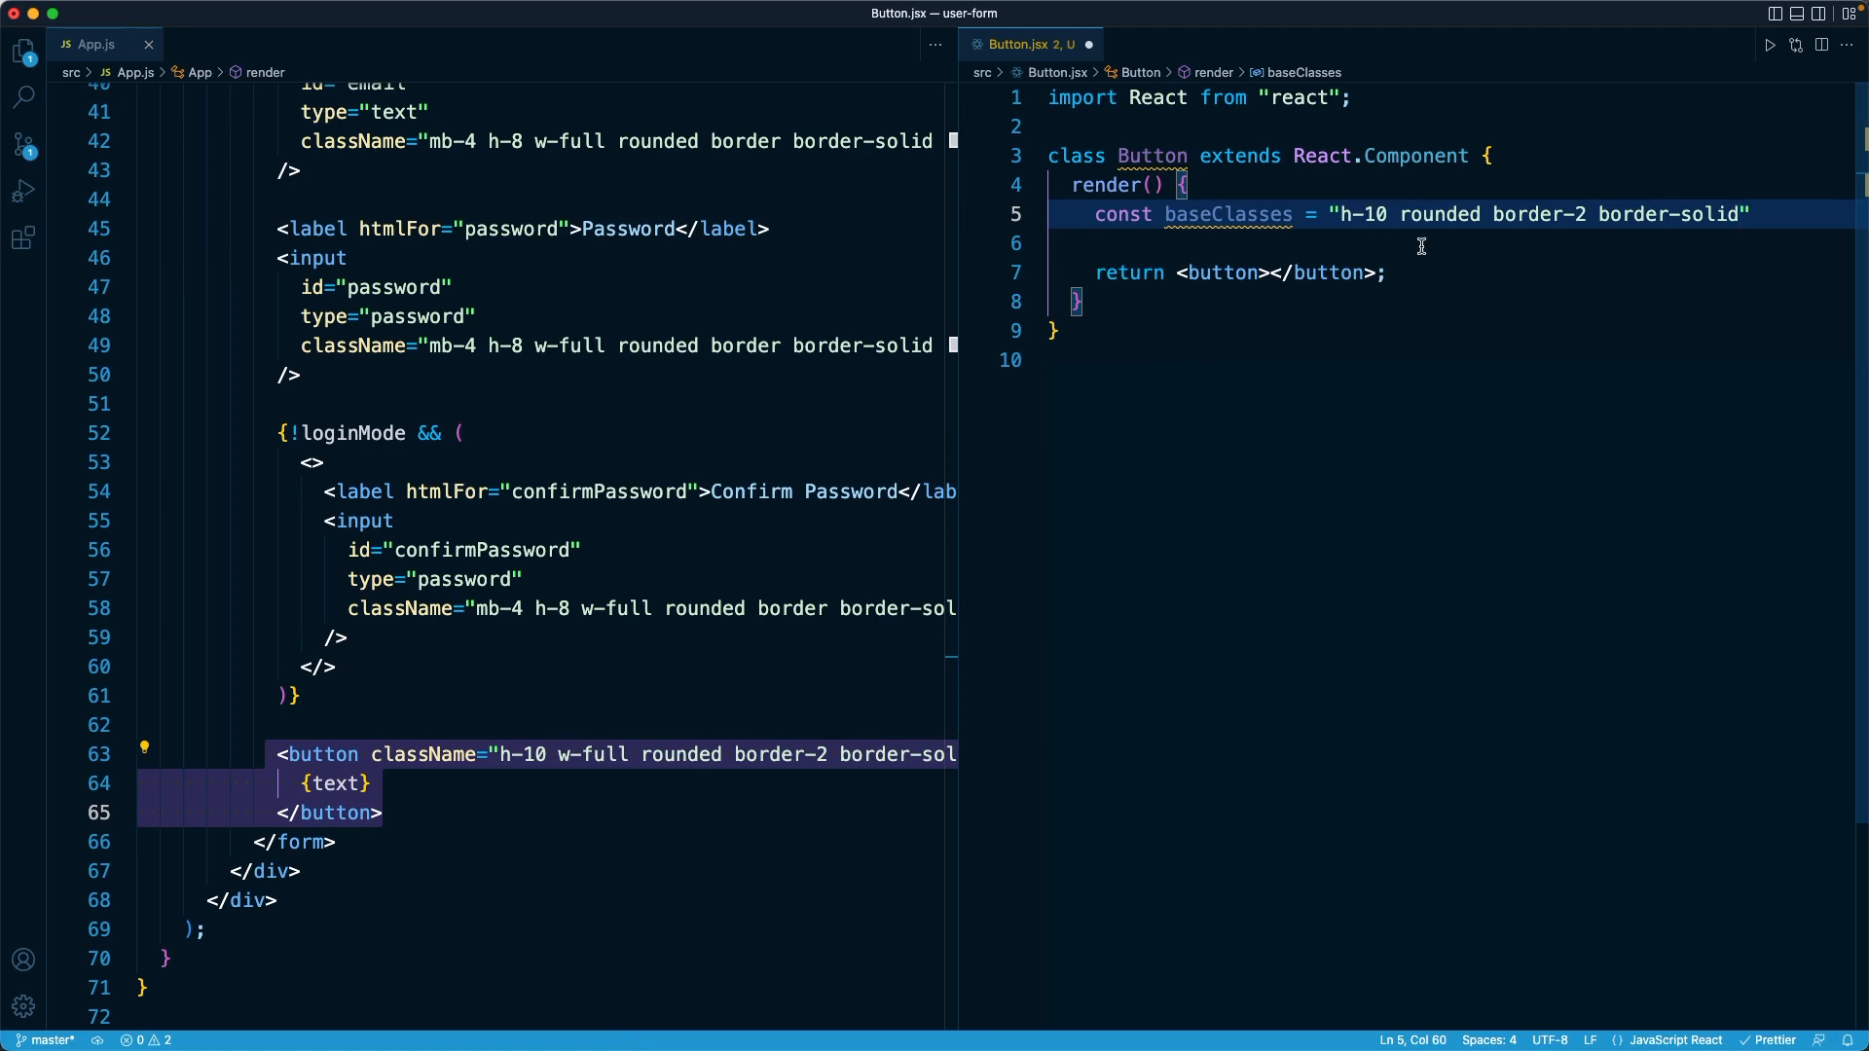
pyautogui.moveTo(1170, 205)
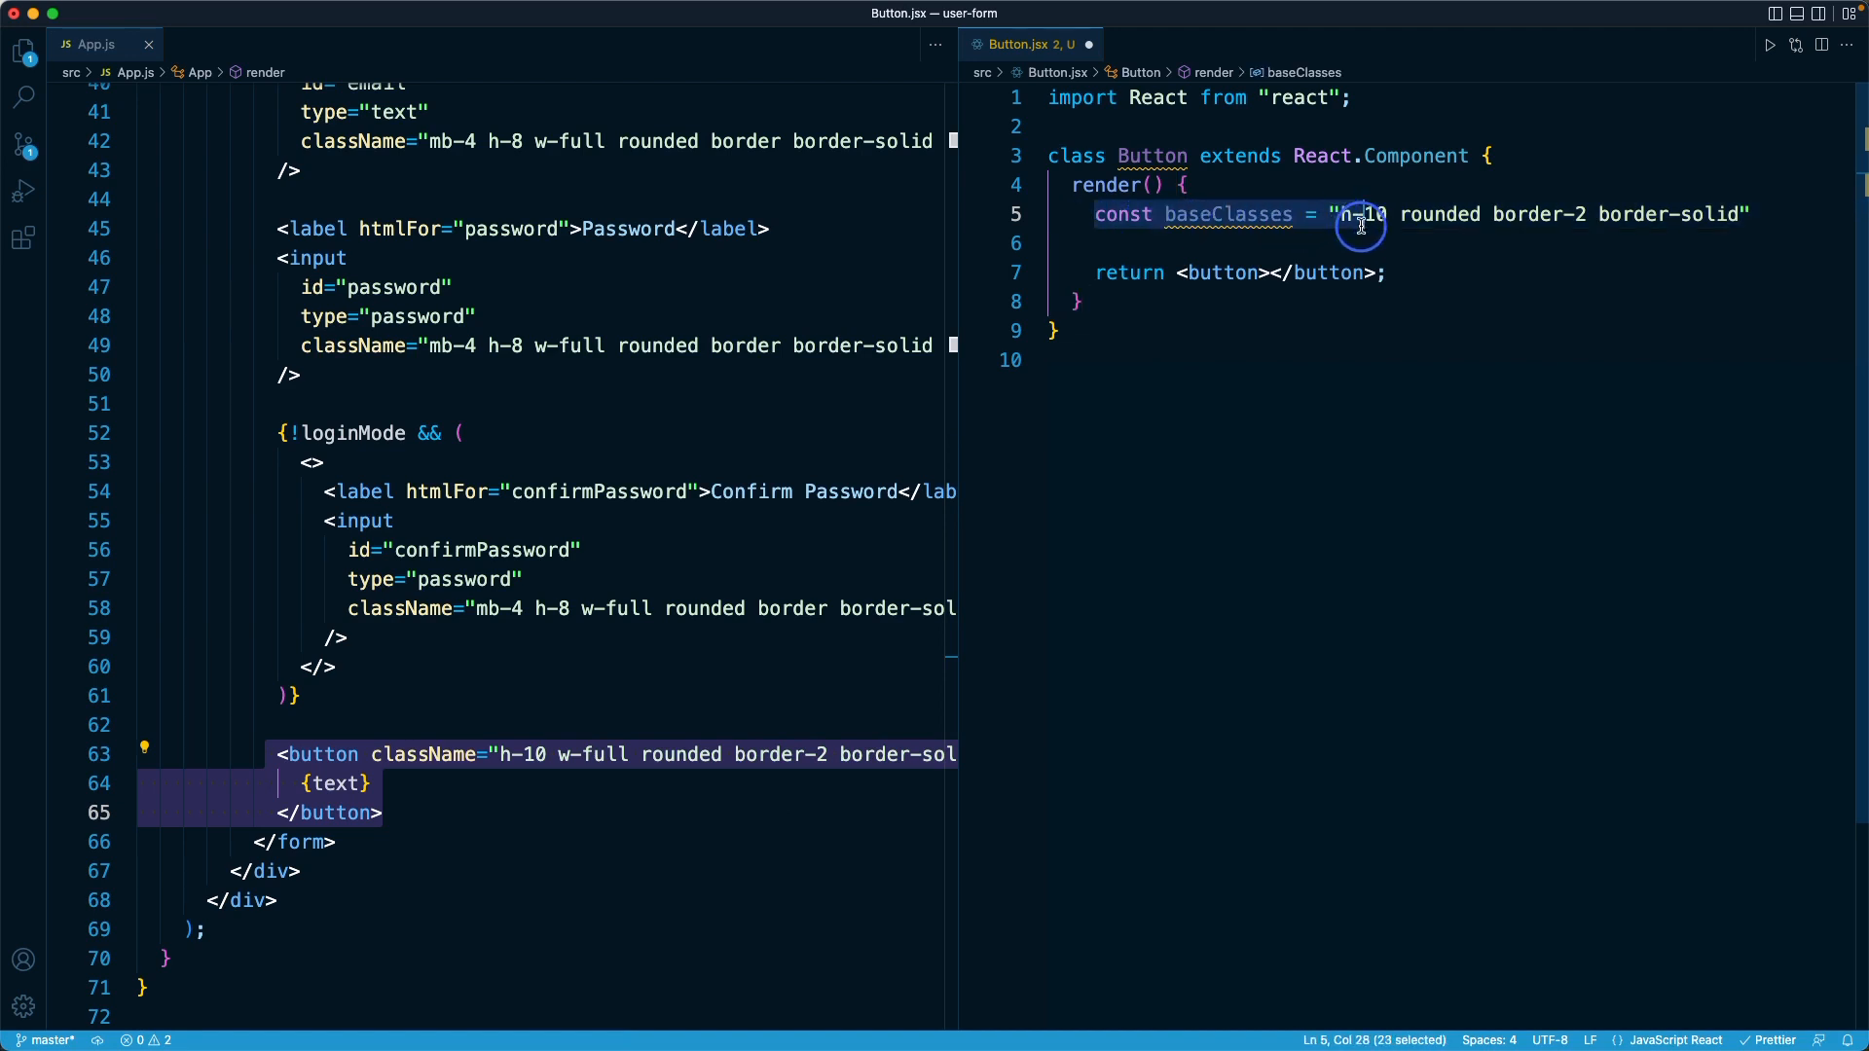
pyautogui.moveTo(1425, 247)
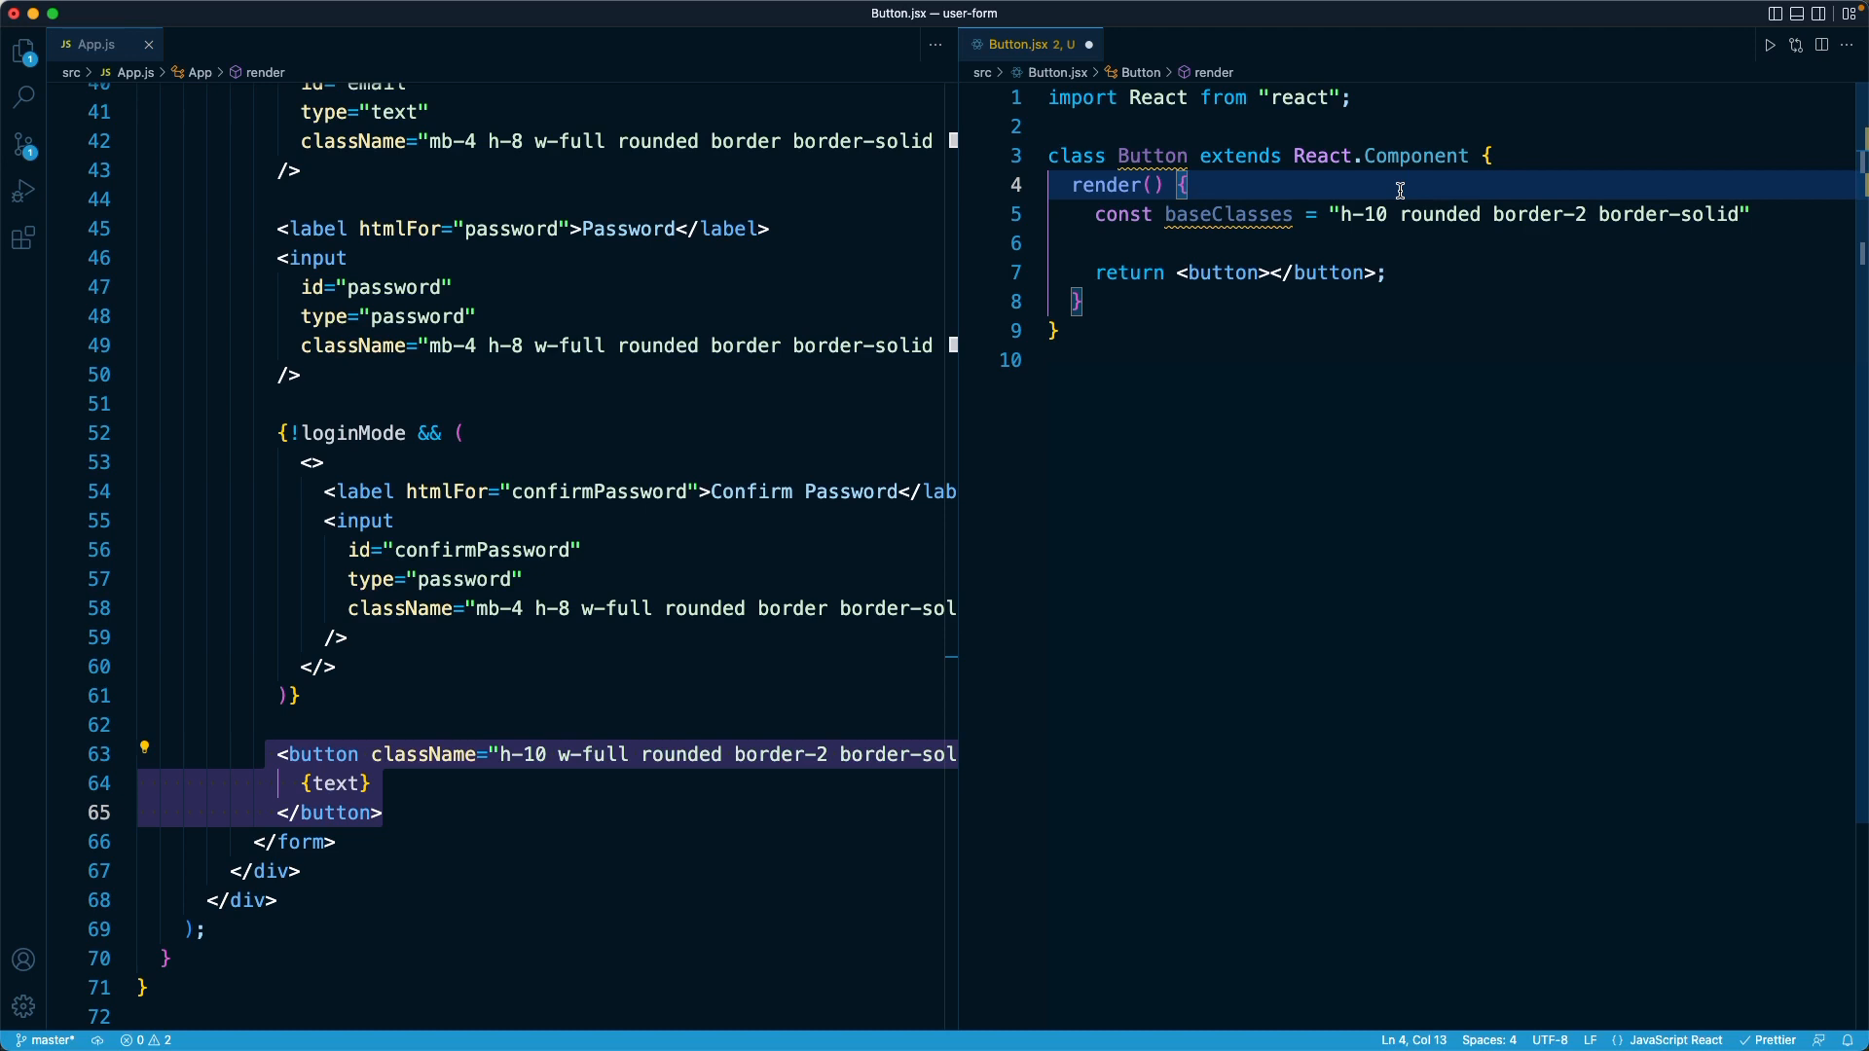
# Destructure { className } = this.props at the top of render
pyautogui.press('Enter')
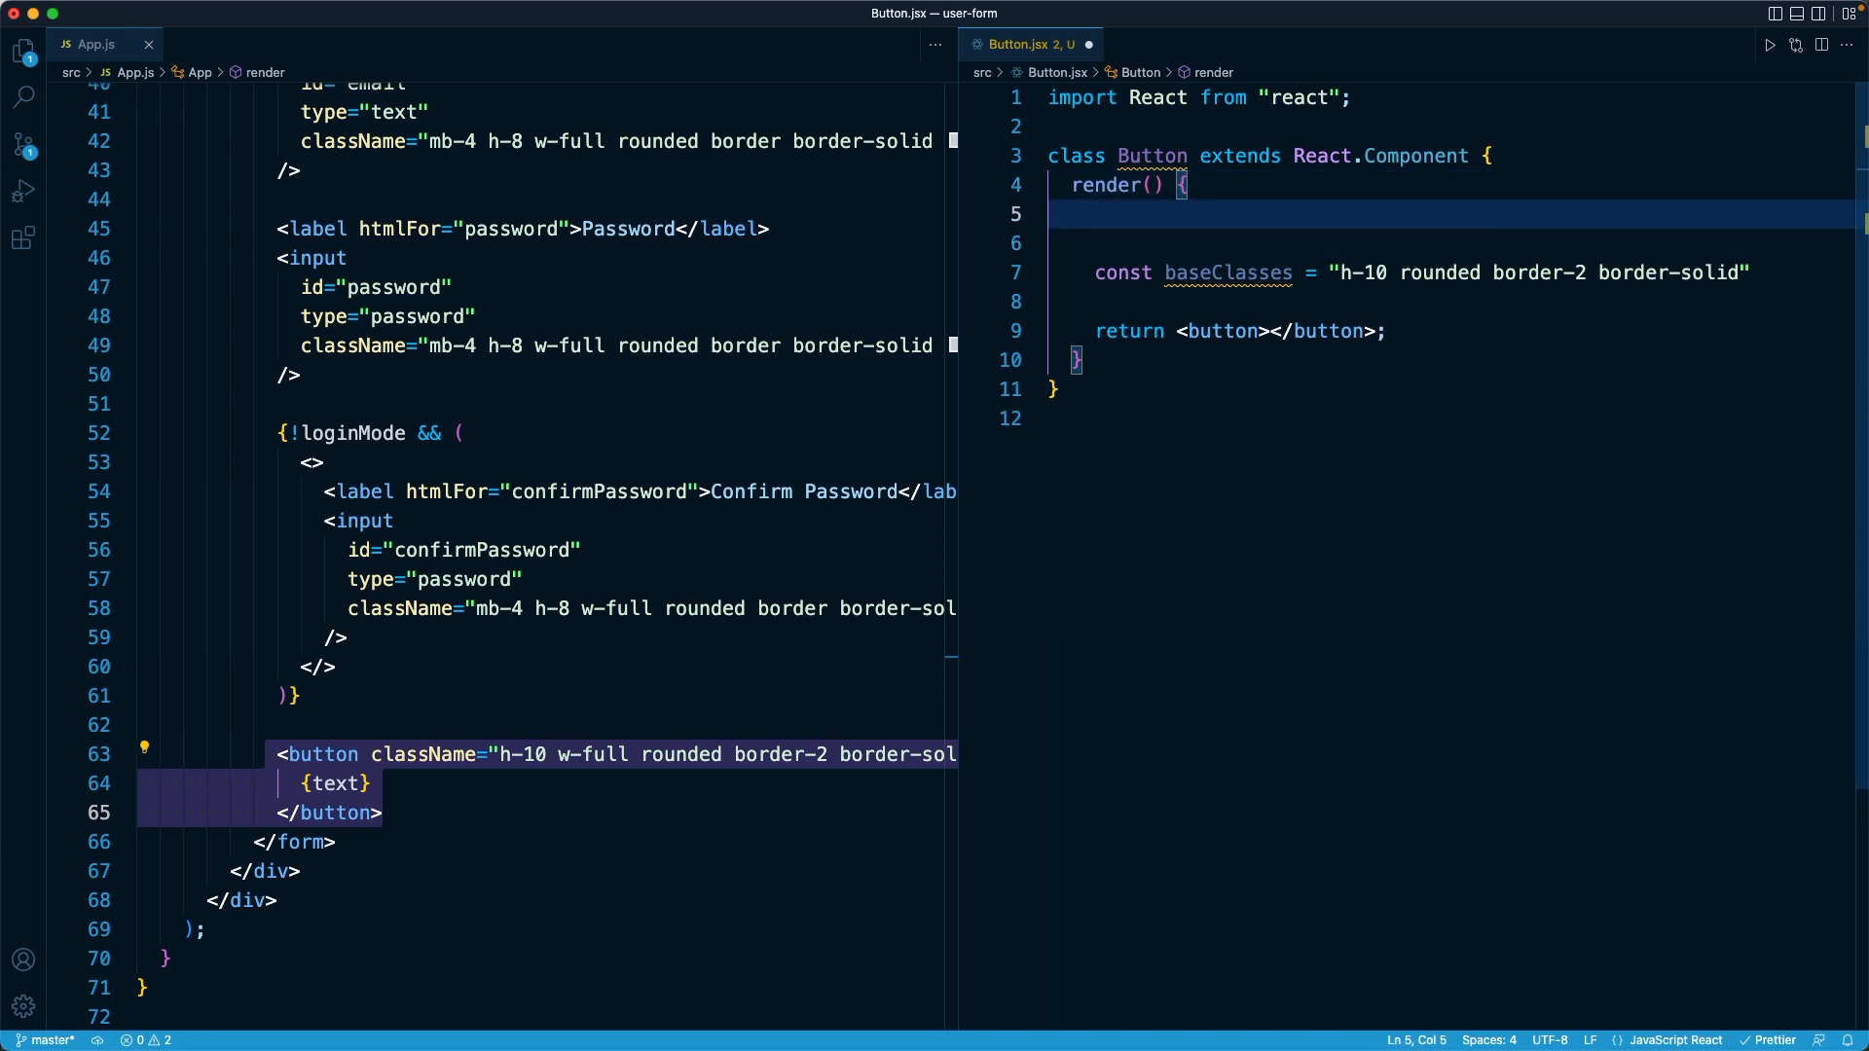
pyautogui.write('this.props;')
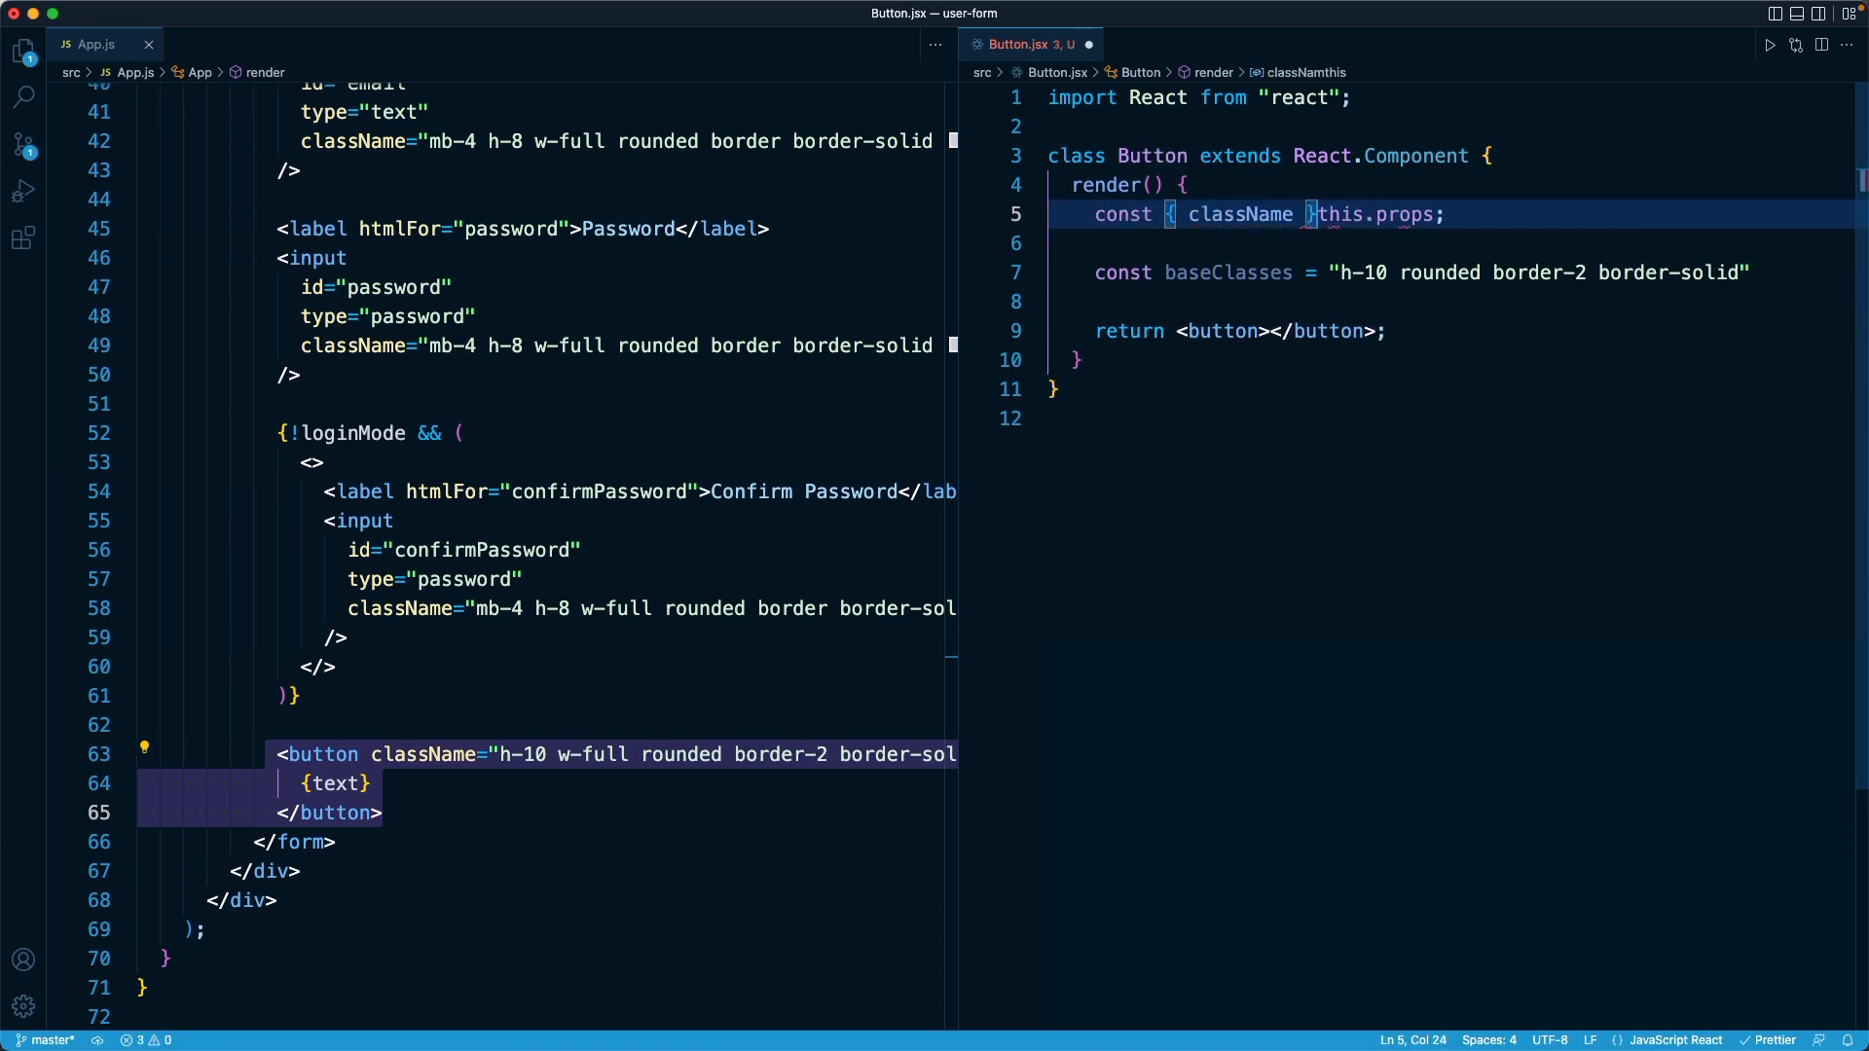
pyautogui.write('=')
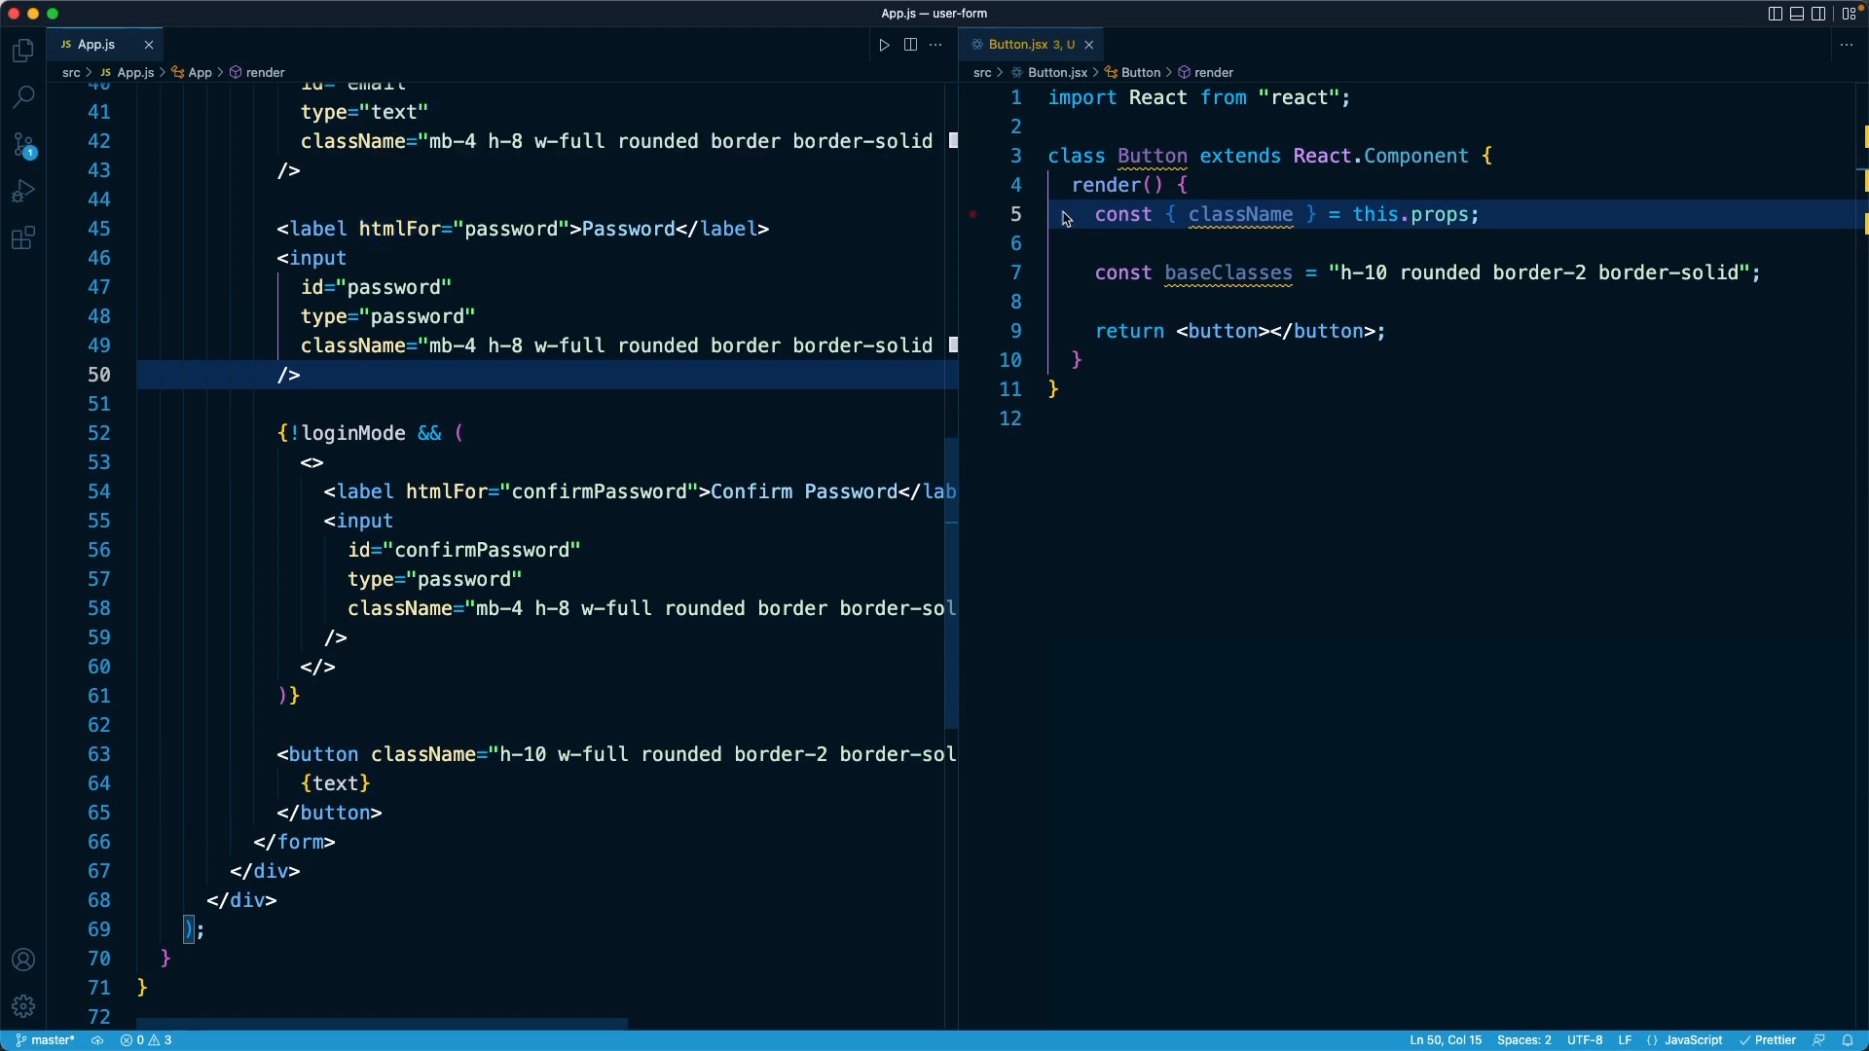
pyautogui.moveTo(1444, 214)
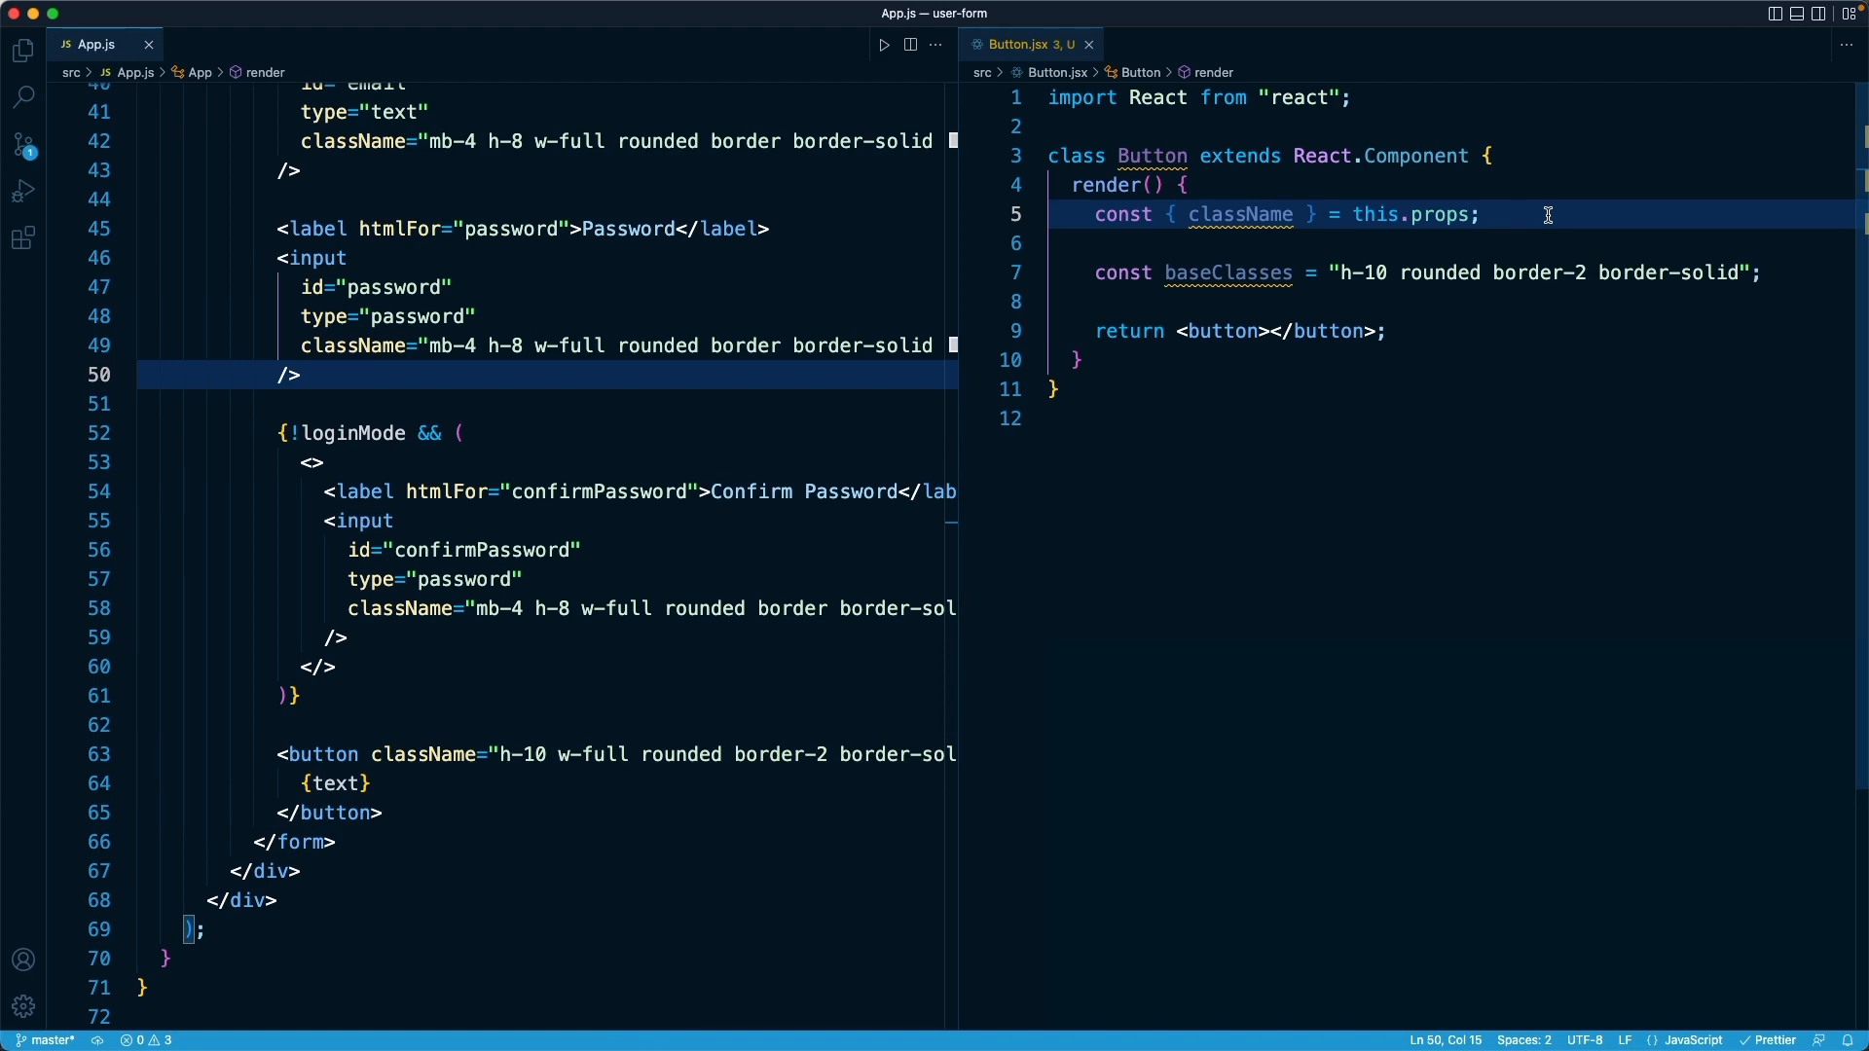
pyautogui.moveTo(1538, 220)
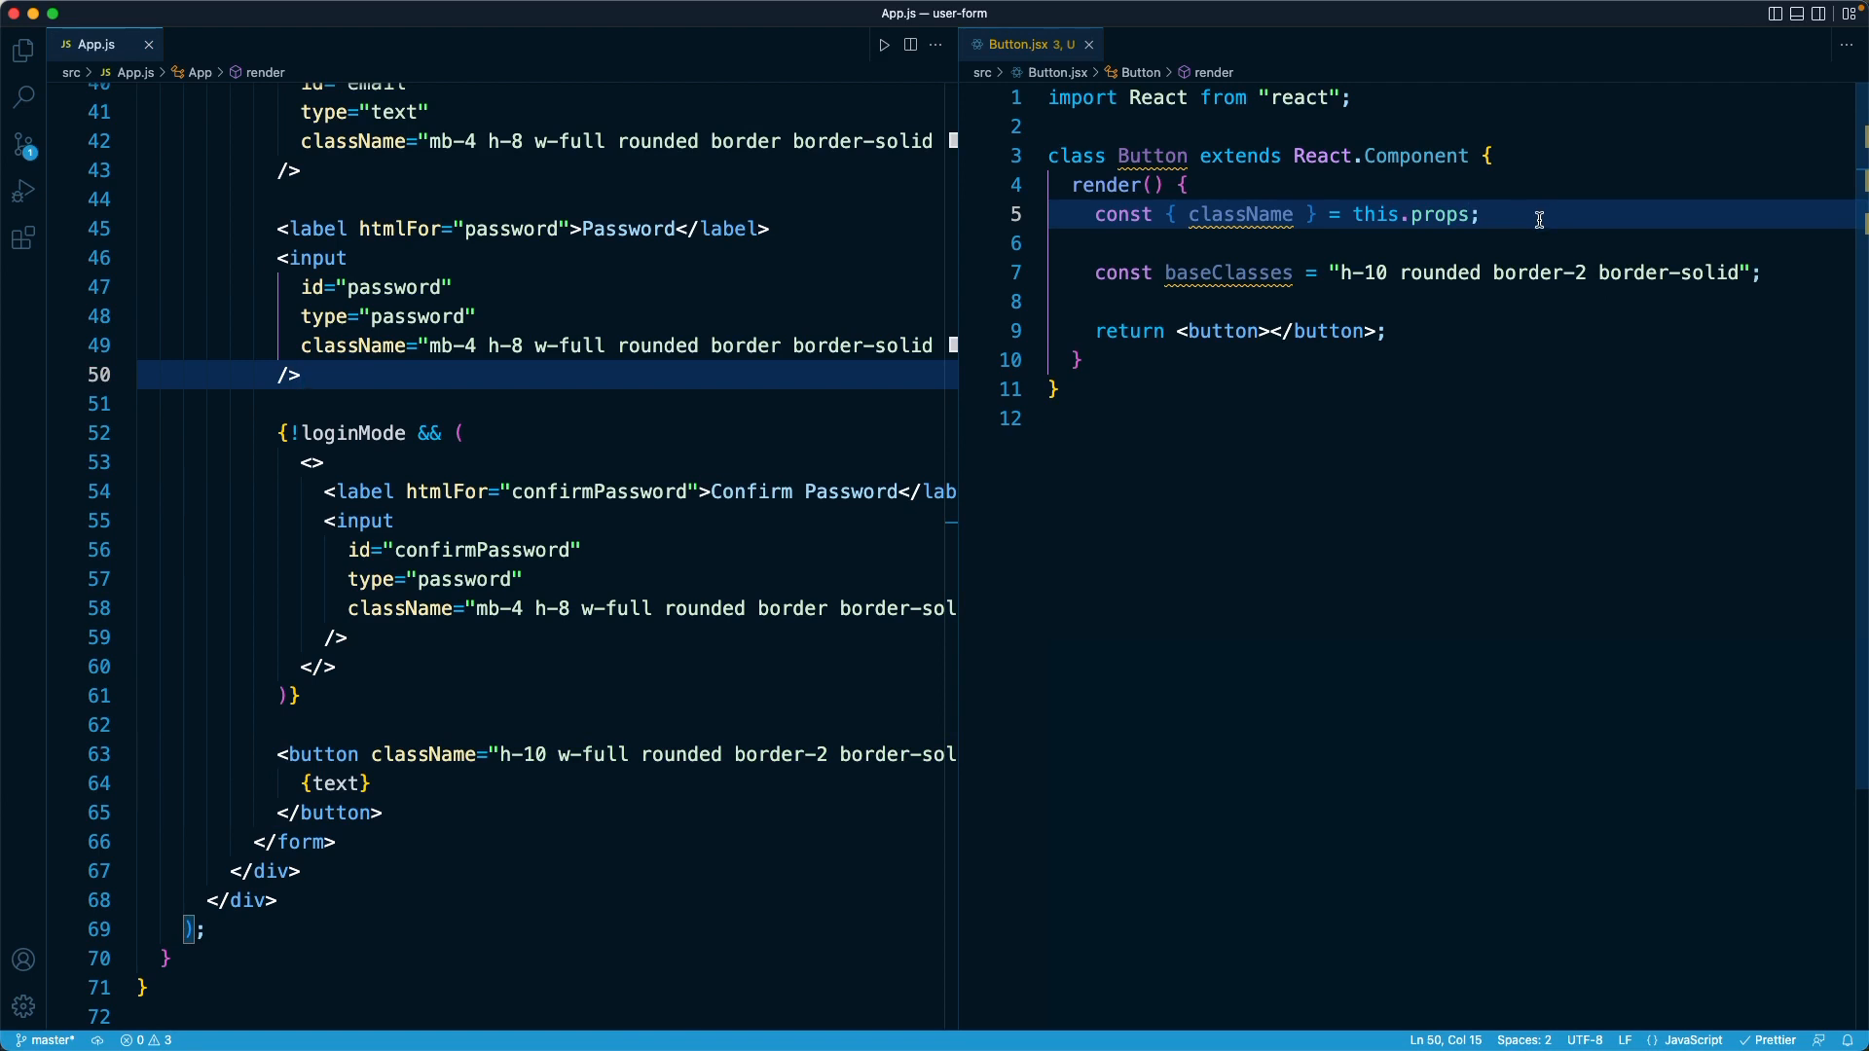
pyautogui.moveTo(1238, 235)
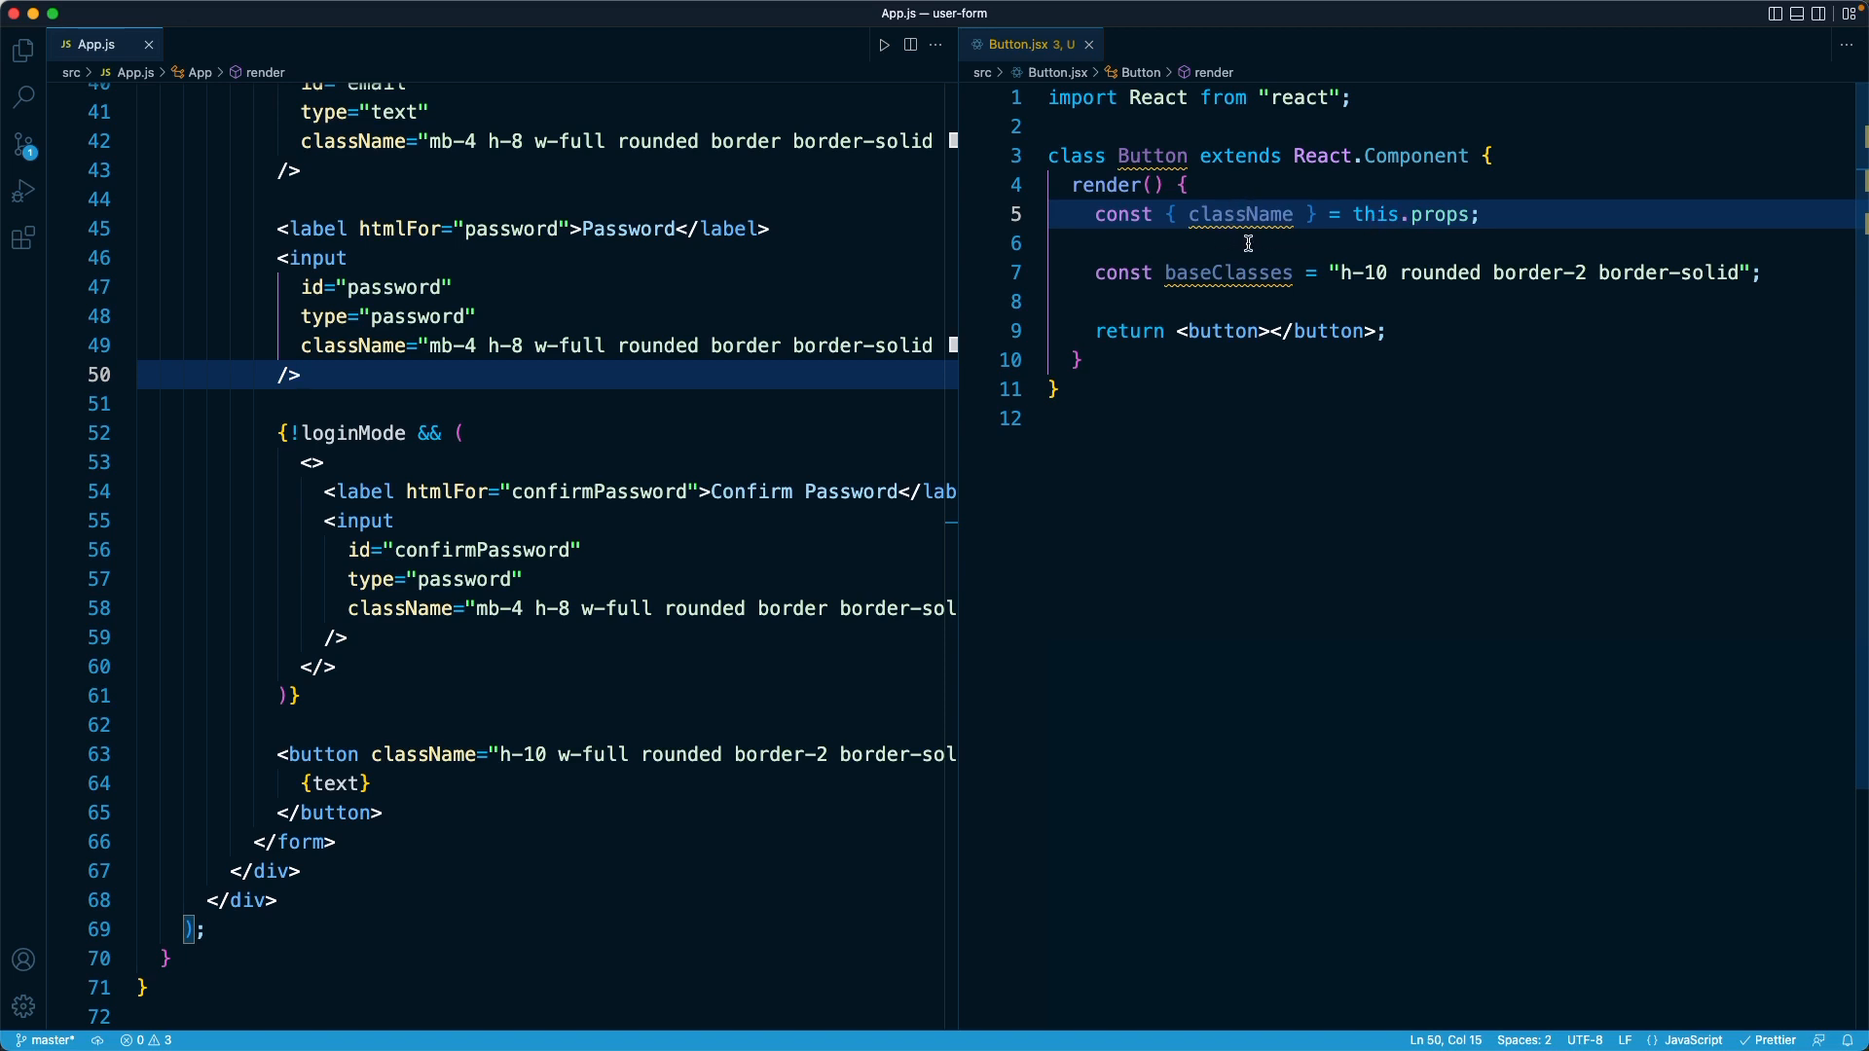
pyautogui.moveTo(1367, 294)
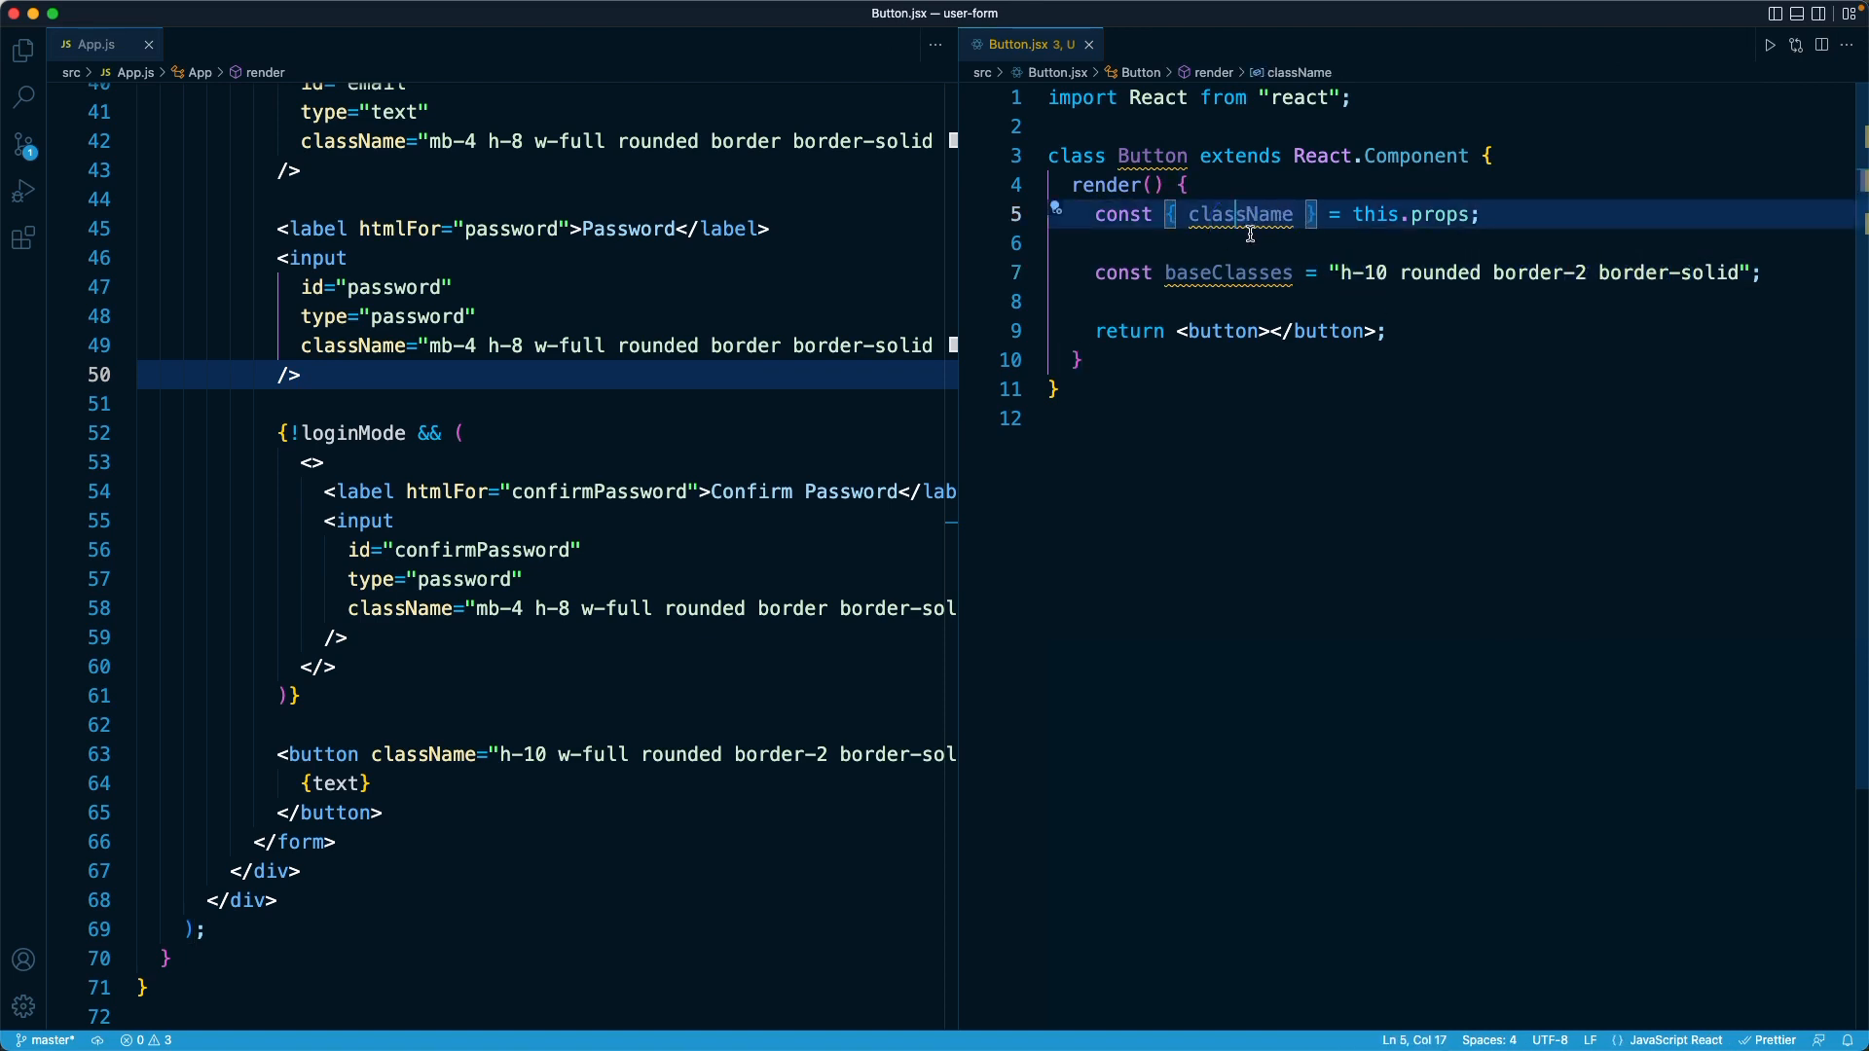
# Add const mergedClasses = `${baseClasses} ${className}` below baseClasses
pyautogui.click(1759, 272)
pyautogui.write('const')
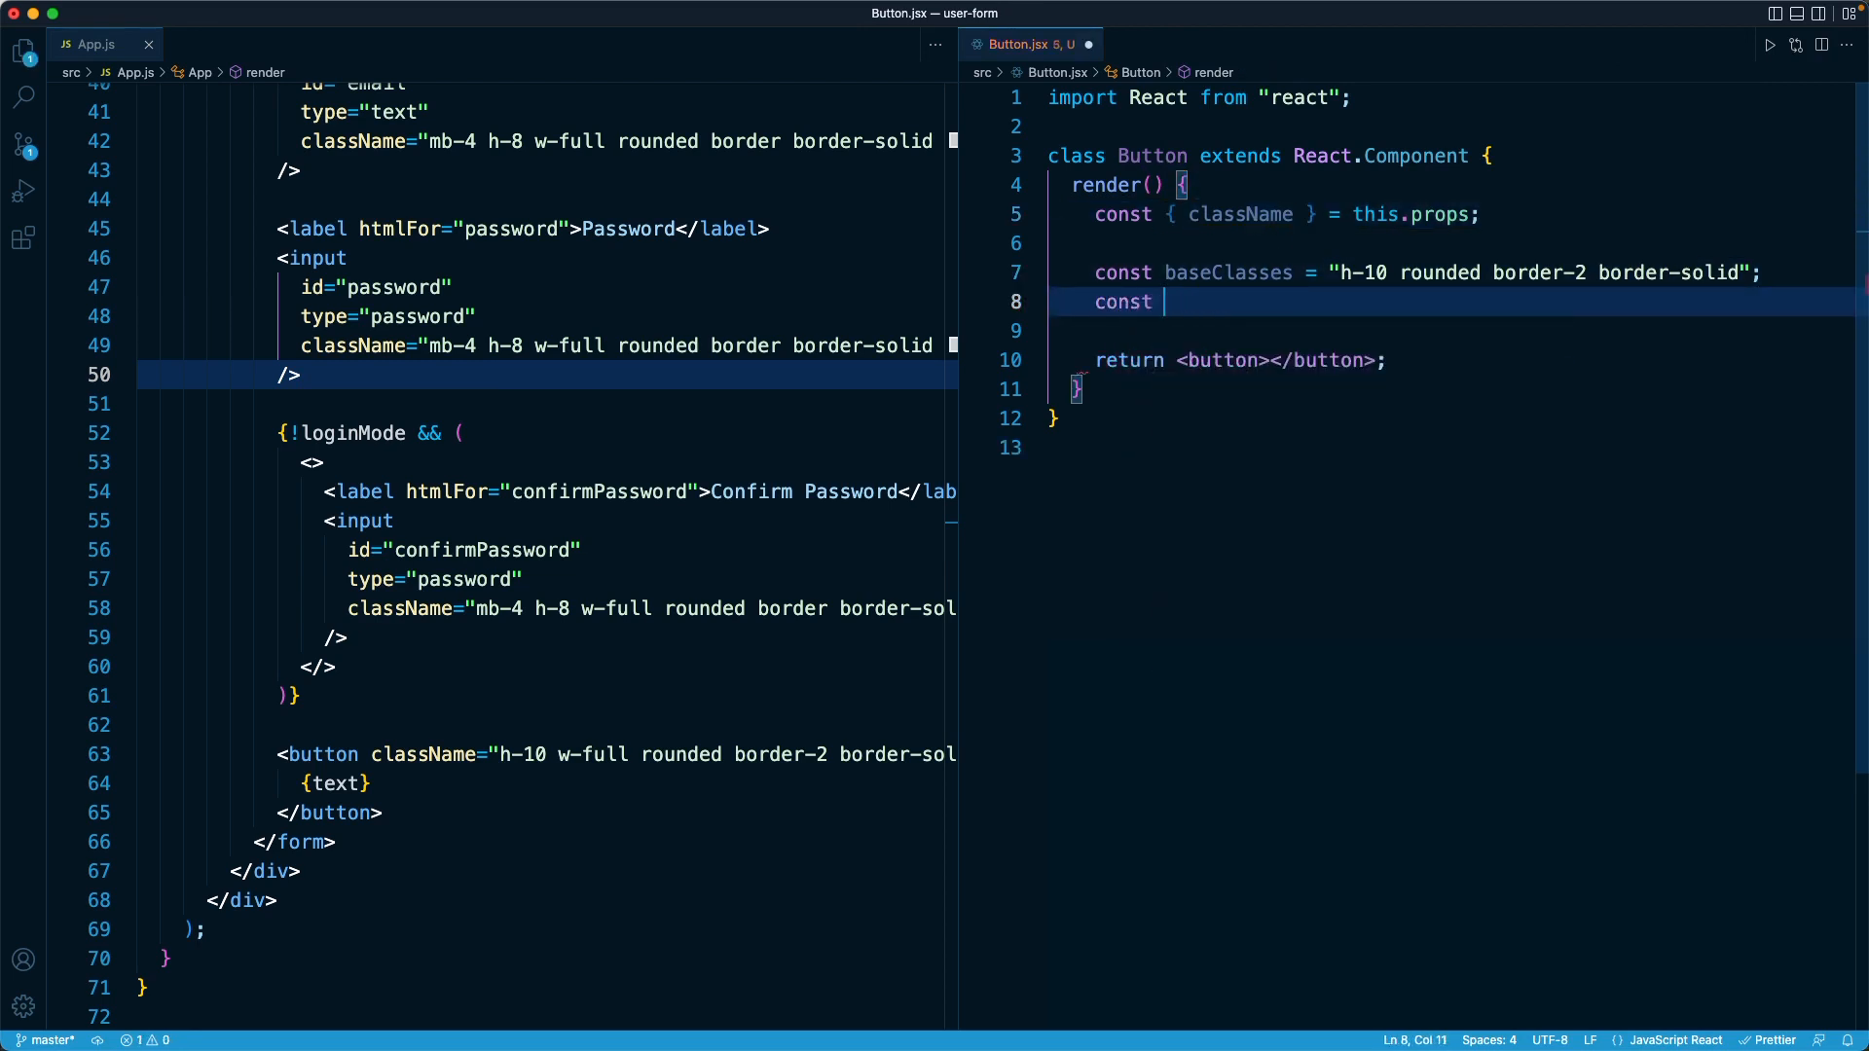
pyautogui.write('mergedClasse')
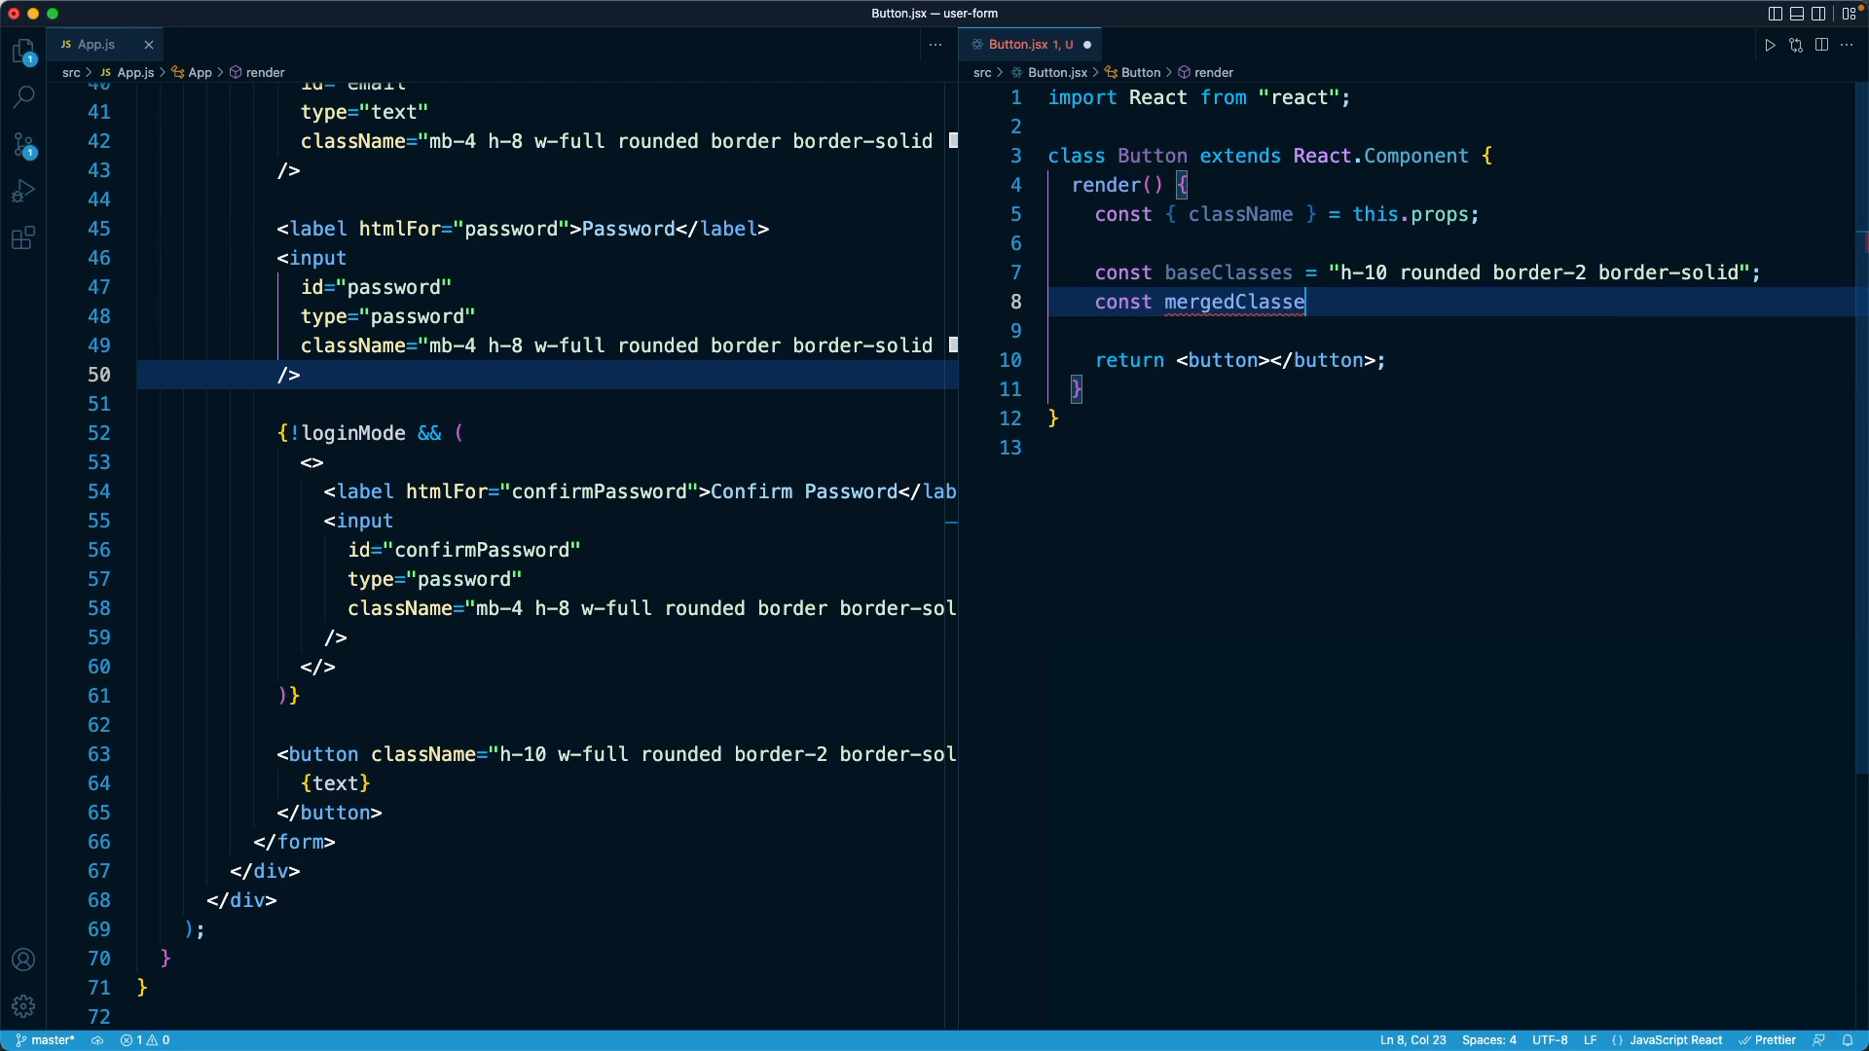
pyautogui.write('s = ``')
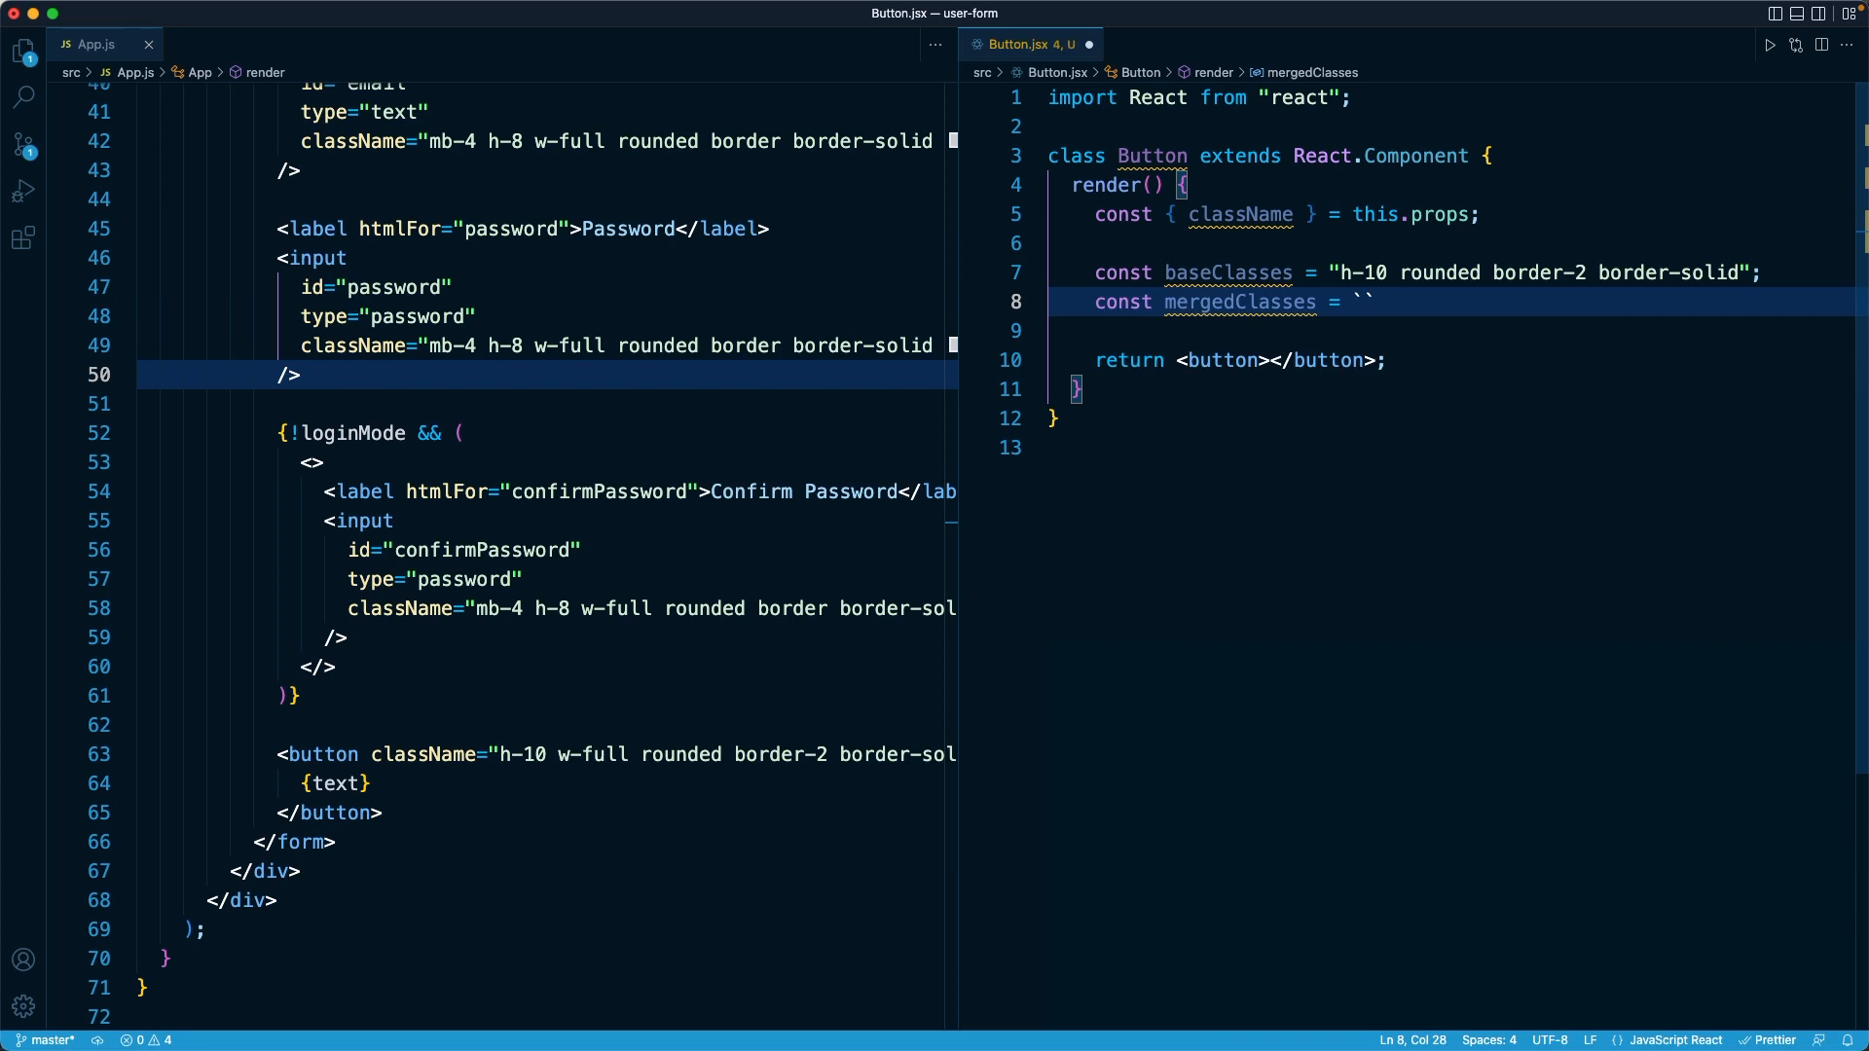
pyautogui.write('$')
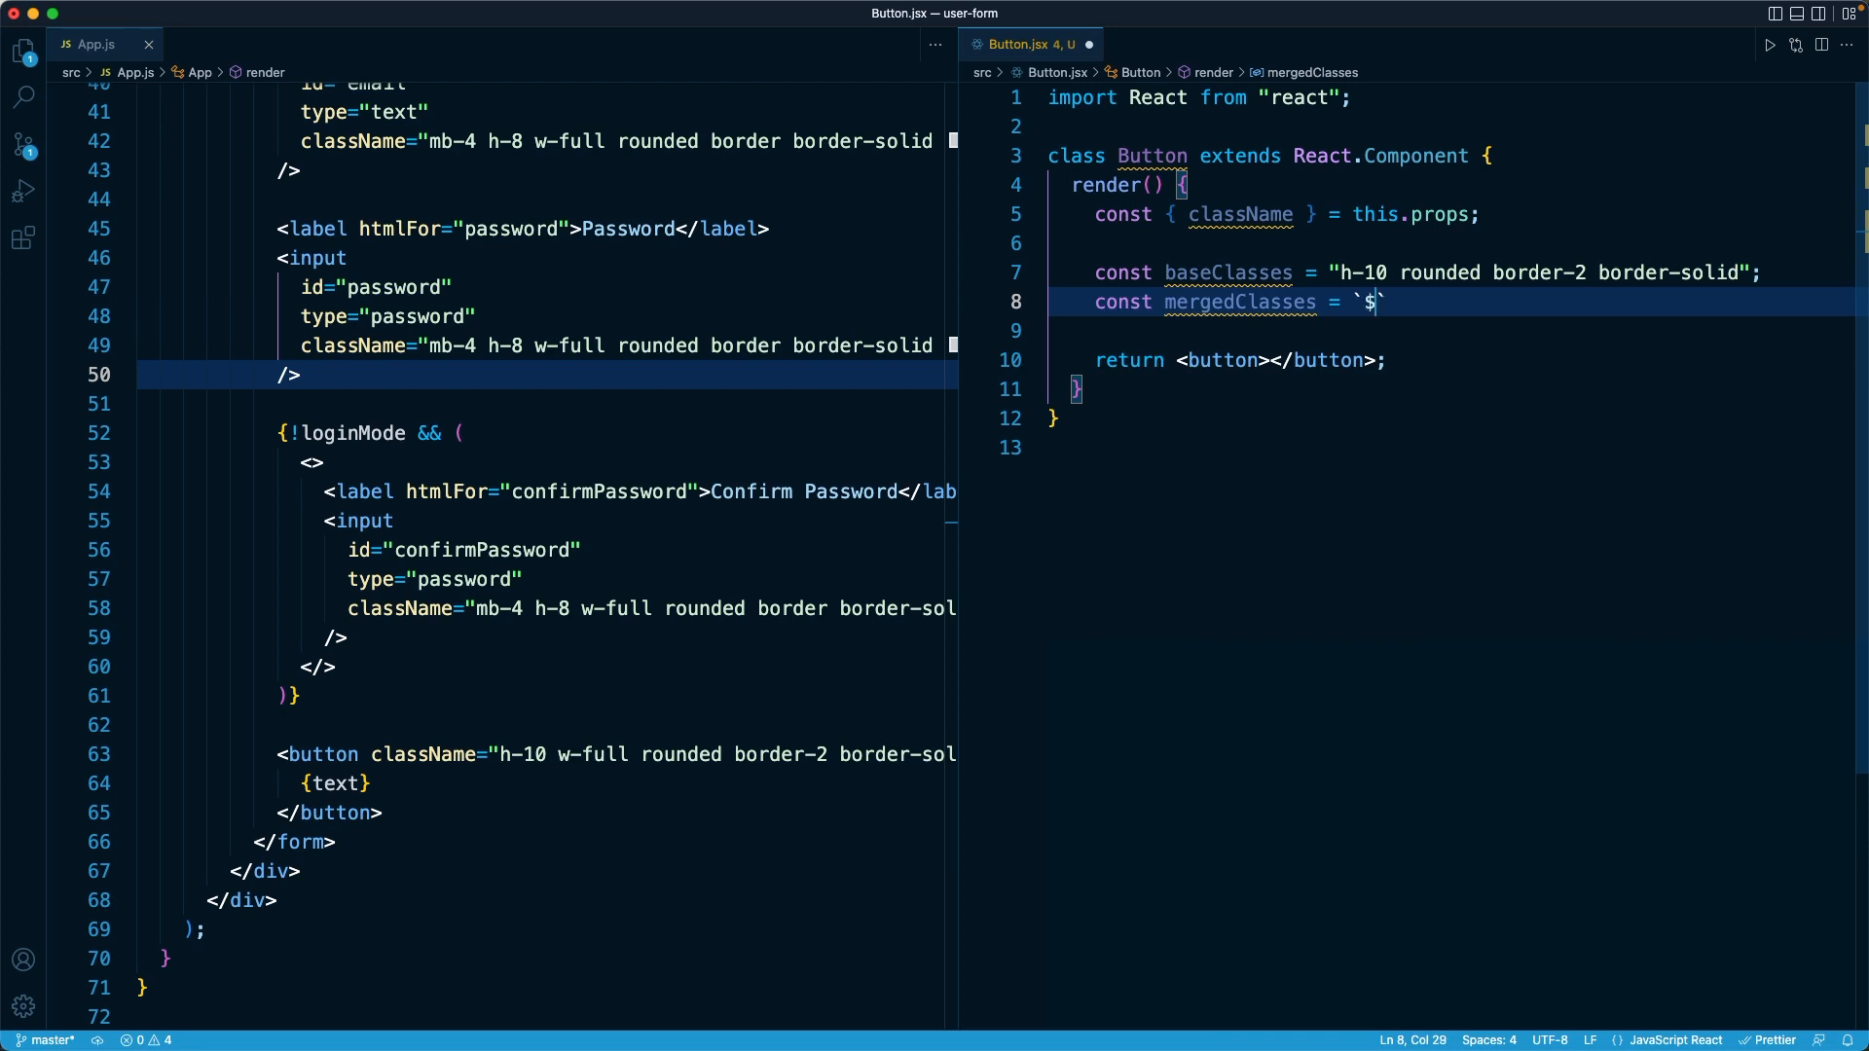
pyautogui.write('{baseClasses}')
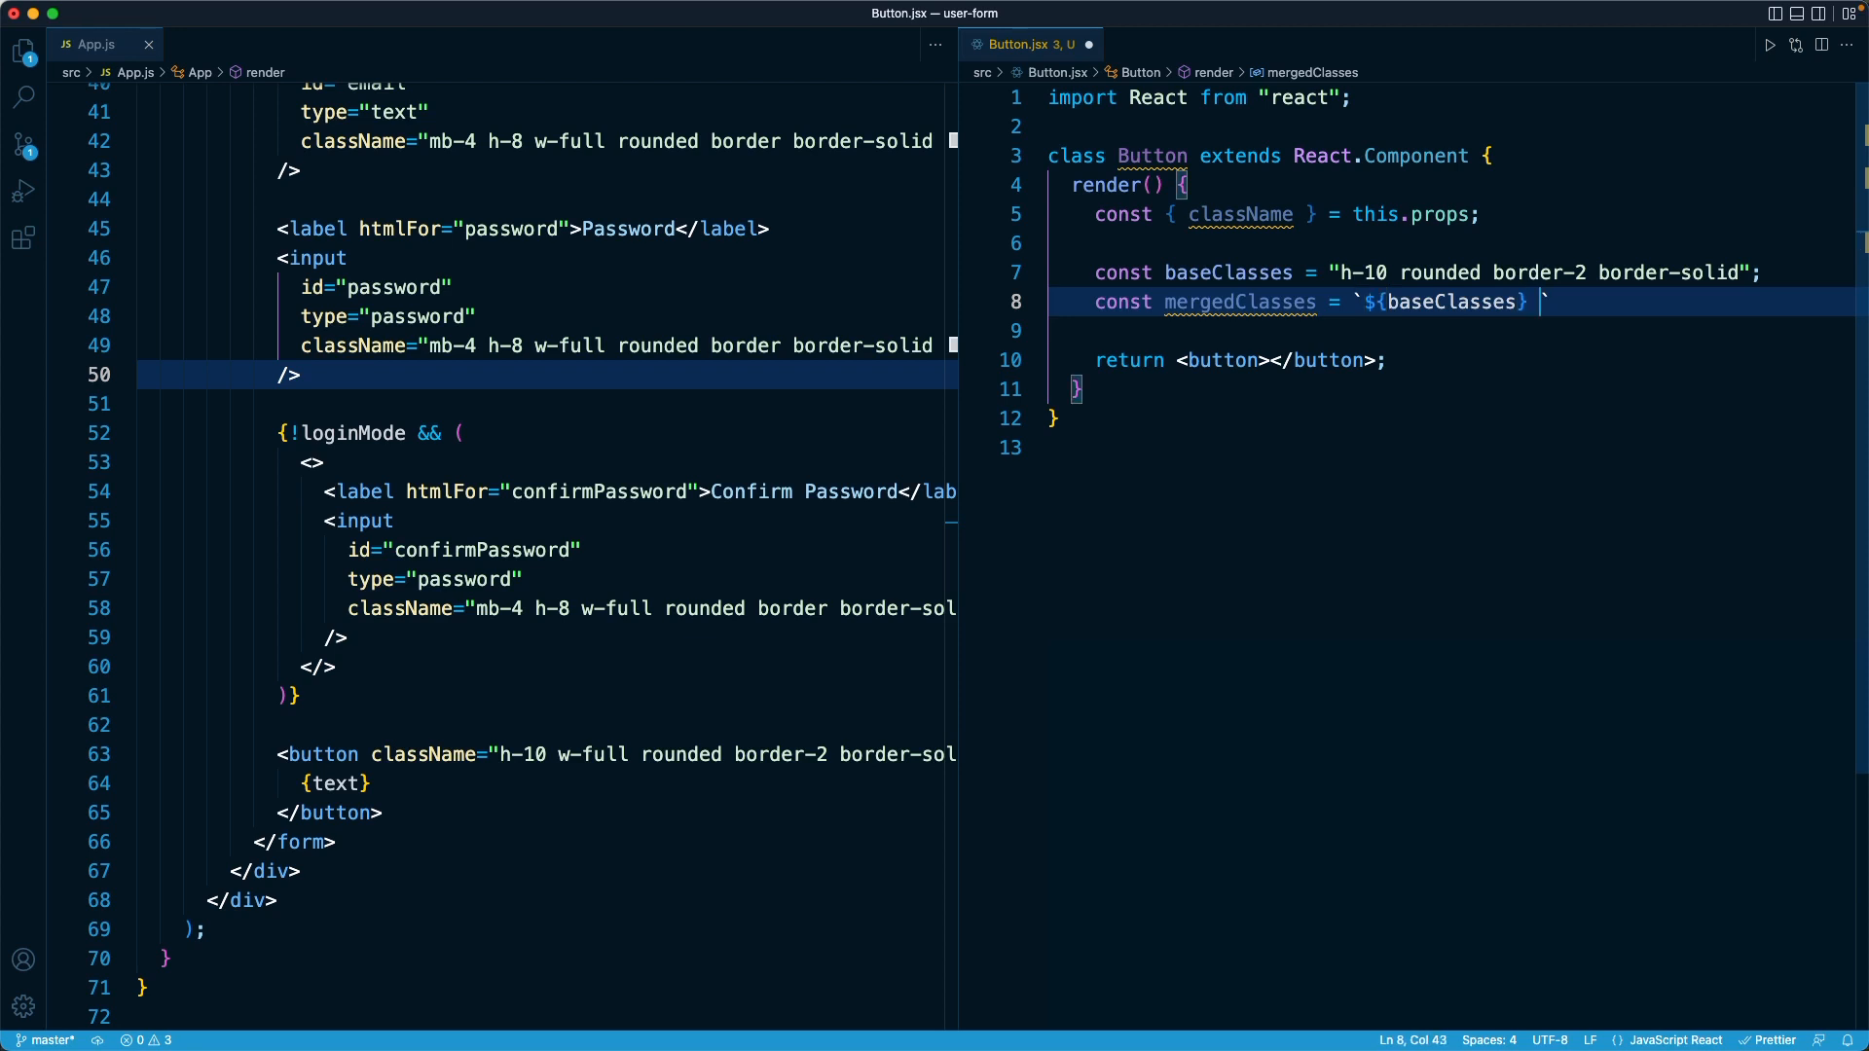
pyautogui.write('${className')
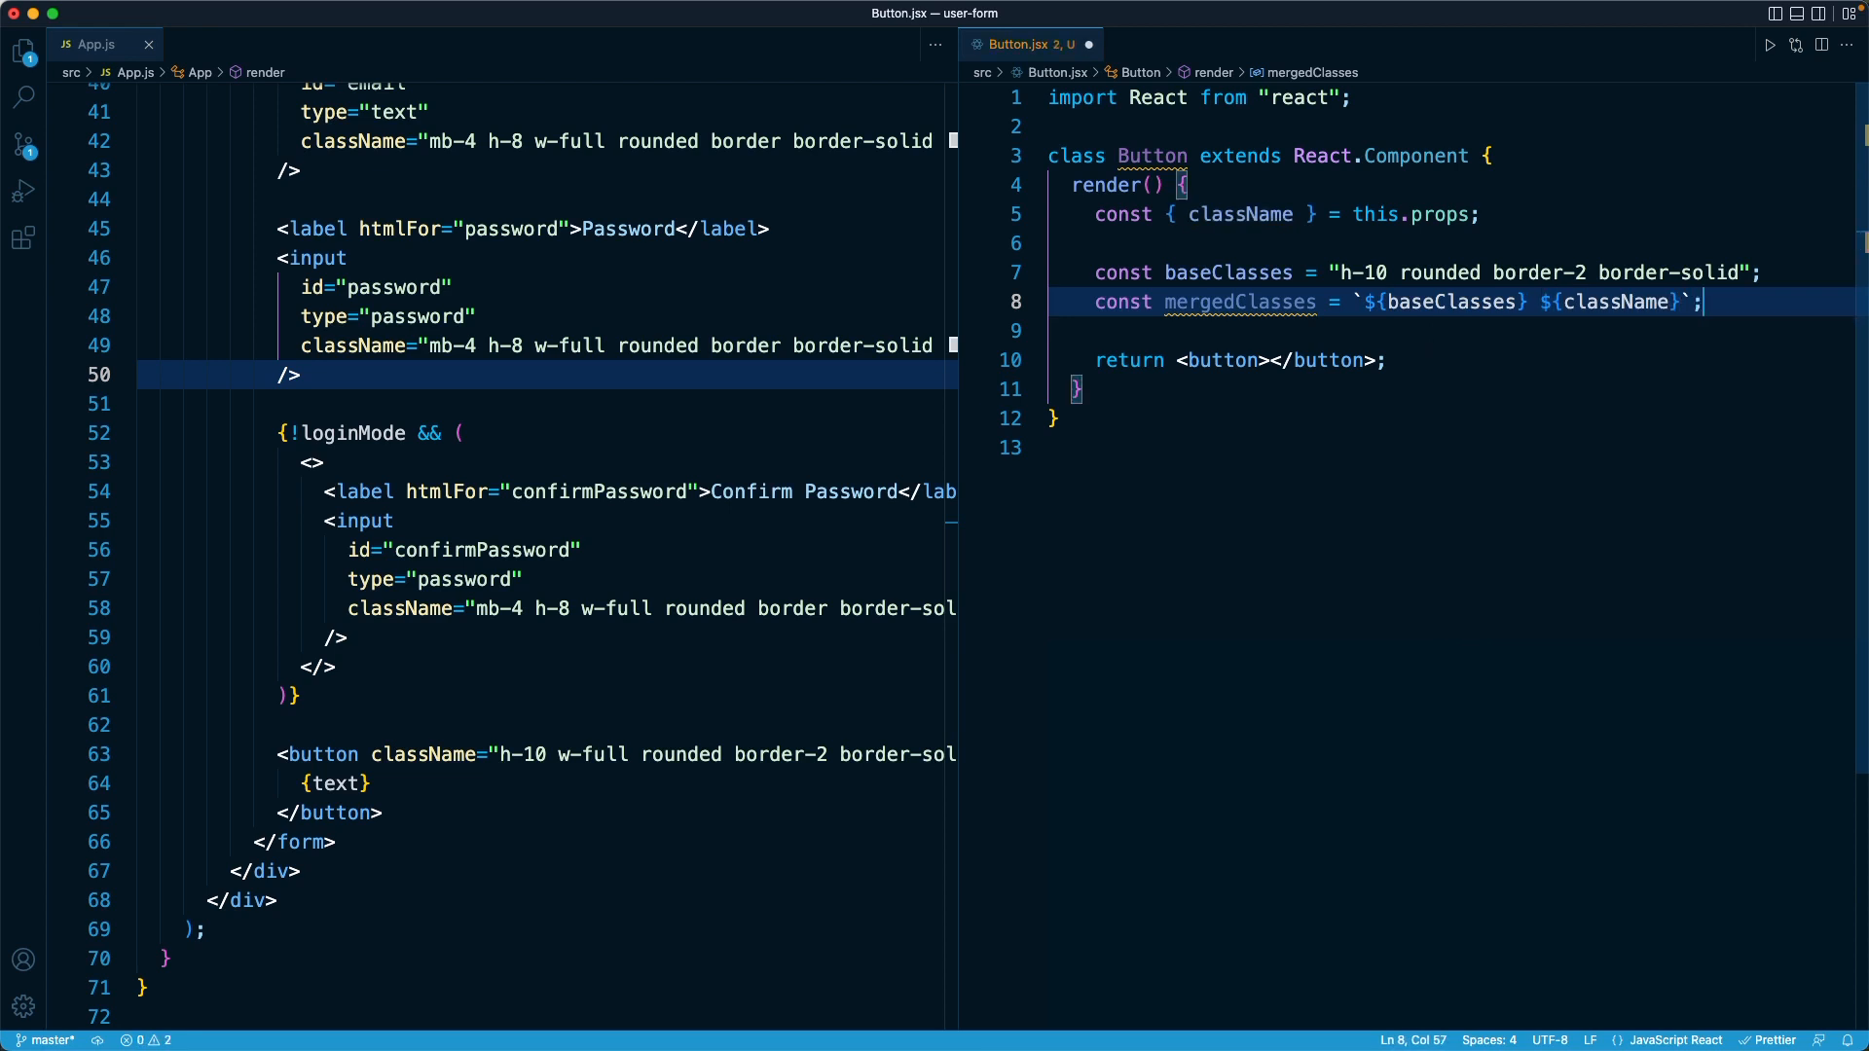
pyautogui.moveTo(1618, 301)
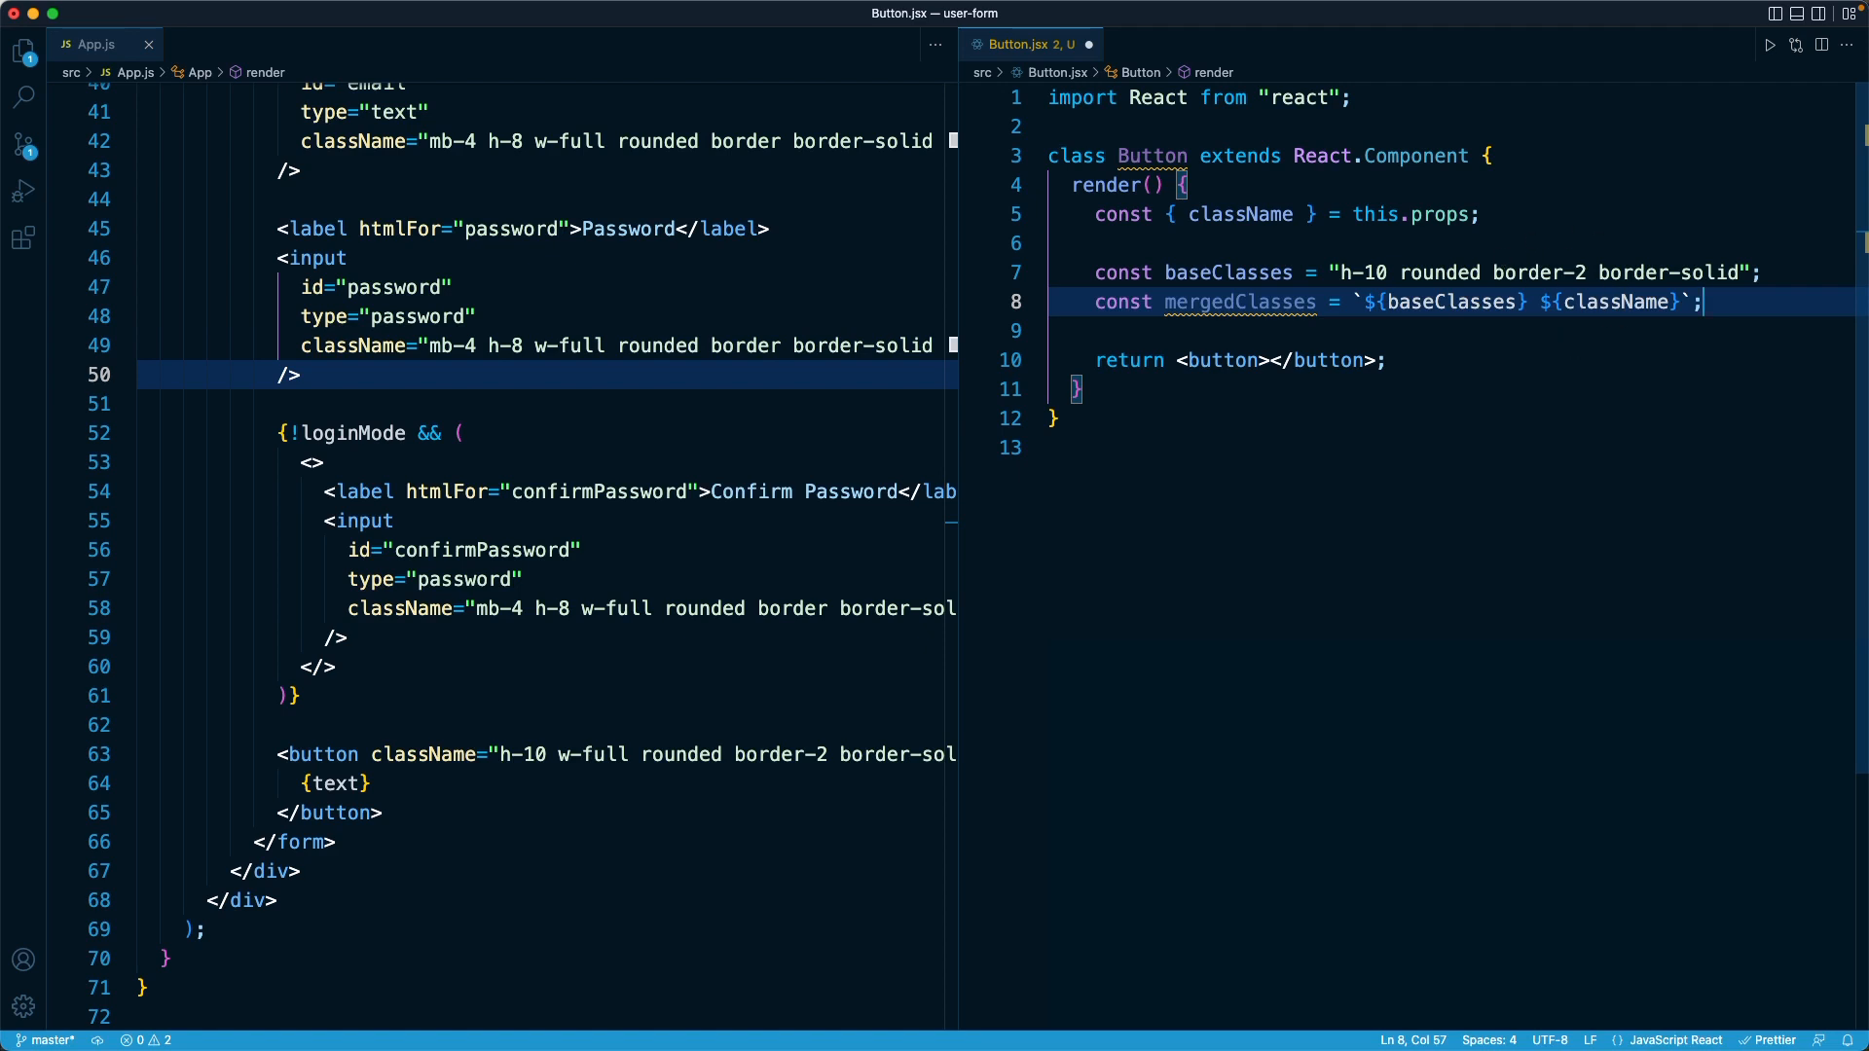
# Add the comment // className - h-12 beneath mergedClasses
pyautogui.write('// className')
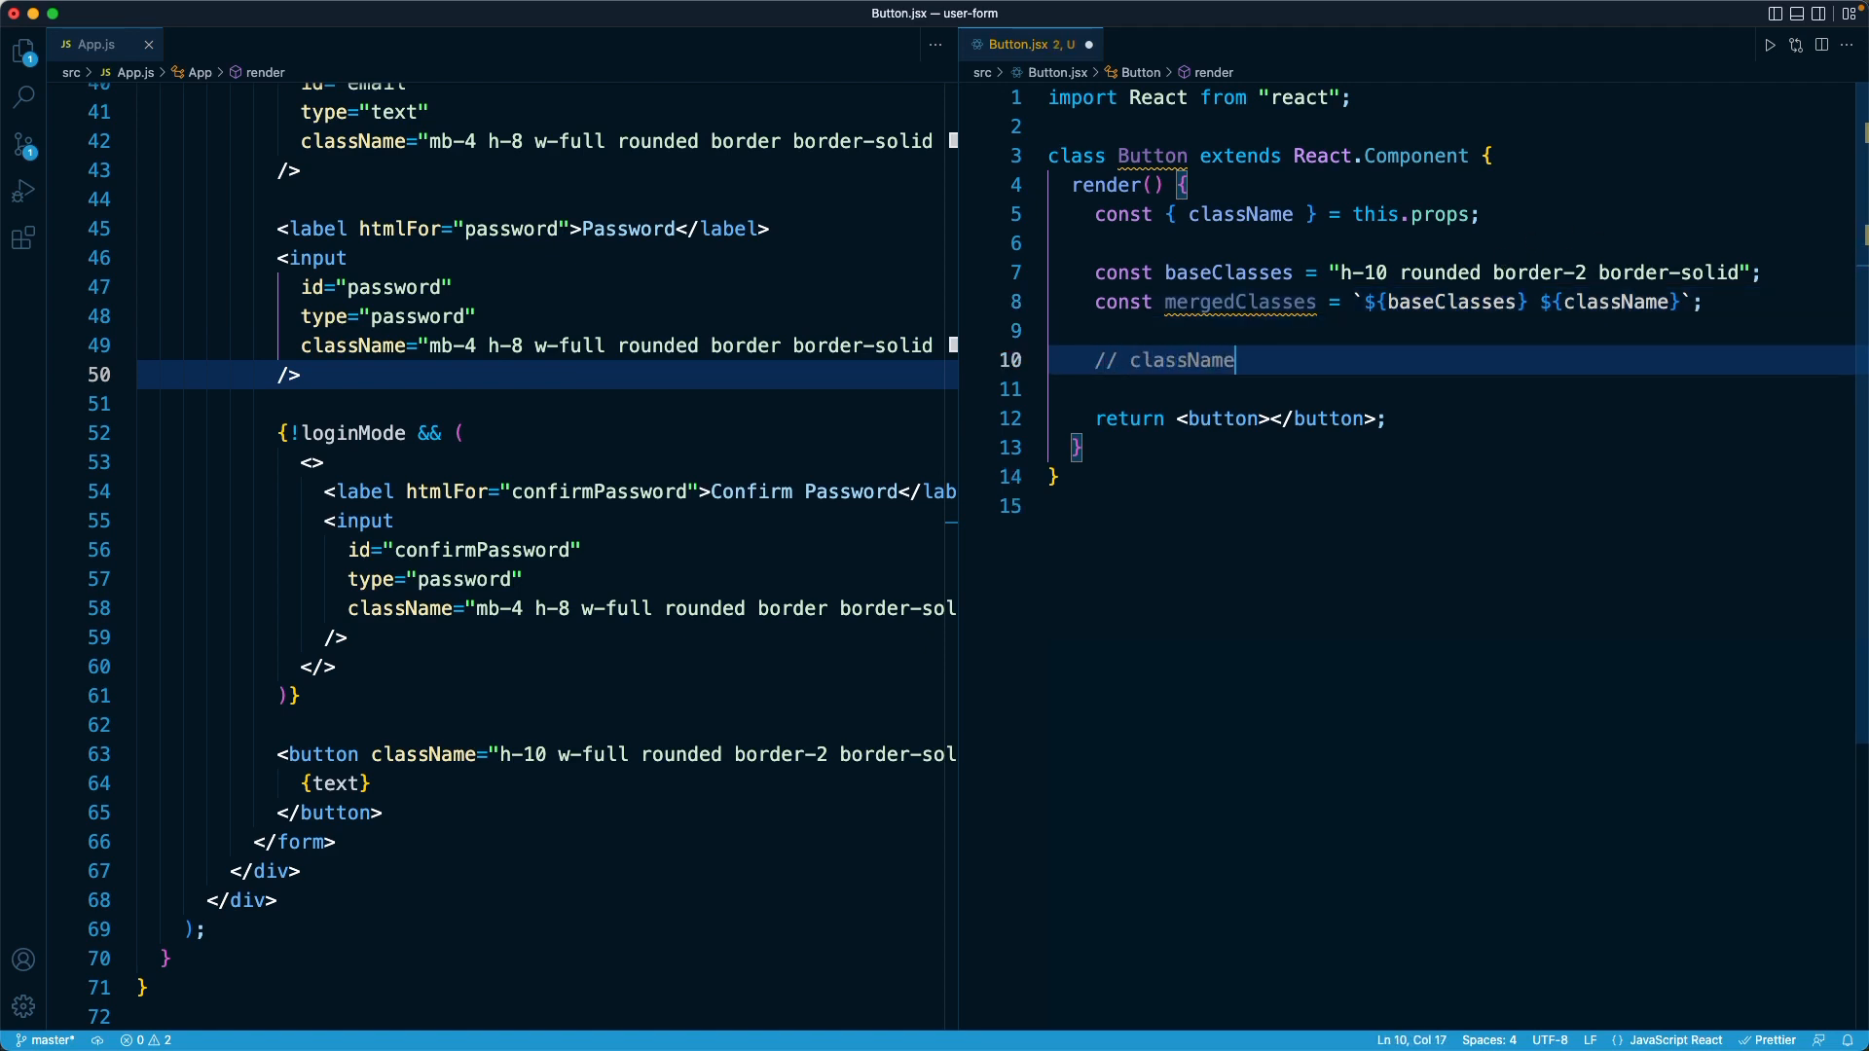
pyautogui.write('- h-12')
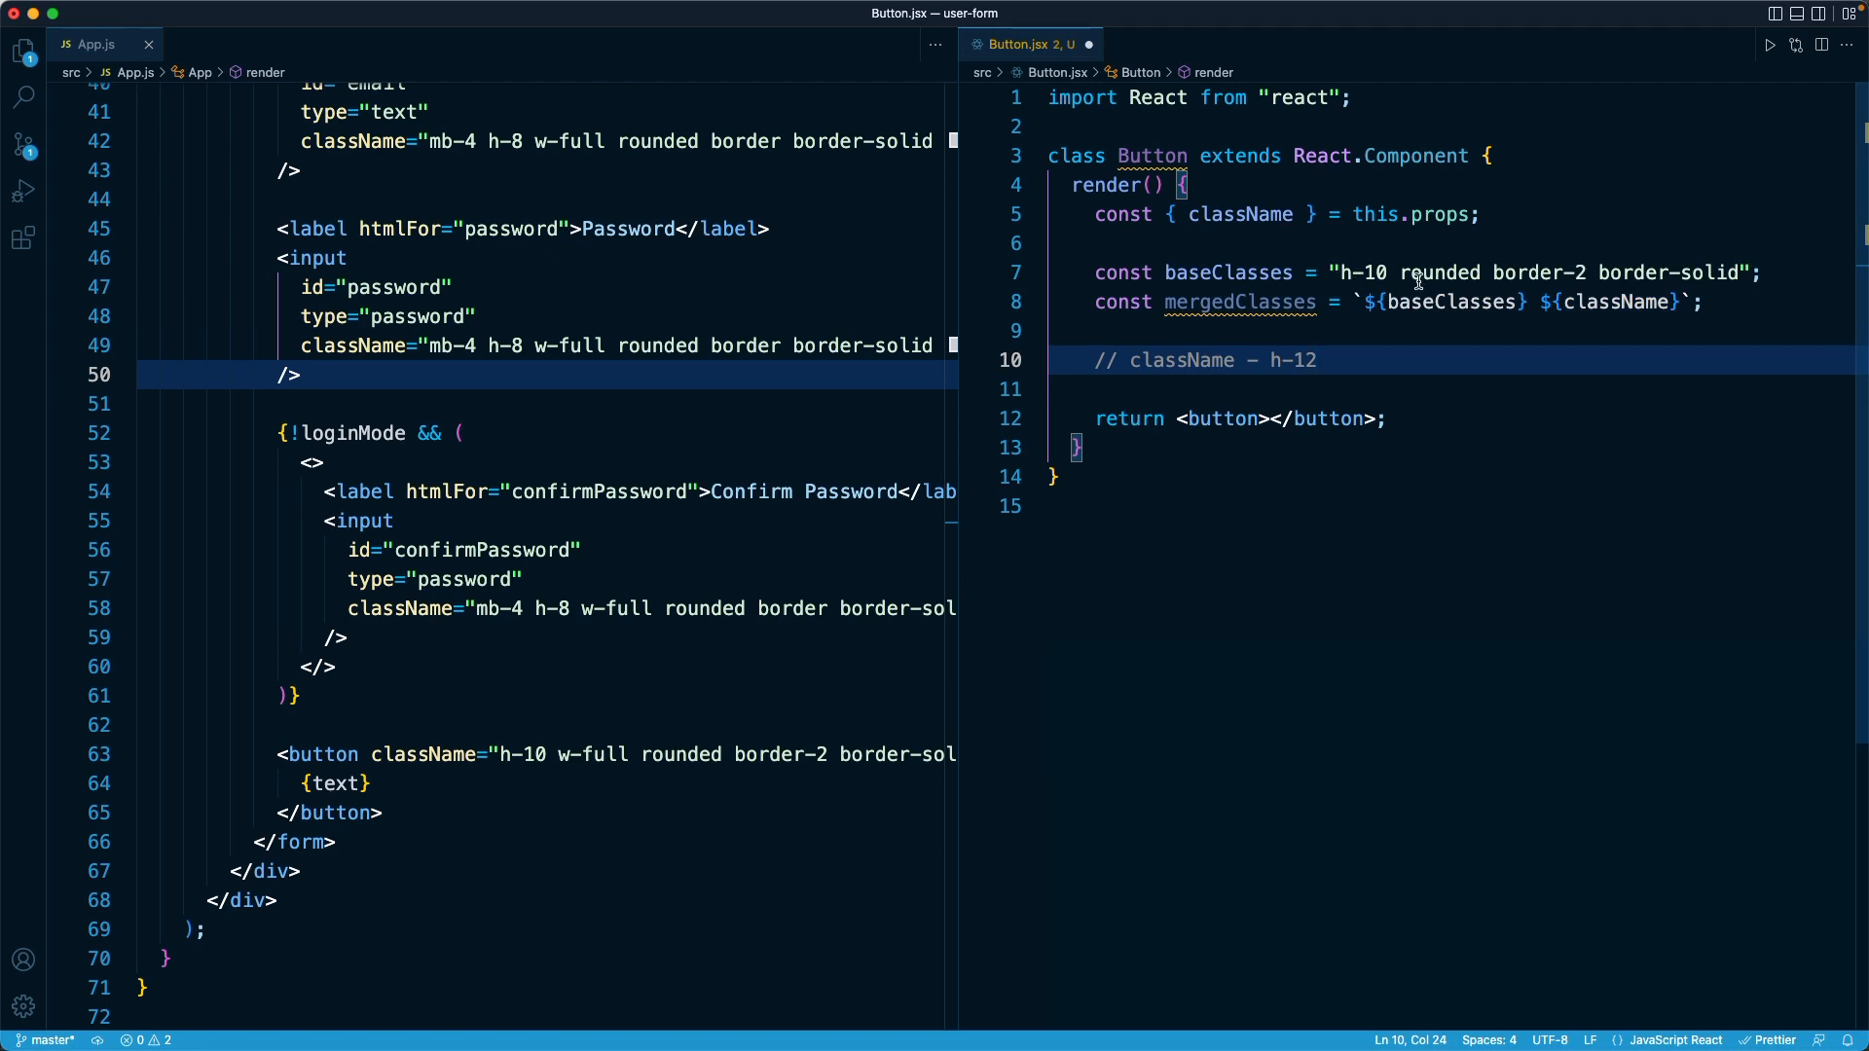
pyautogui.moveTo(1435, 348)
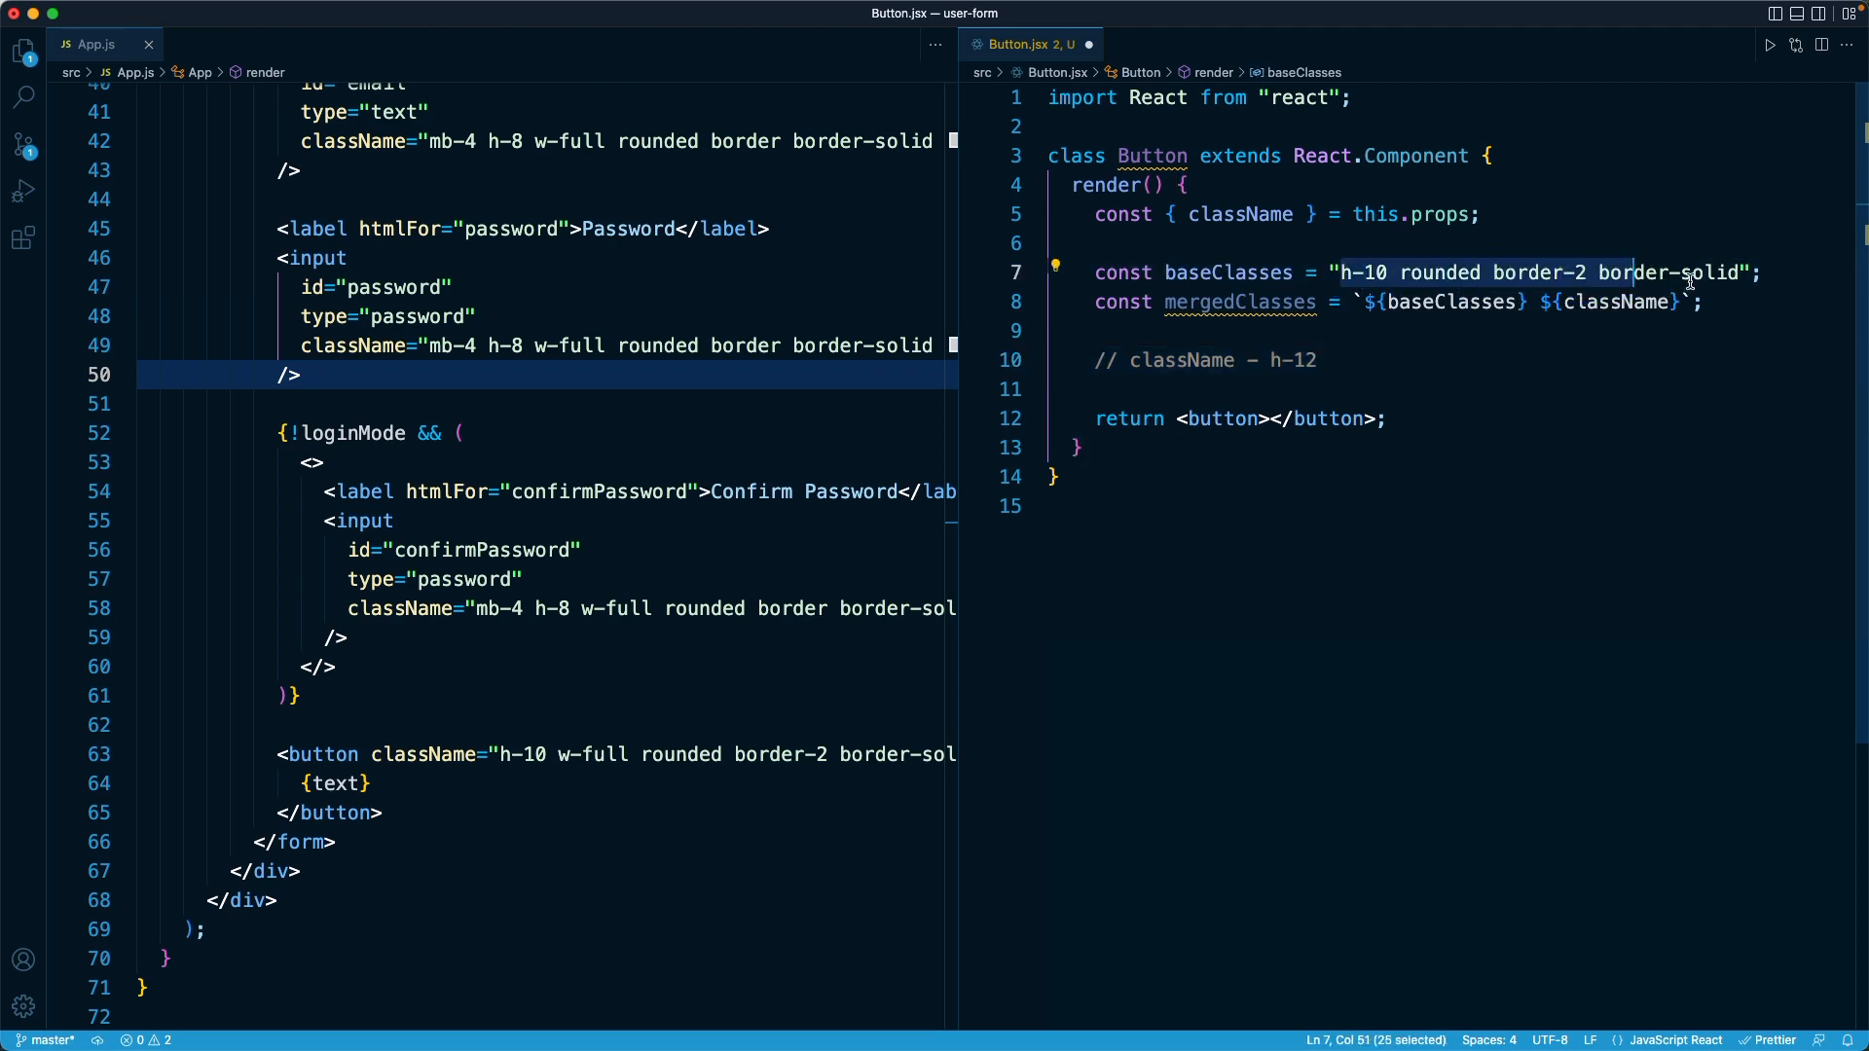
# Remove the h-12 comment and give the returned button className={mergedClasses}
pyautogui.click(1345, 272)
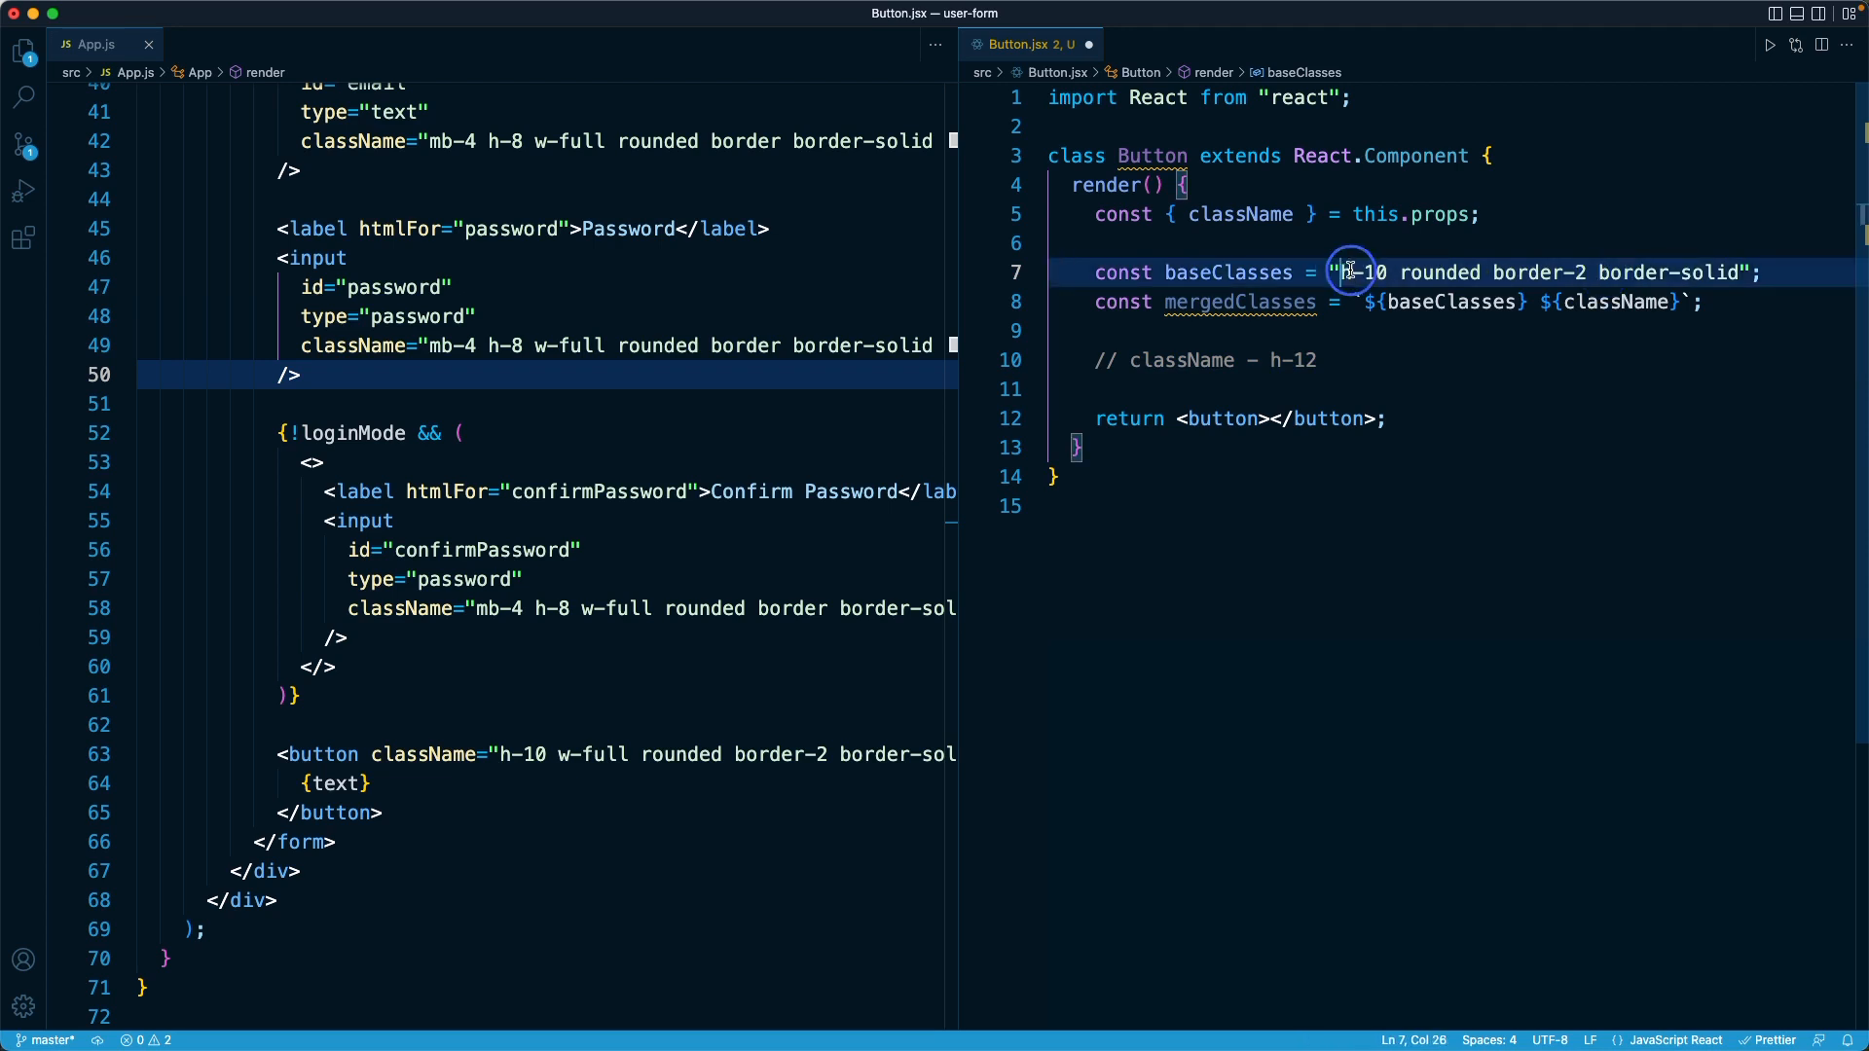
pyautogui.click(1549, 302)
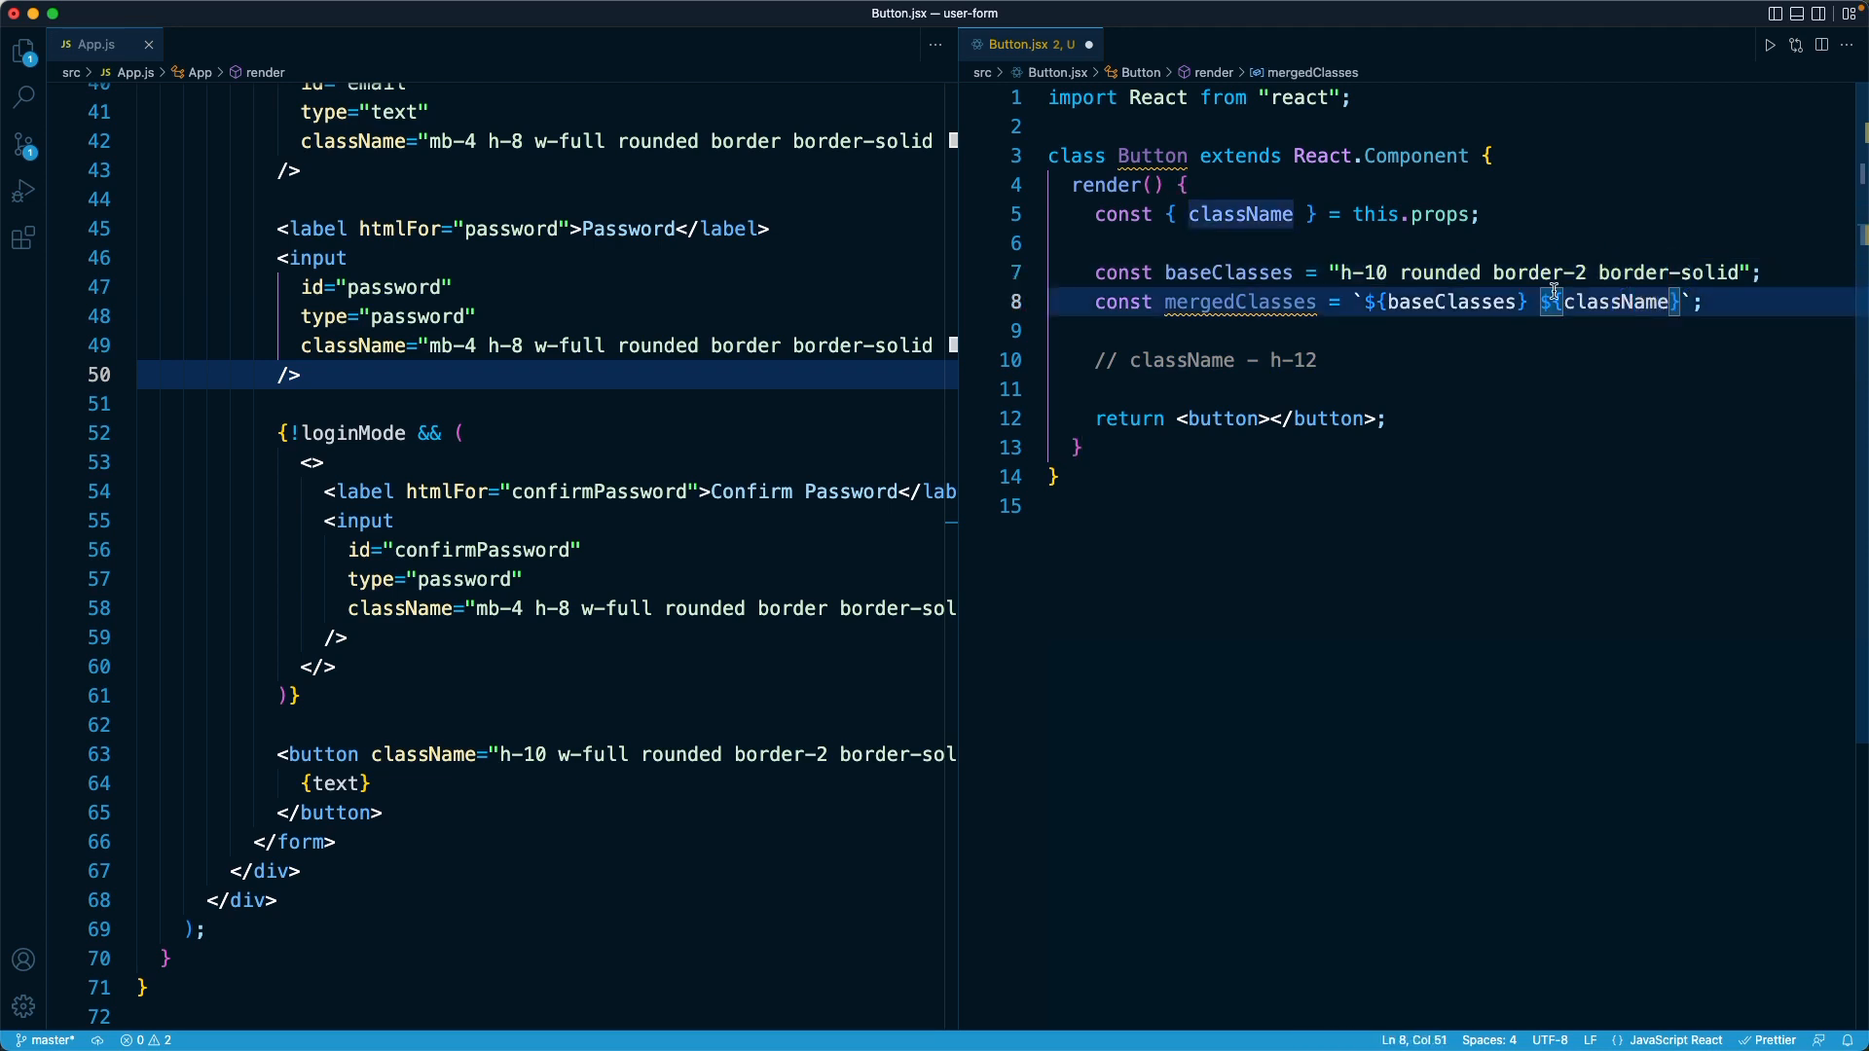
pyautogui.moveTo(1623, 320)
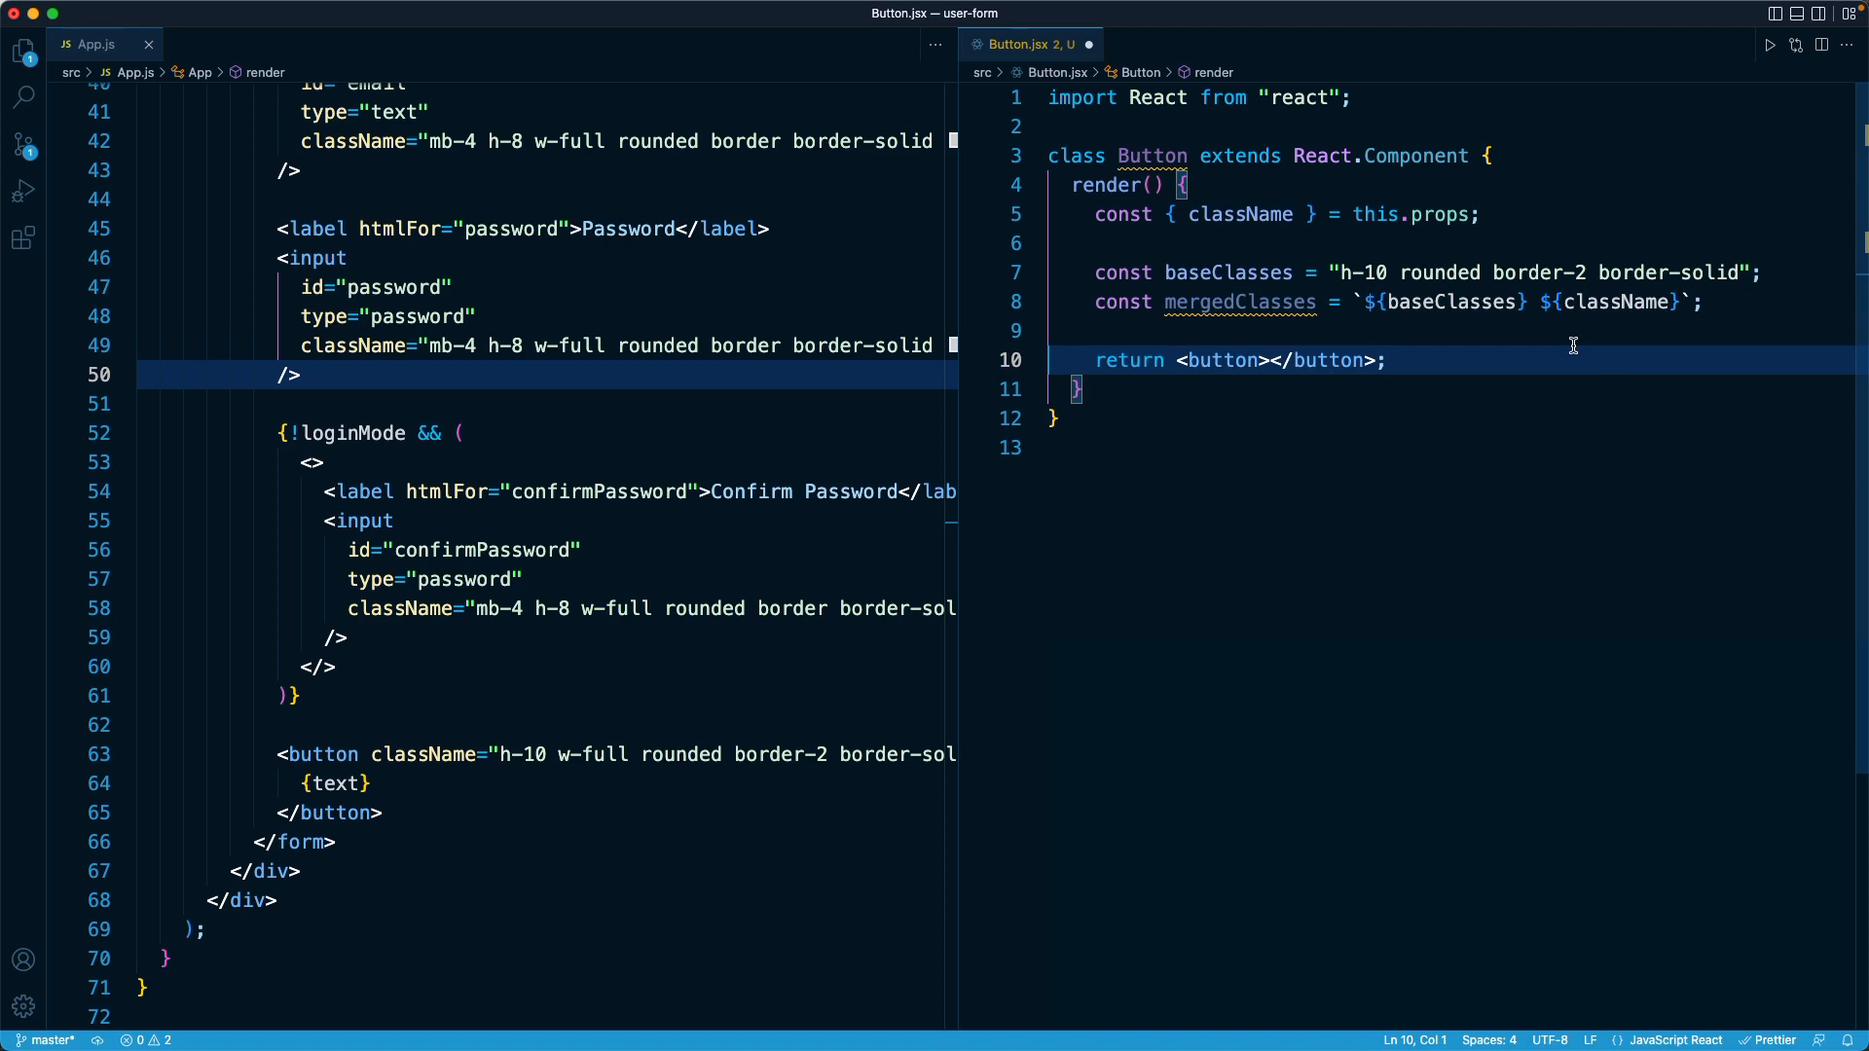
pyautogui.write('className={')
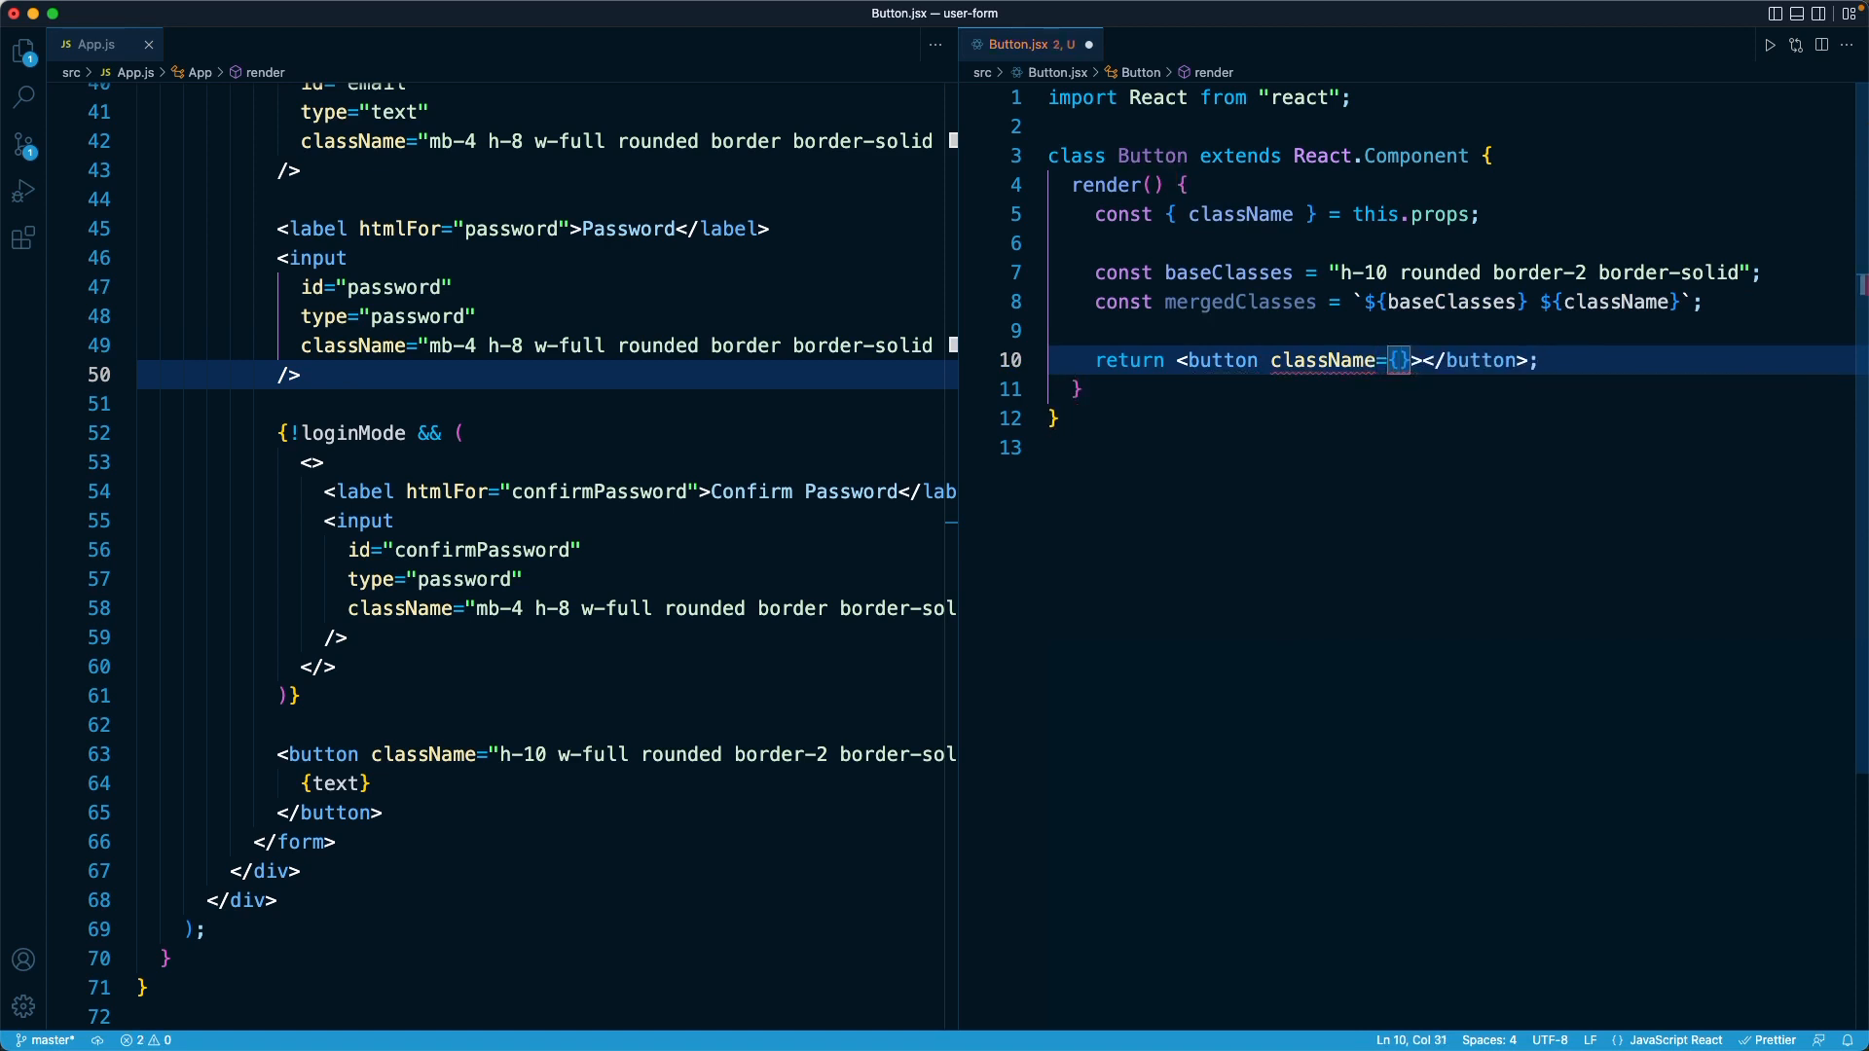
pyautogui.write('mergedClasses')
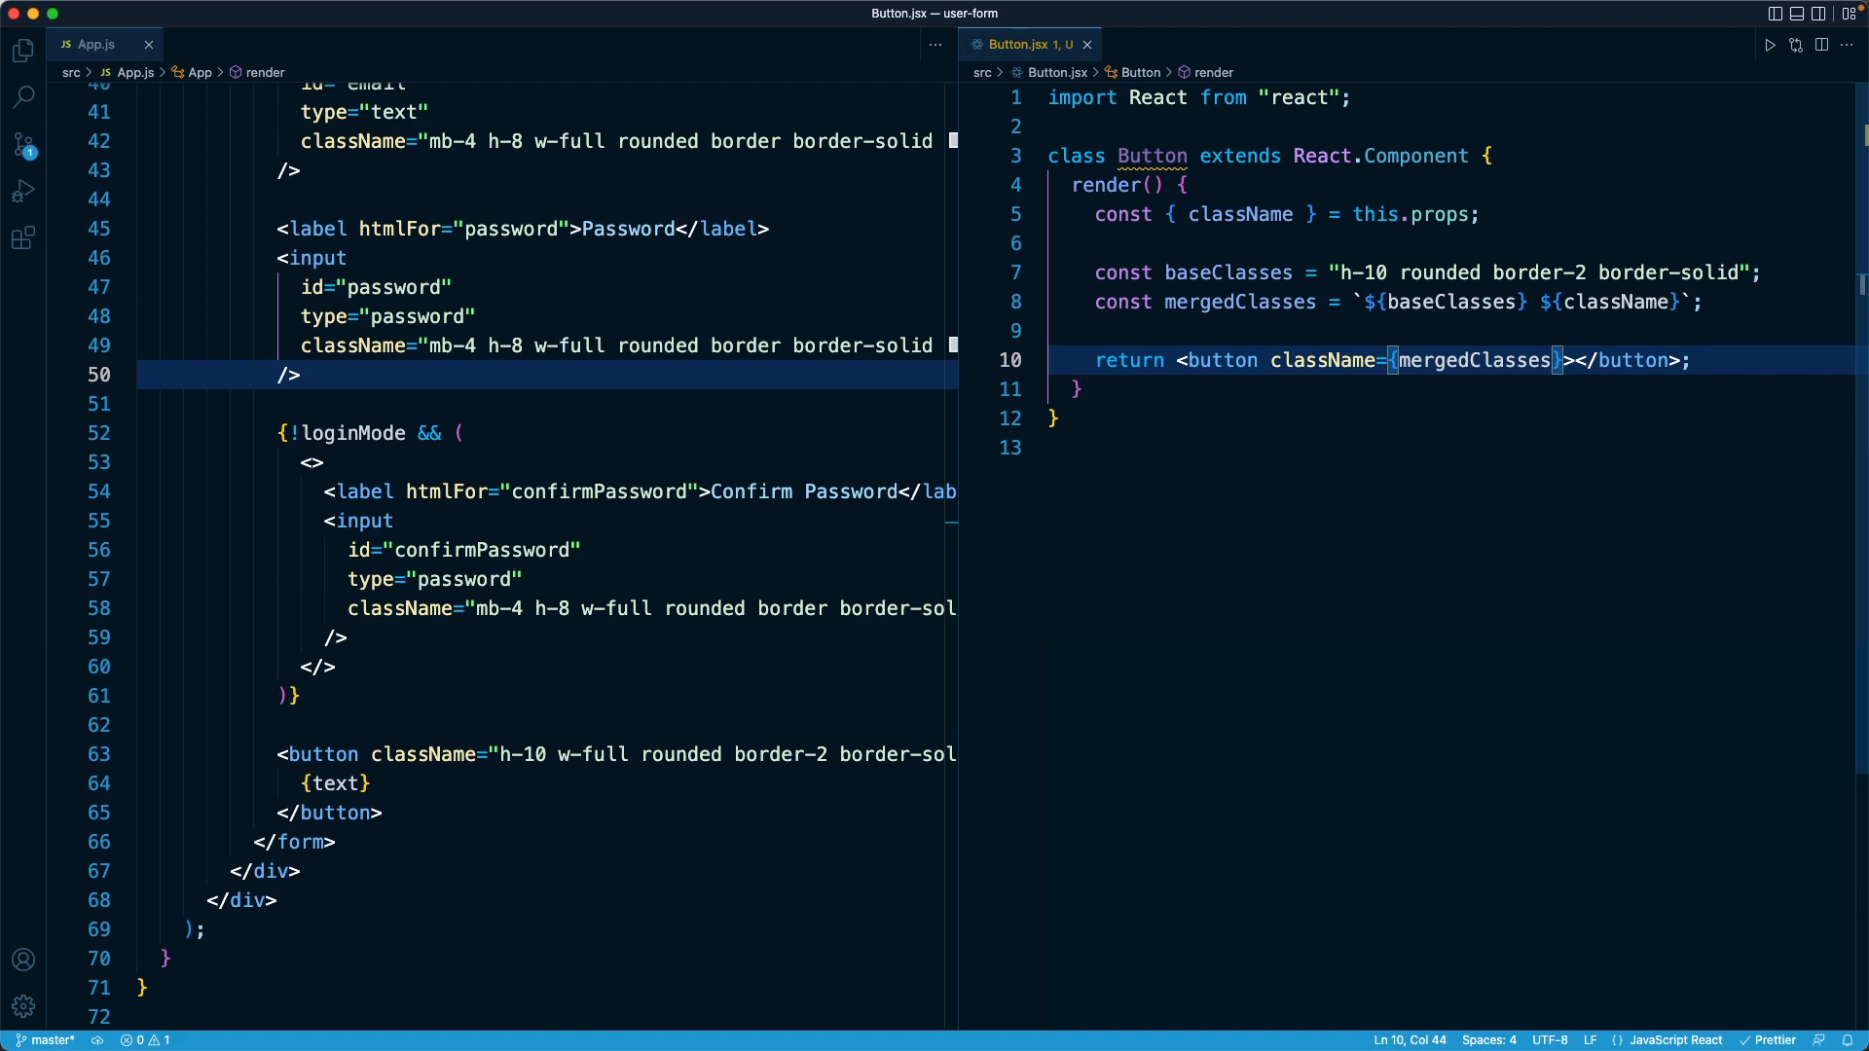
pyautogui.moveTo(444, 769)
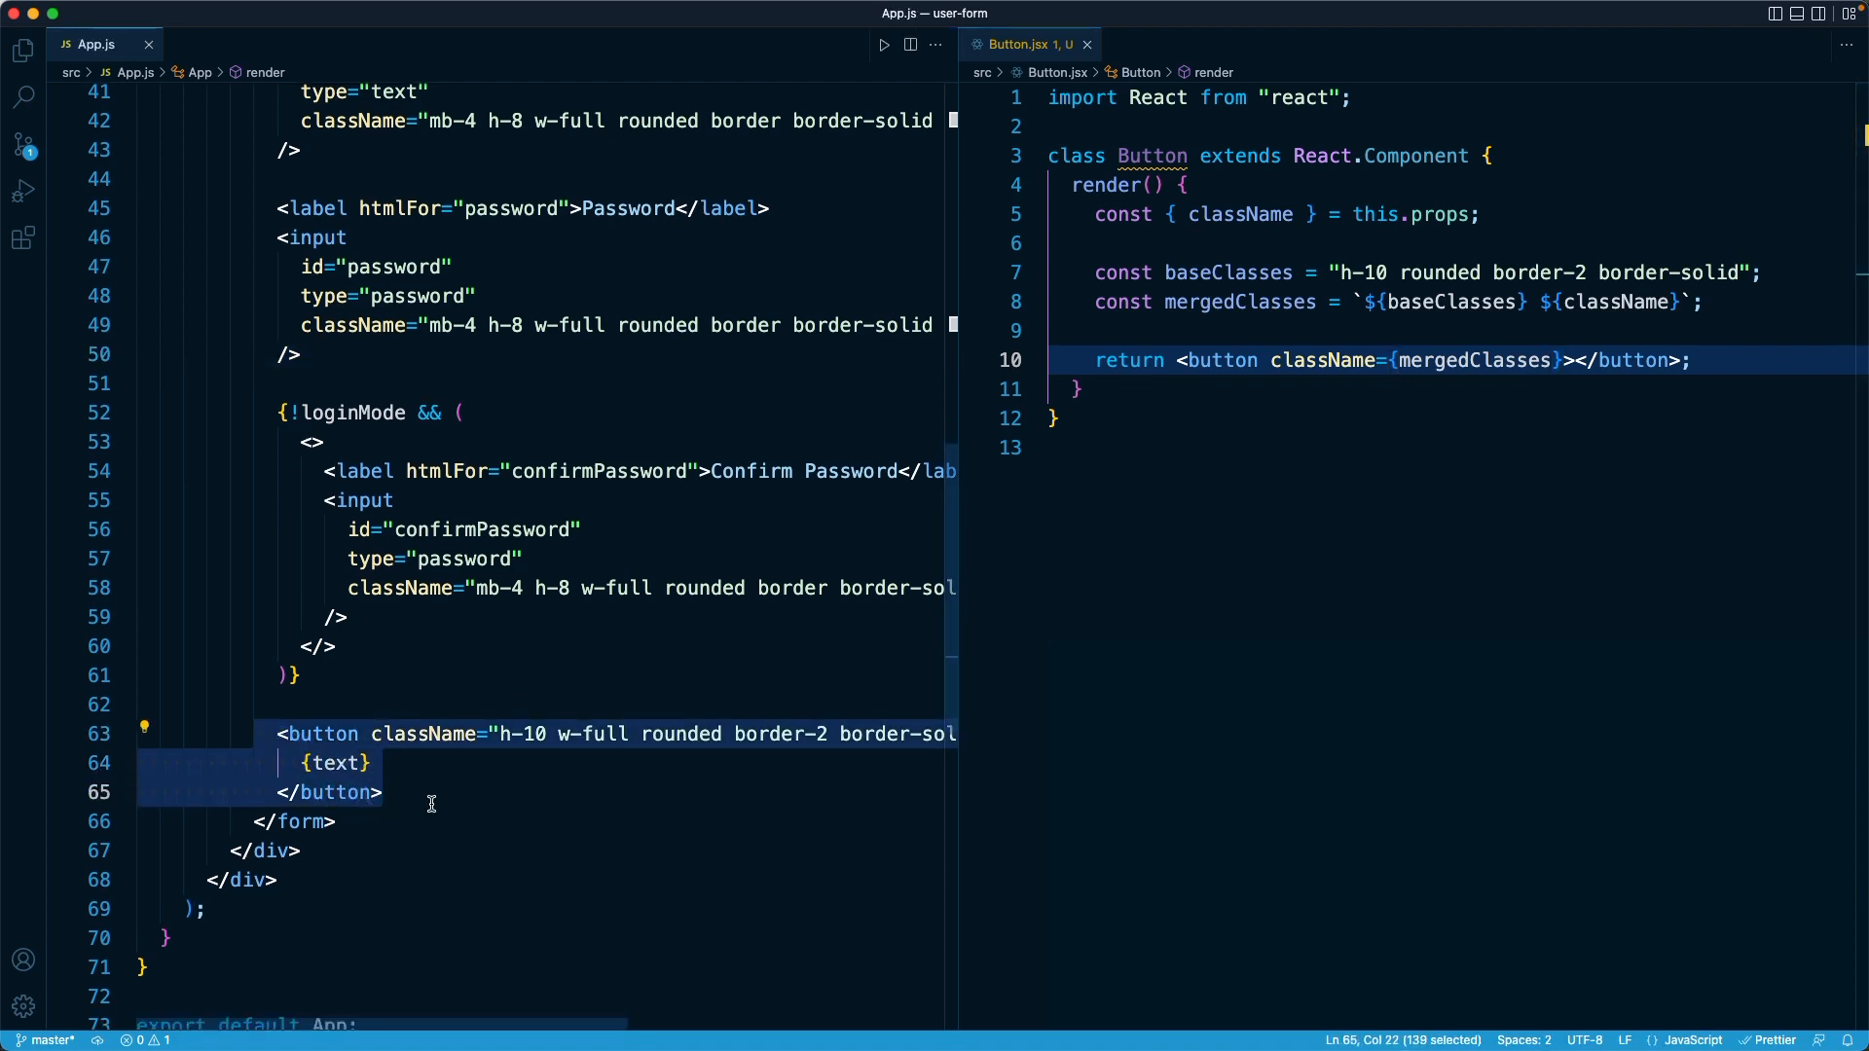
# Check App.js's {text} child and begin a sample <Button text=""> usage below the class
pyautogui.scroll(-3)
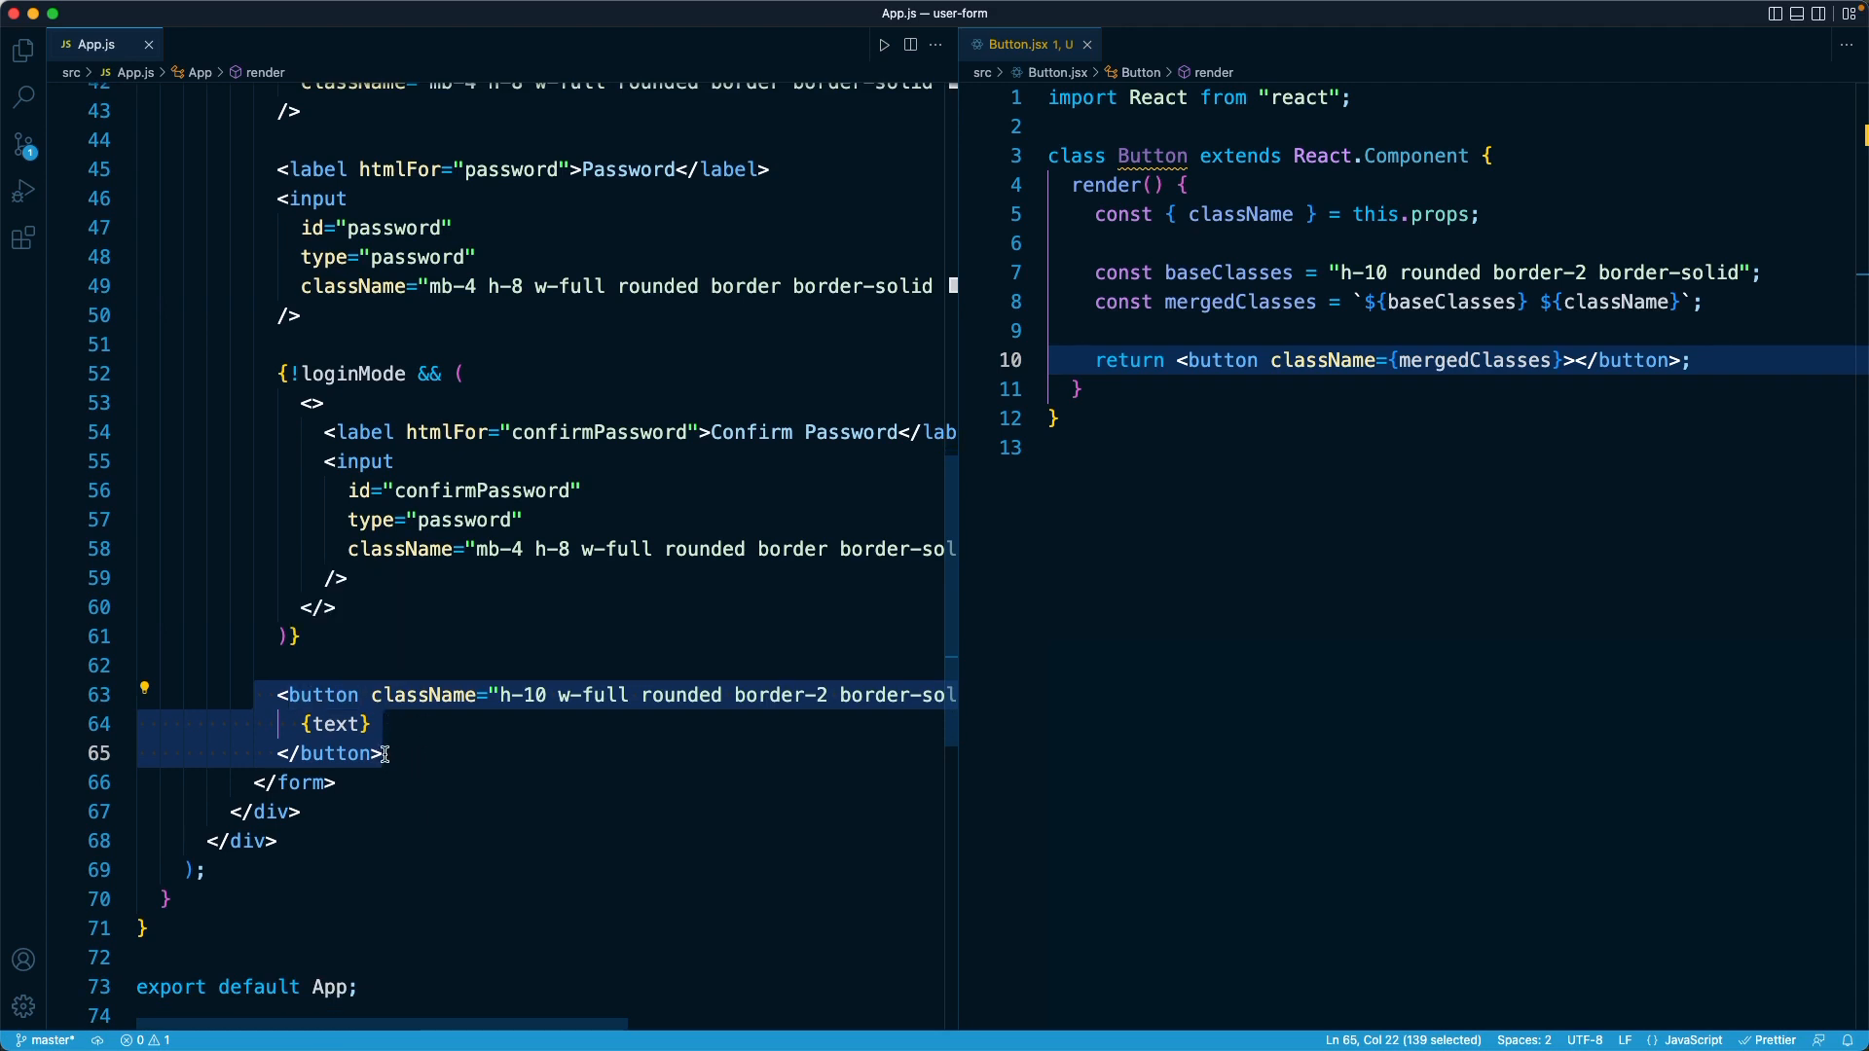
pyautogui.click(333, 724)
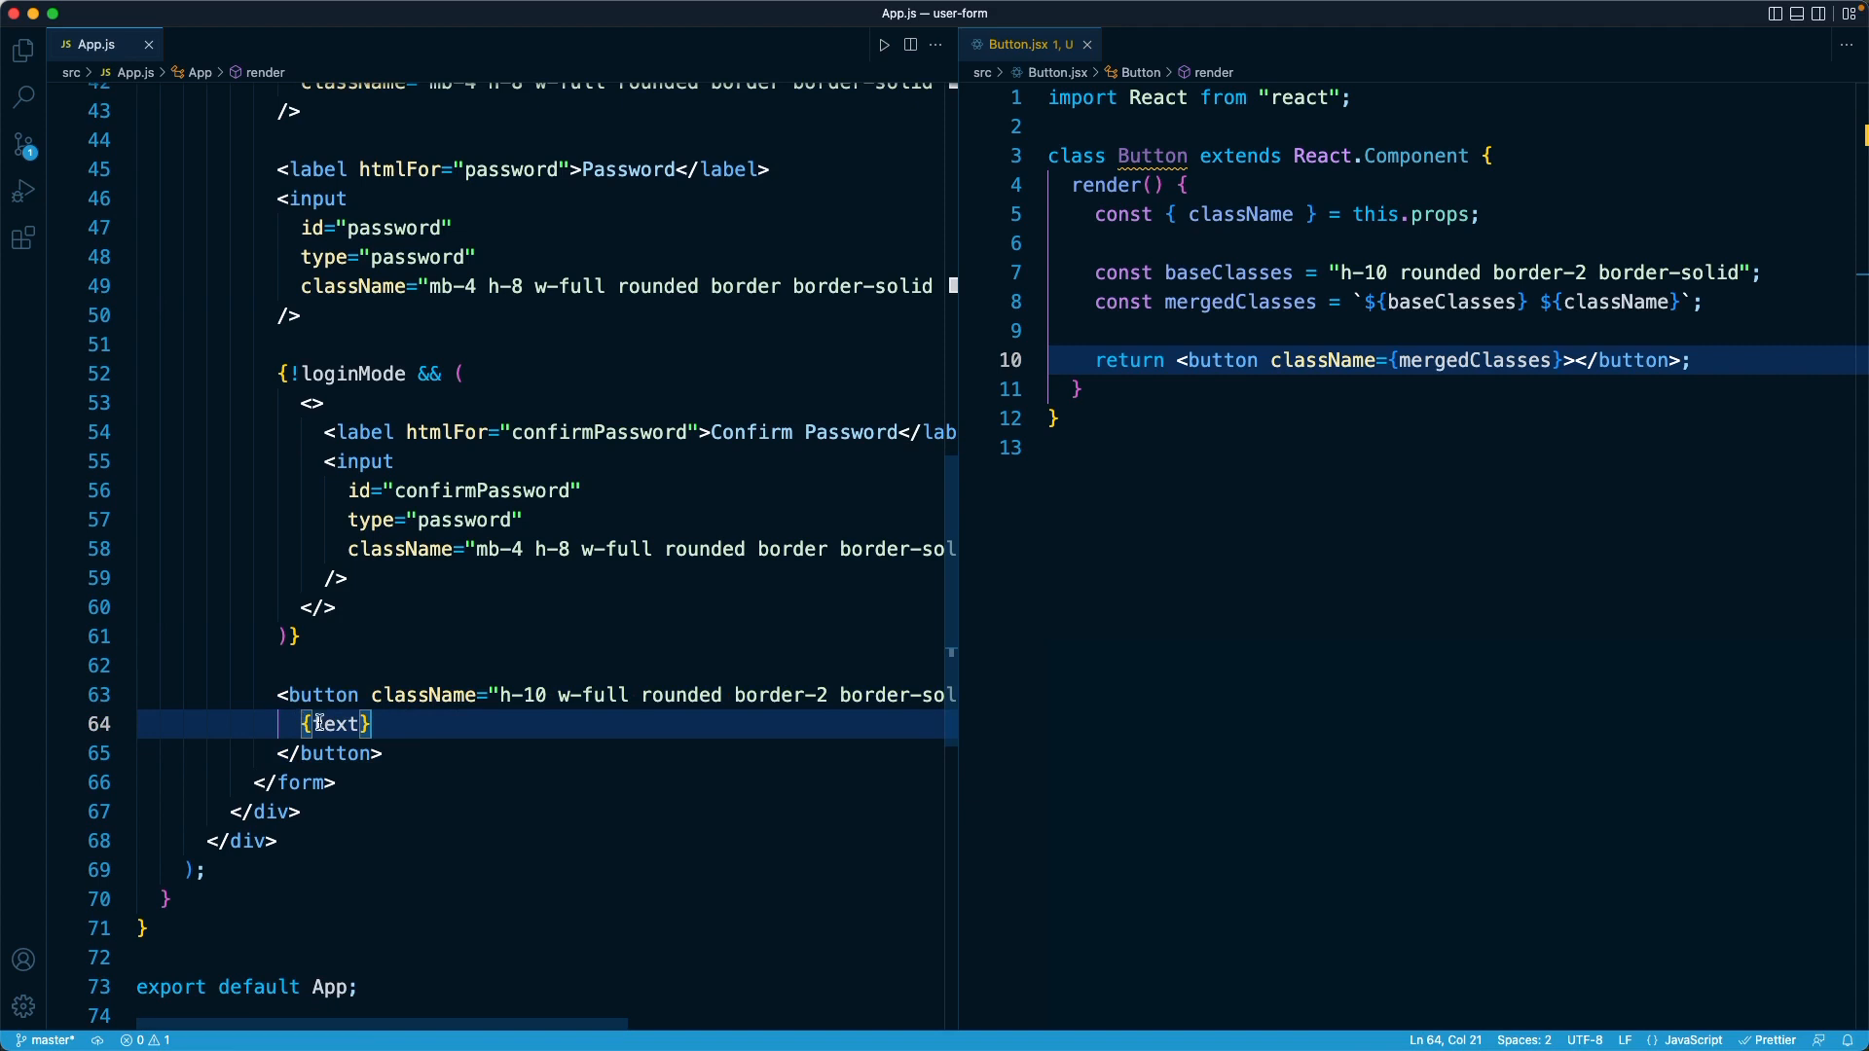
pyautogui.moveTo(392, 724)
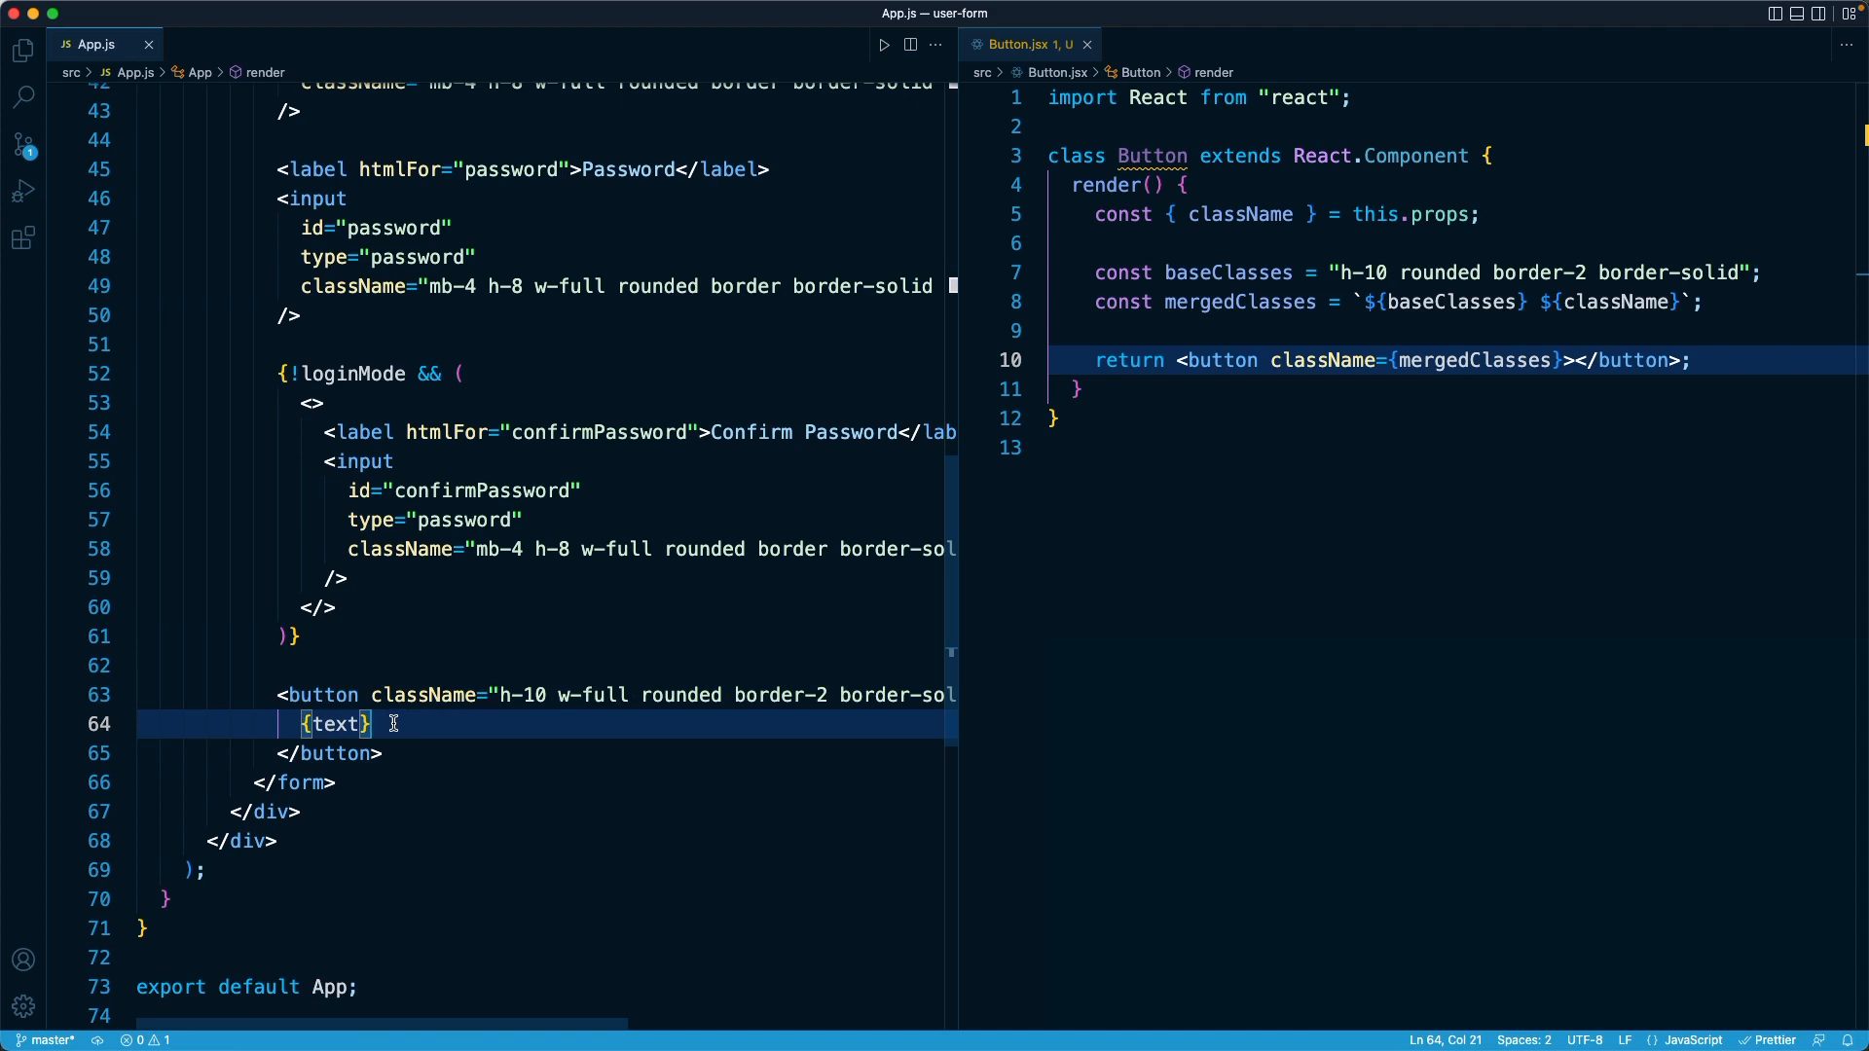
pyautogui.write('<Button /')
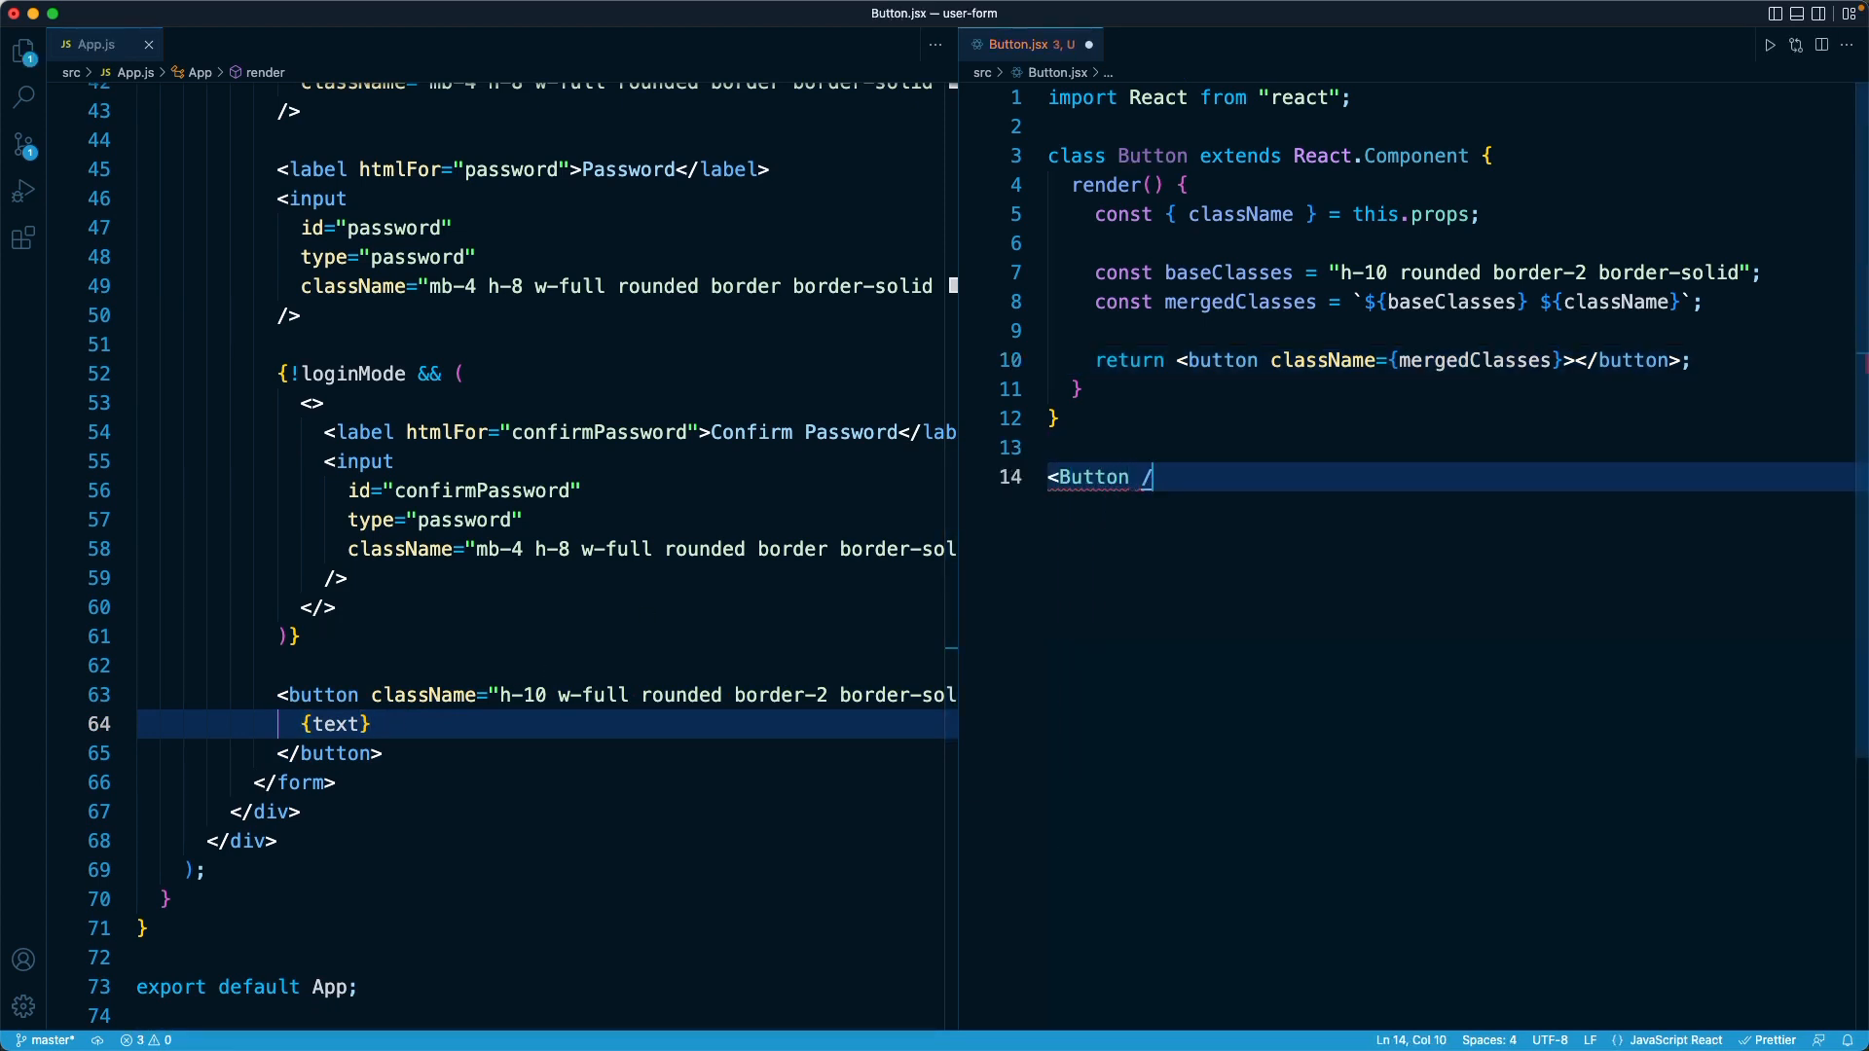
pyautogui.write('text=')
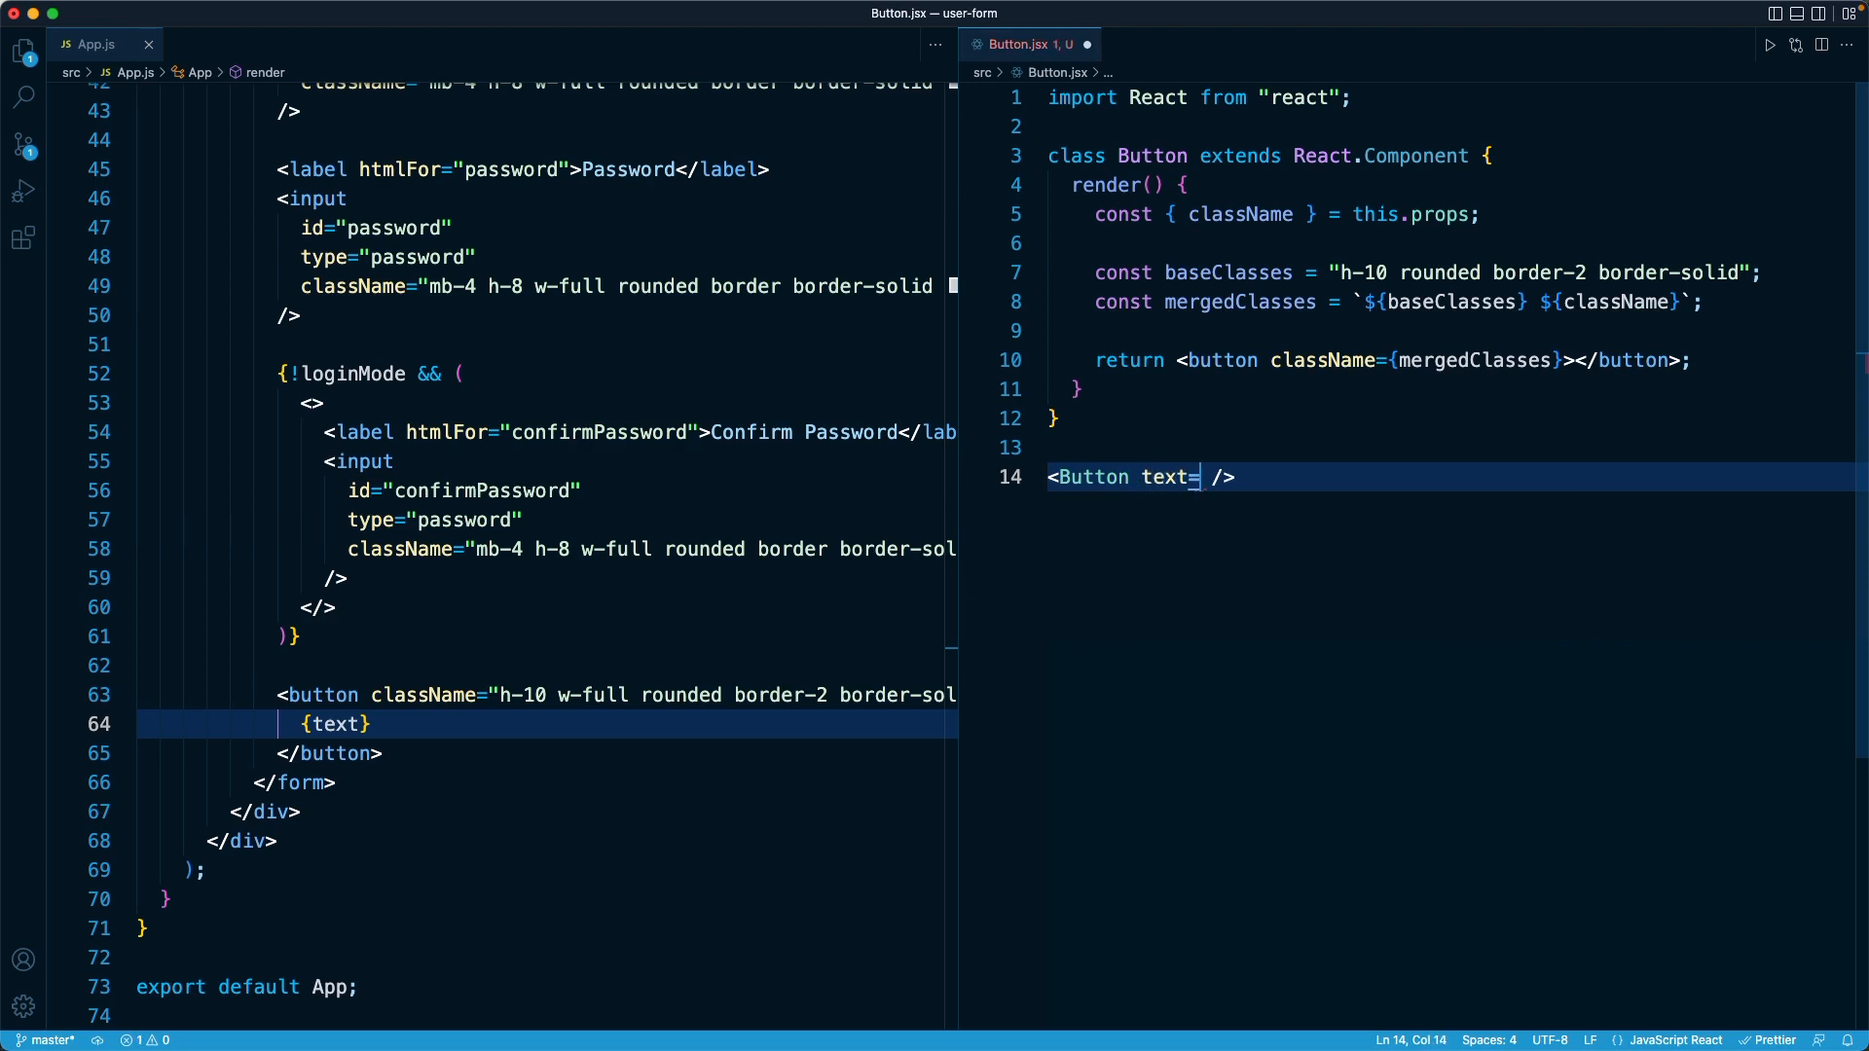
pyautogui.write('""')
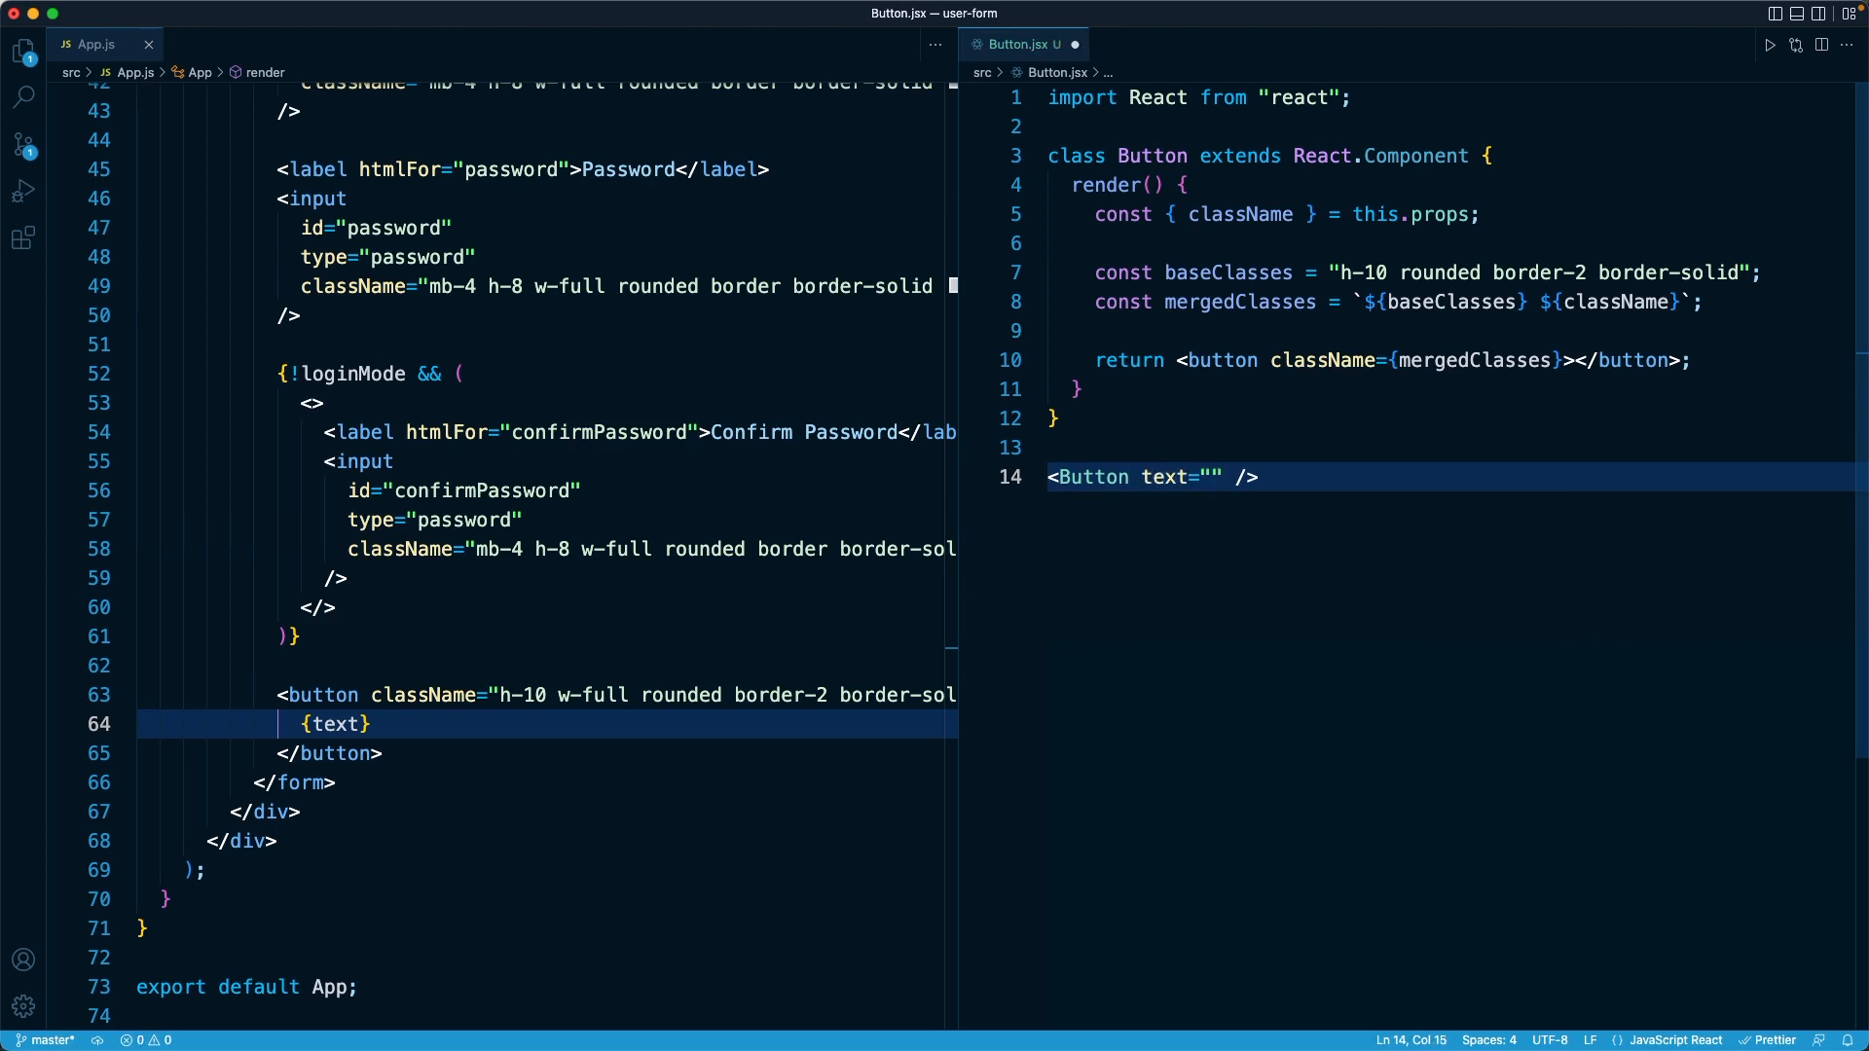
# Complete the sample usage as <Button>Hello</Button>
pyautogui.click(1251, 477)
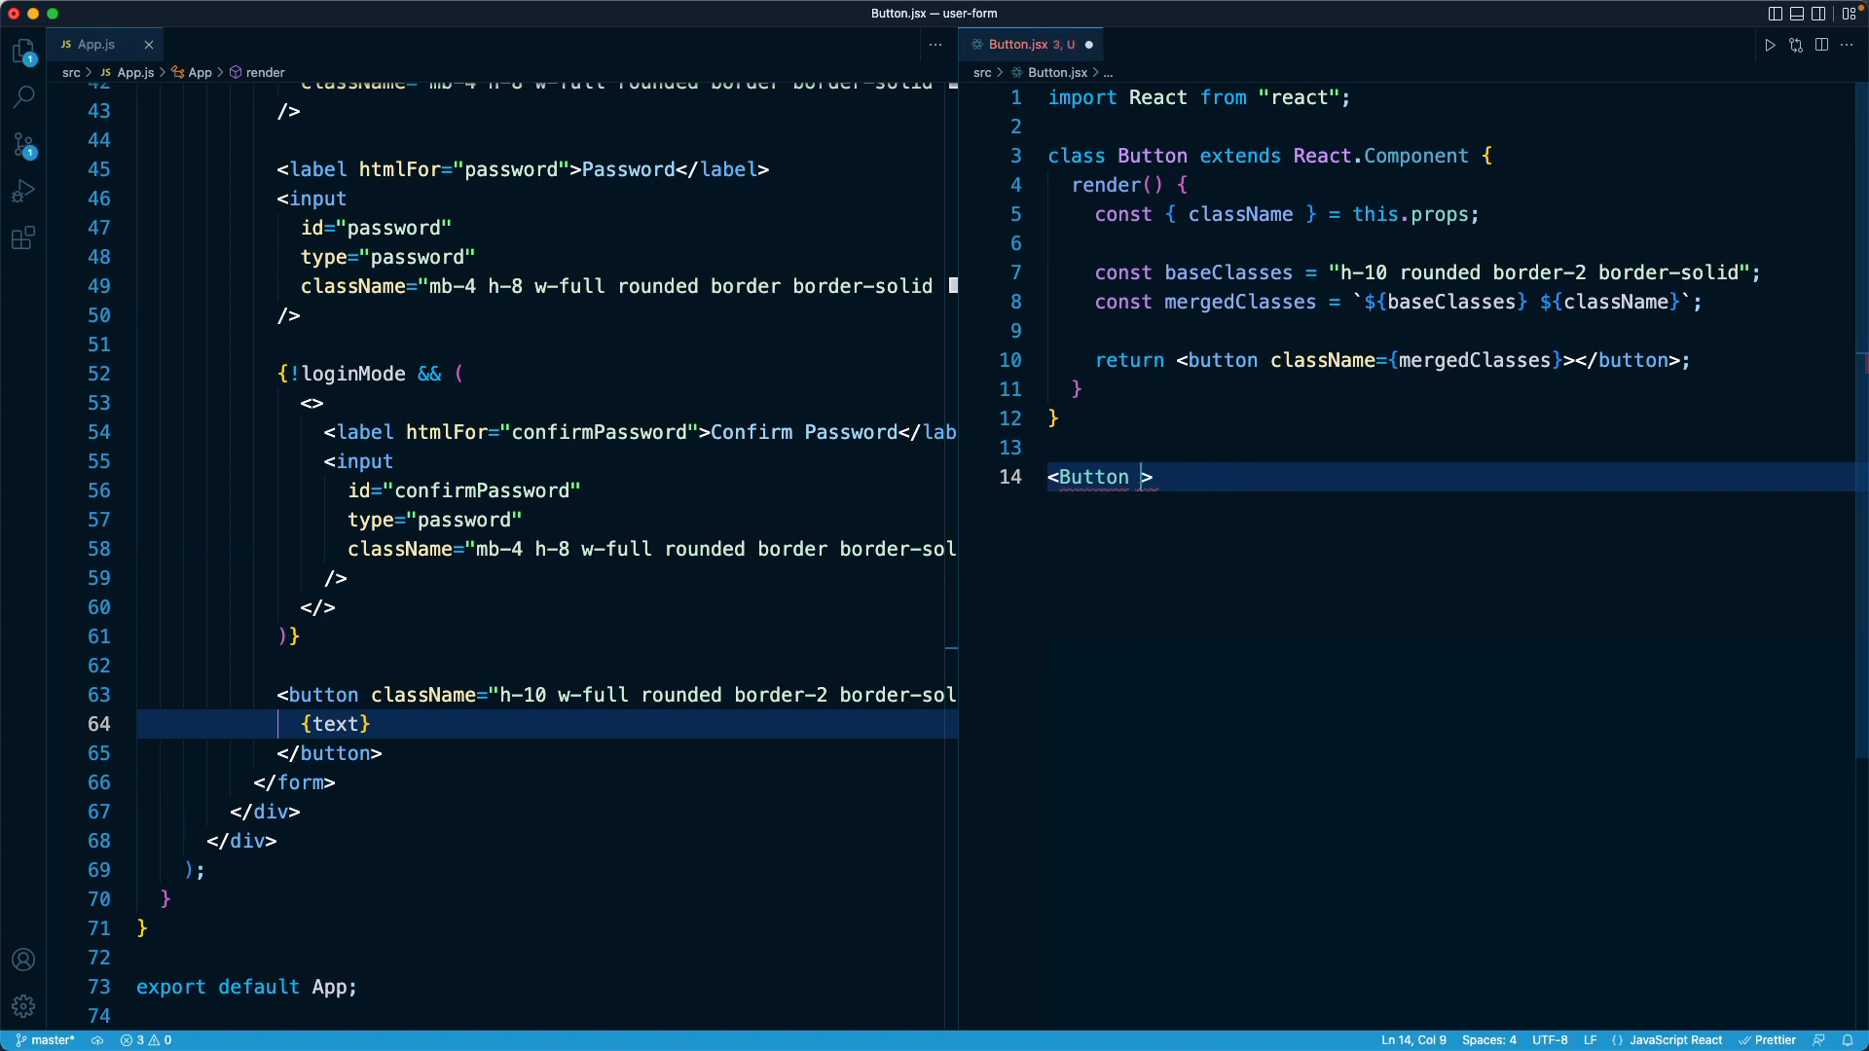
pyautogui.write('></B')
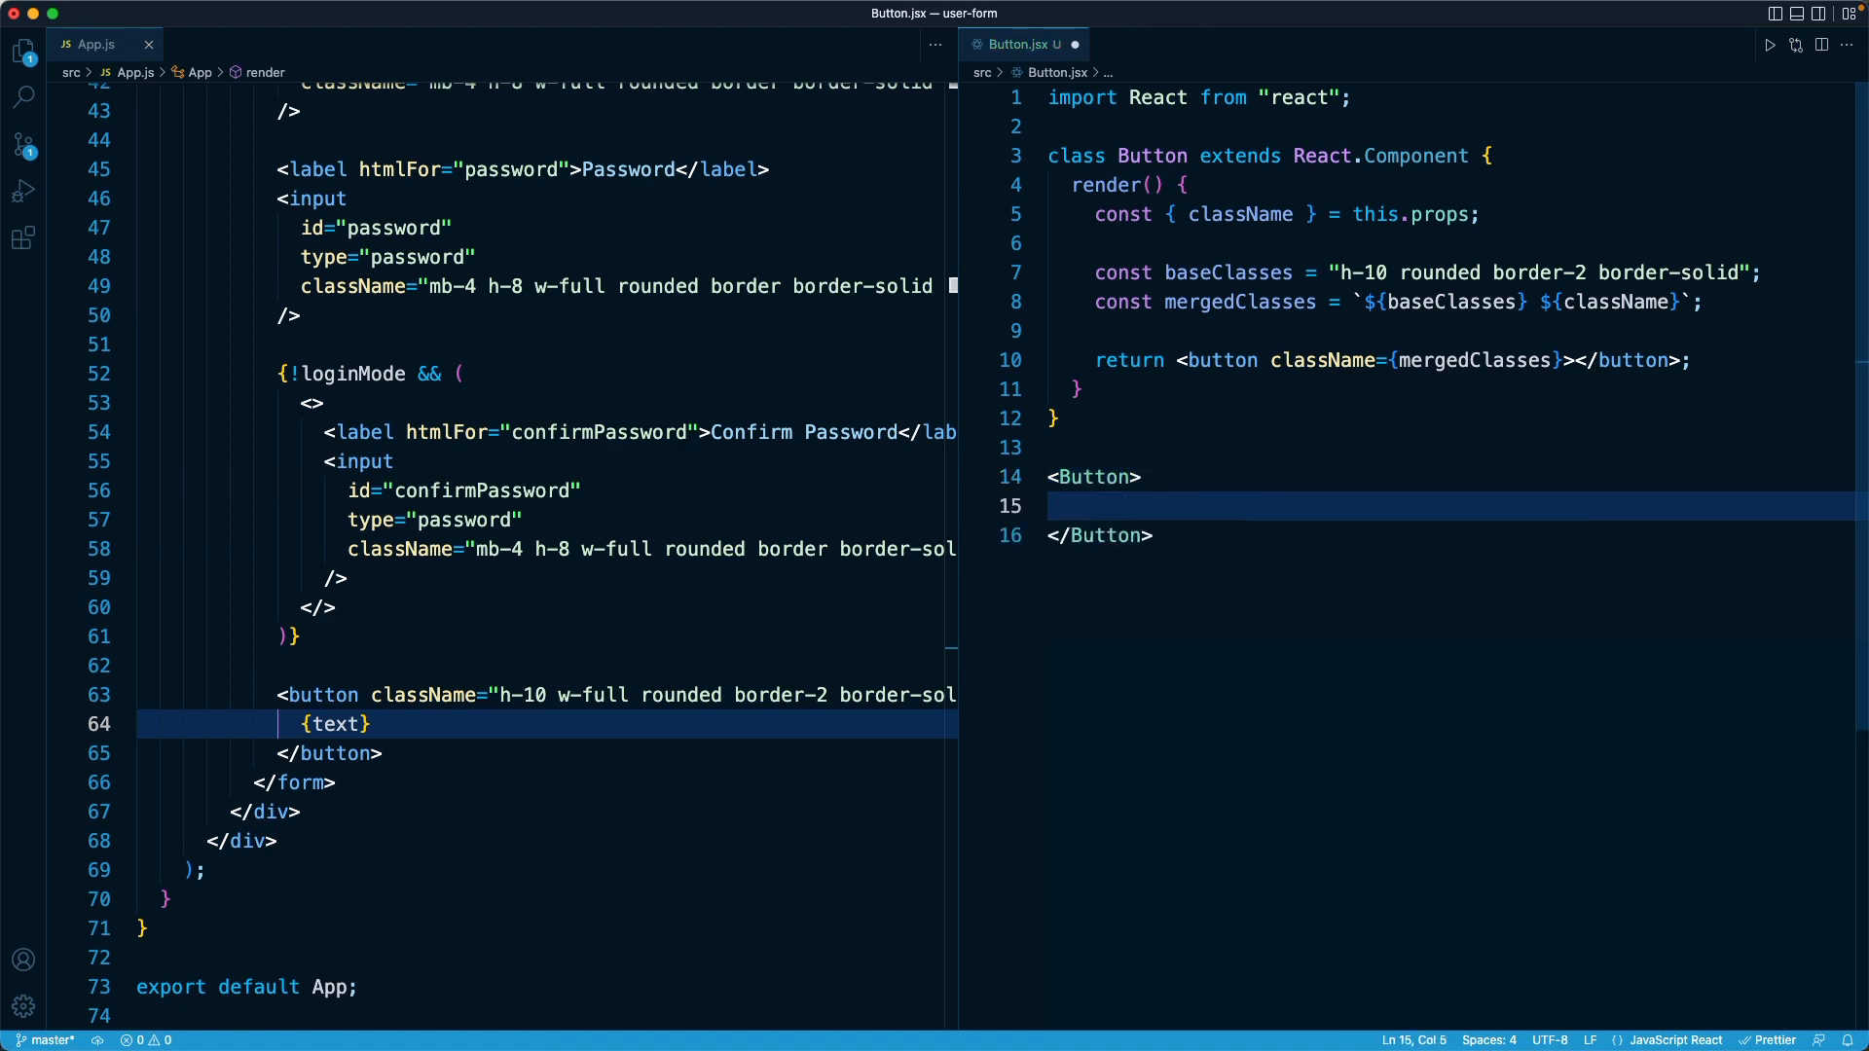
pyautogui.write('Hello')
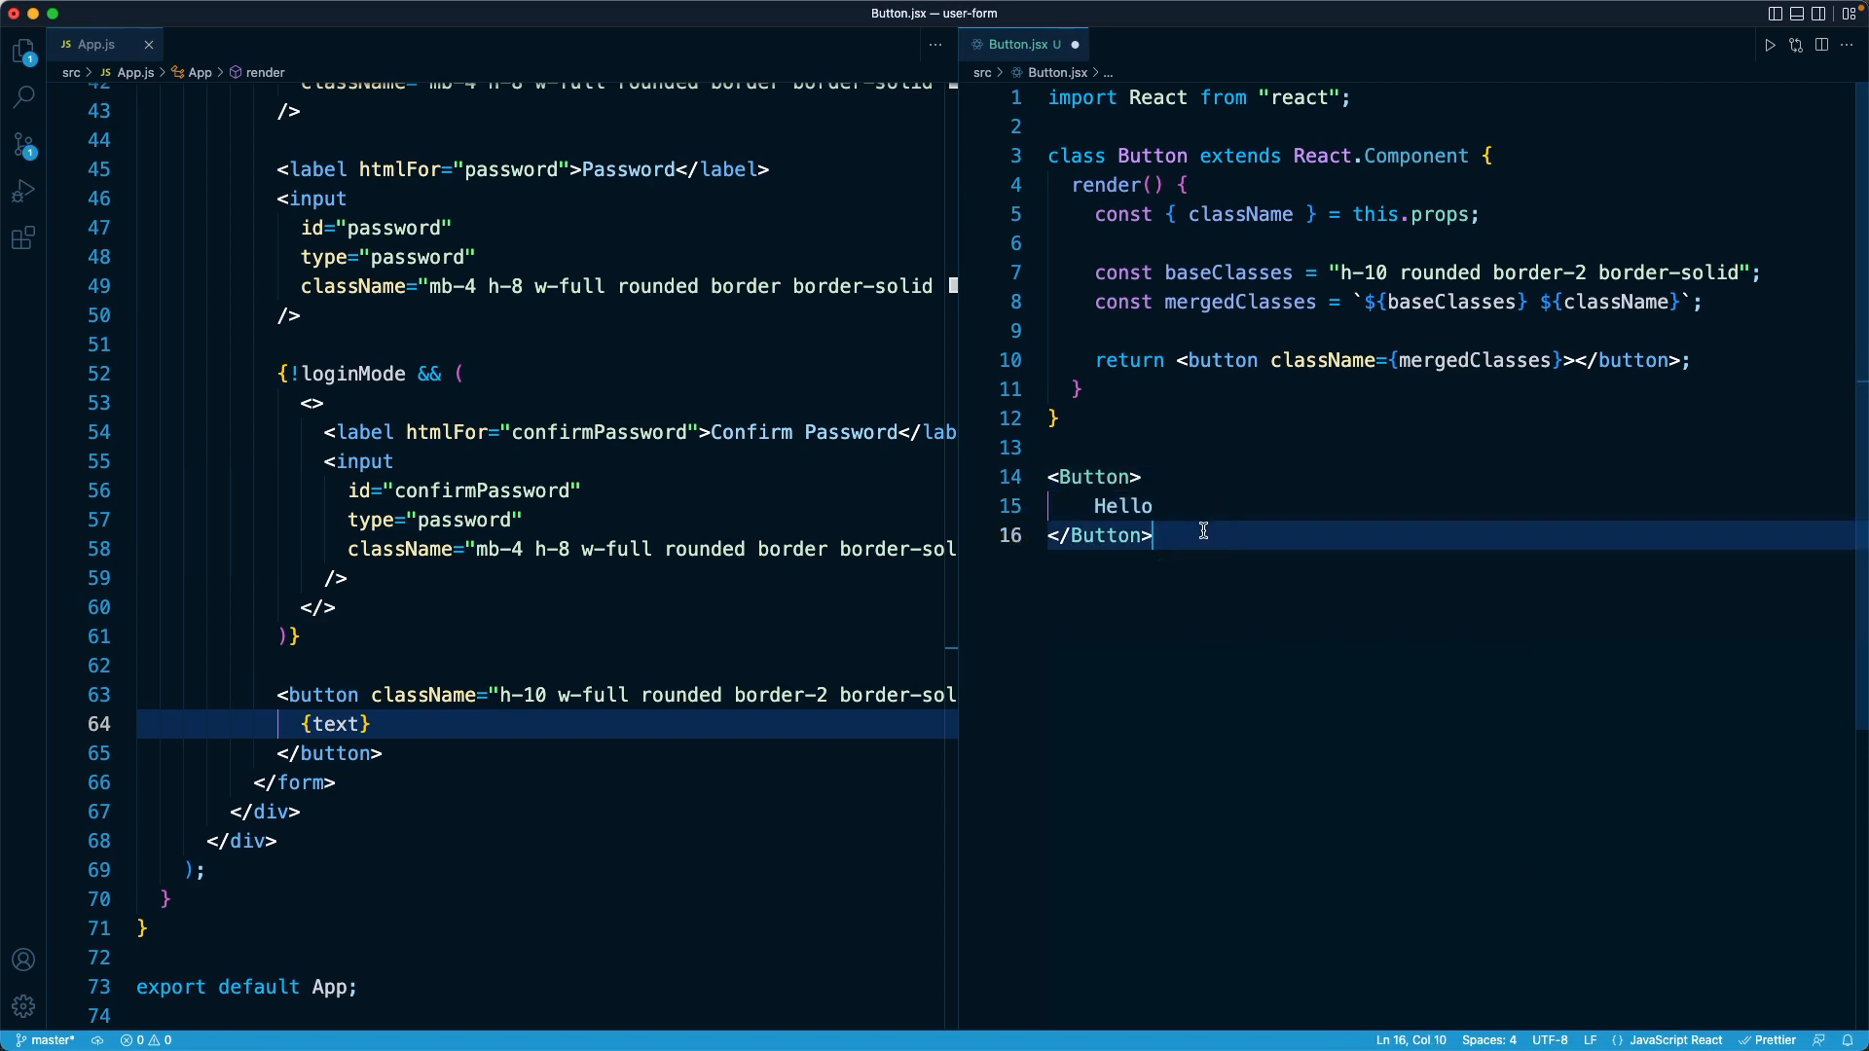
pyautogui.click(1197, 506)
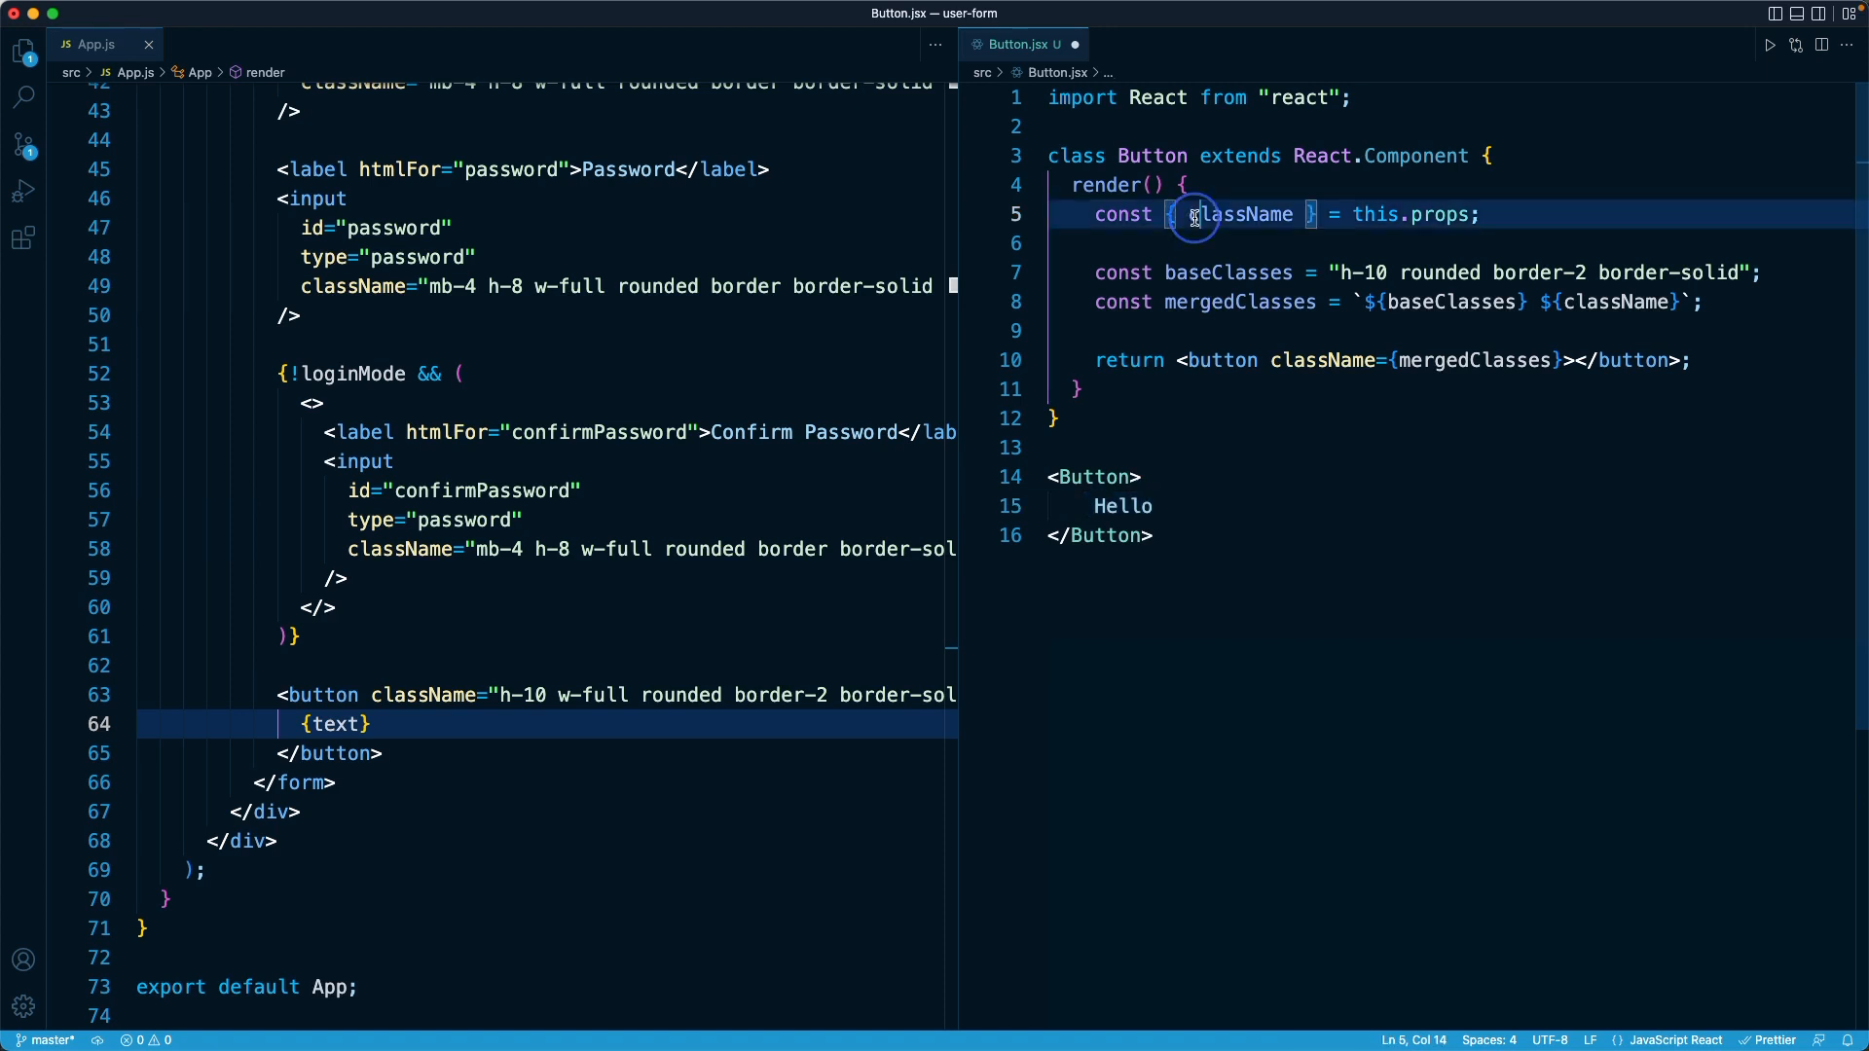
# Destructure children from this.props and render {children} inside the button
pyautogui.click(1192, 214)
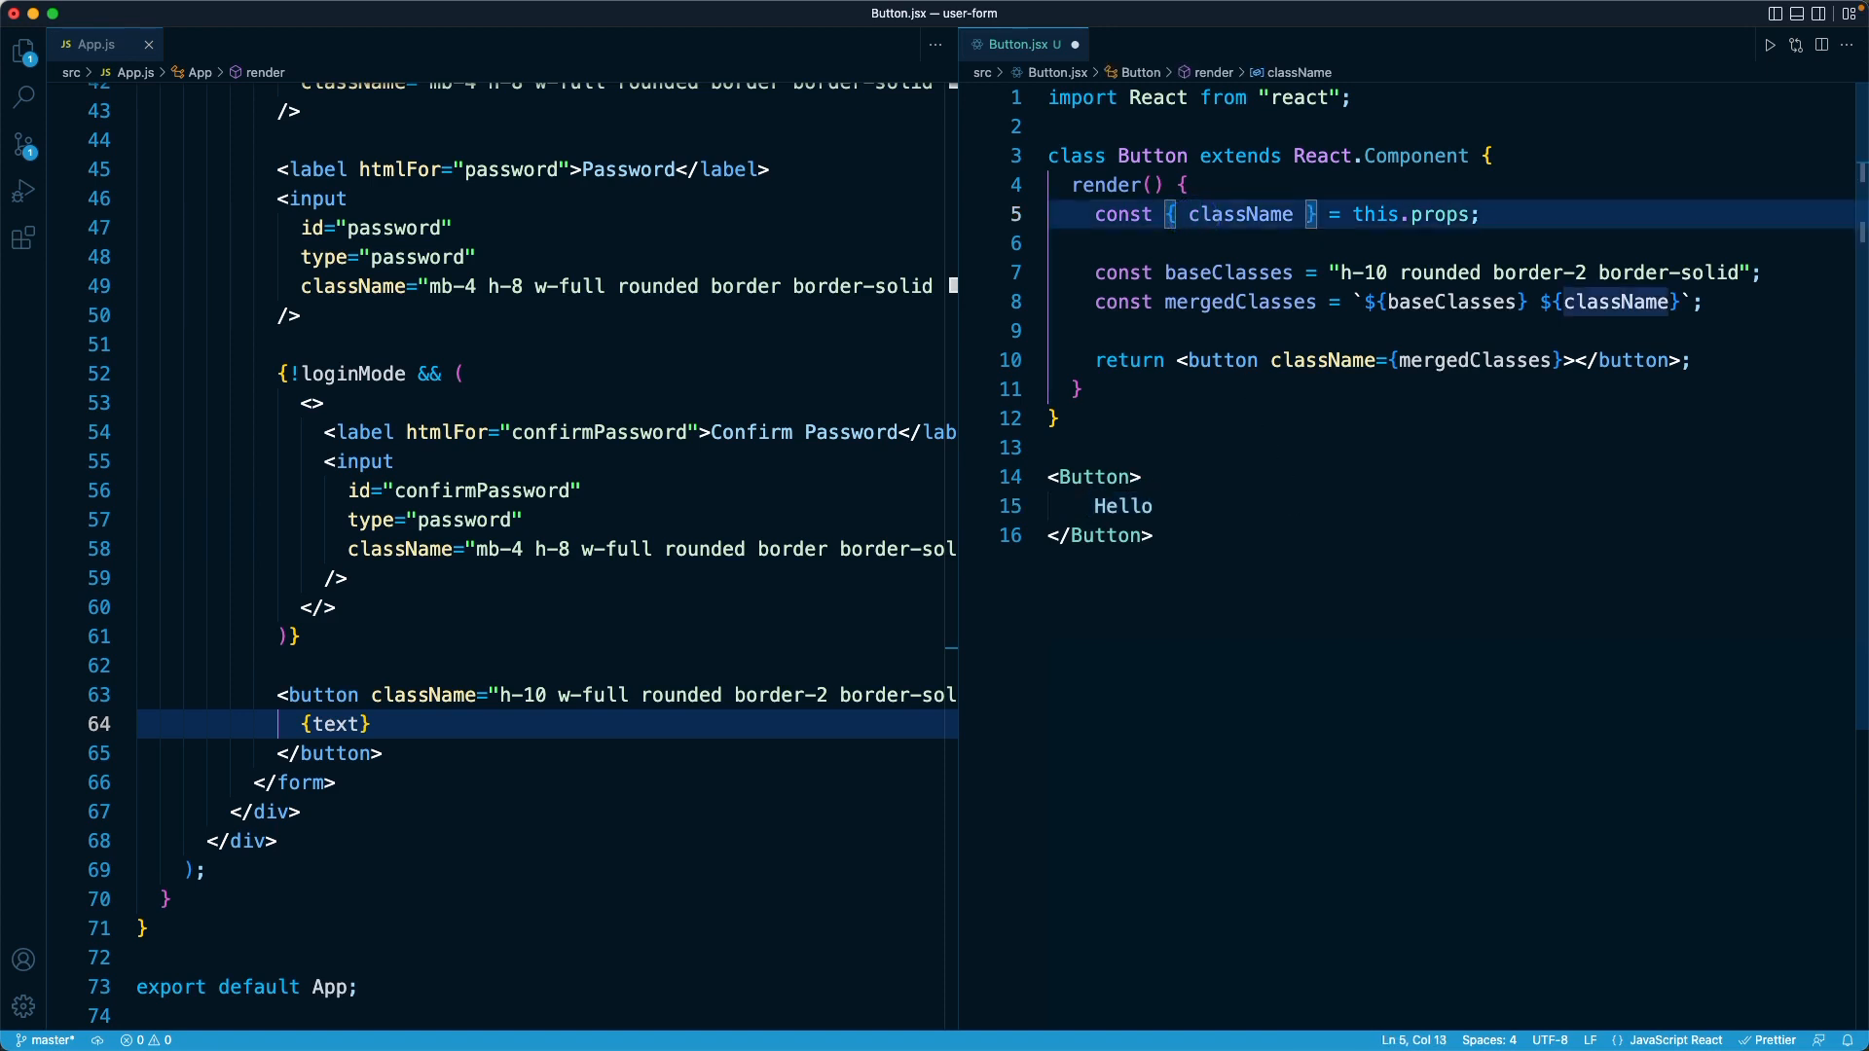
pyautogui.write('children,')
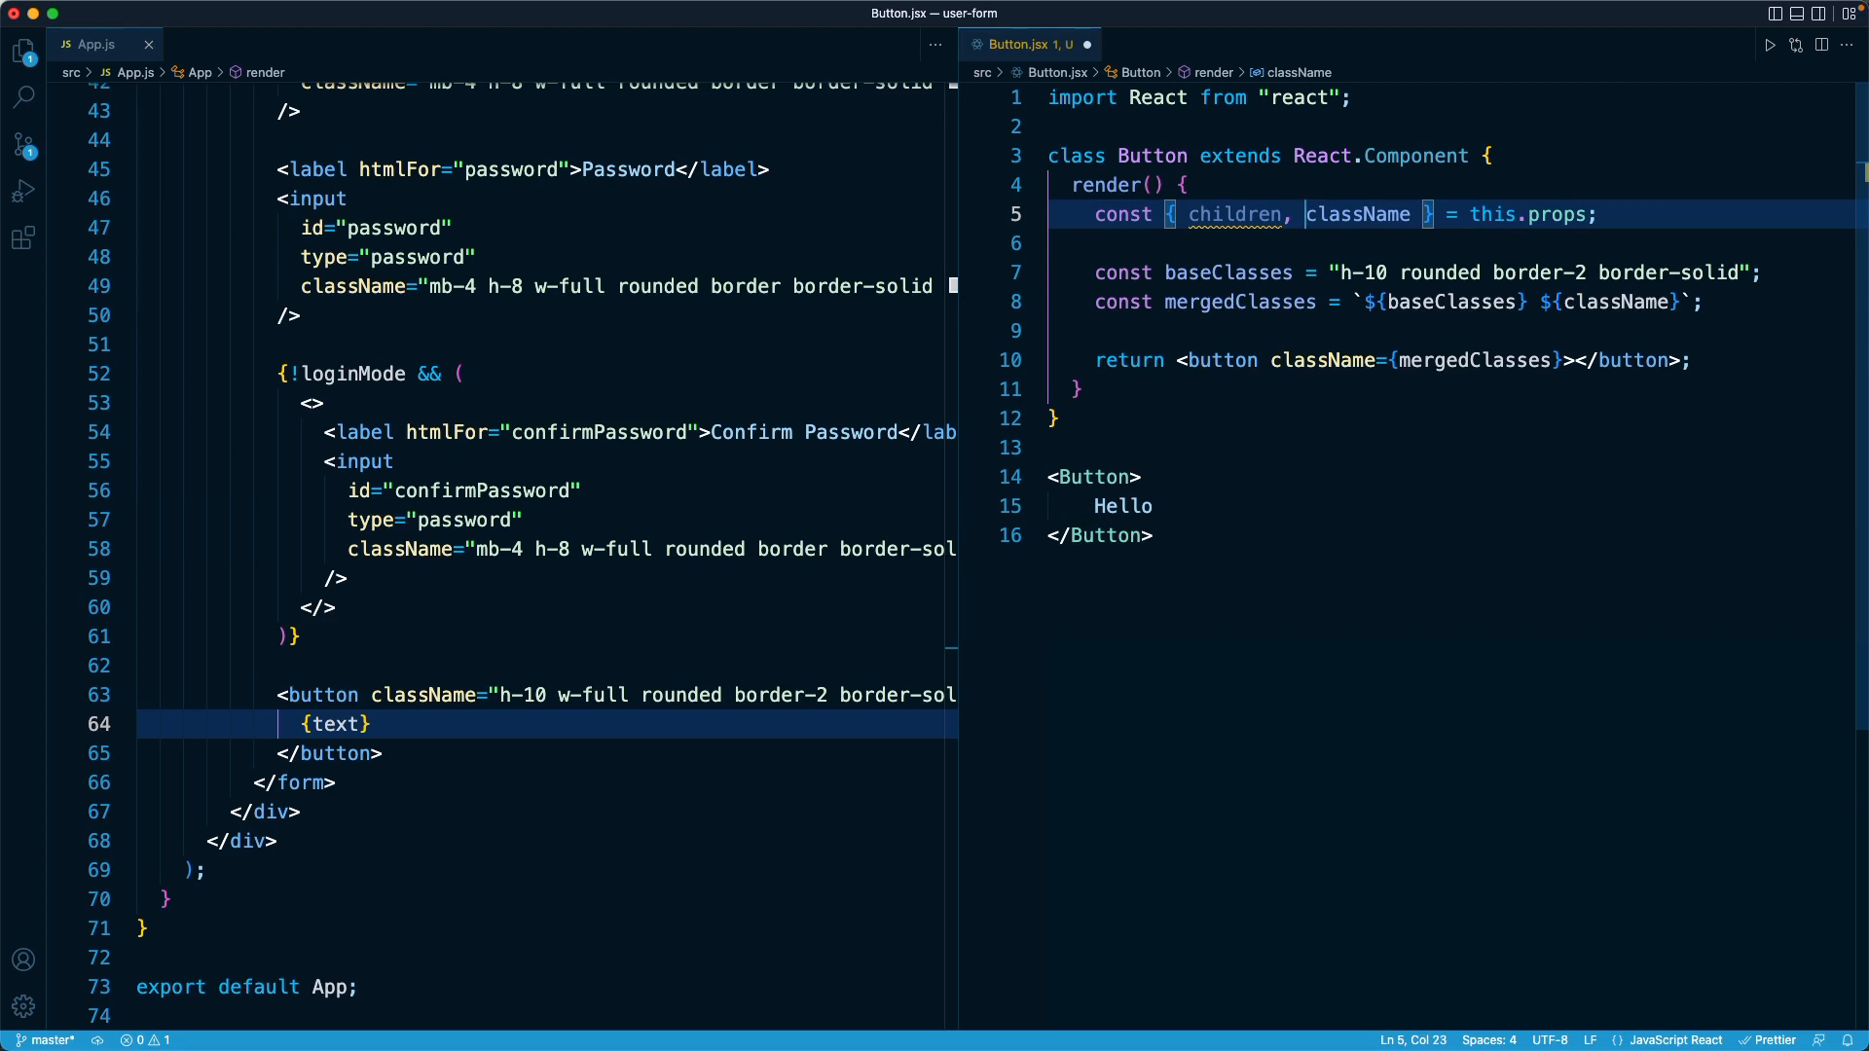
pyautogui.moveTo(1236, 220)
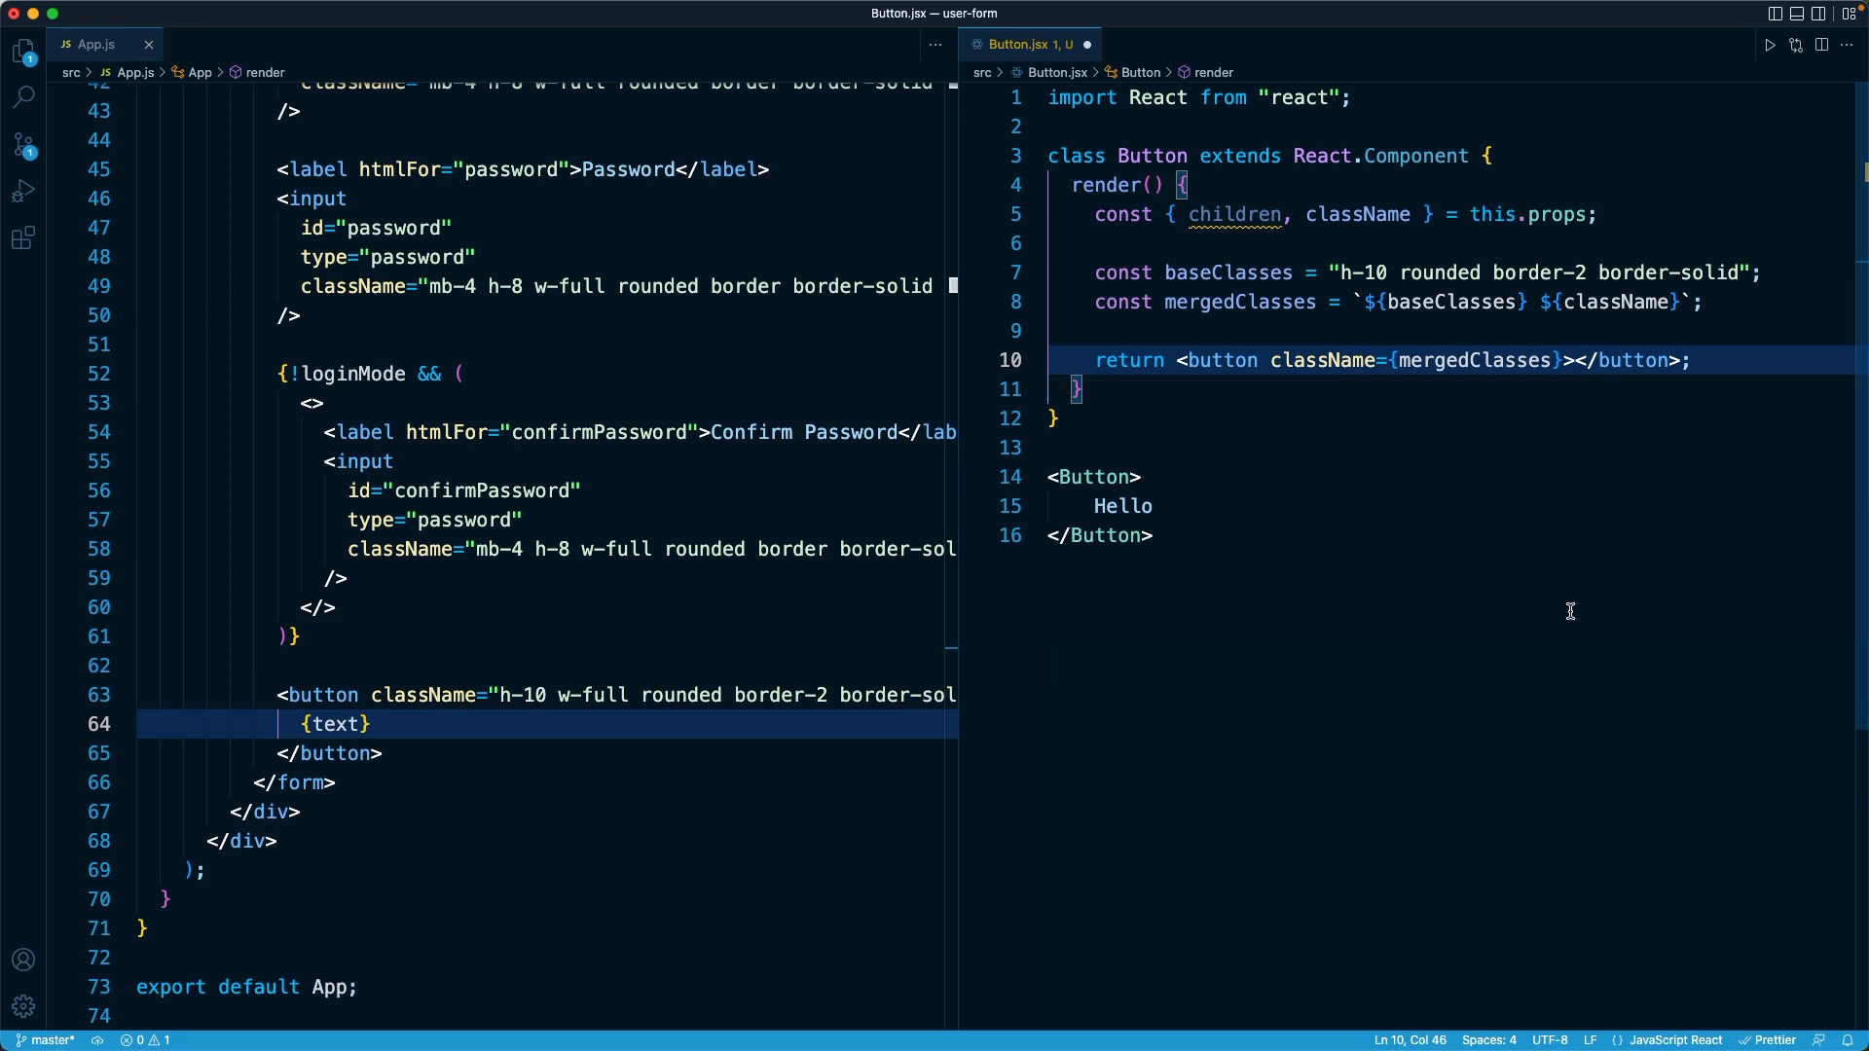
pyautogui.write('{c')
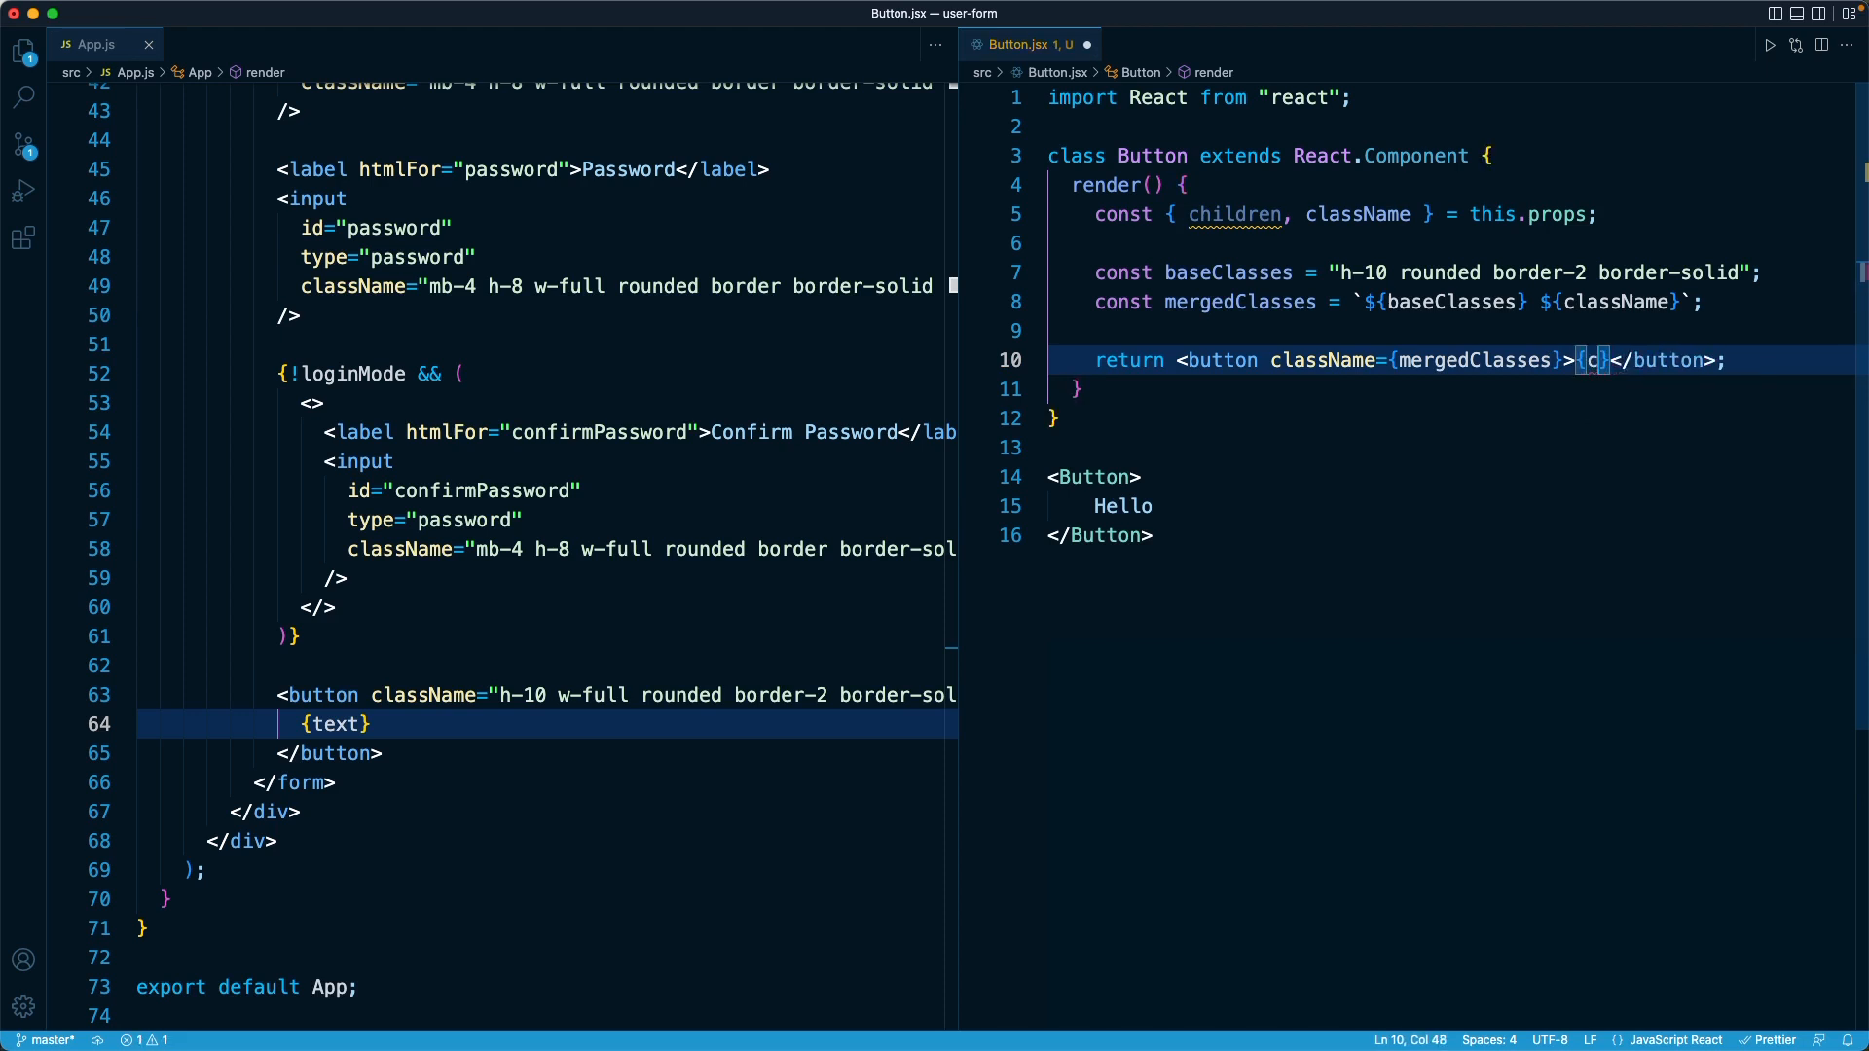
pyautogui.write('hildren')
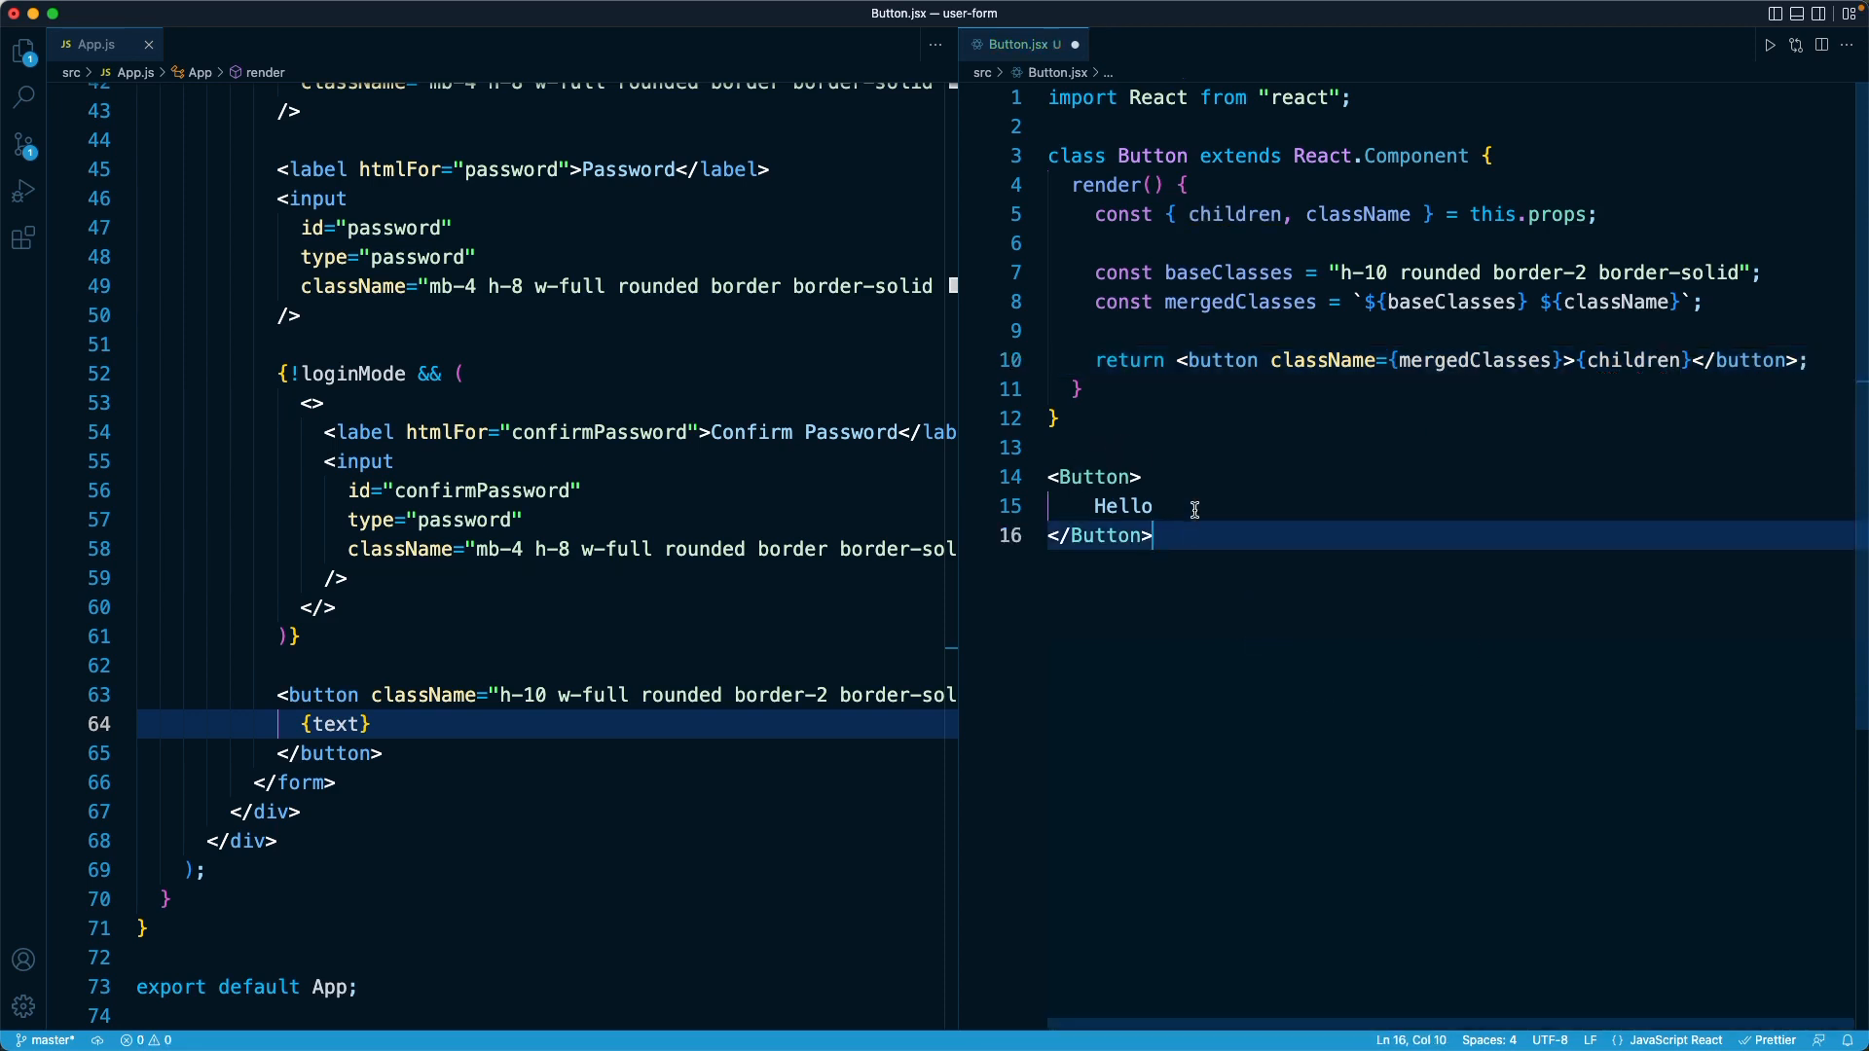
pyautogui.moveTo(1094, 501)
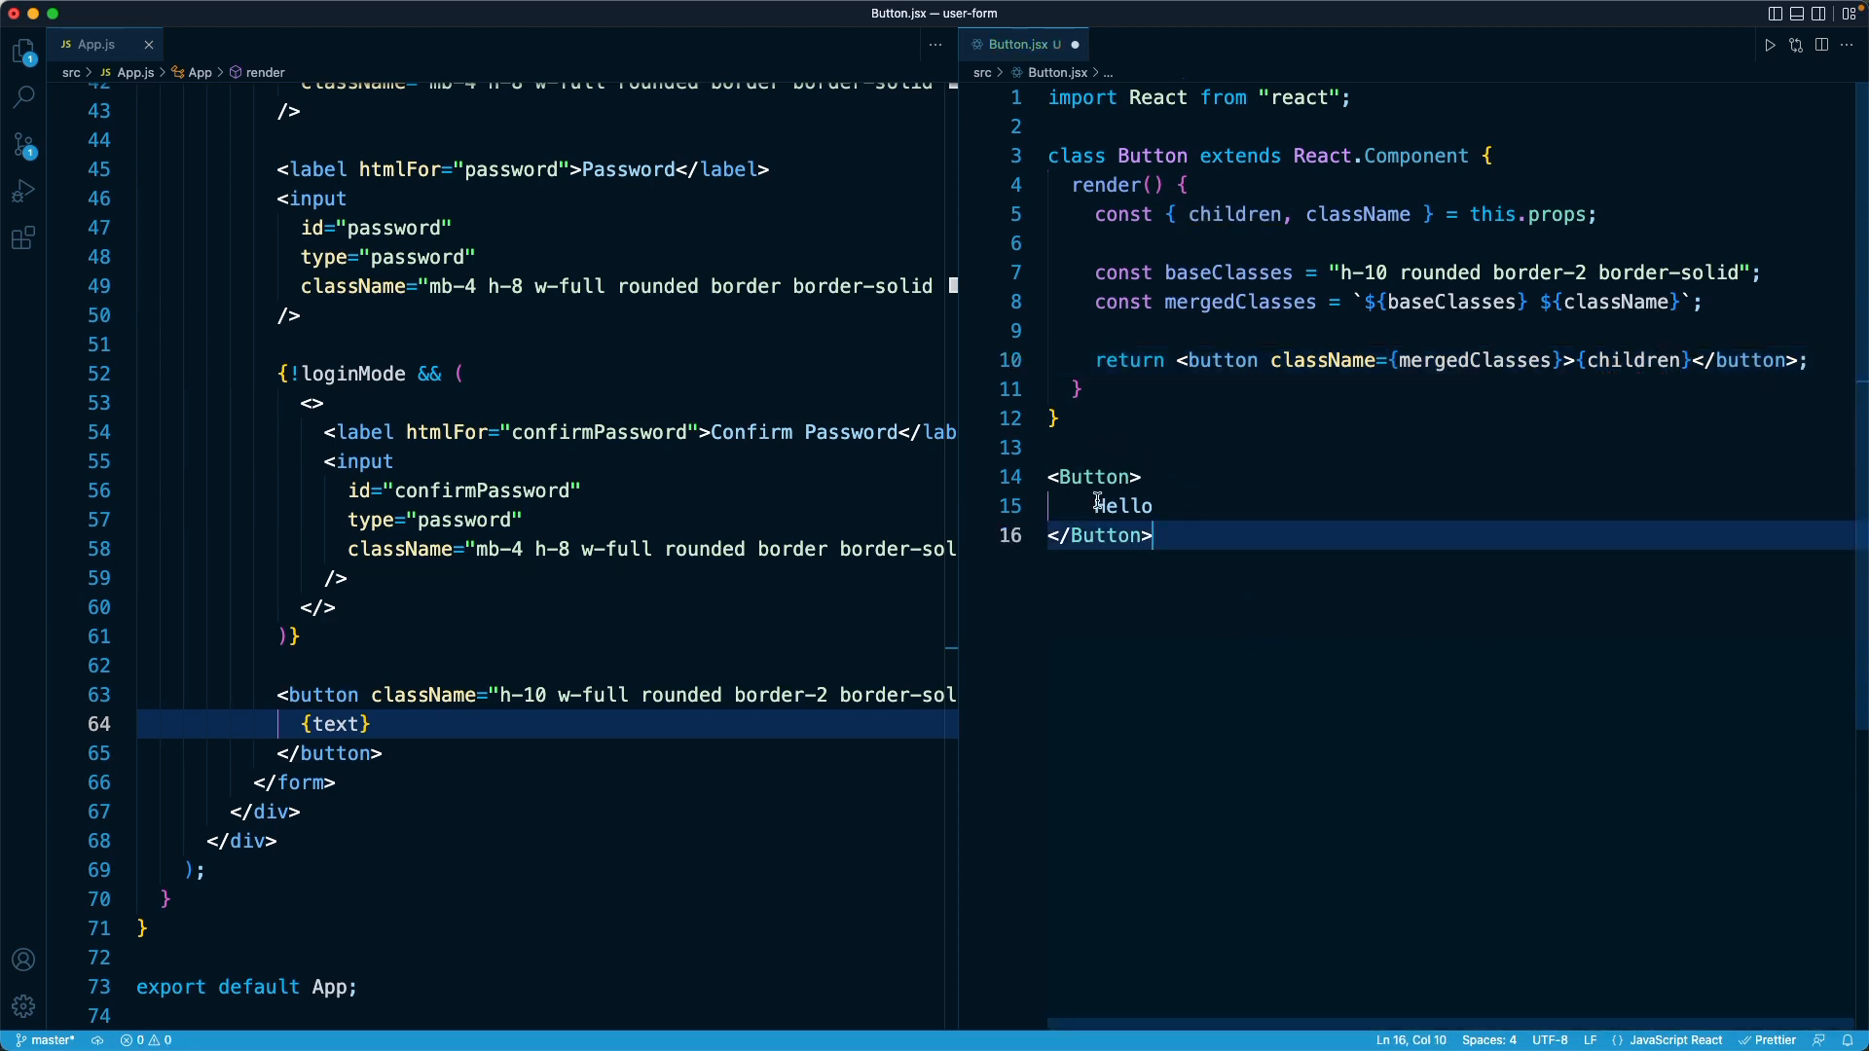
# Replace Hello in the sample usage with an <img></img> and begin selecting the sample
pyautogui.doubleClick(1121, 506)
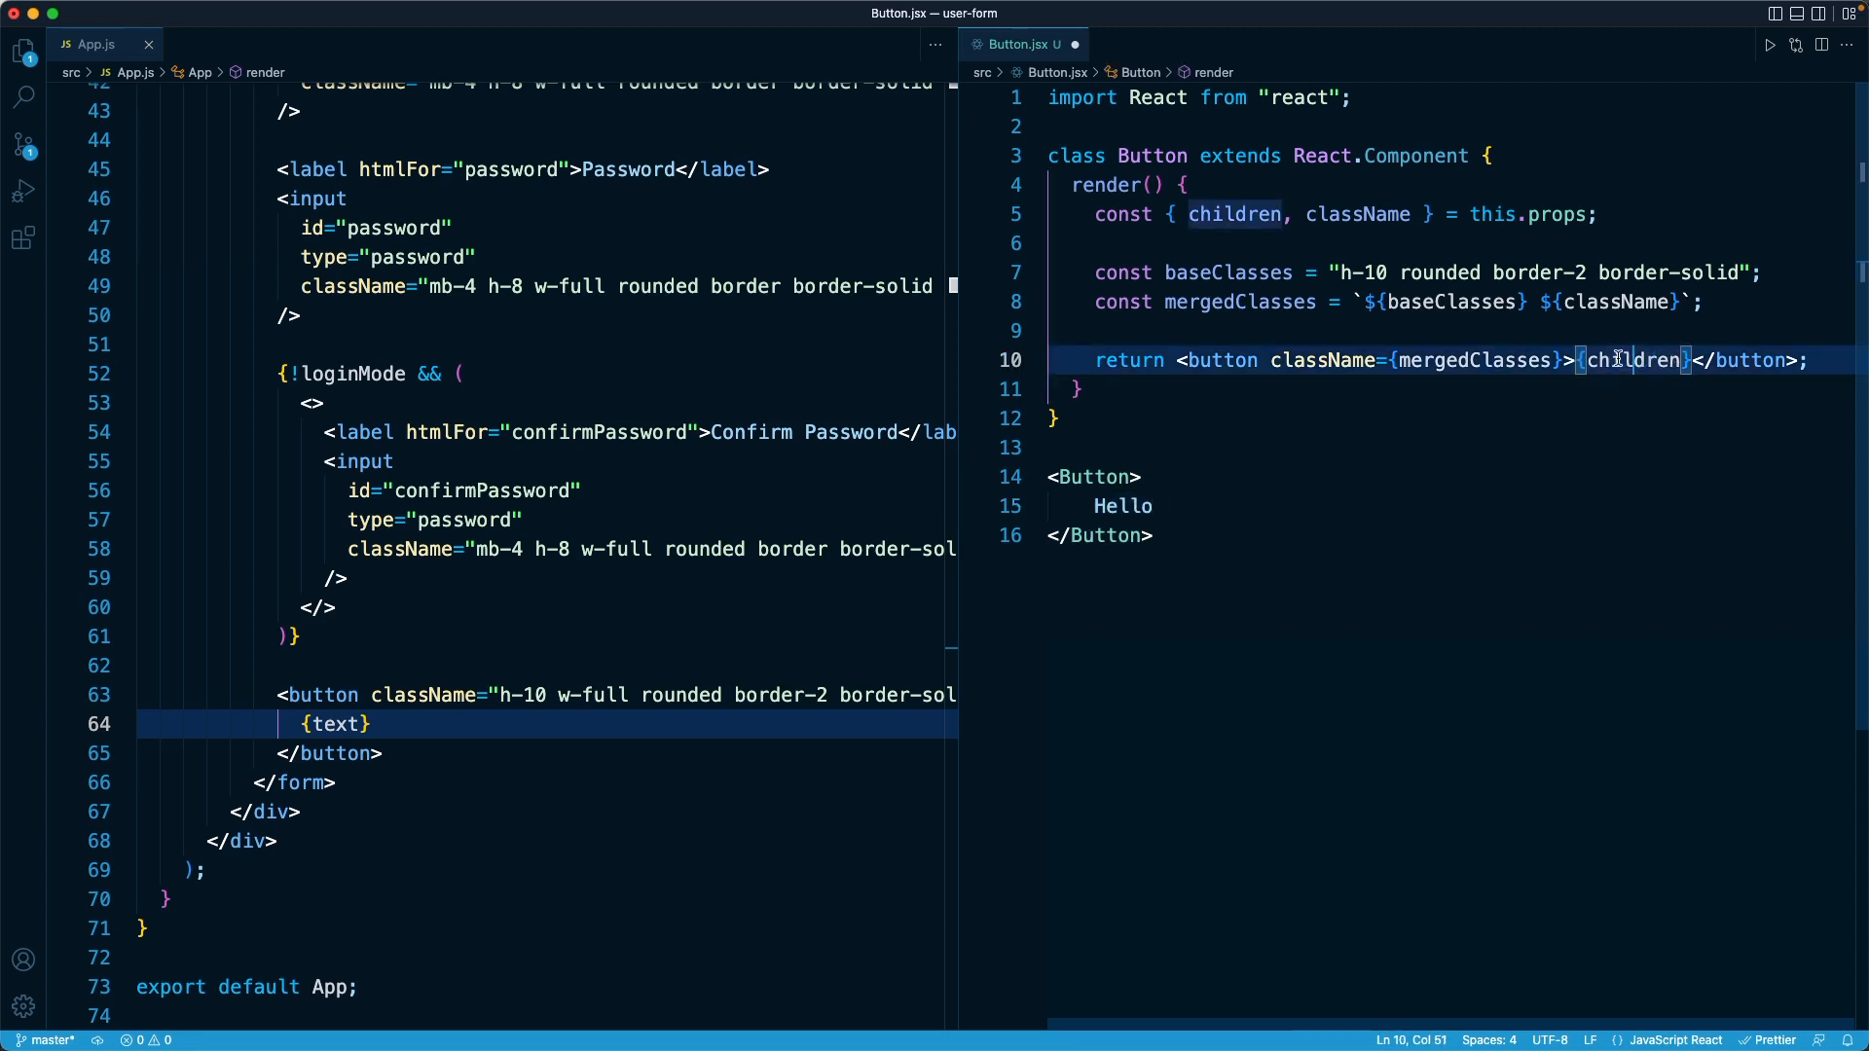
pyautogui.click(1126, 506)
pyautogui.write('<img></img>')
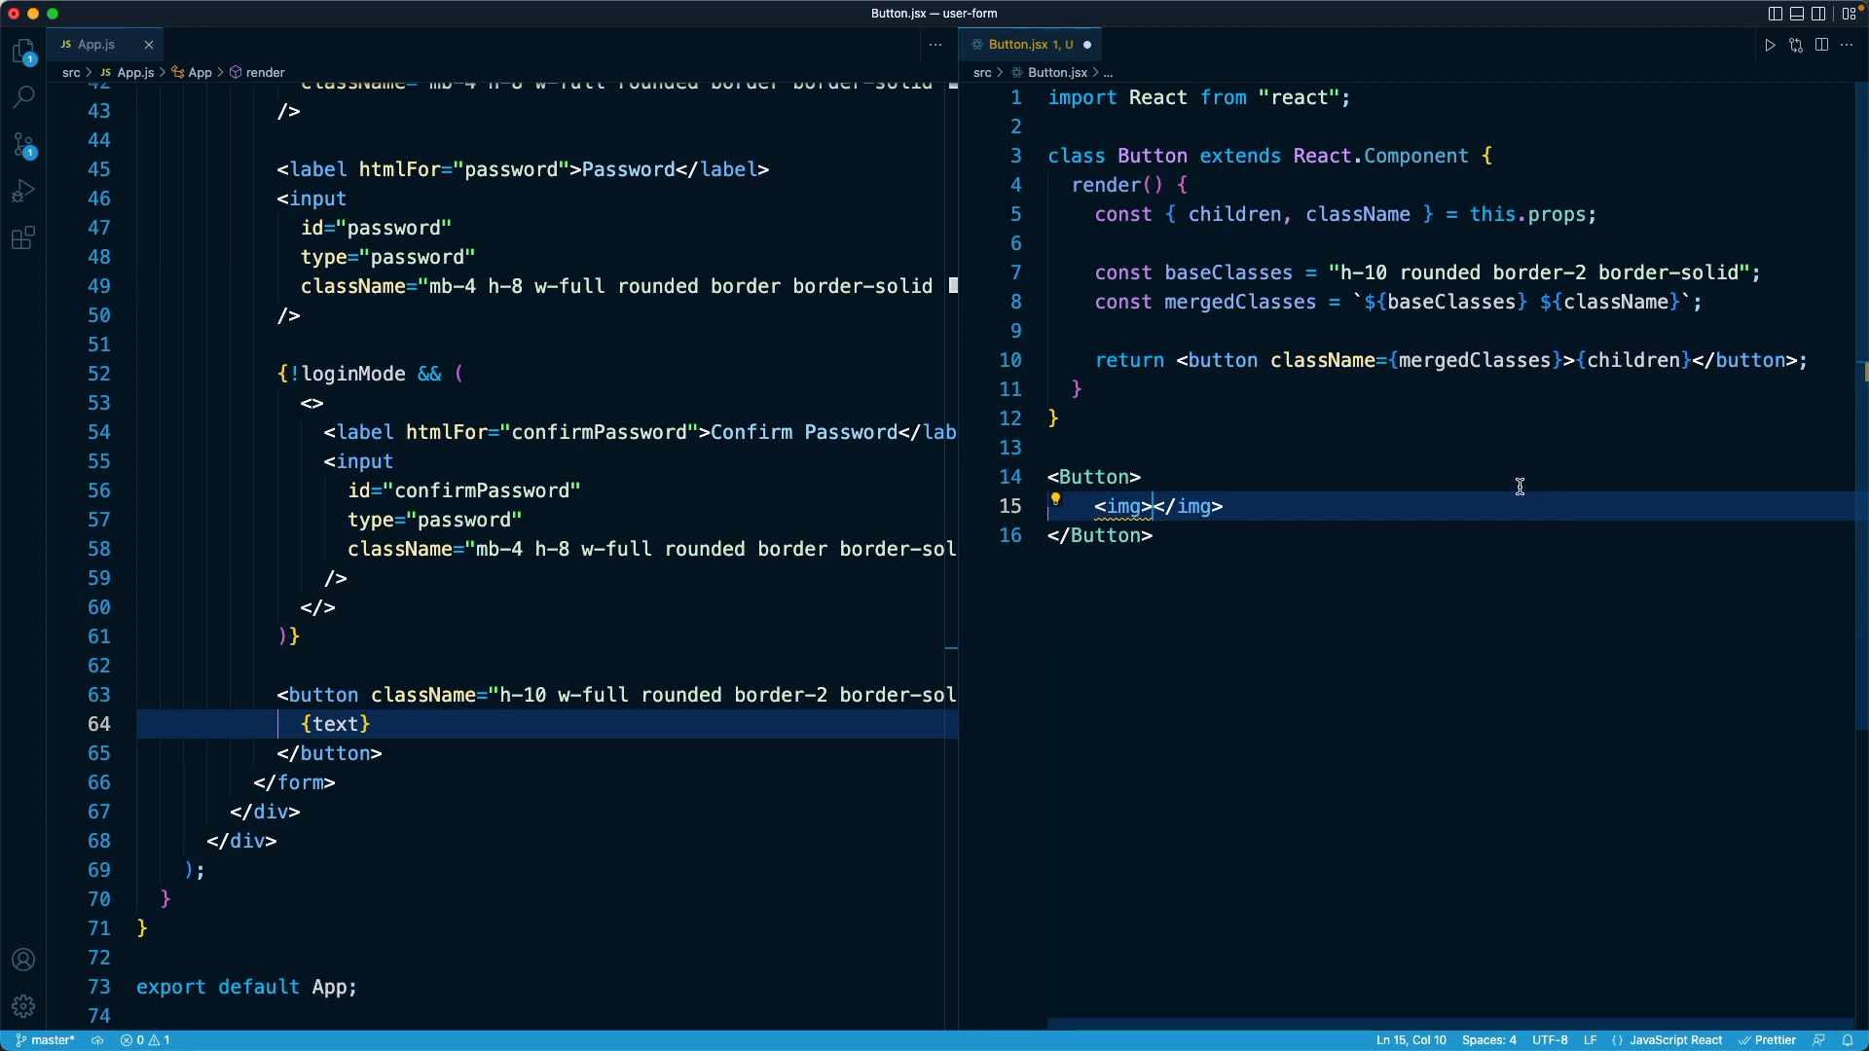
pyautogui.click(1141, 477)
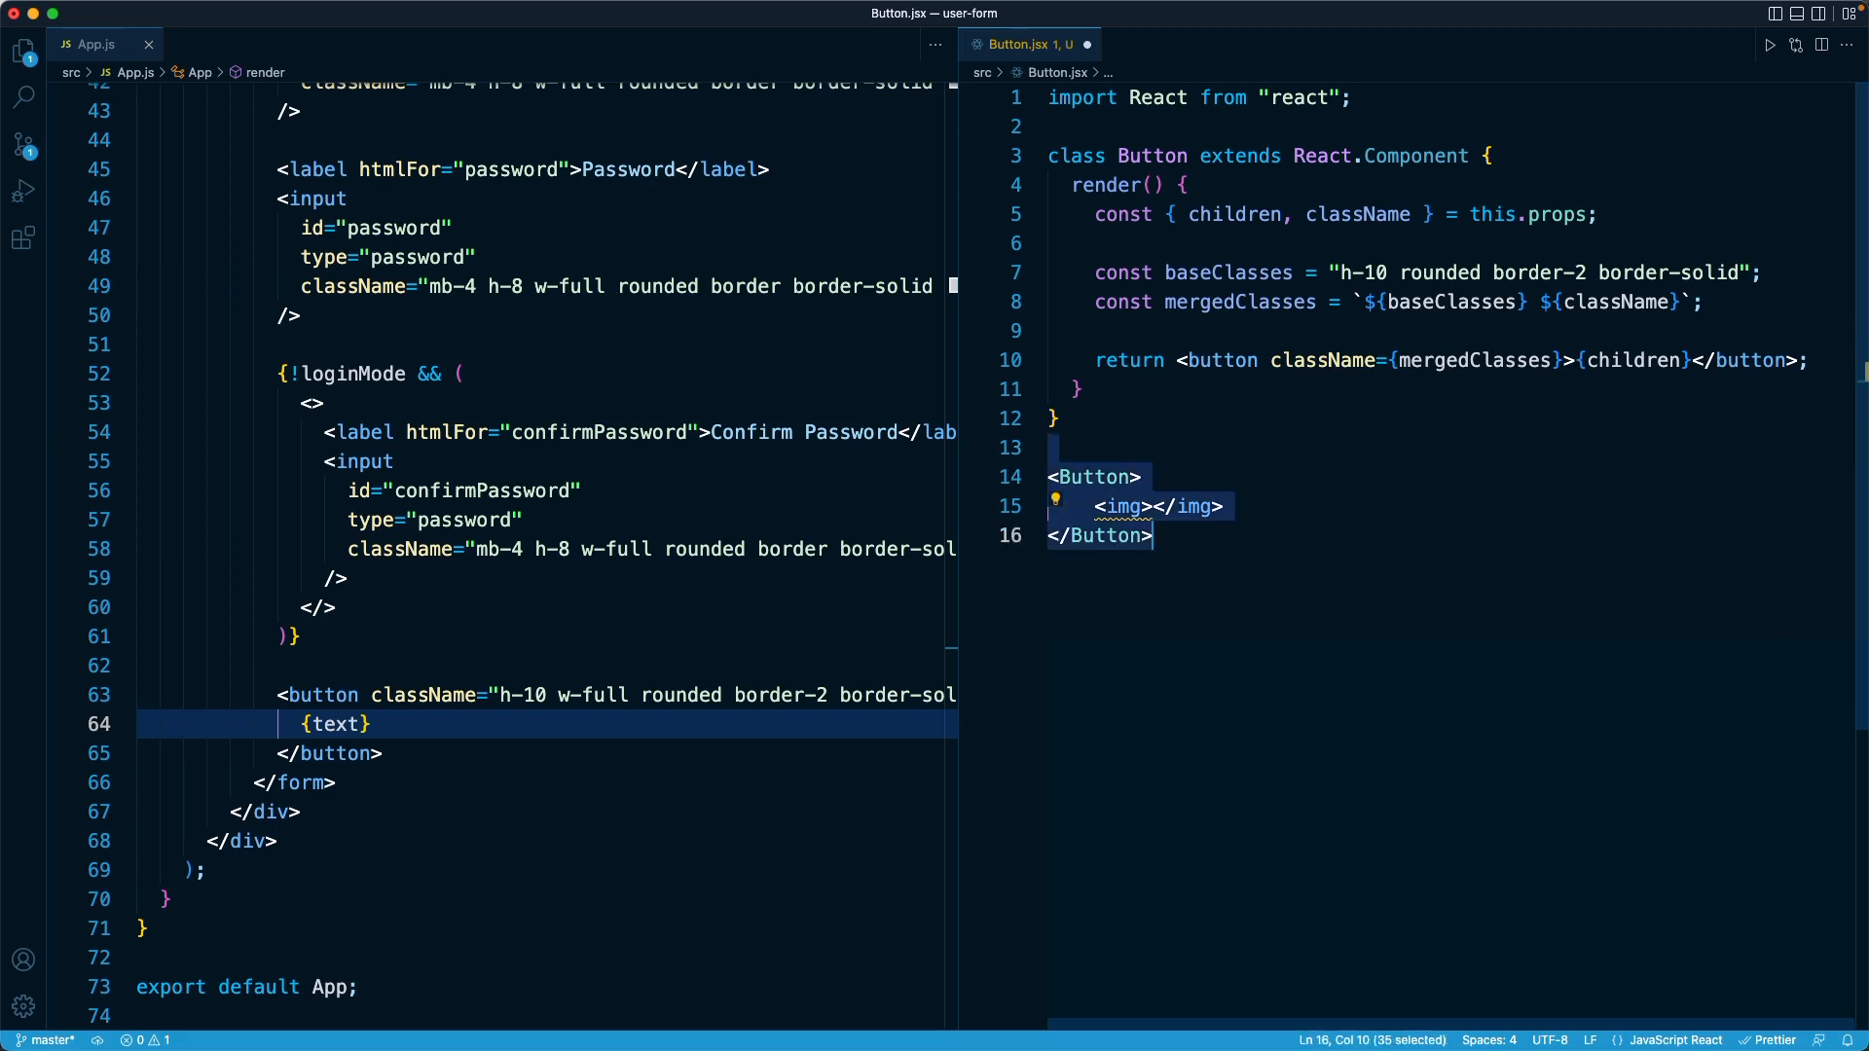
# Delete the sample usage and add export default Button;
pyautogui.press('Delete')
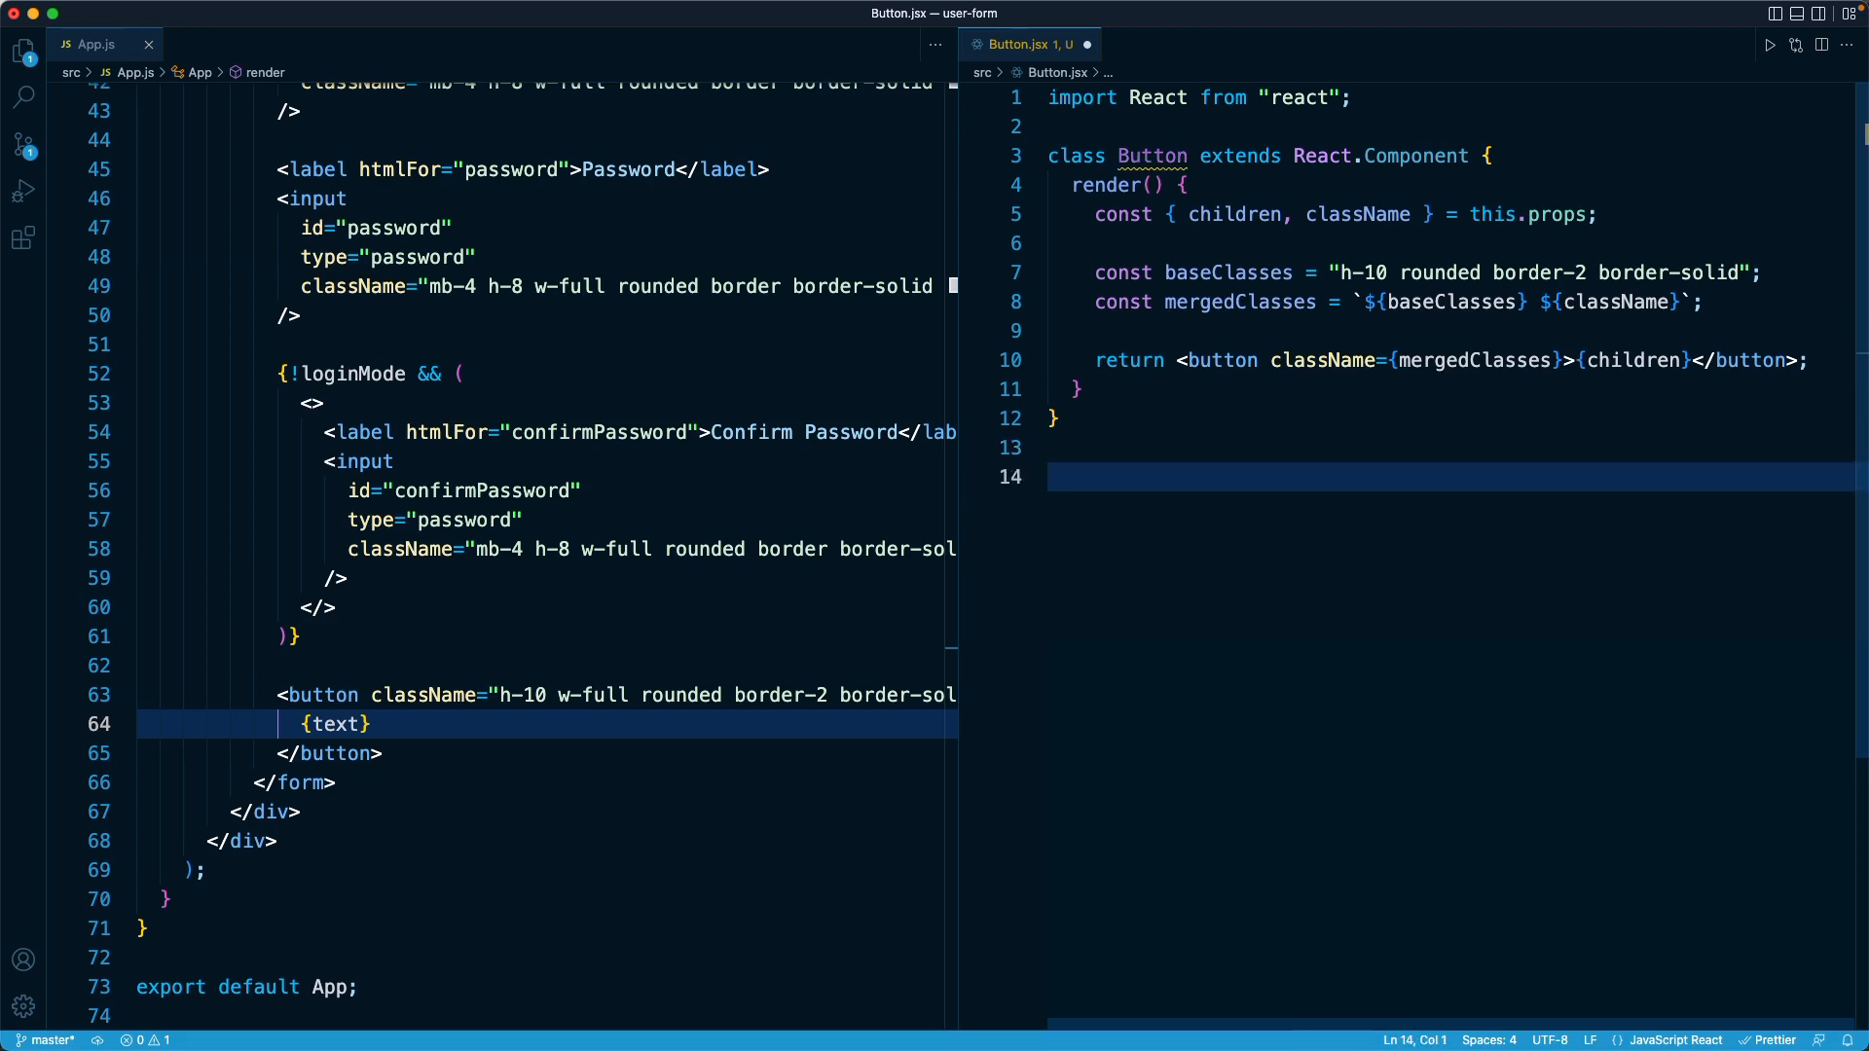
pyautogui.write('export d')
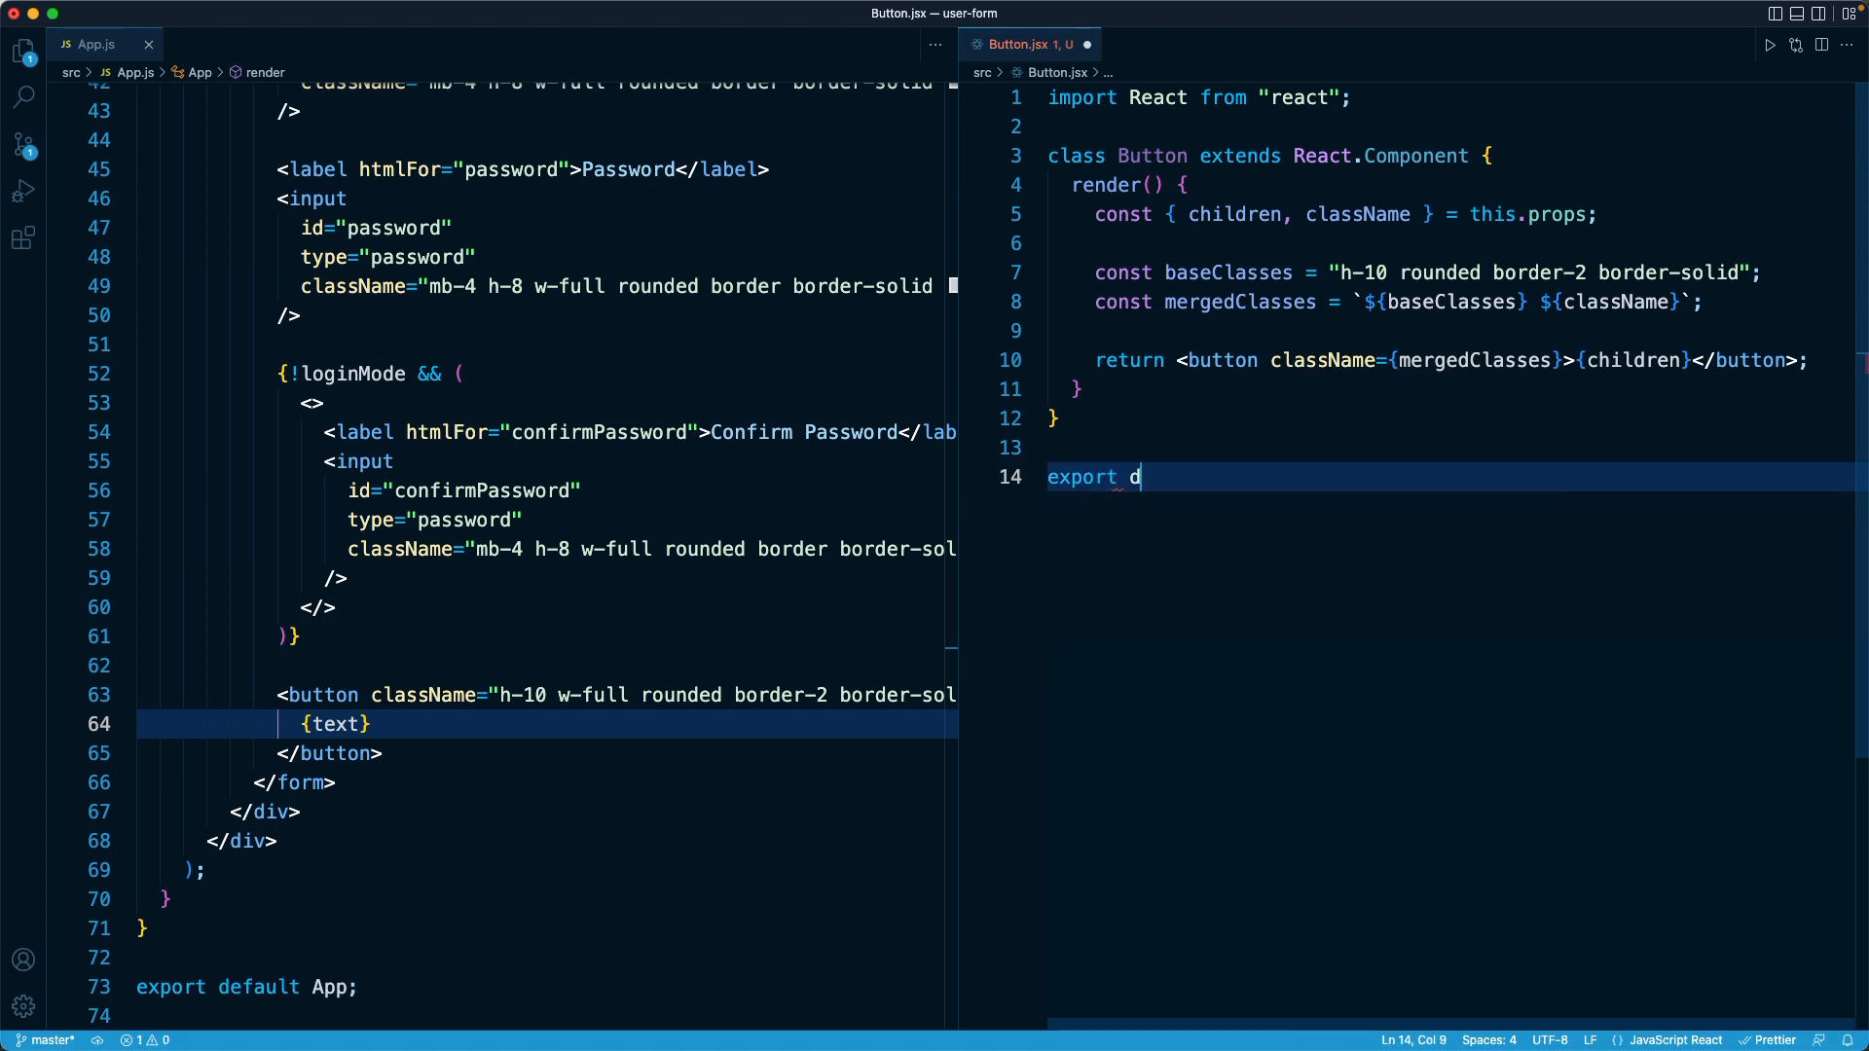
pyautogui.write('efault Button;')
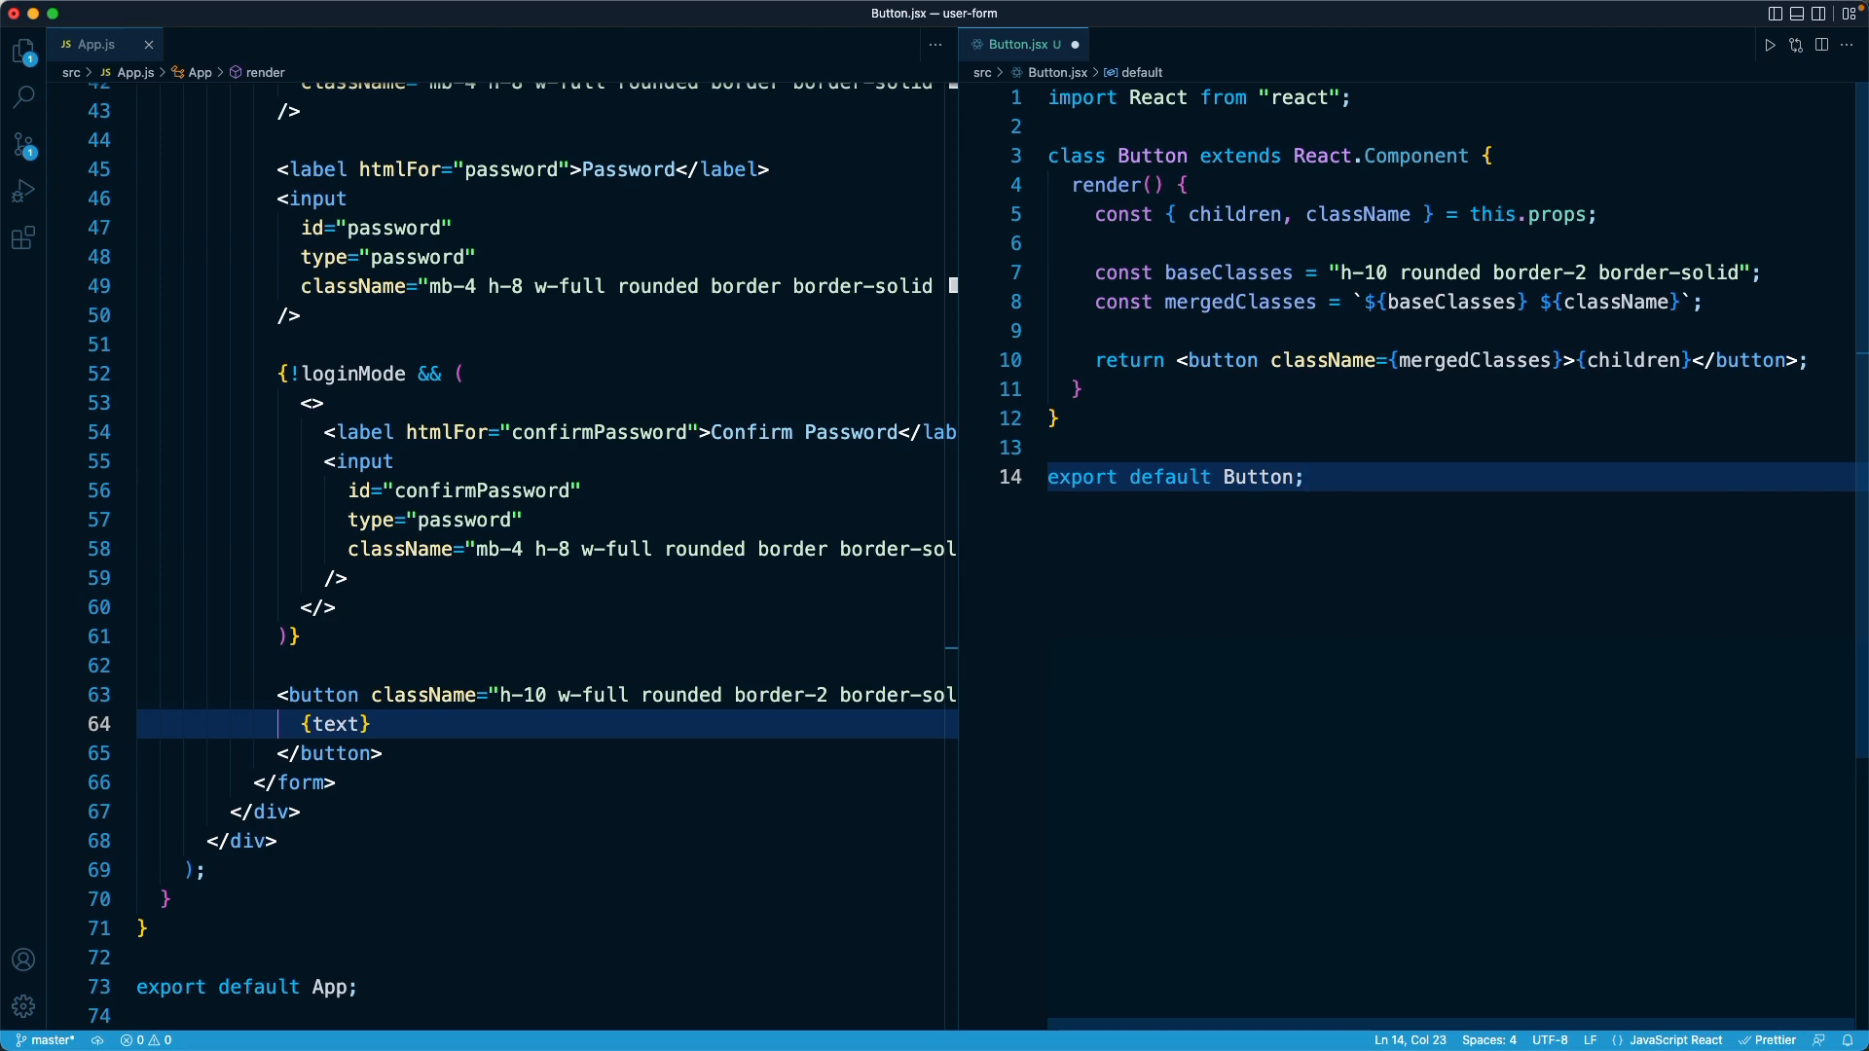
# Import PropTypes from "prop-types" and begin the Button.propTypes assignment
pyautogui.write('import PropTypes')
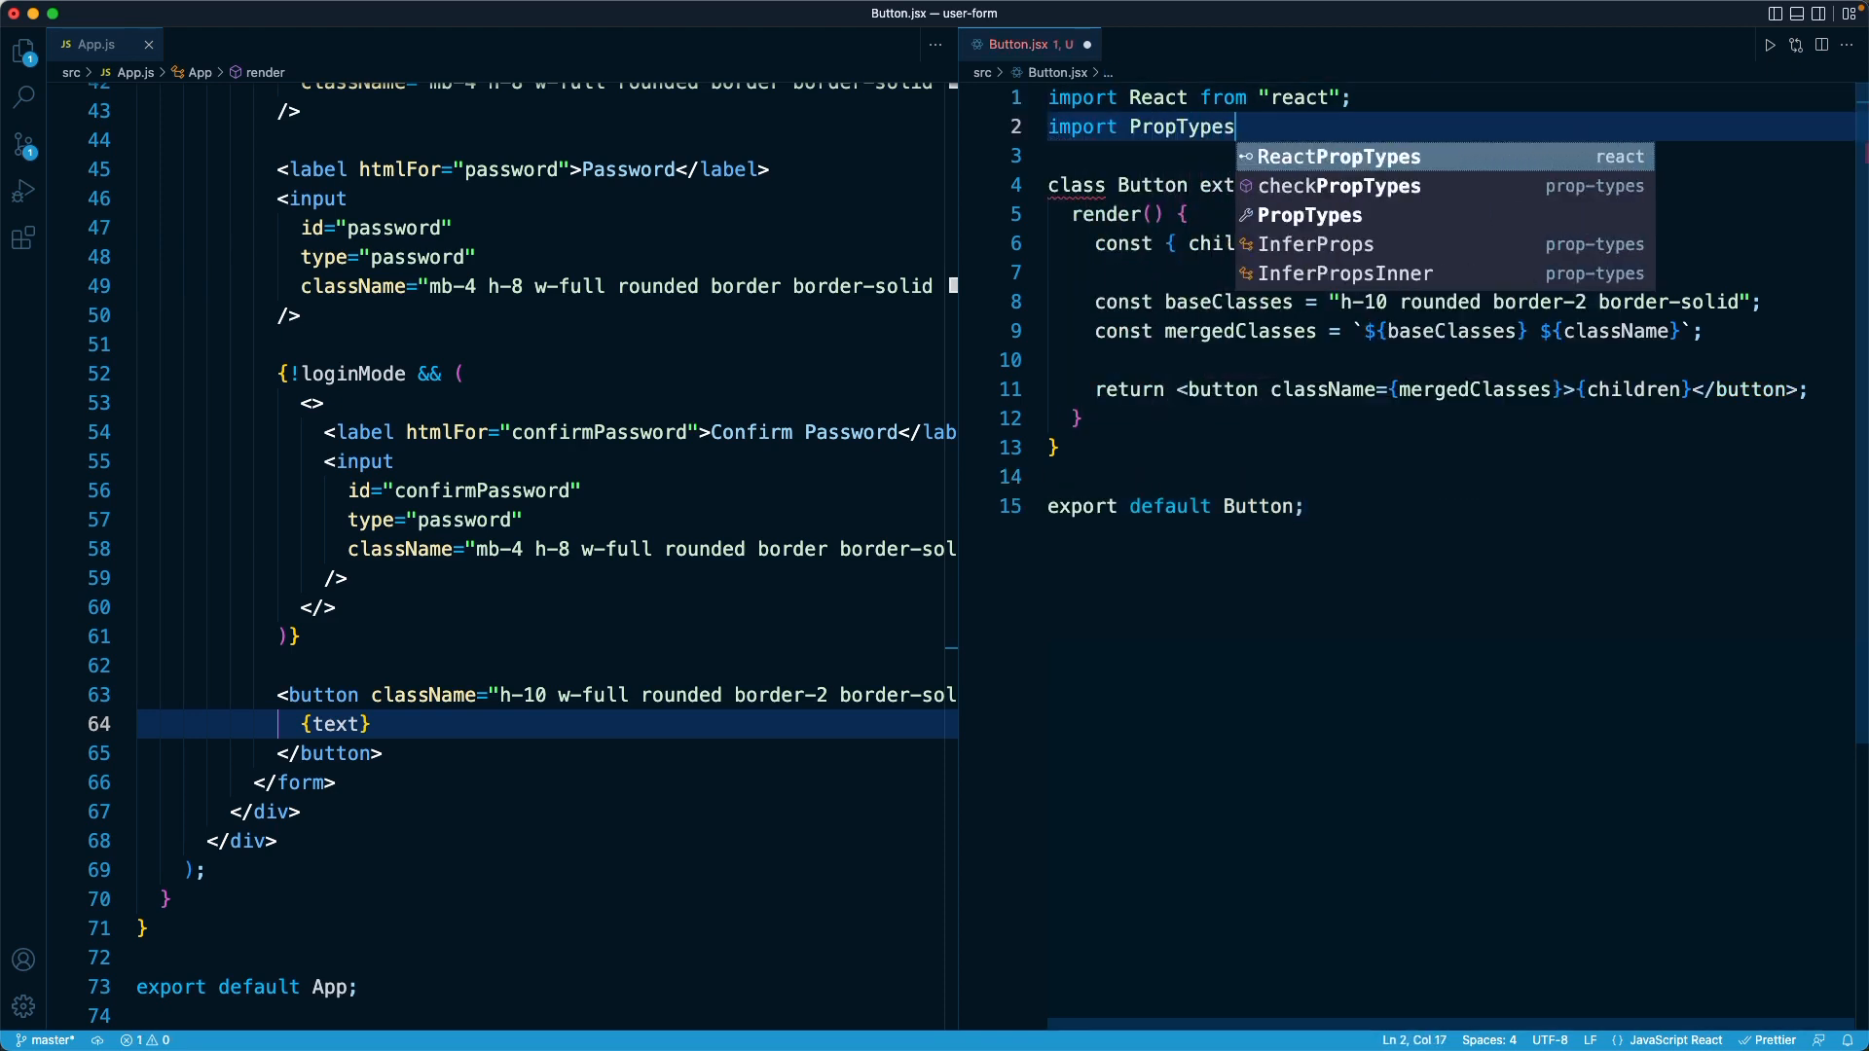
pyautogui.write('from')
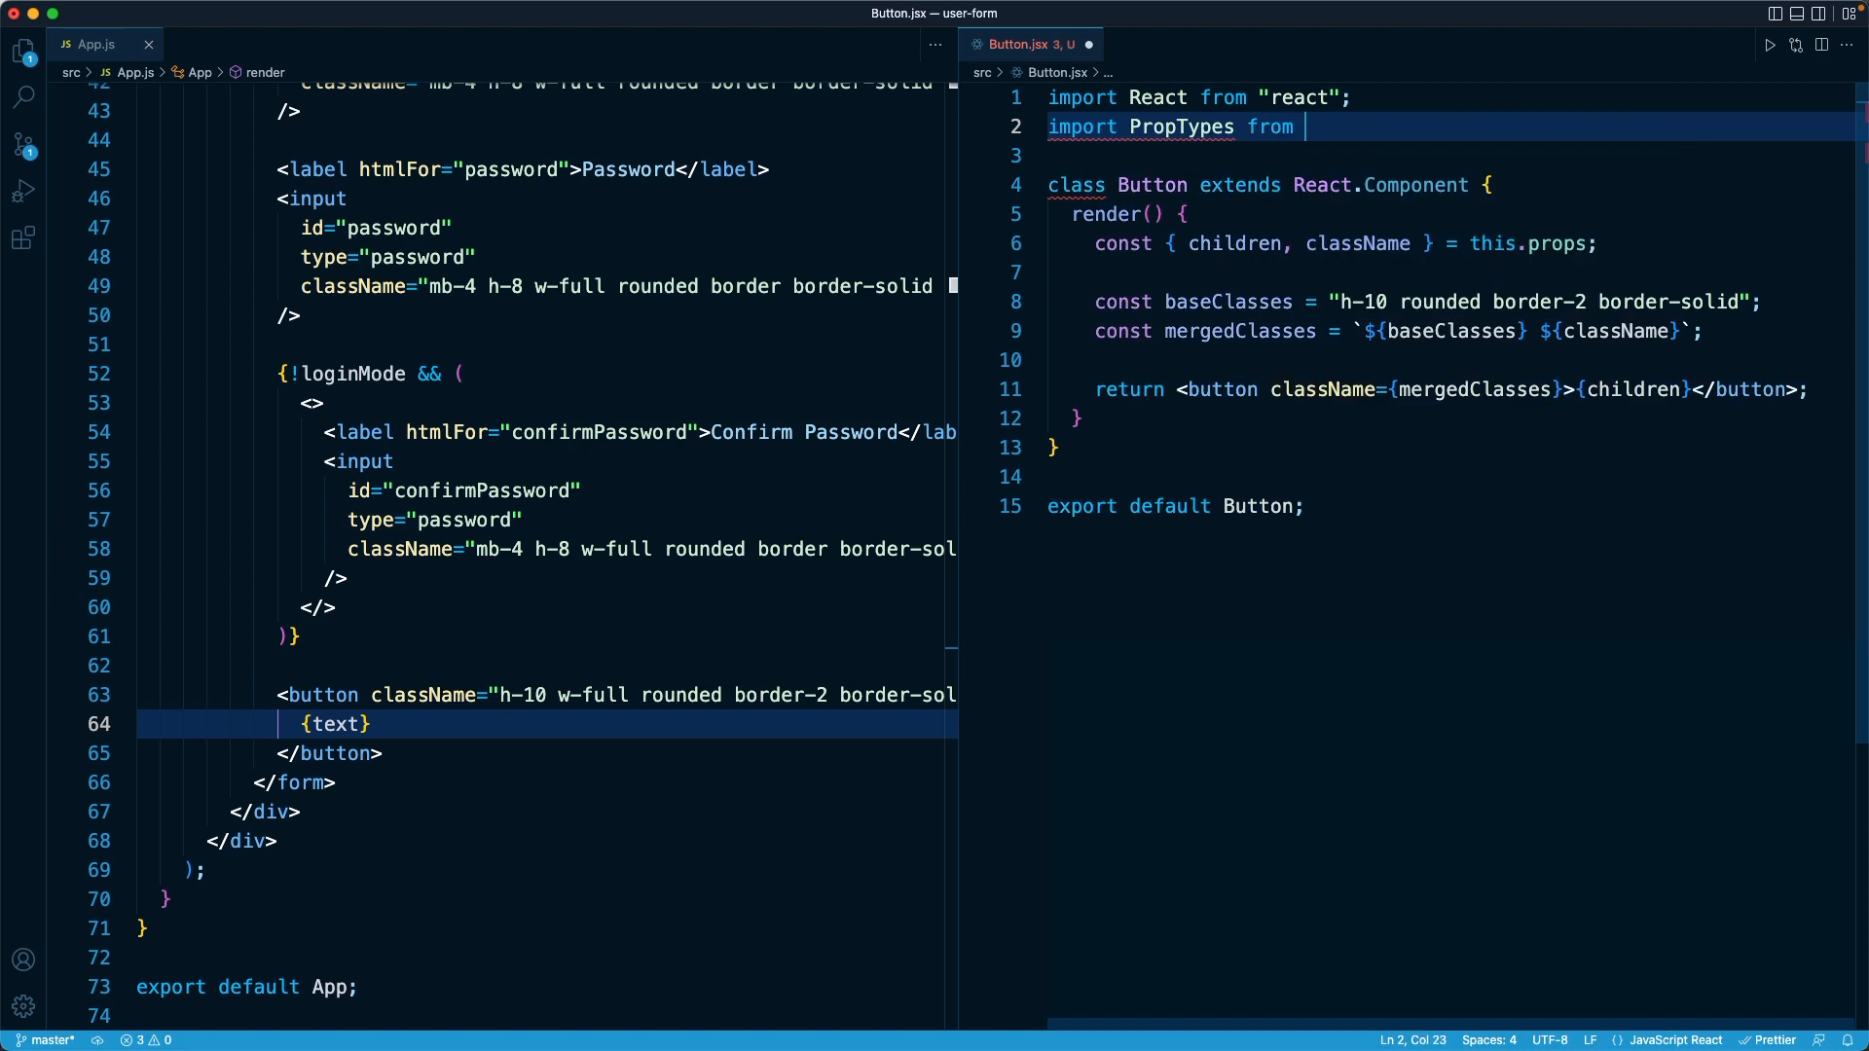
pyautogui.write('"prop-types";')
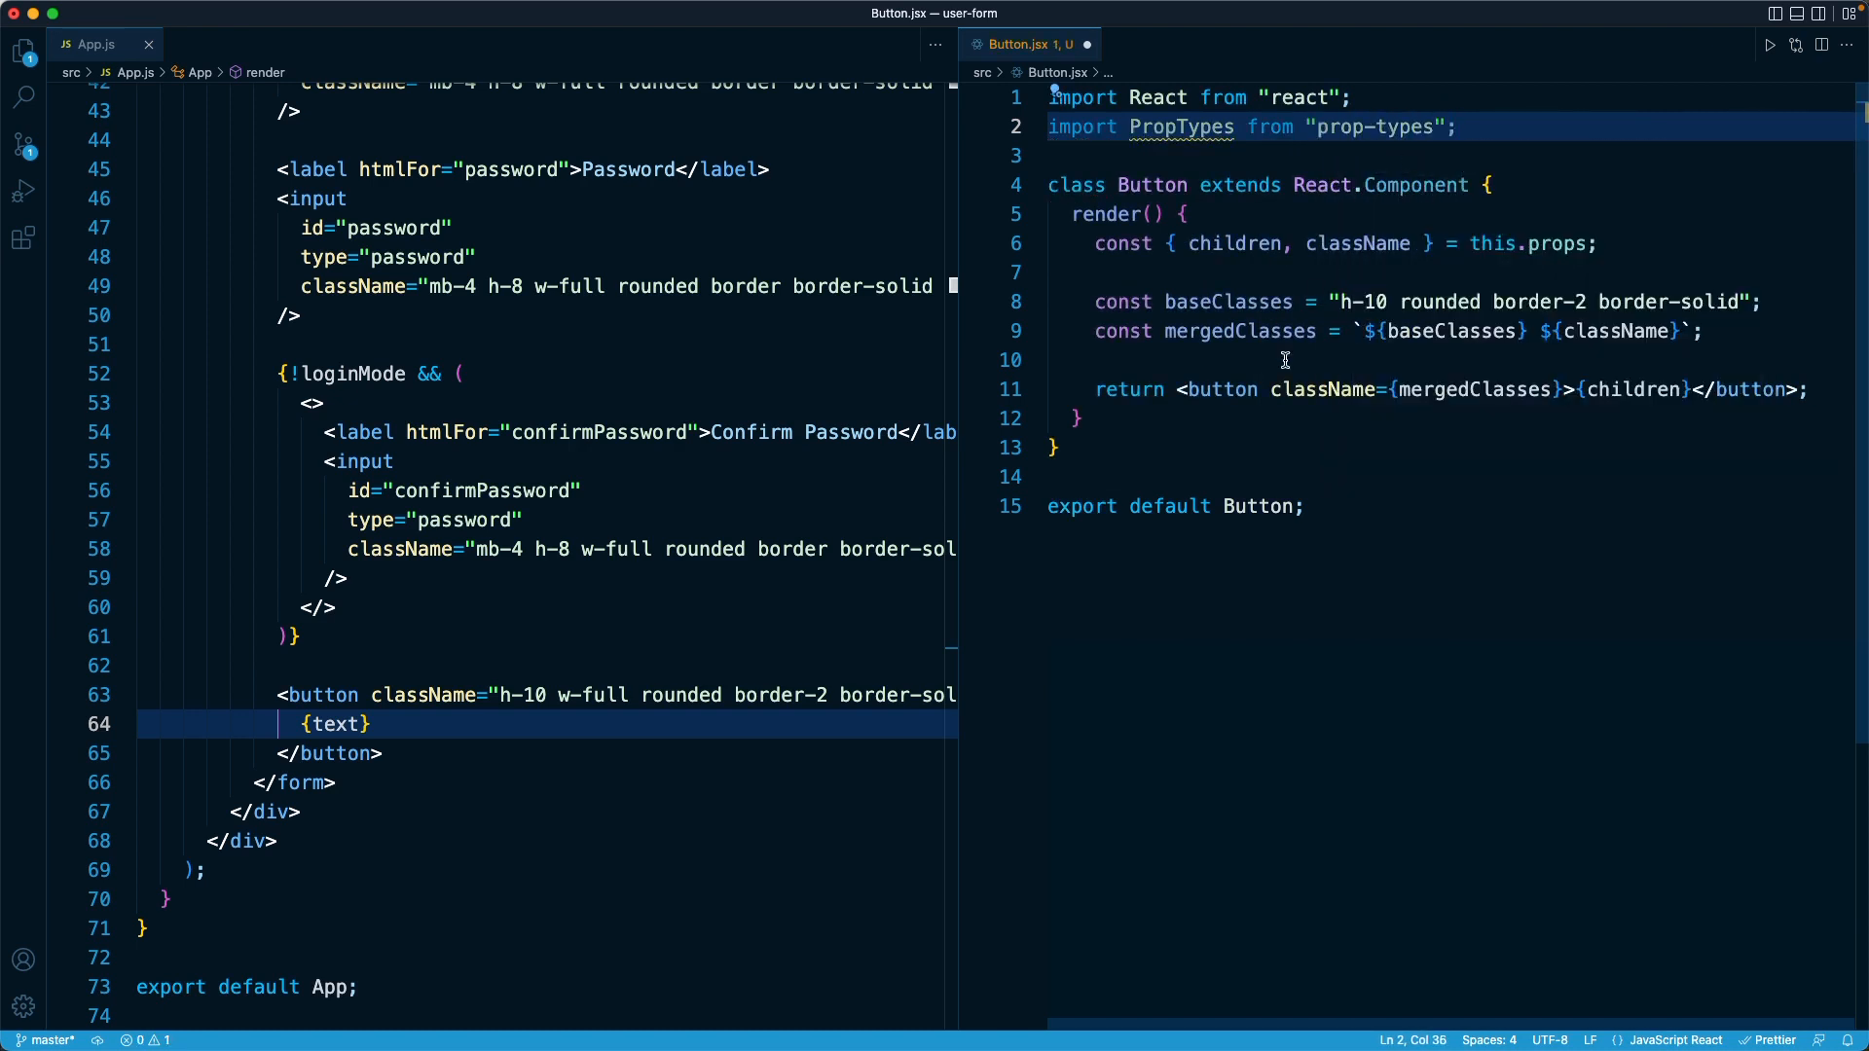
pyautogui.click(1057, 448)
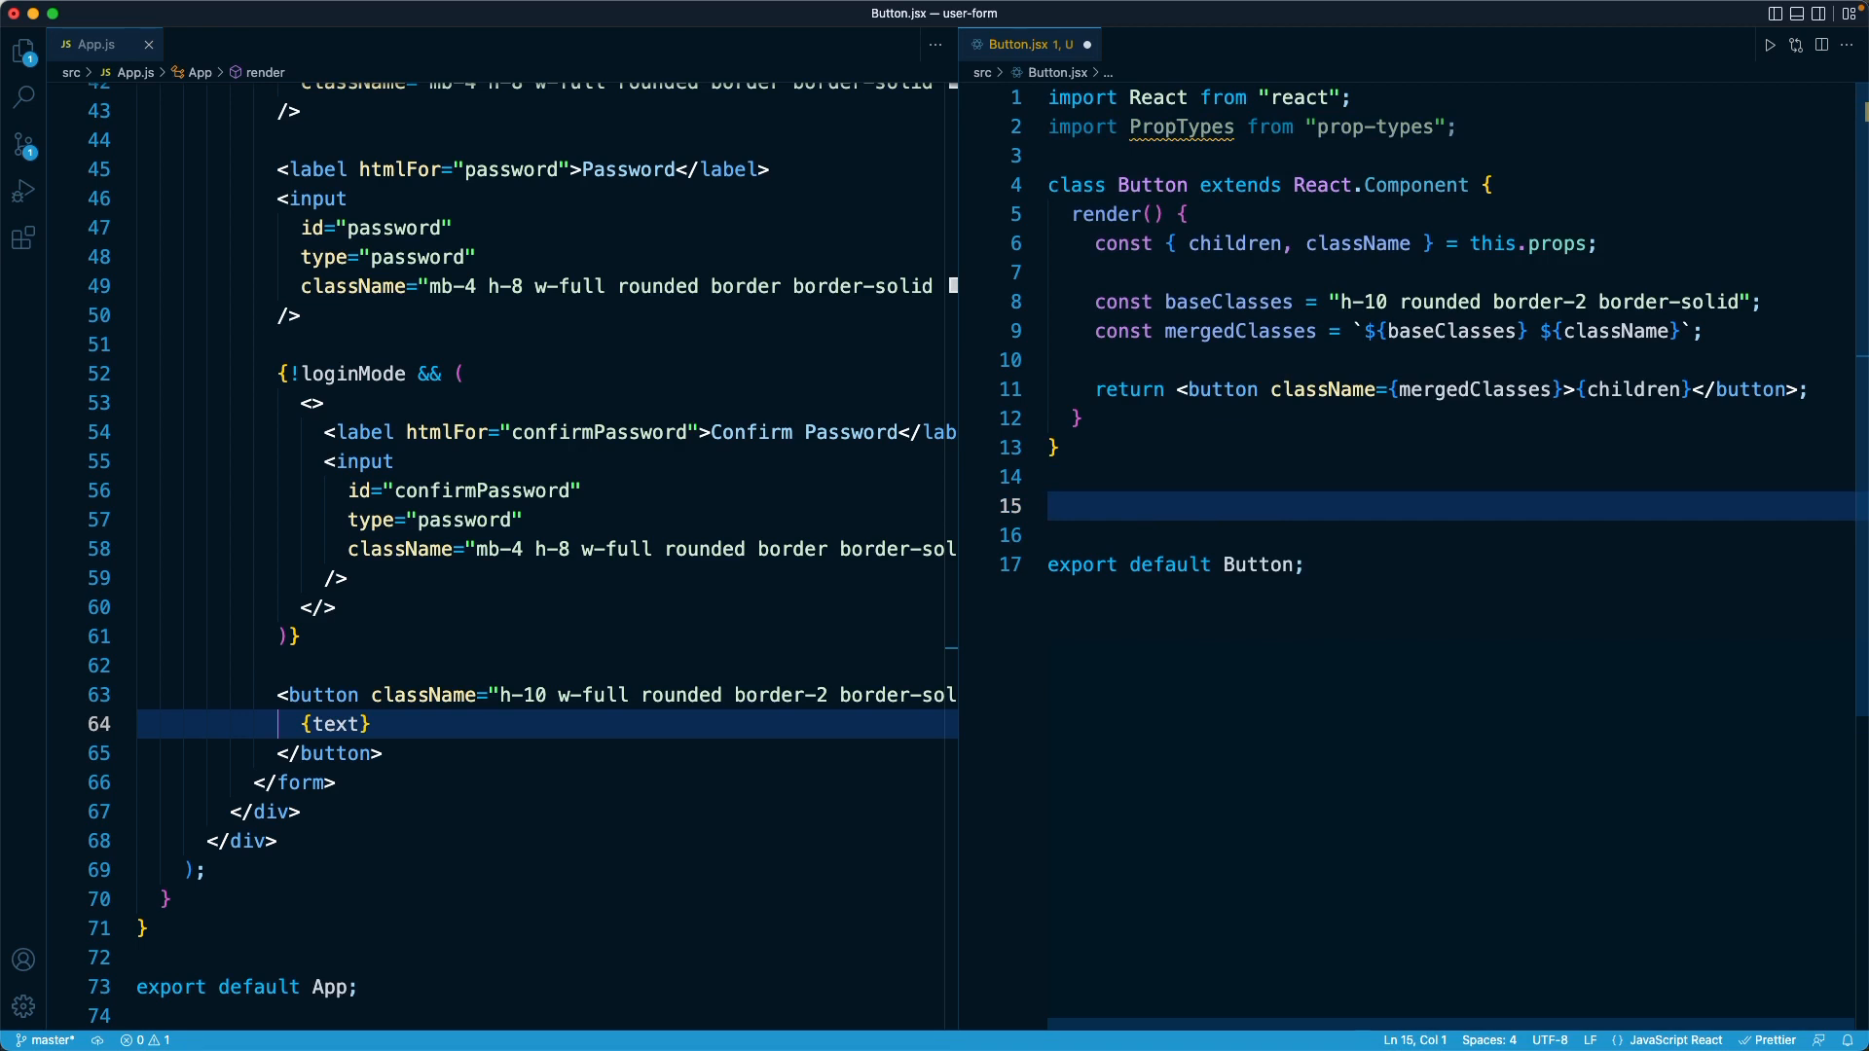
pyautogui.write('Button.propTypes =')
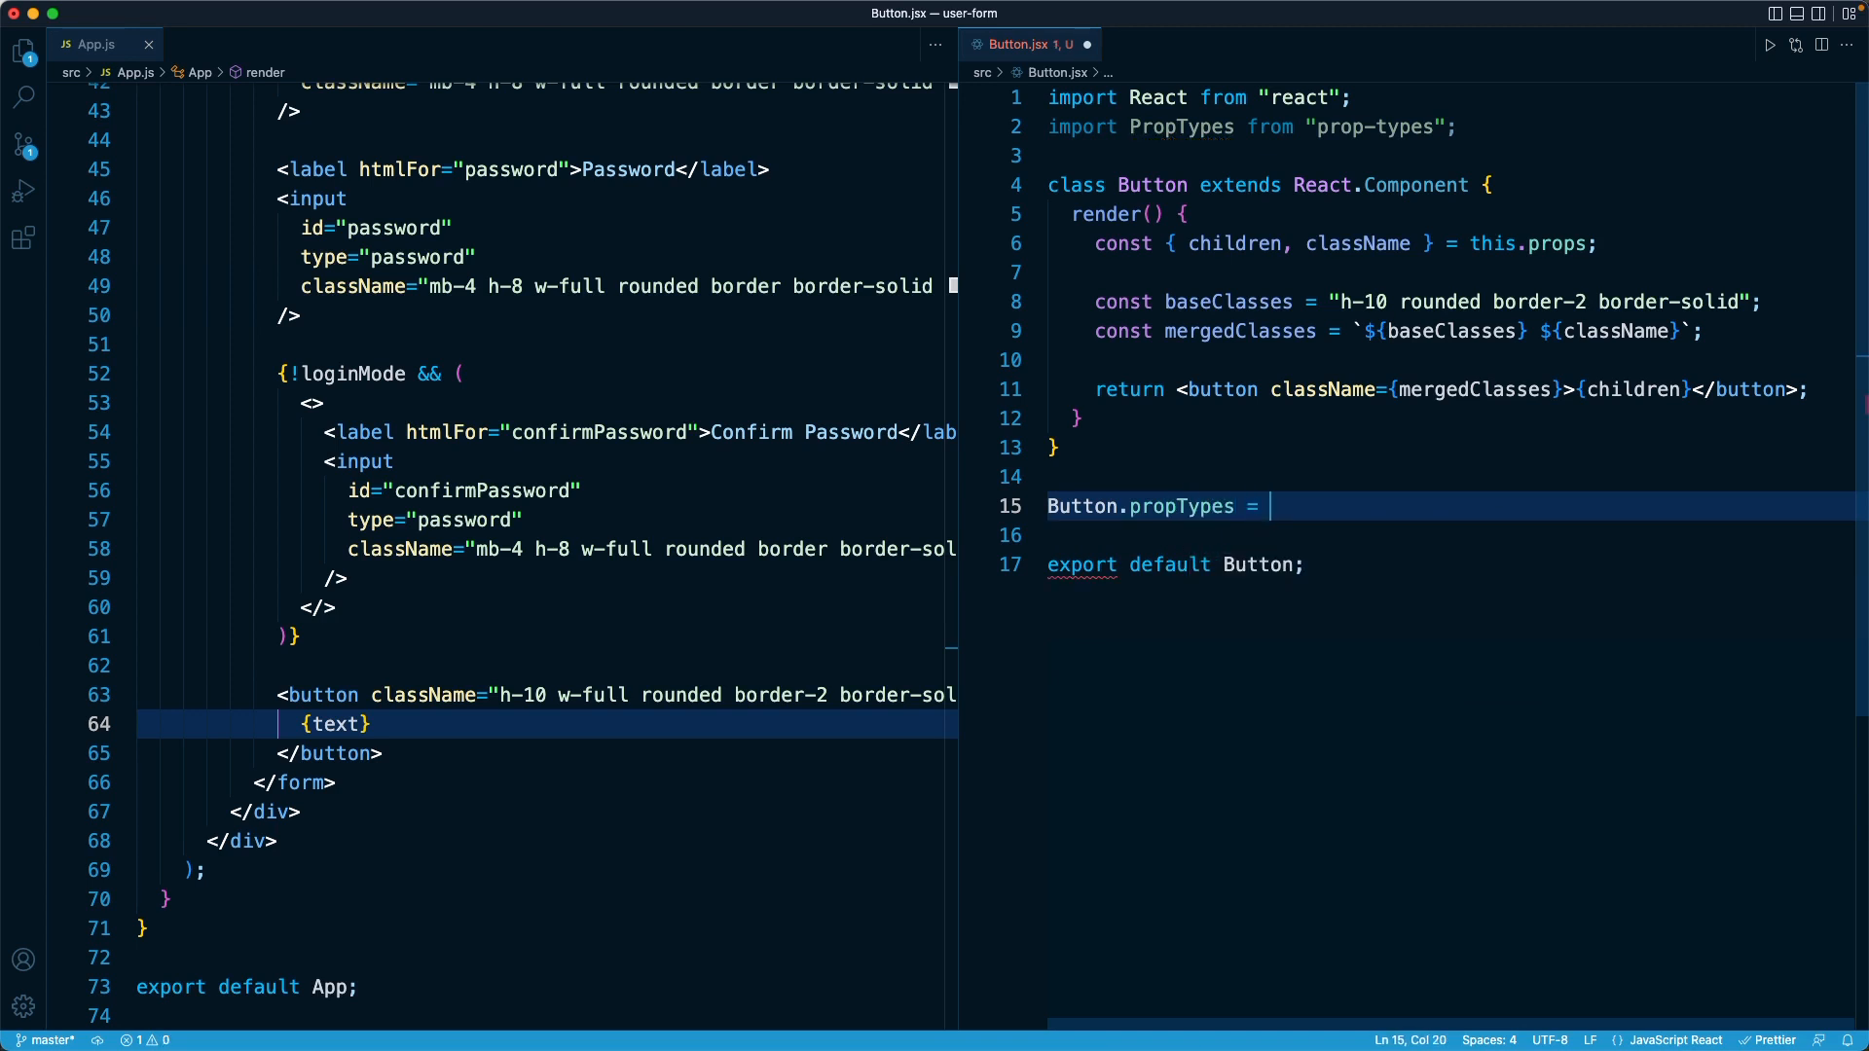
# Declare Button.propTypes with className as PropTypes.string.isRequired
pyautogui.write('{')
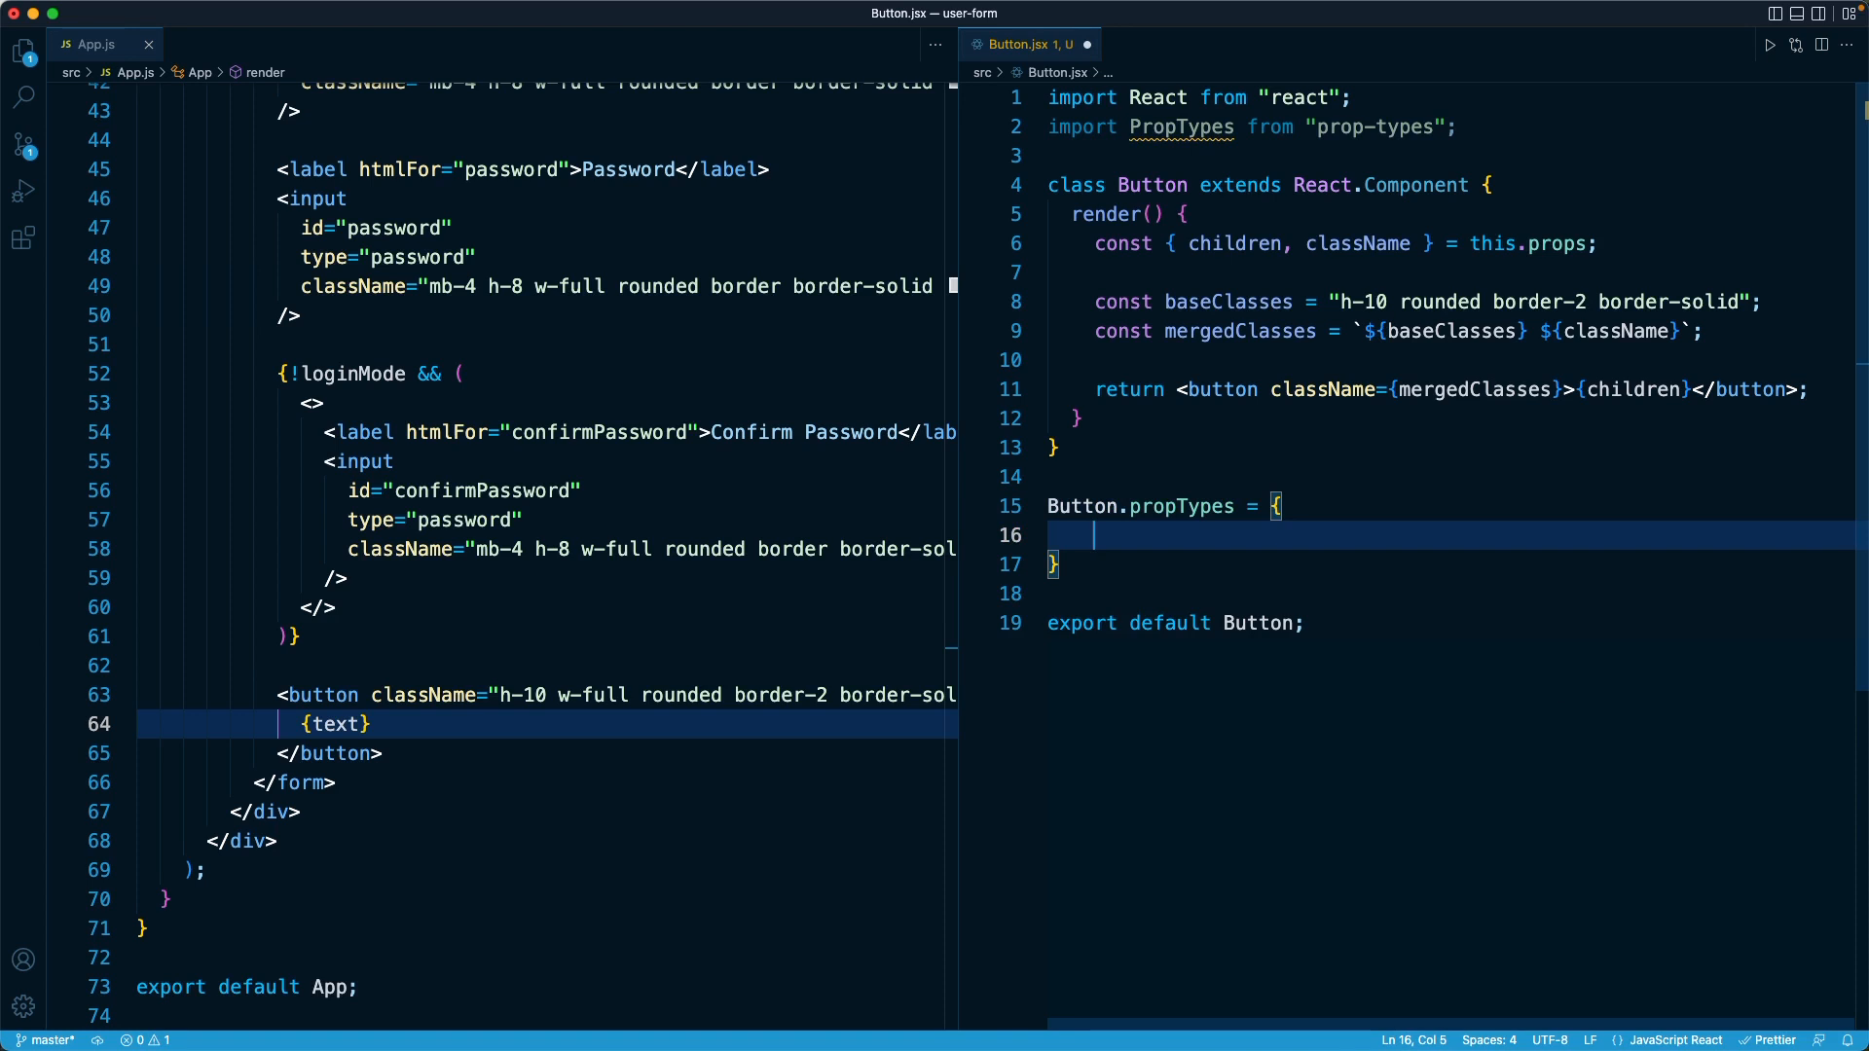
pyautogui.write('c')
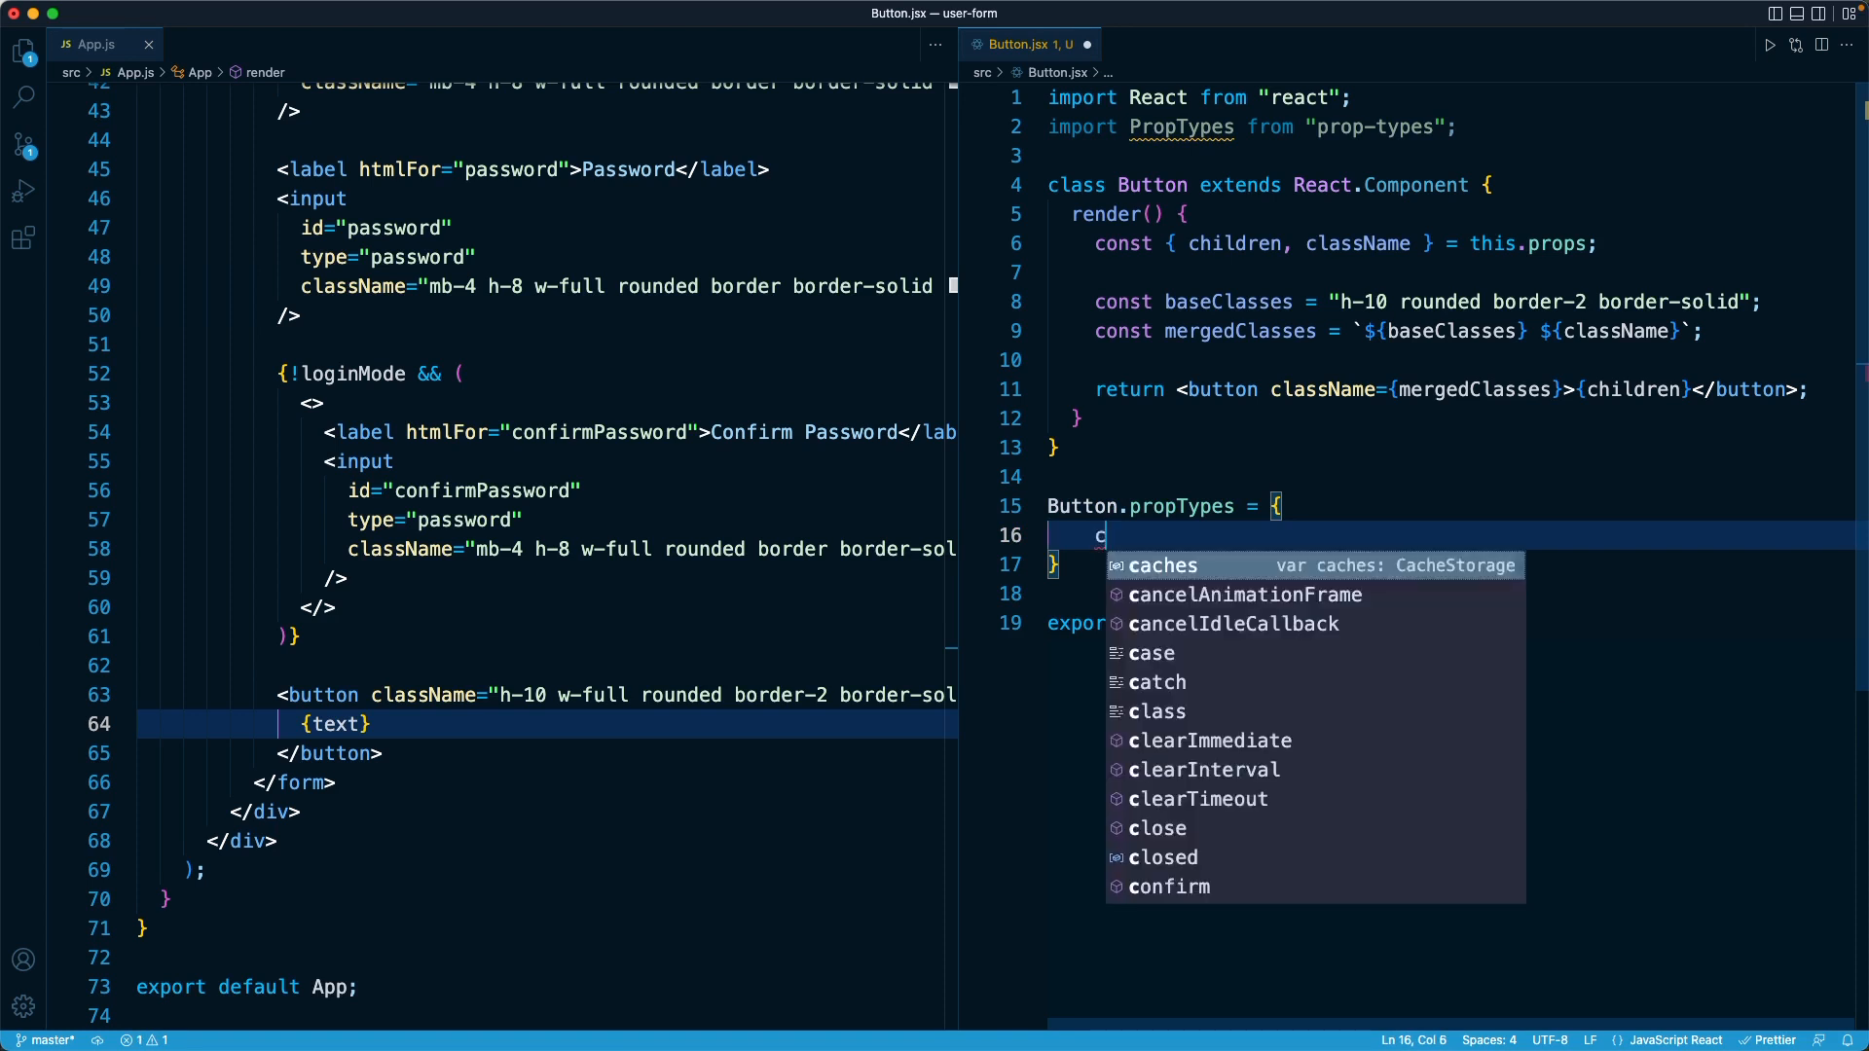
pyautogui.write('lassName:')
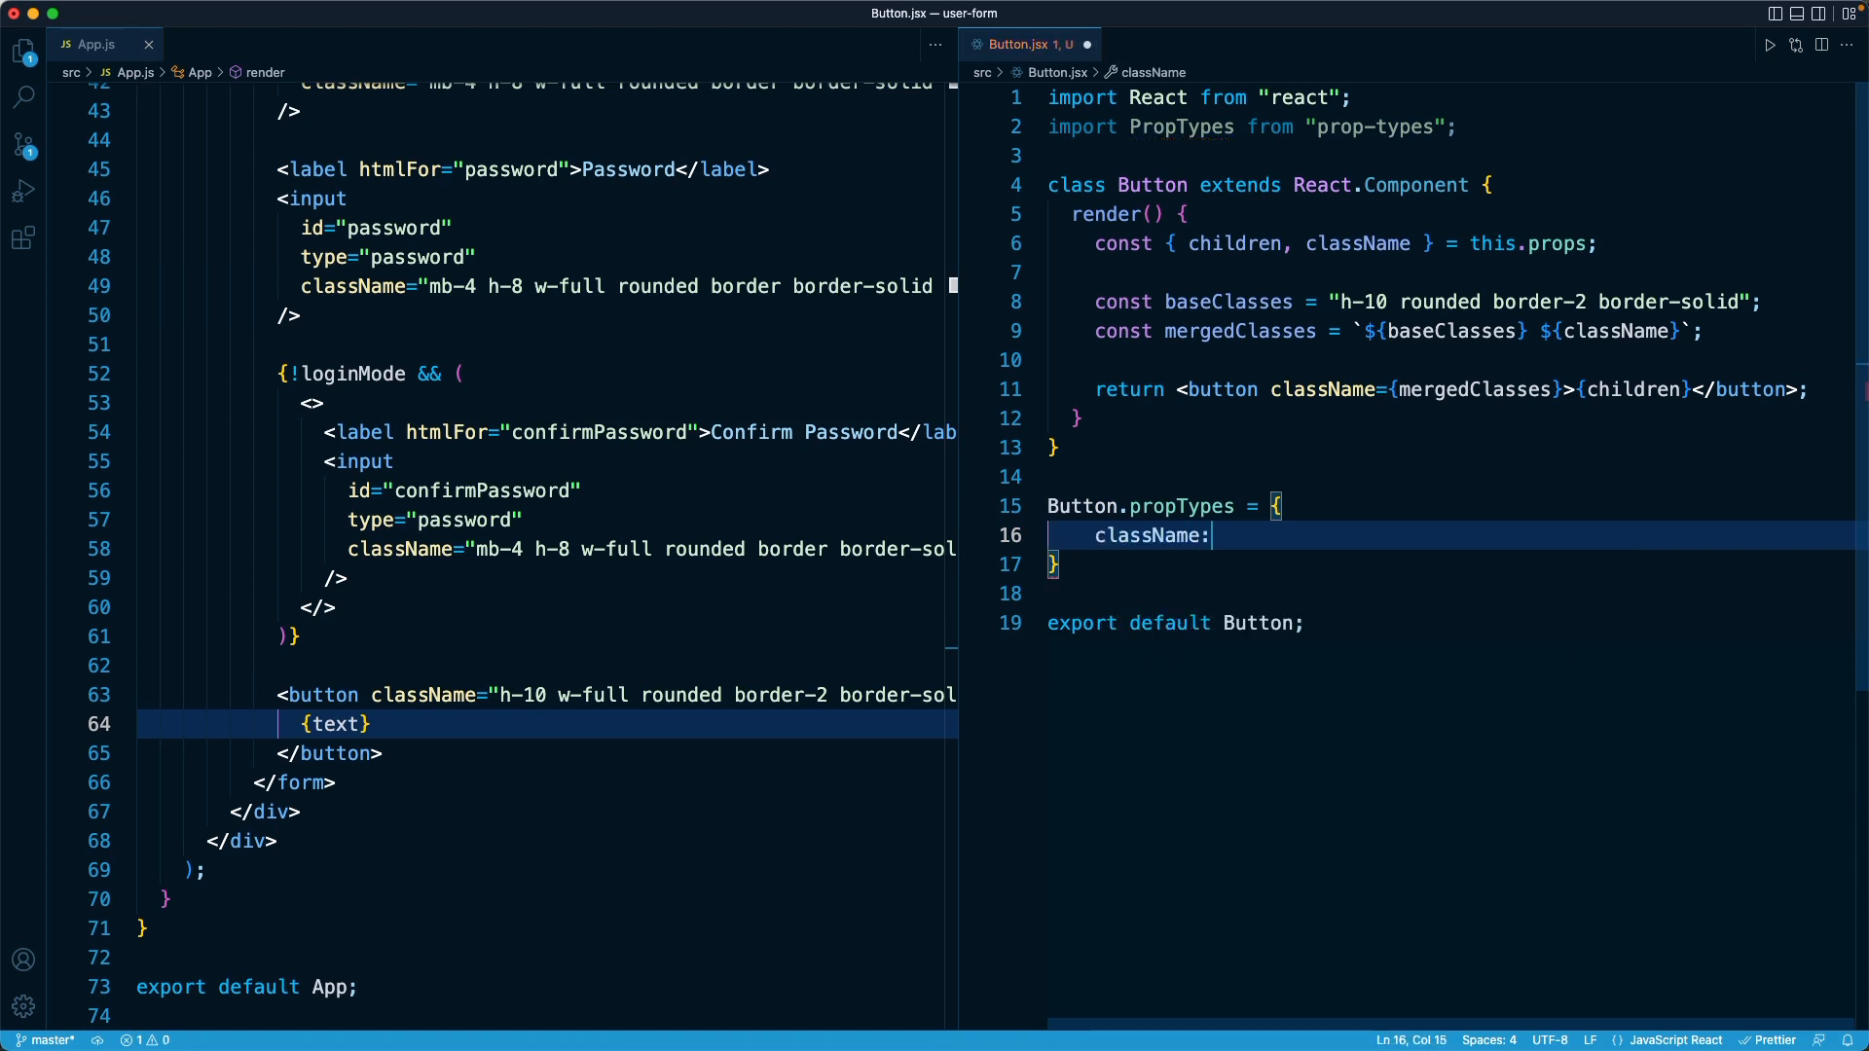
pyautogui.write('children:')
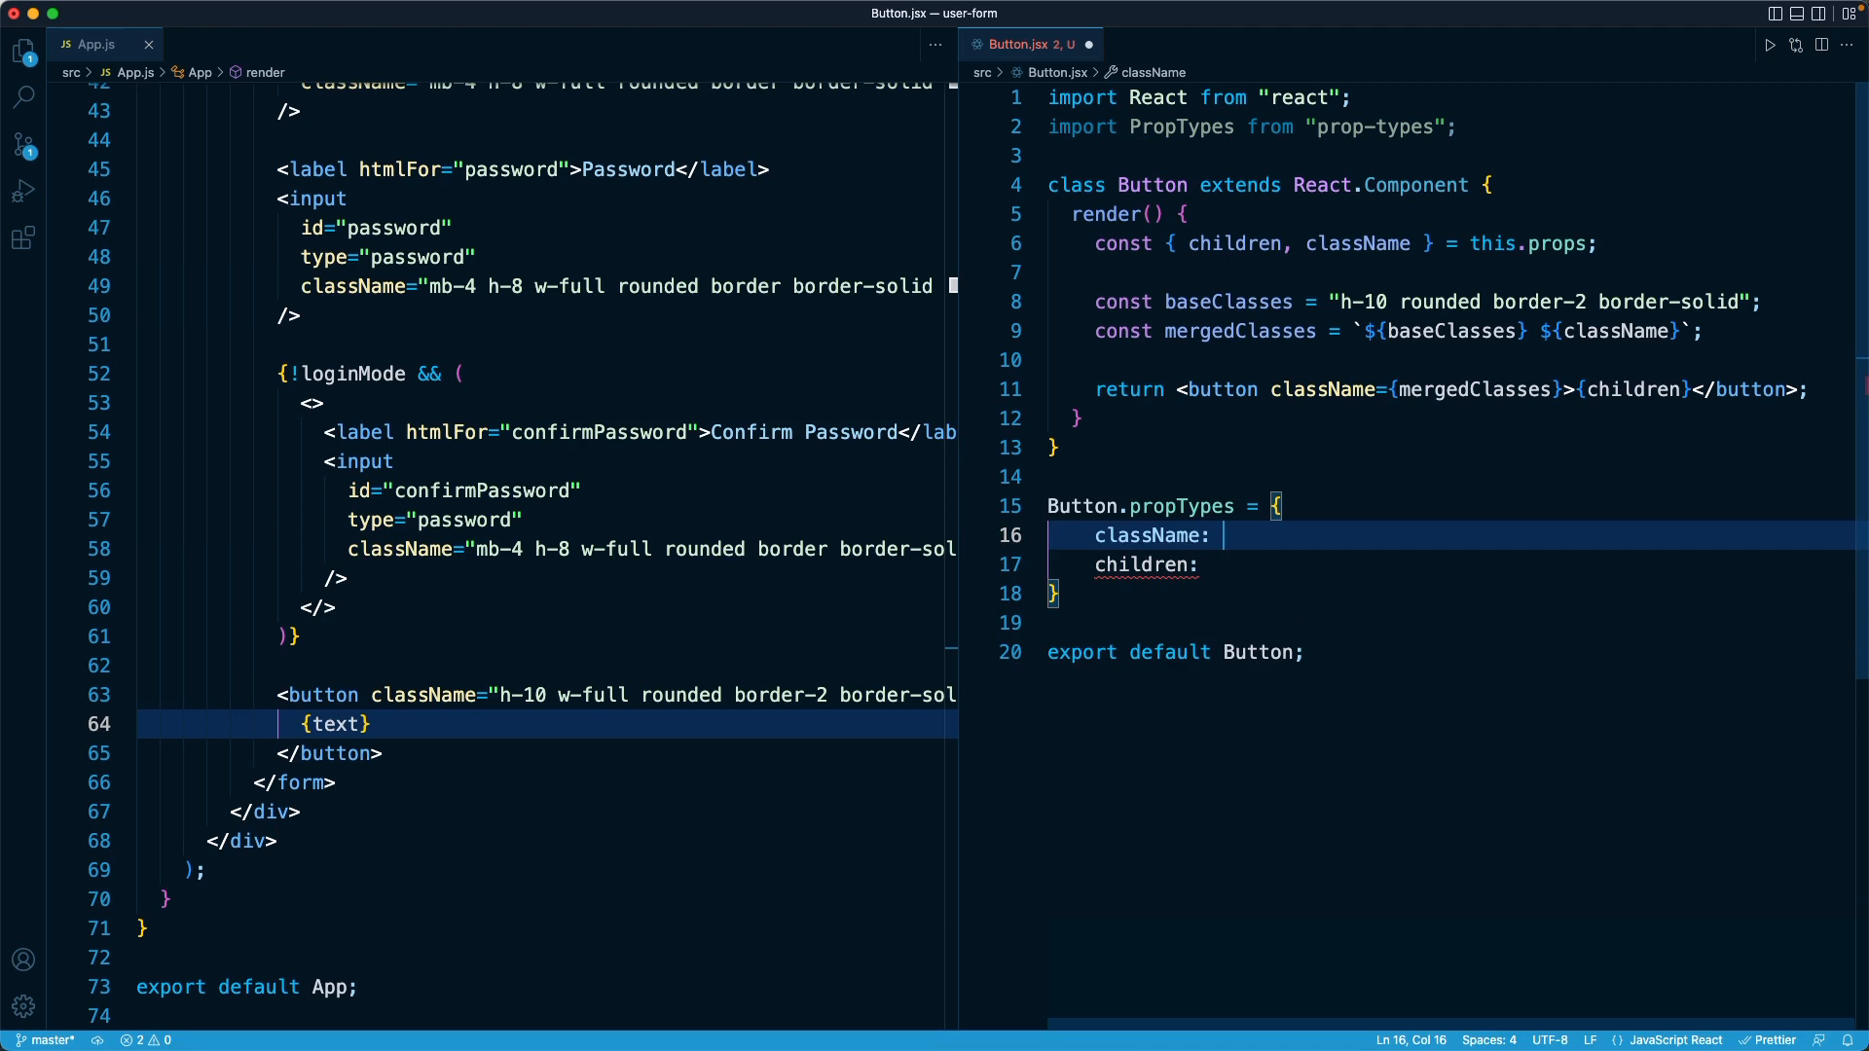
pyautogui.write('PropTypes.strin')
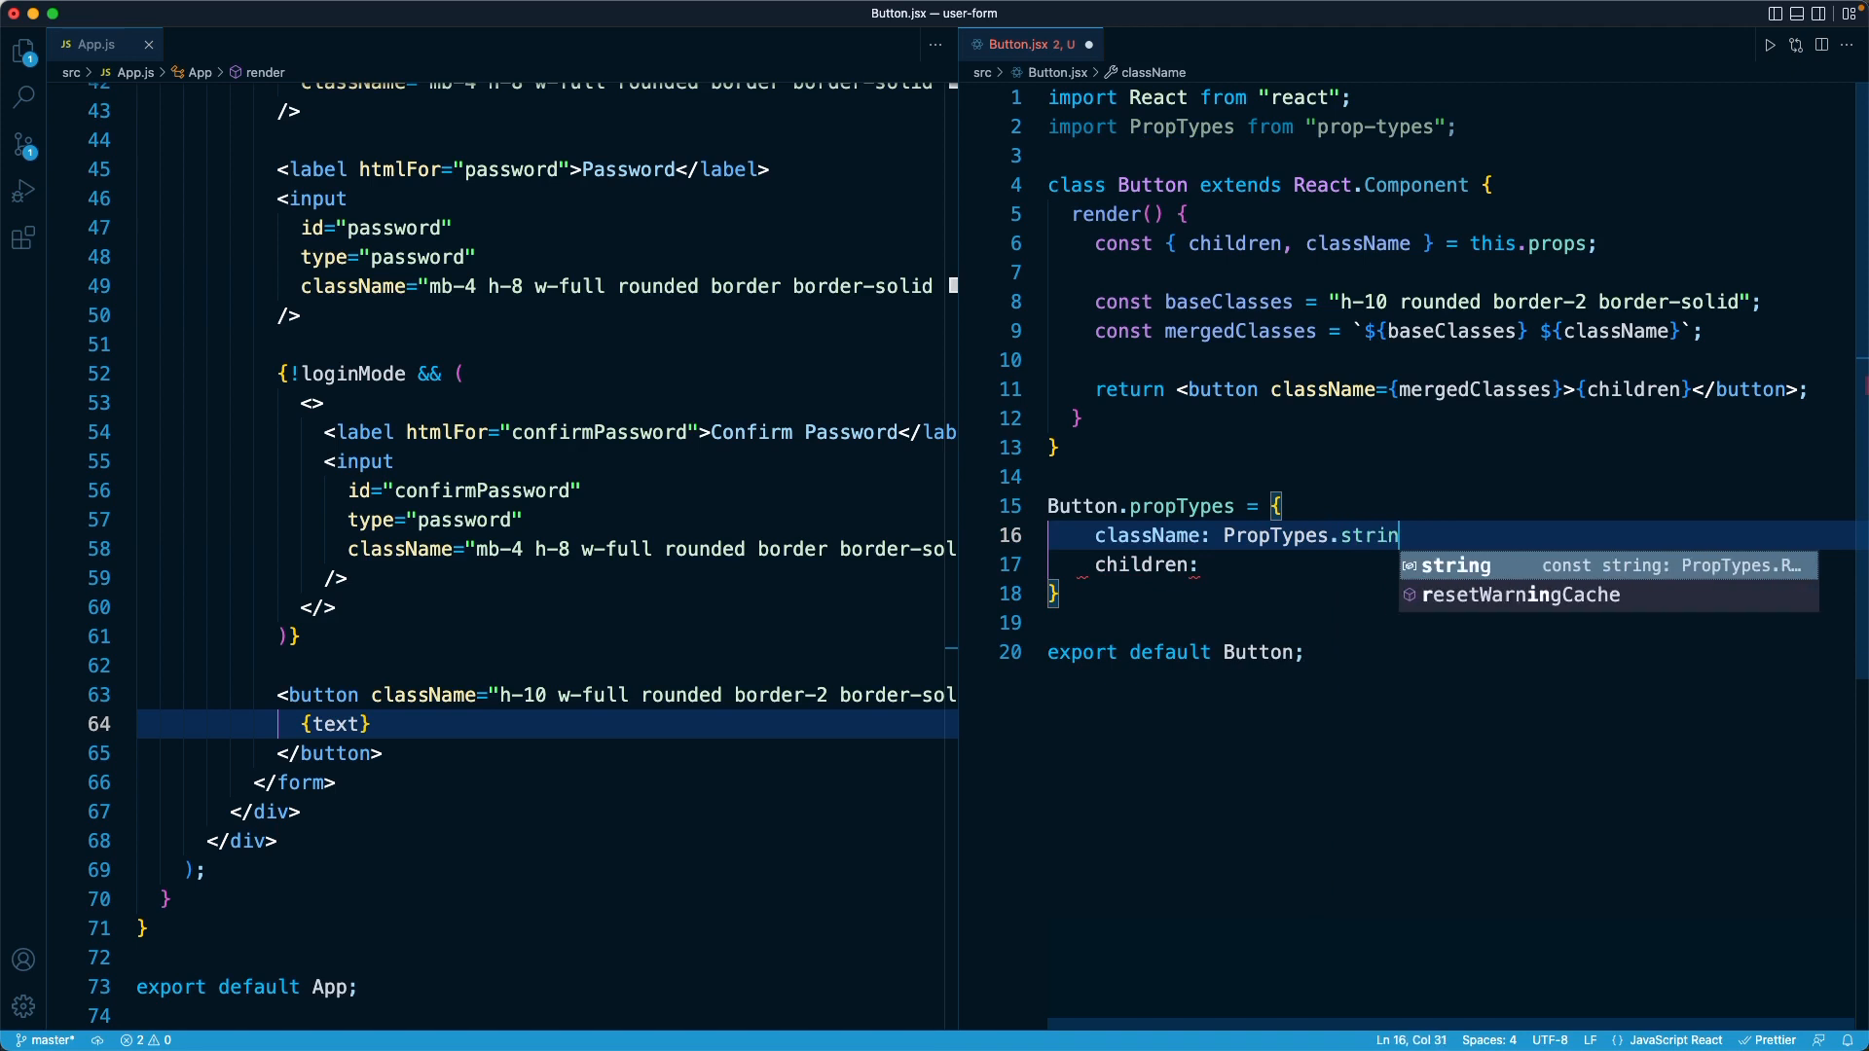
pyautogui.write('.')
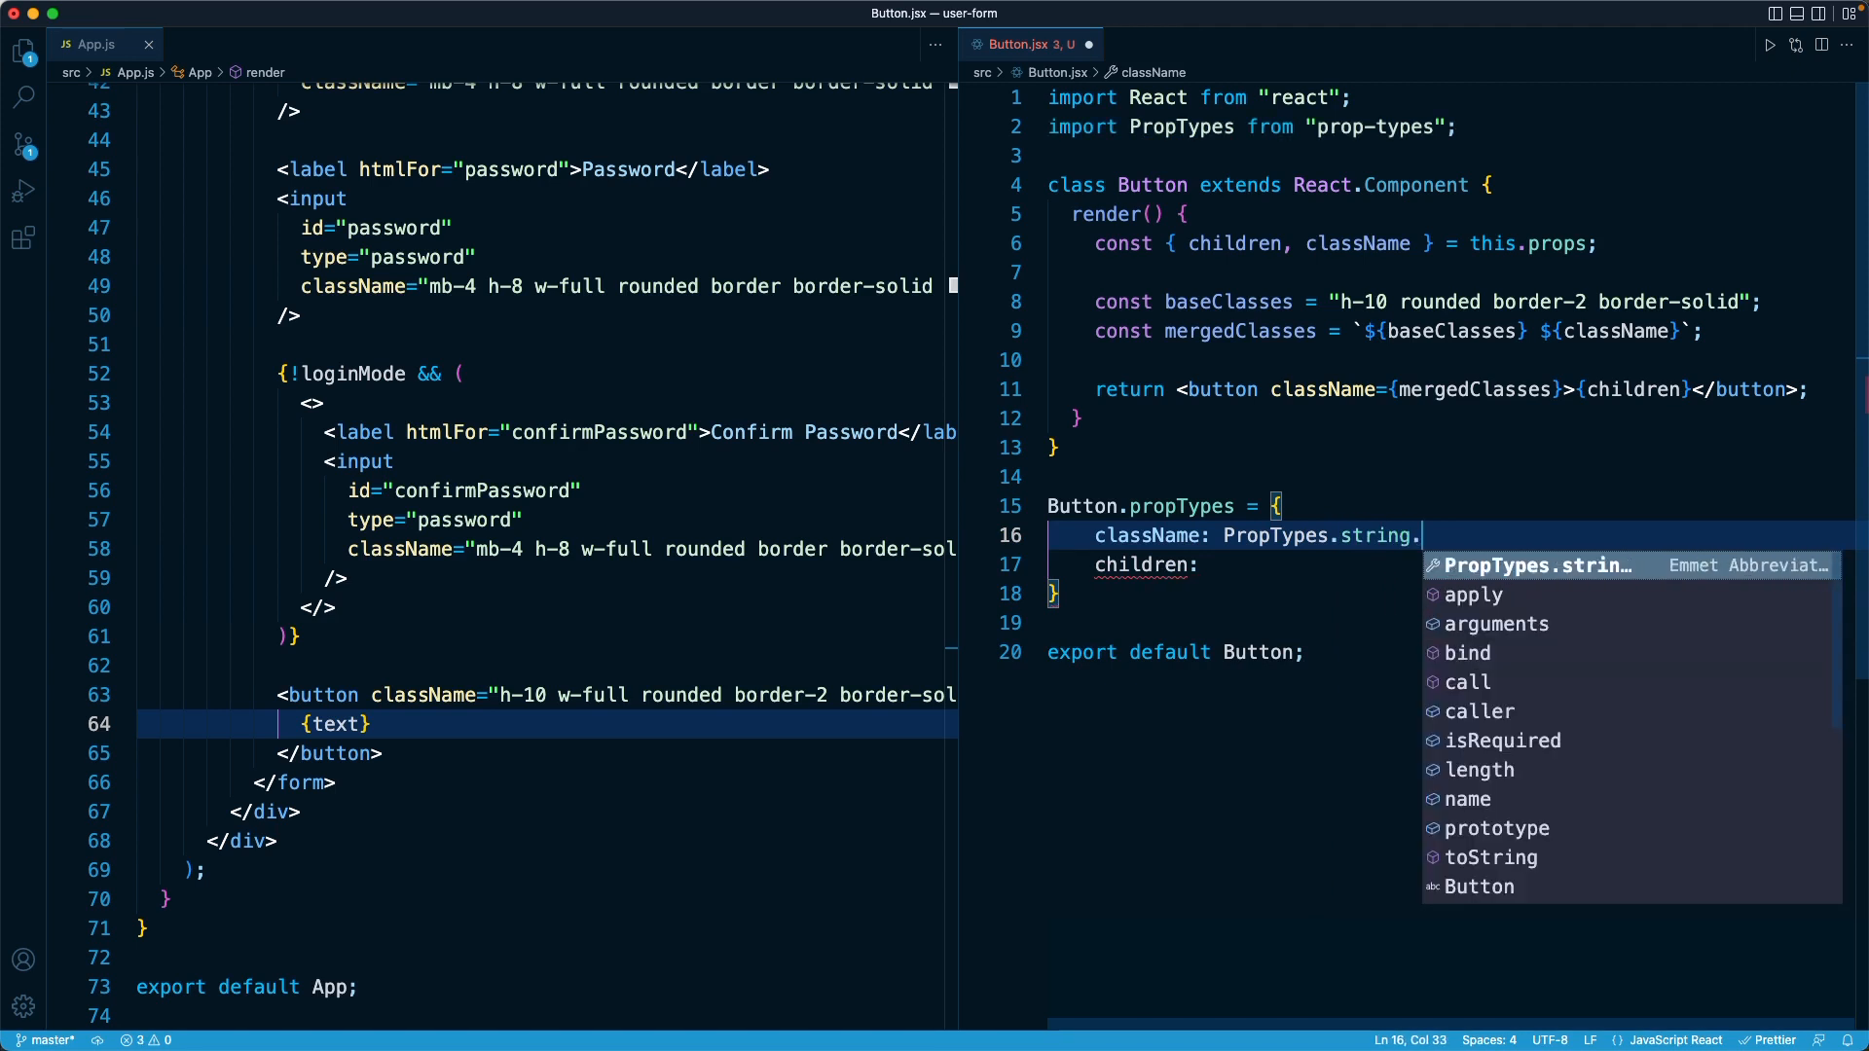
pyautogui.write('isRequired,')
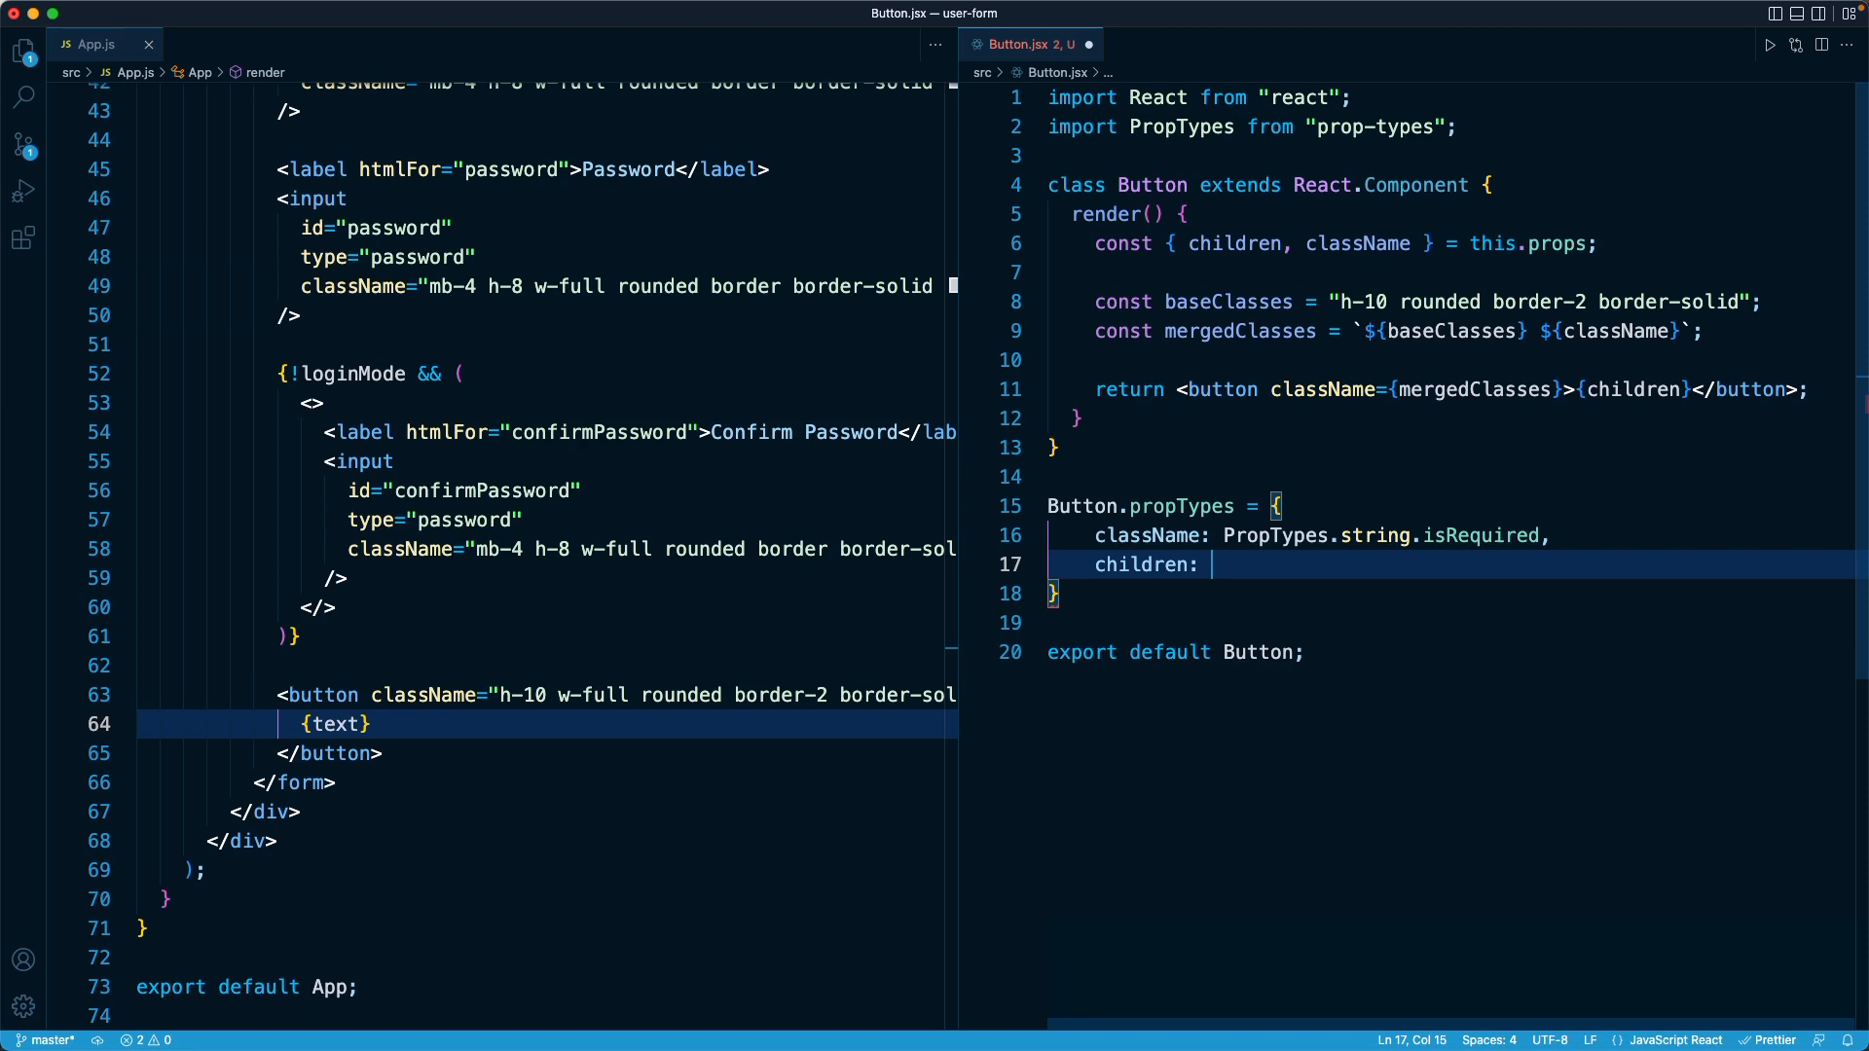
# Add children as PropTypes.node.isRequired to the propTypes block
pyautogui.write('PropTypes.node.')
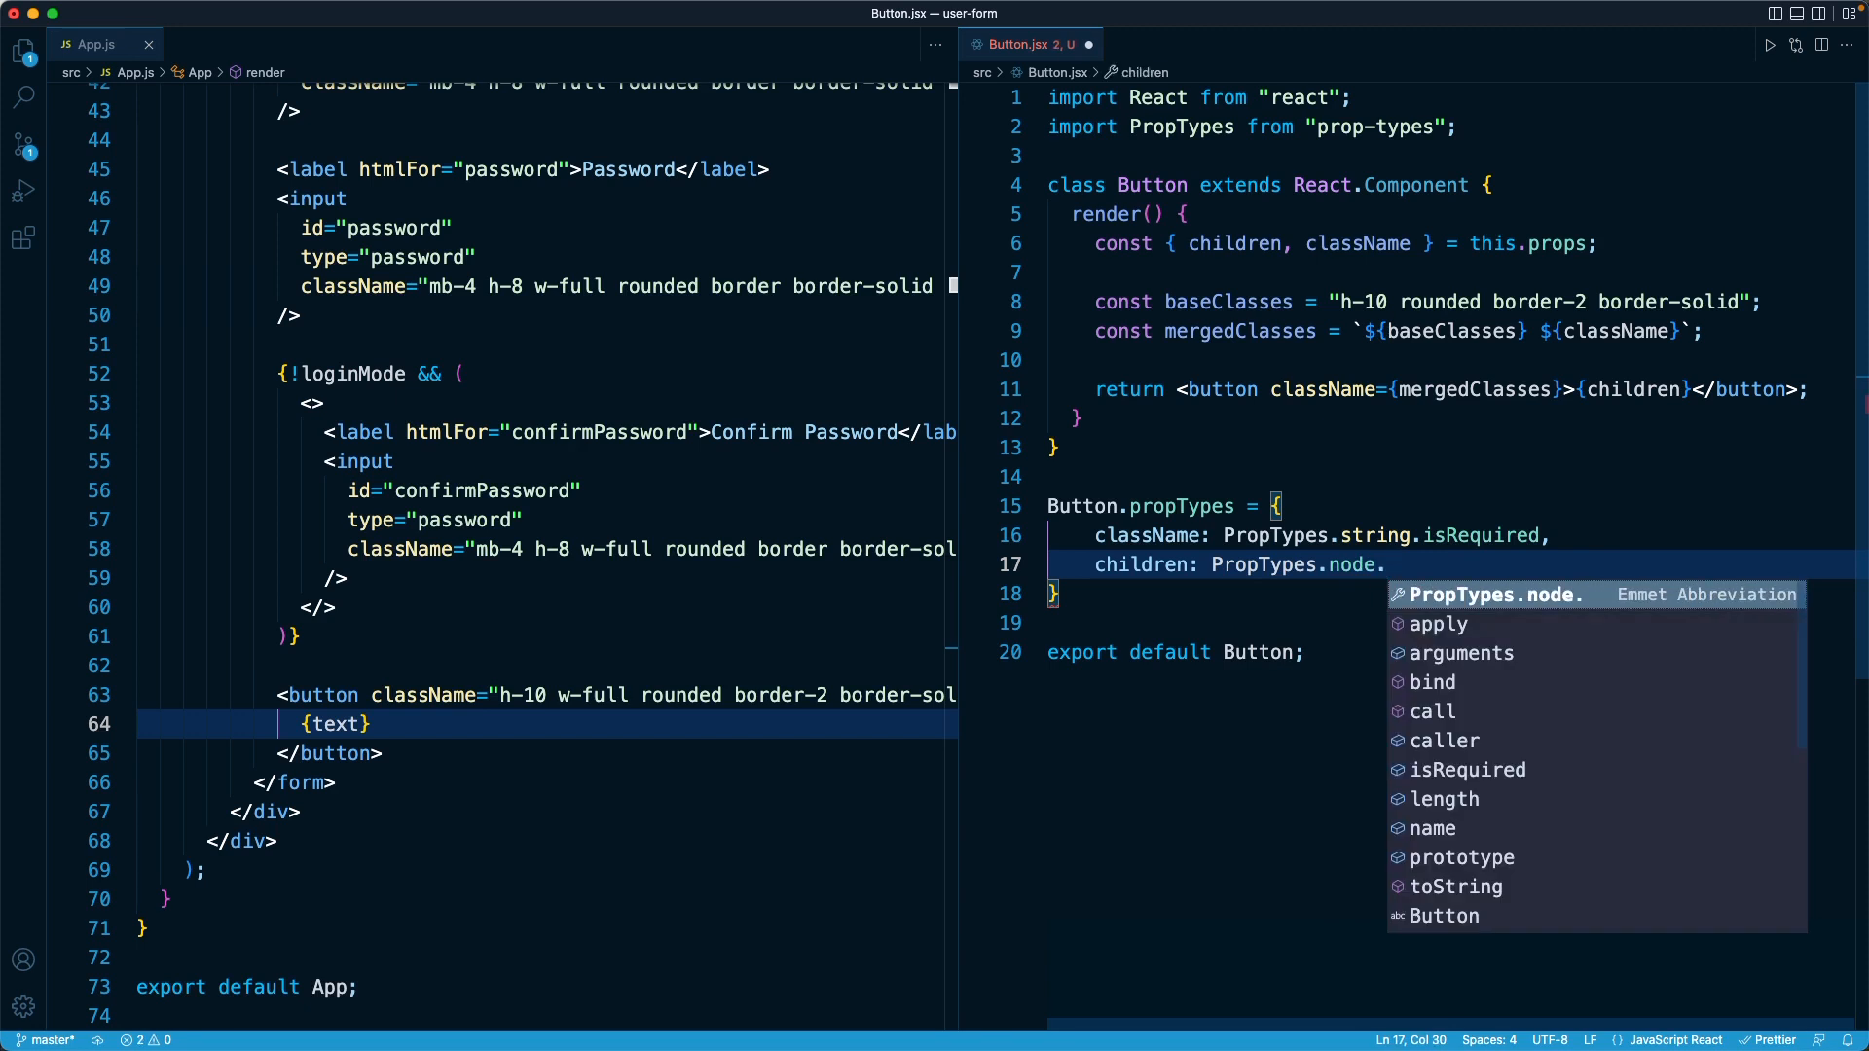
pyautogui.write('isRequired,')
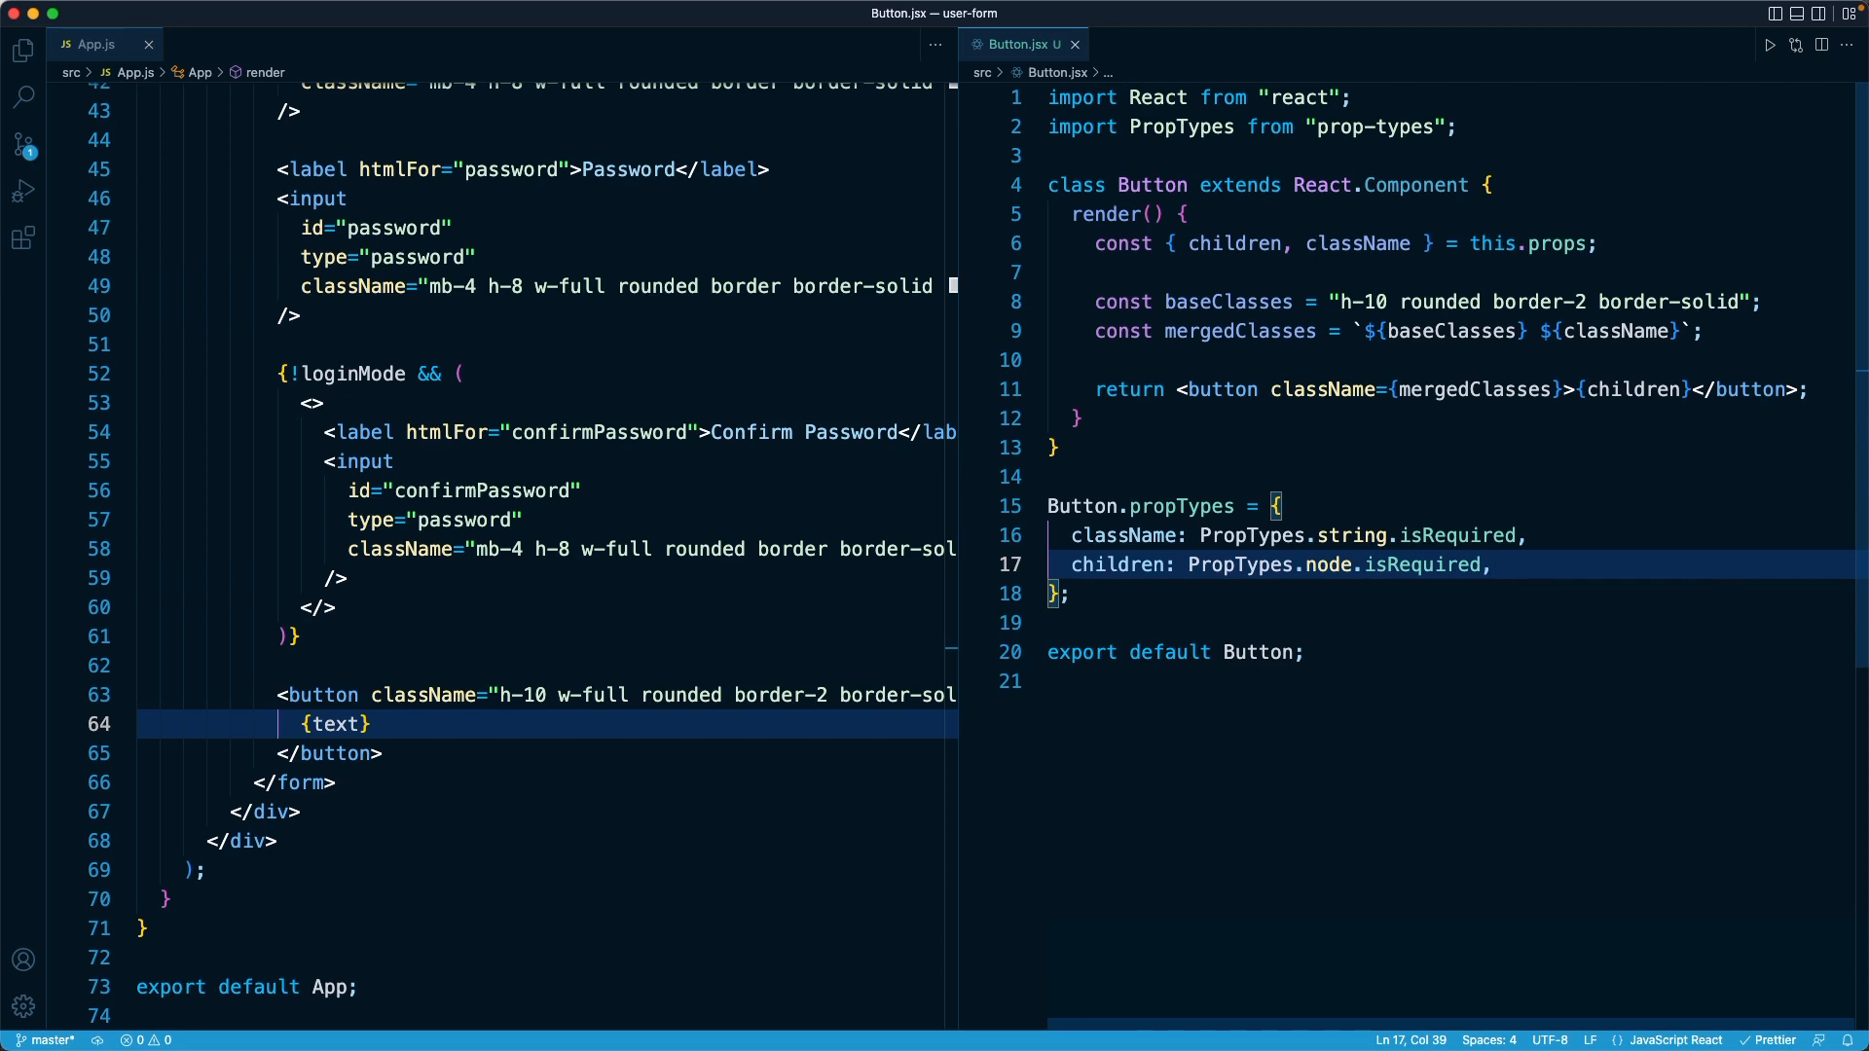
pyautogui.moveTo(1639, 270)
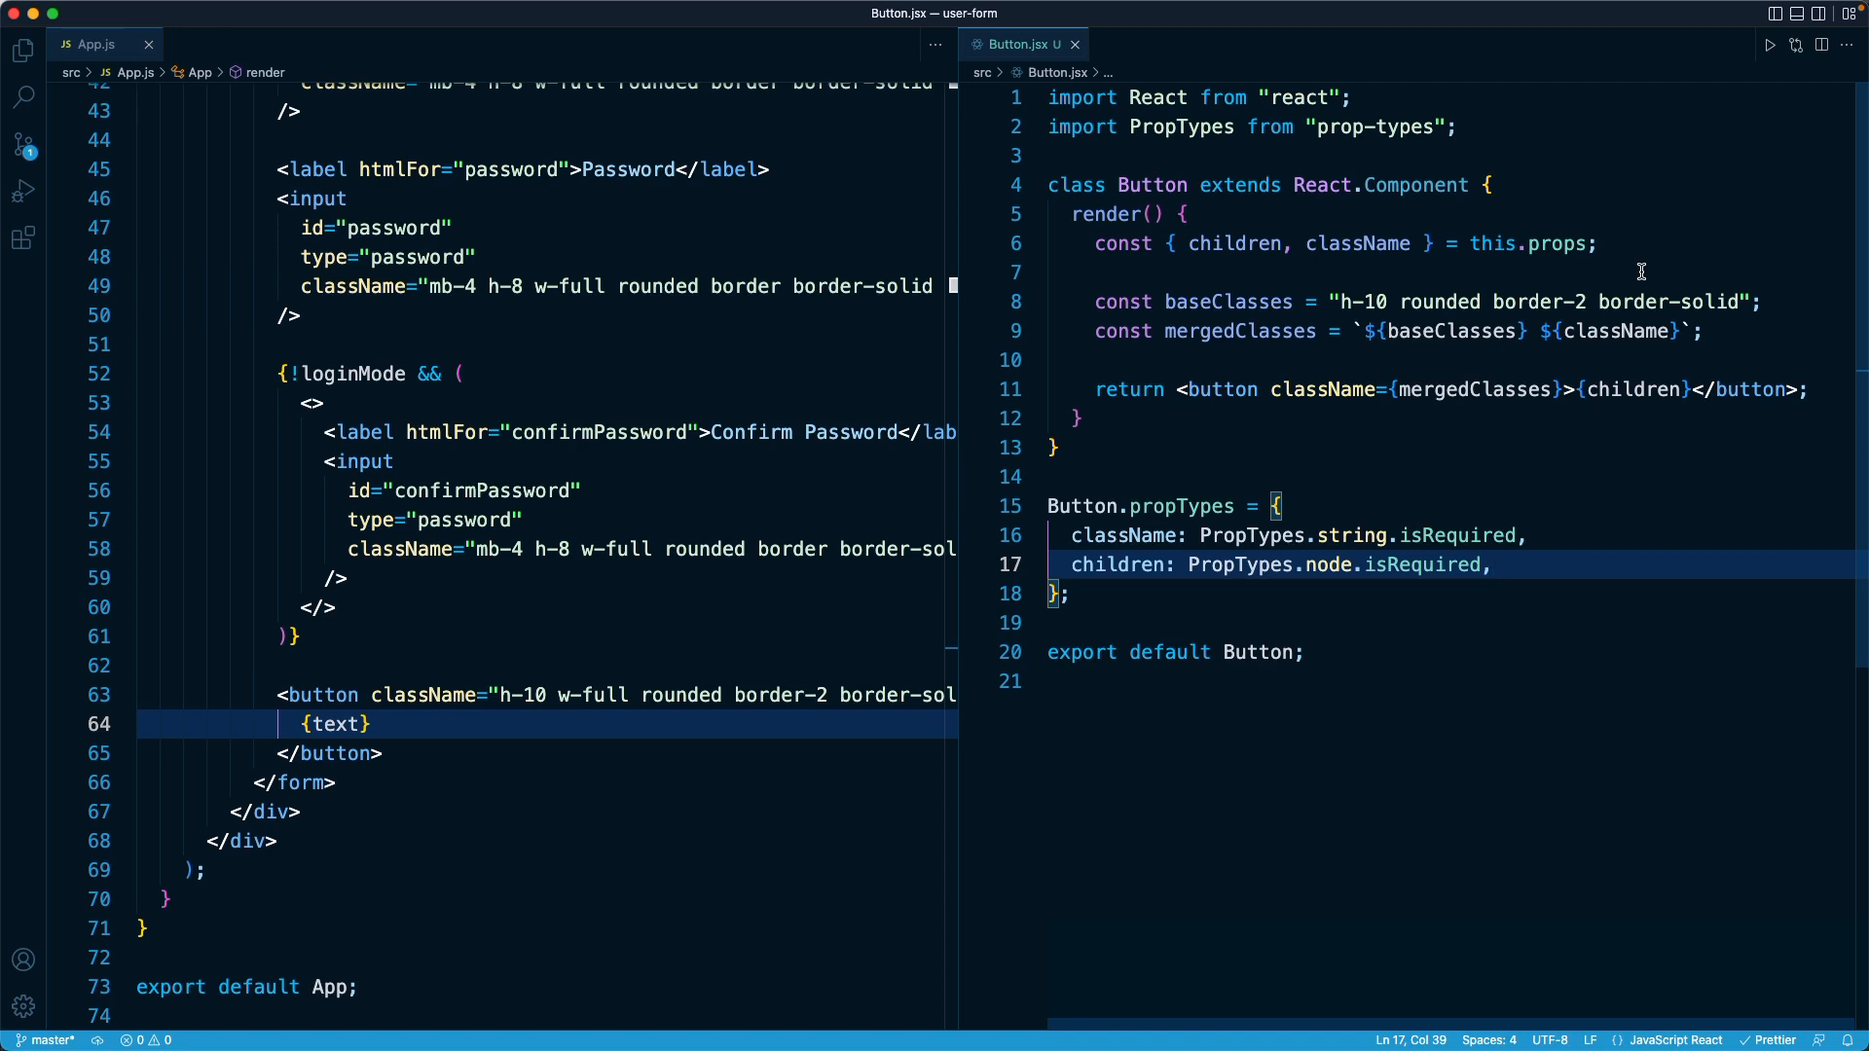
pyautogui.moveTo(1777, 306)
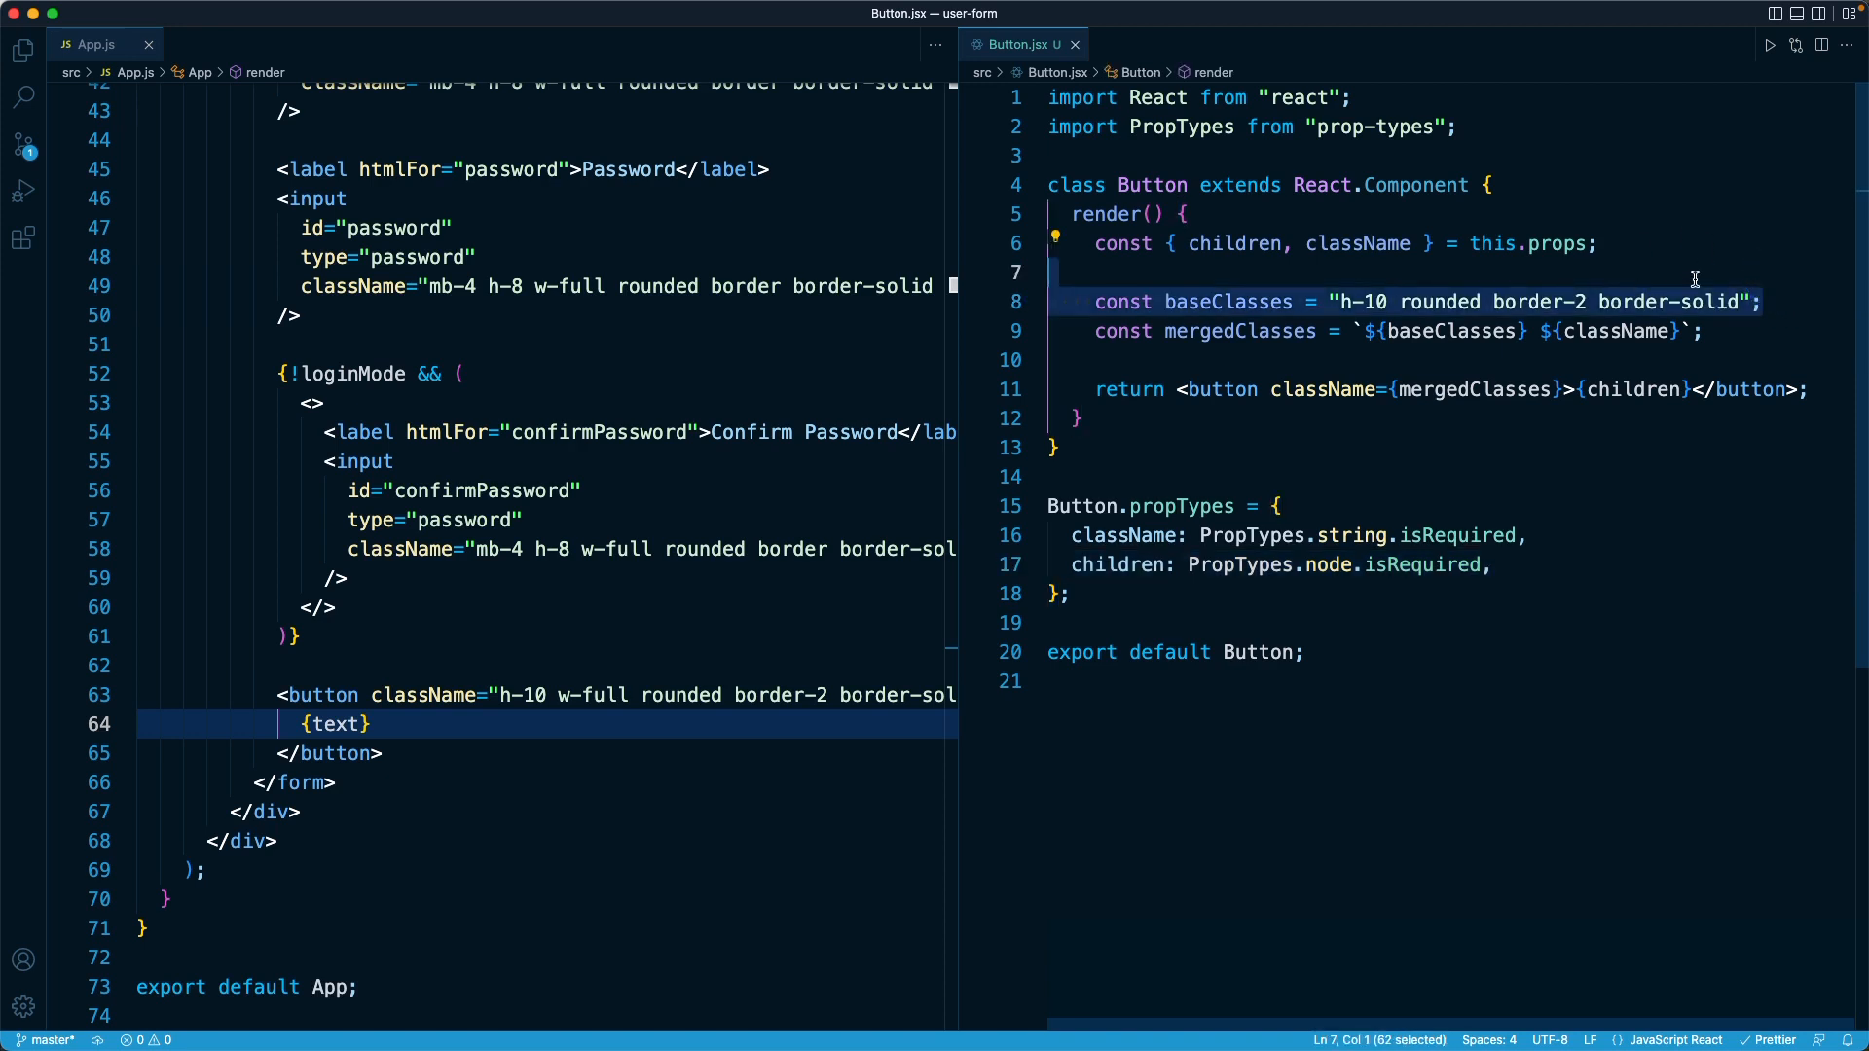
# Save Button.jsx so Prettier formats the propTypes block, then clear the selection in render
pyautogui.click(1705, 331)
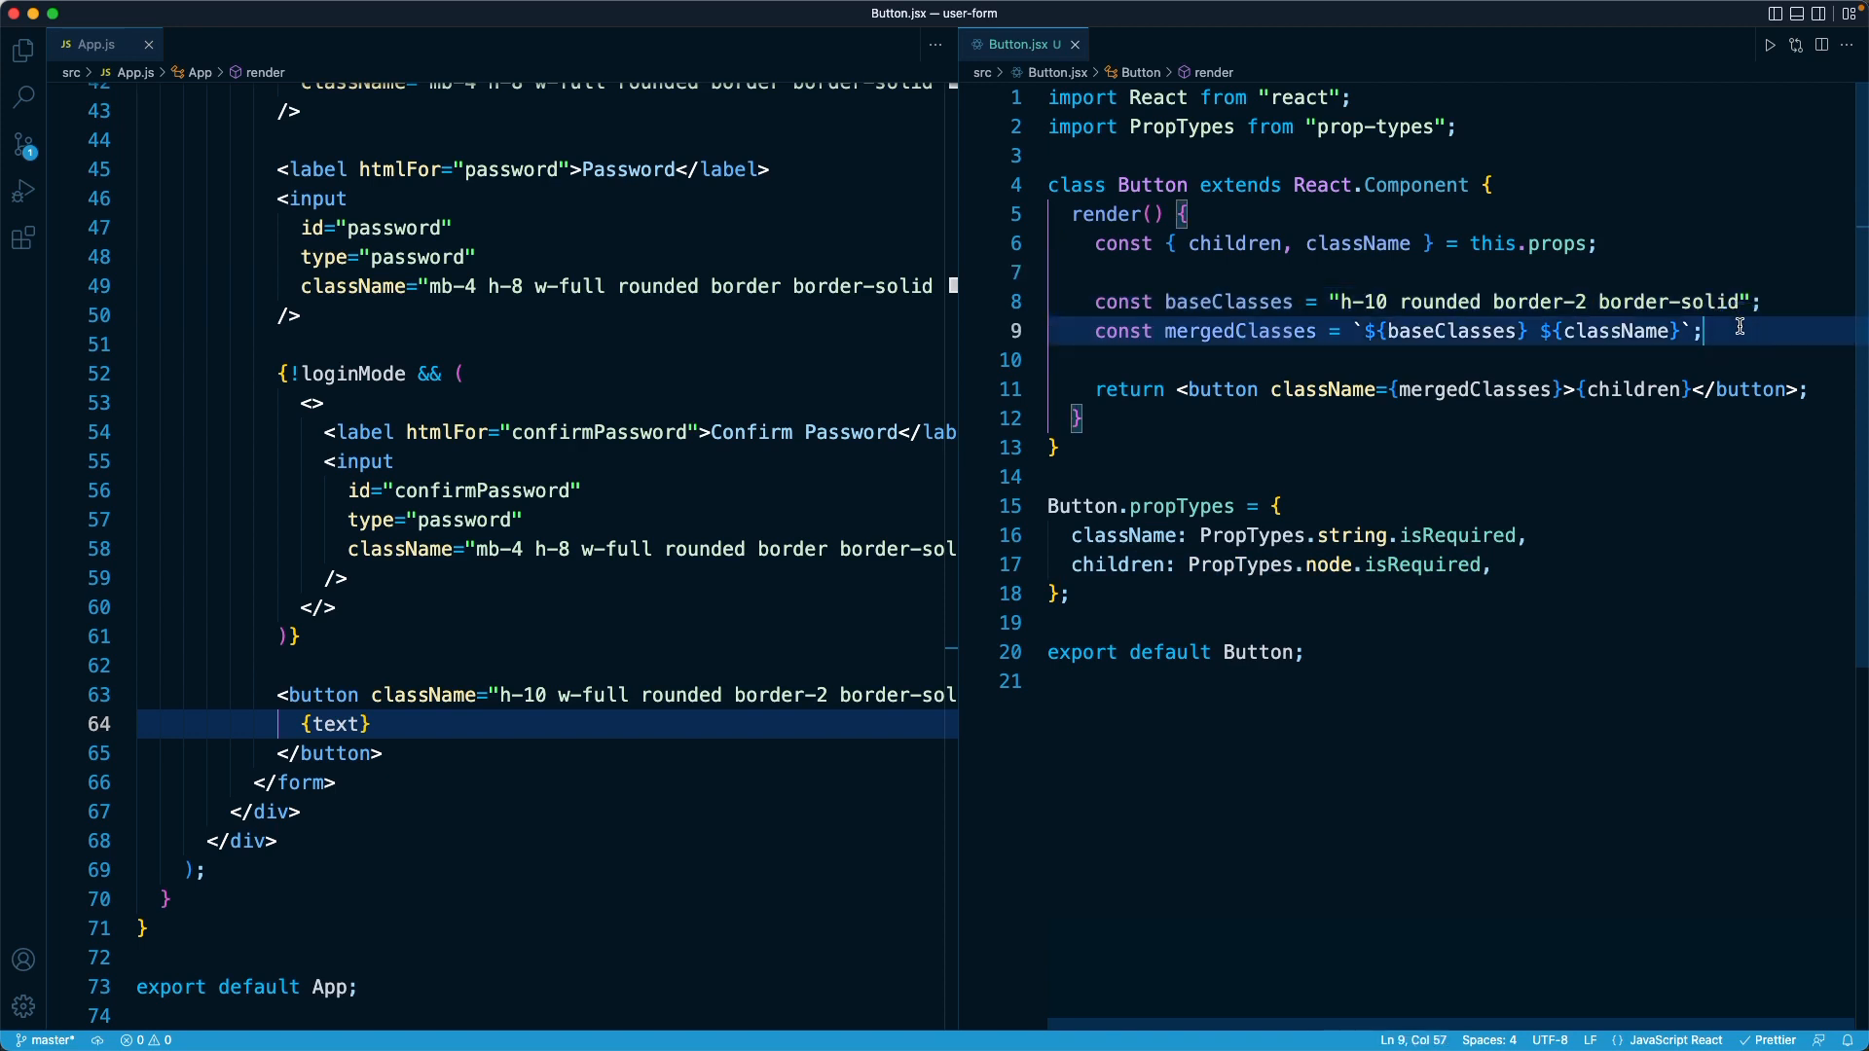